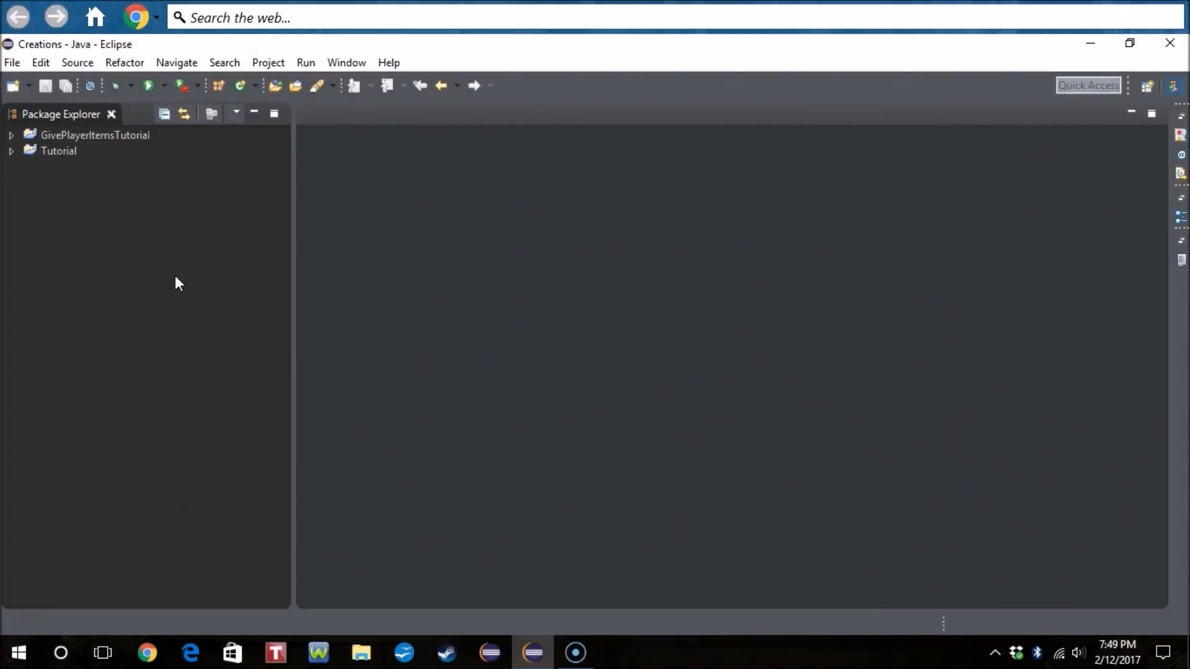
mouse_move(47, 174)
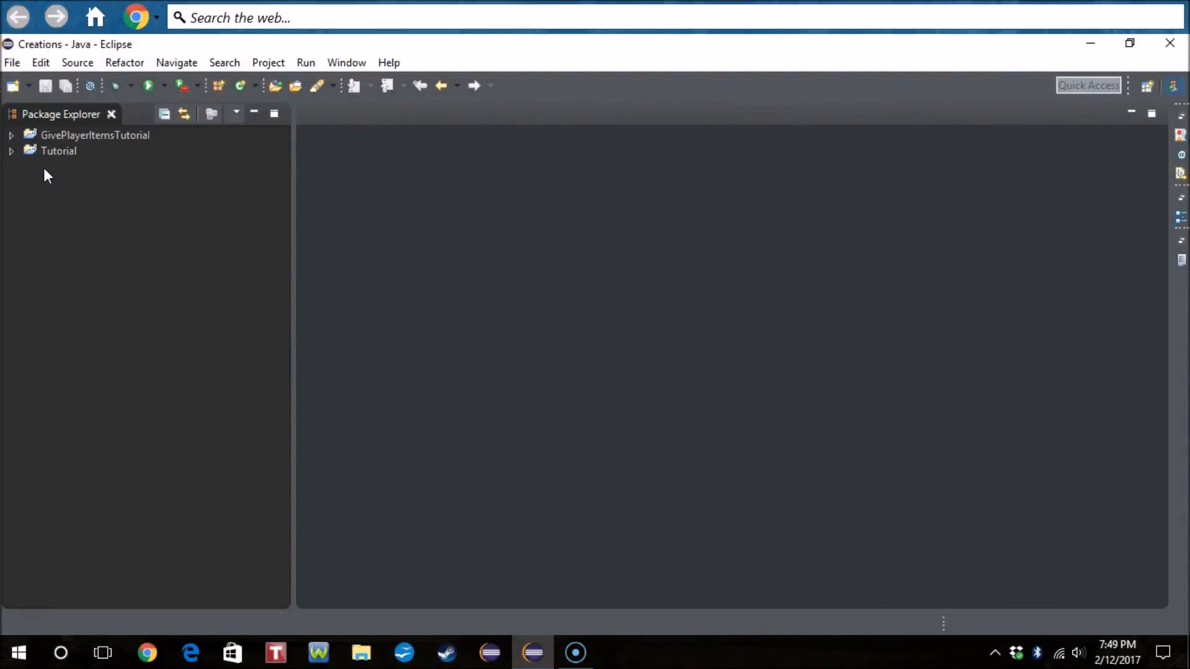
mouse_move(168, 57)
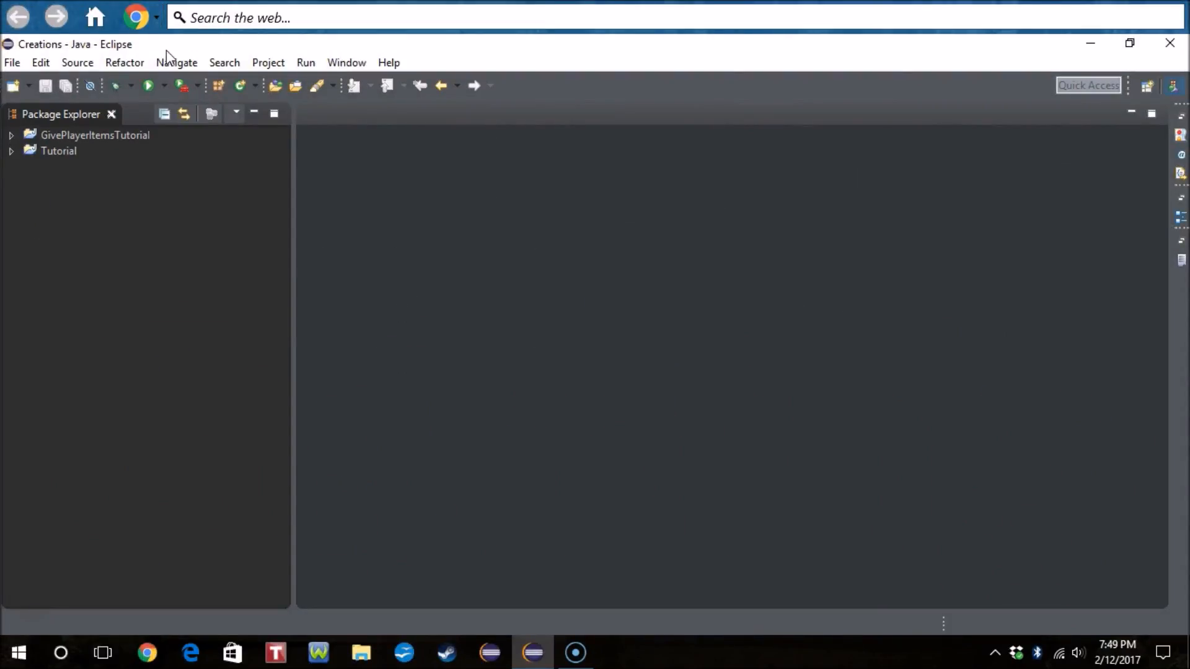
mouse_move(287, 159)
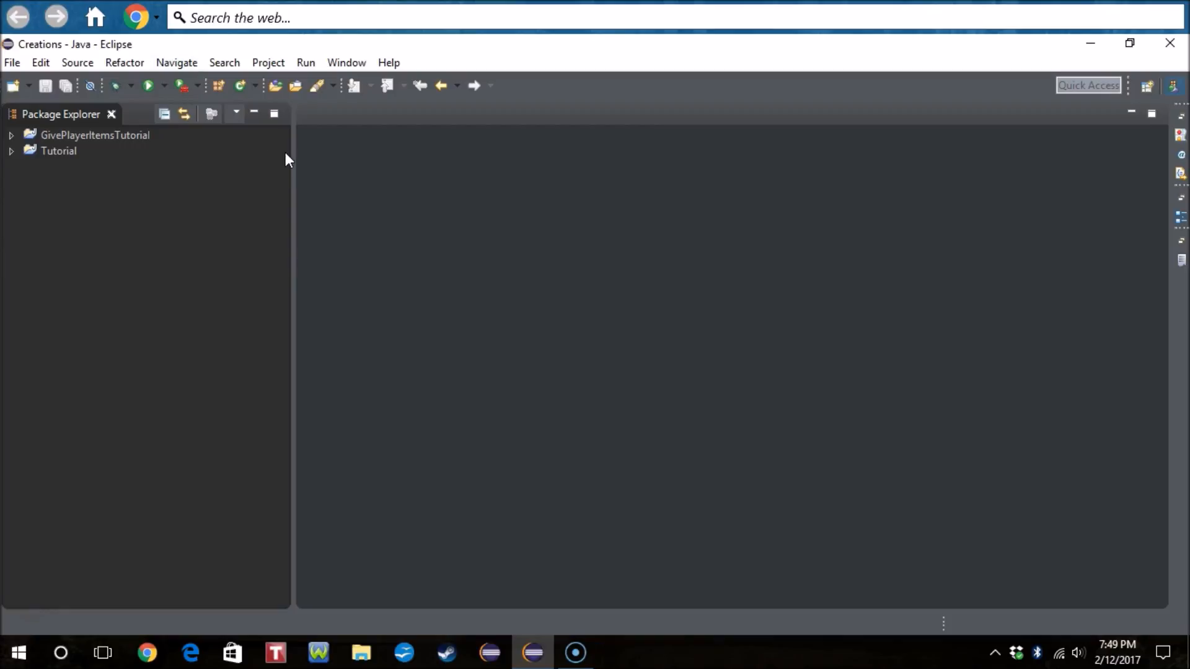
mouse_move(112, 197)
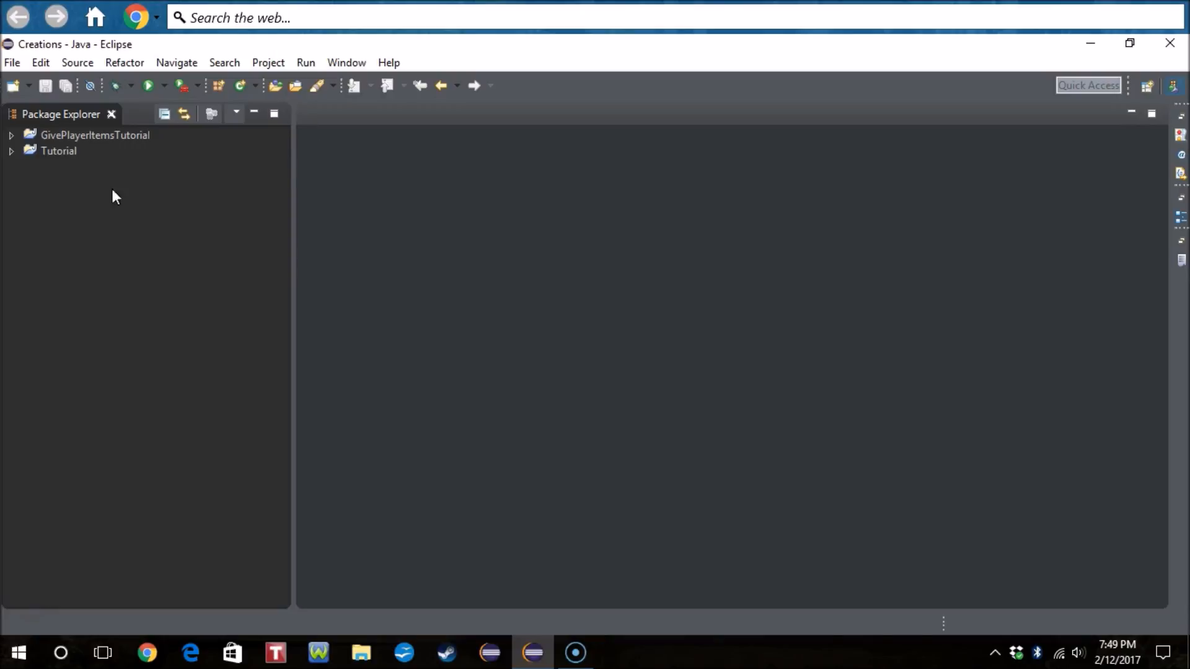
Step: Create a new Java project named 'Tutorial 3 Commands' from the Package Explorer
right_click(112, 197)
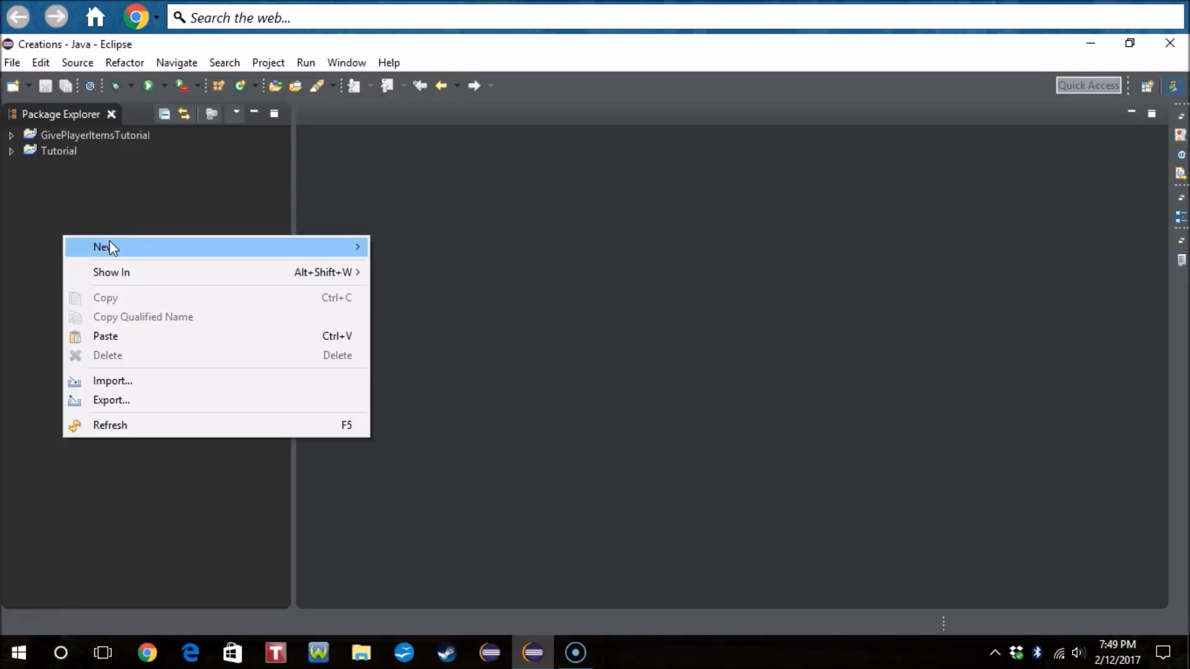
mouse_move(366, 250)
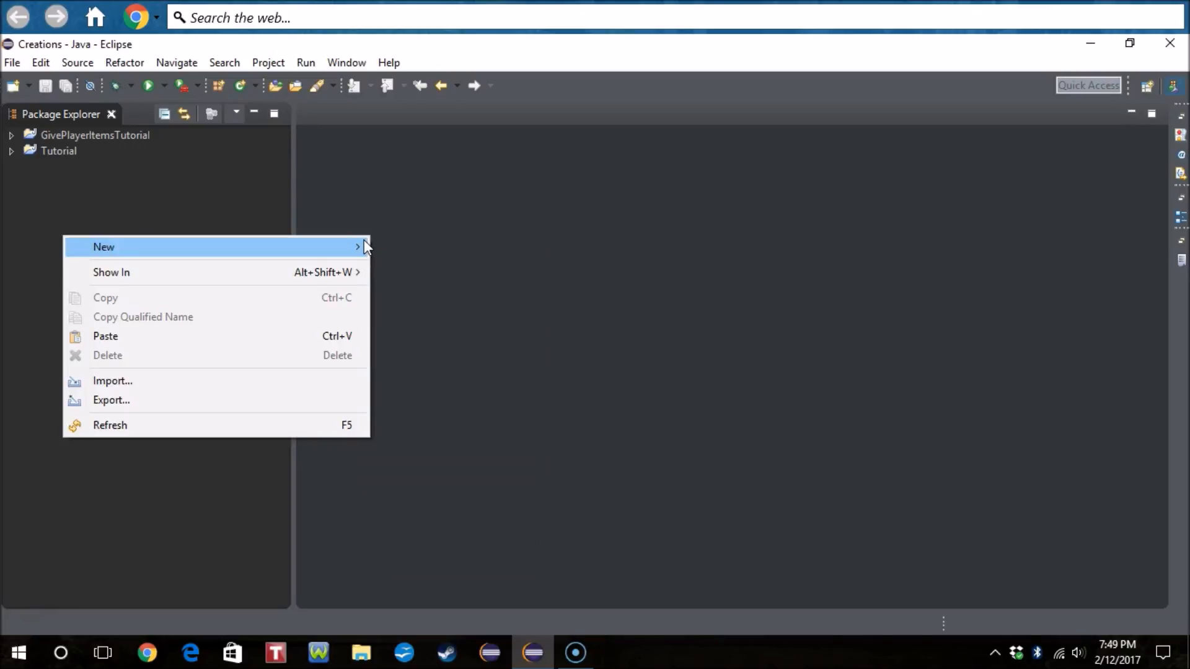
click(103, 247)
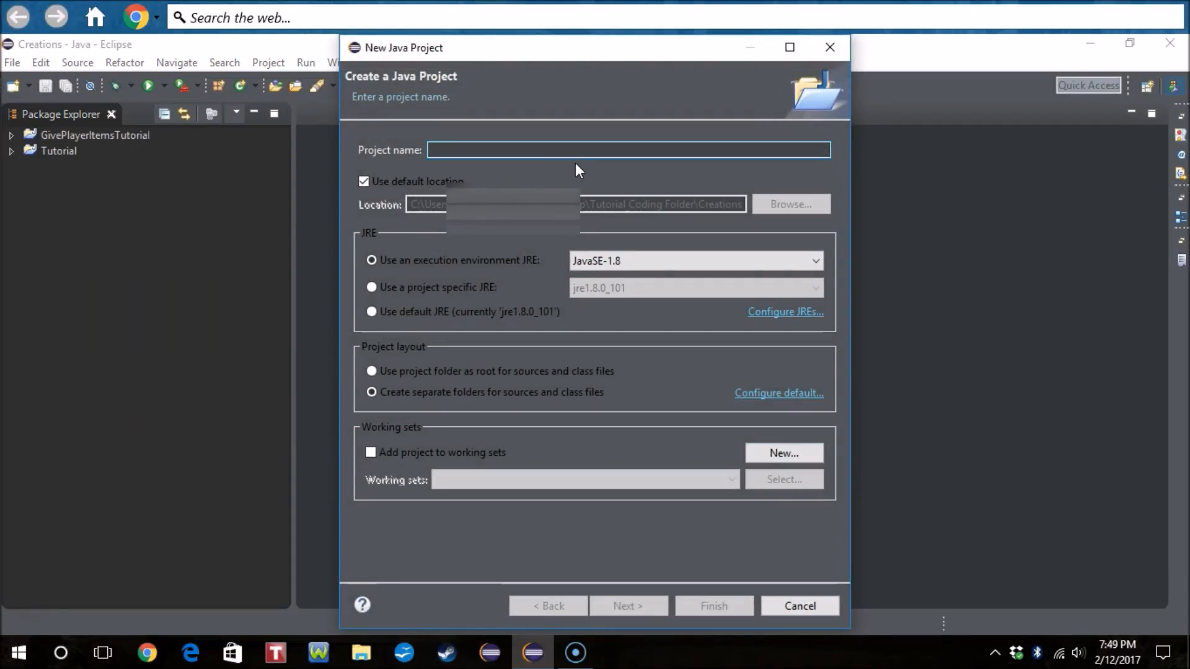
text(Tutorial 3 Commands)
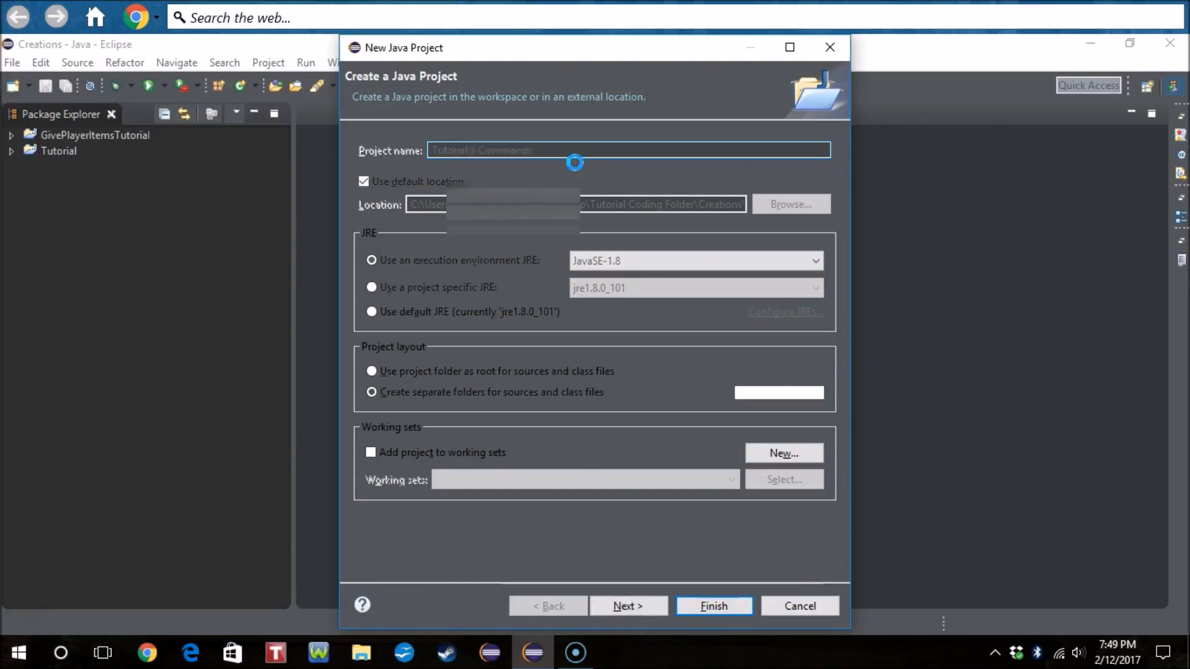
click(712, 606)
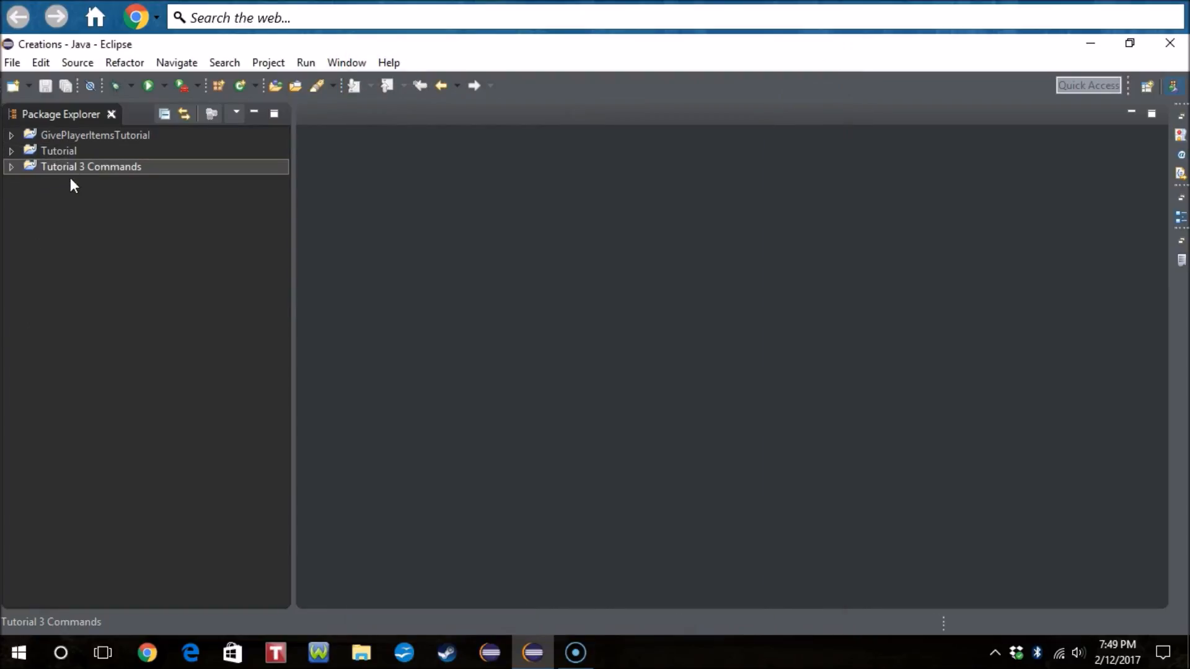
Step: Add the external spigot-api 1.8.8 shaded JAR to the project's Java Build Path libraries
right_click(91, 166)
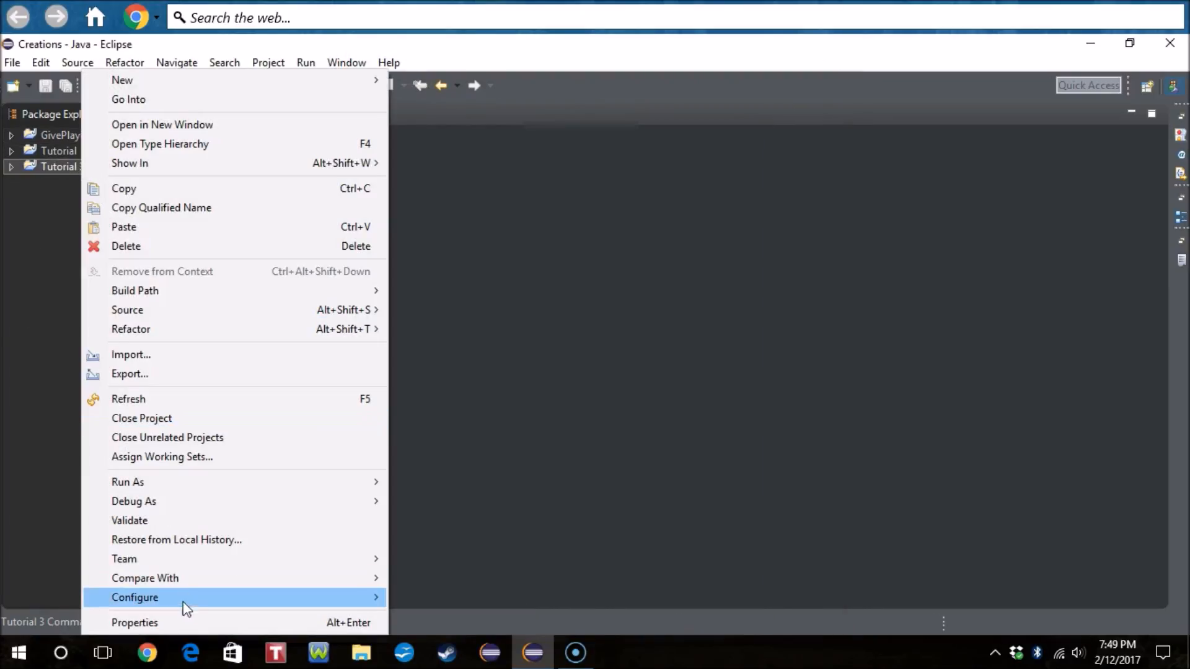
click(135, 622)
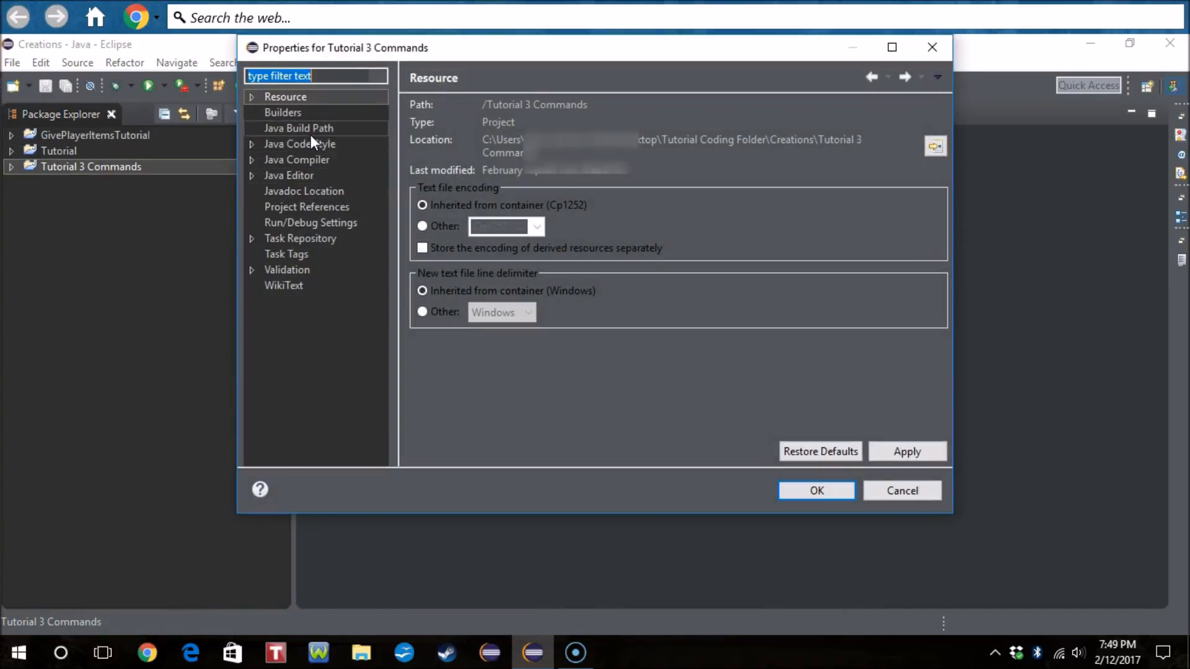
click(298, 128)
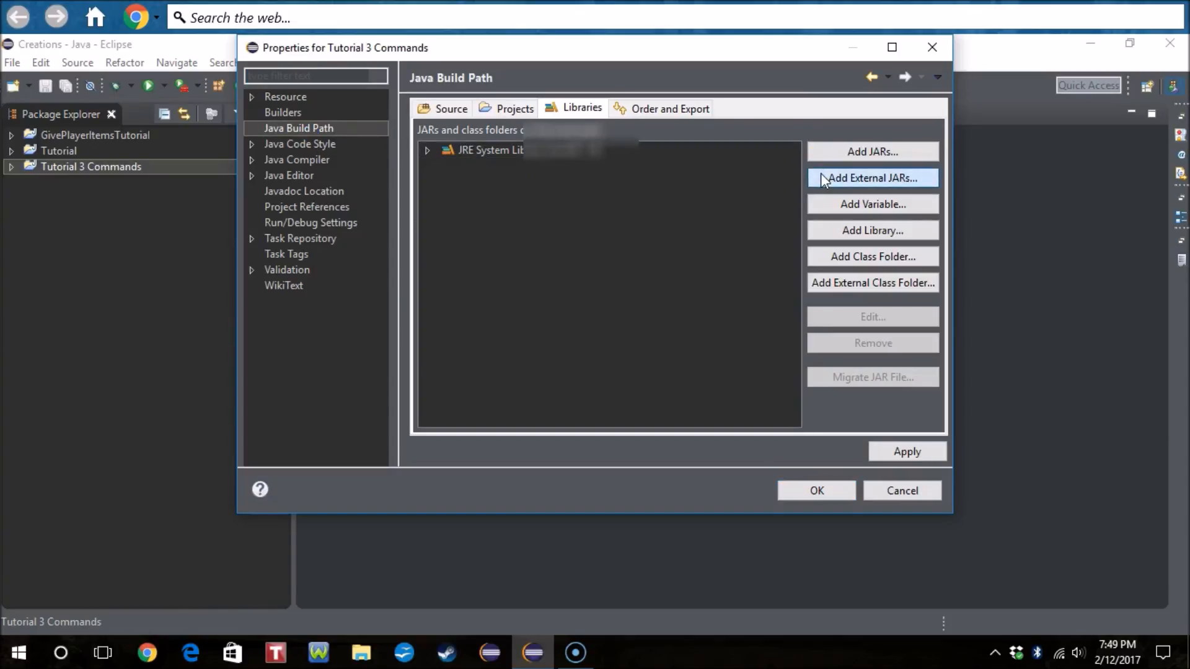
click(872, 178)
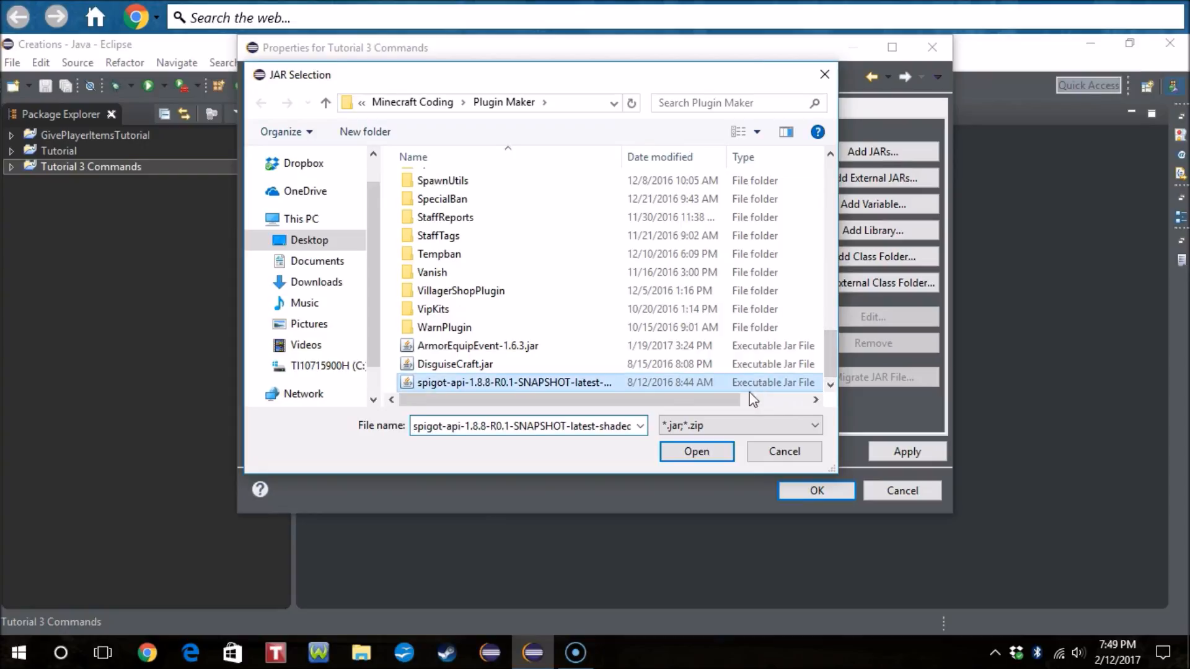
click(695, 451)
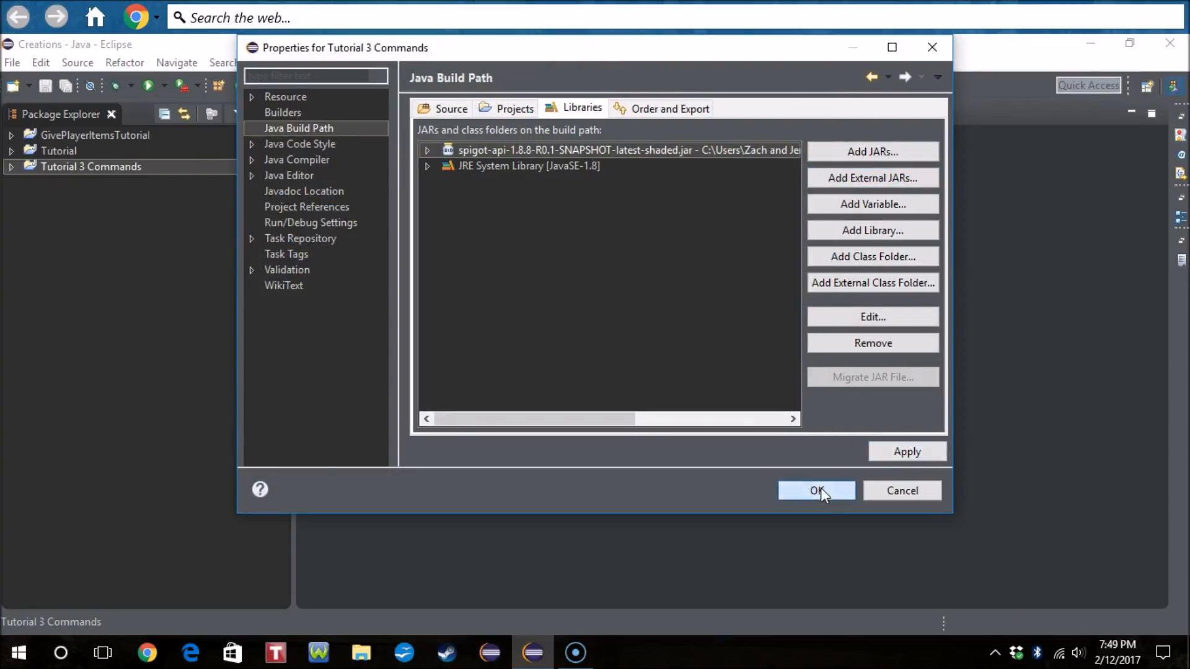
click(816, 490)
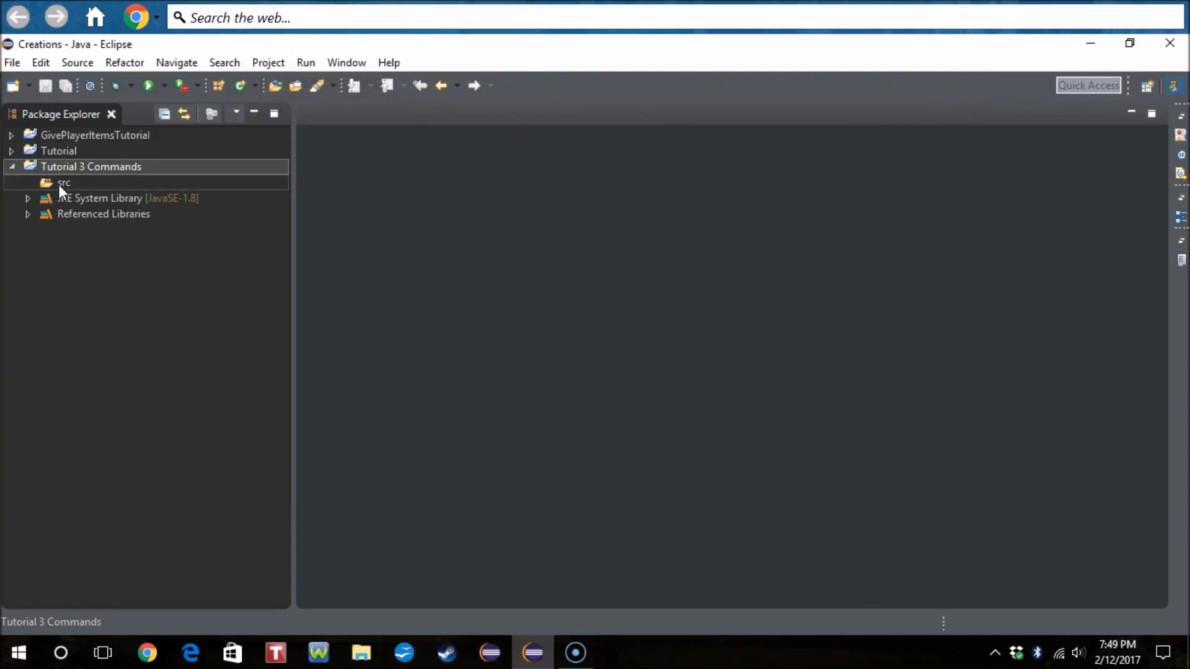
Step: Create class Main in package com.Cilantro33.TutorialCommands under src
right_click(64, 182)
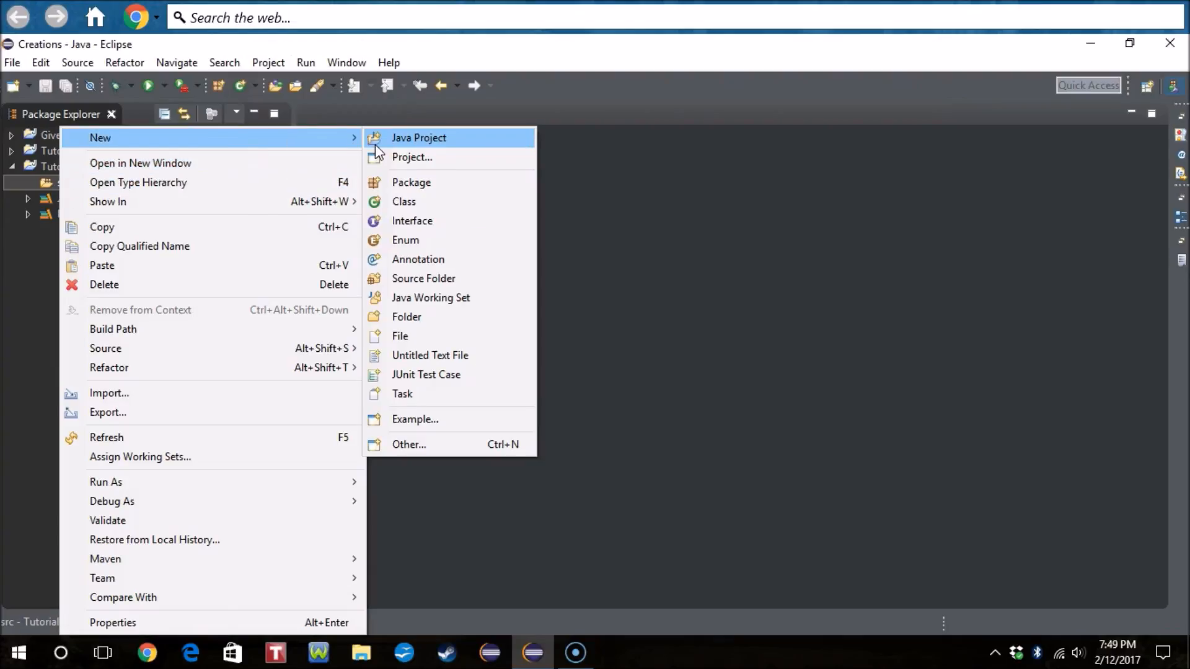
click(403, 200)
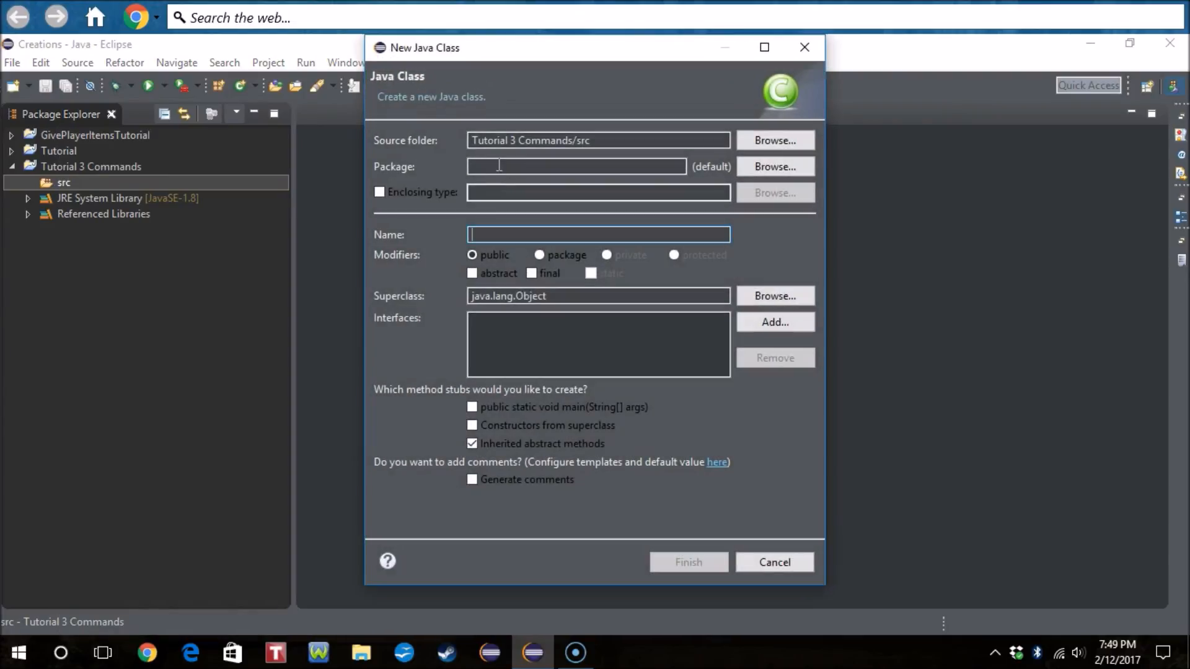
text(com.Cilantro33.)
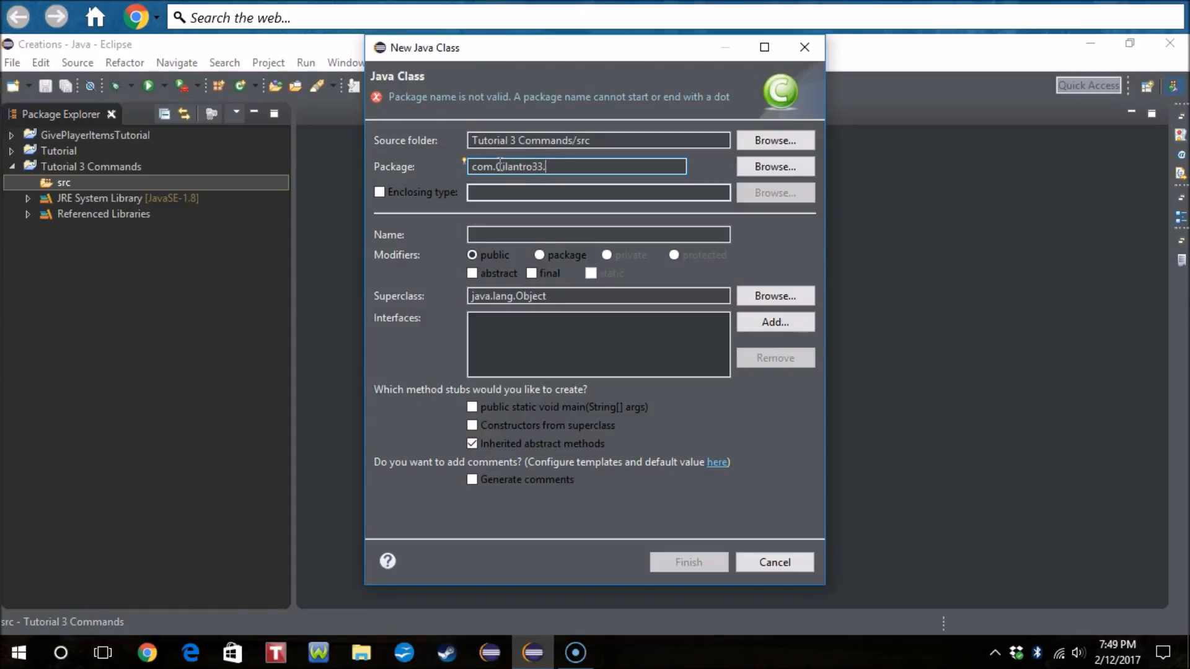
text(Tutorial)
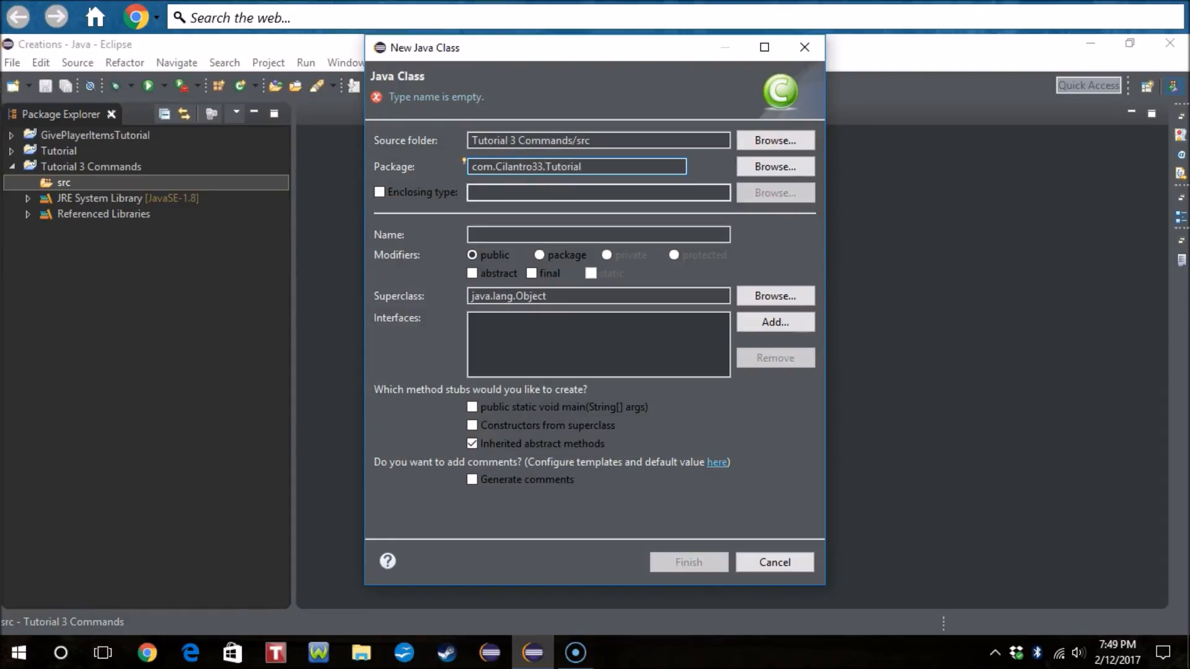
text(Commands)
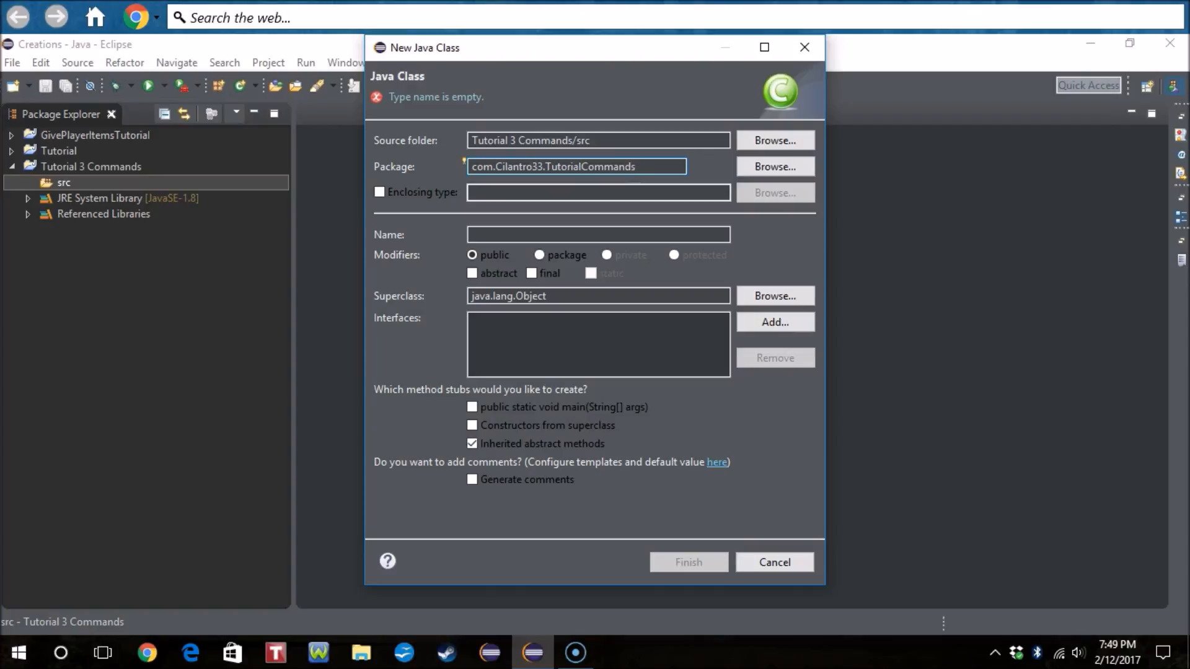
click(598, 234)
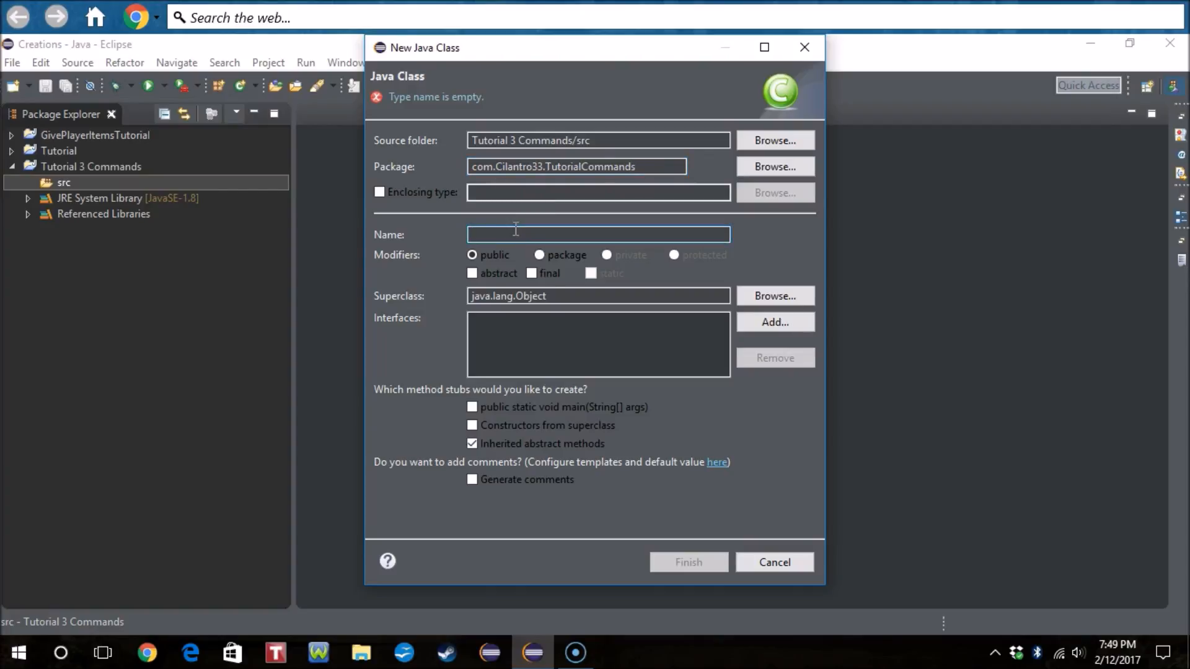
text(Main)
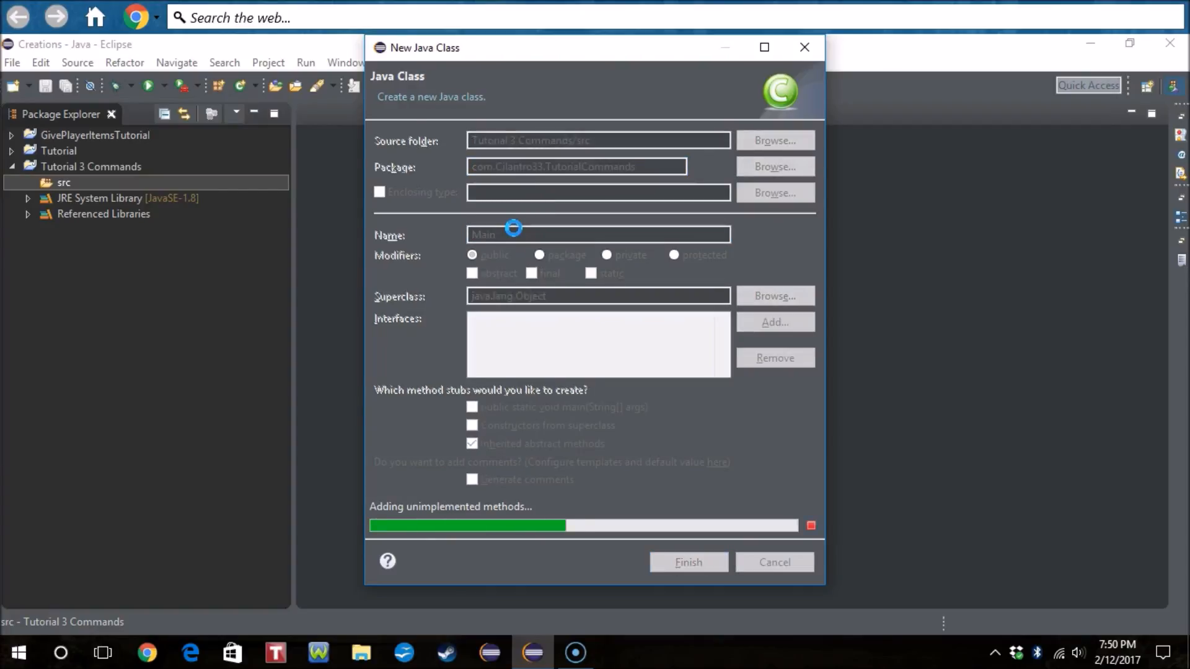
click(687, 562)
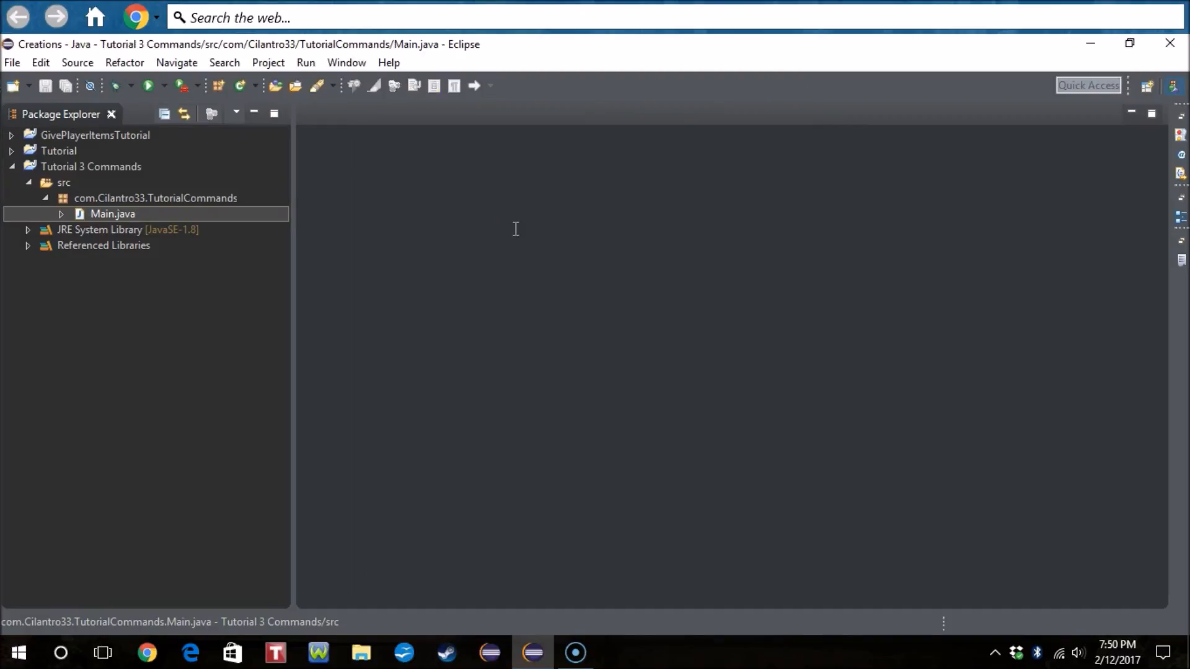
Step: Open Main.java and make Main extend JavaPlugin and implement Listener
double_click(111, 213)
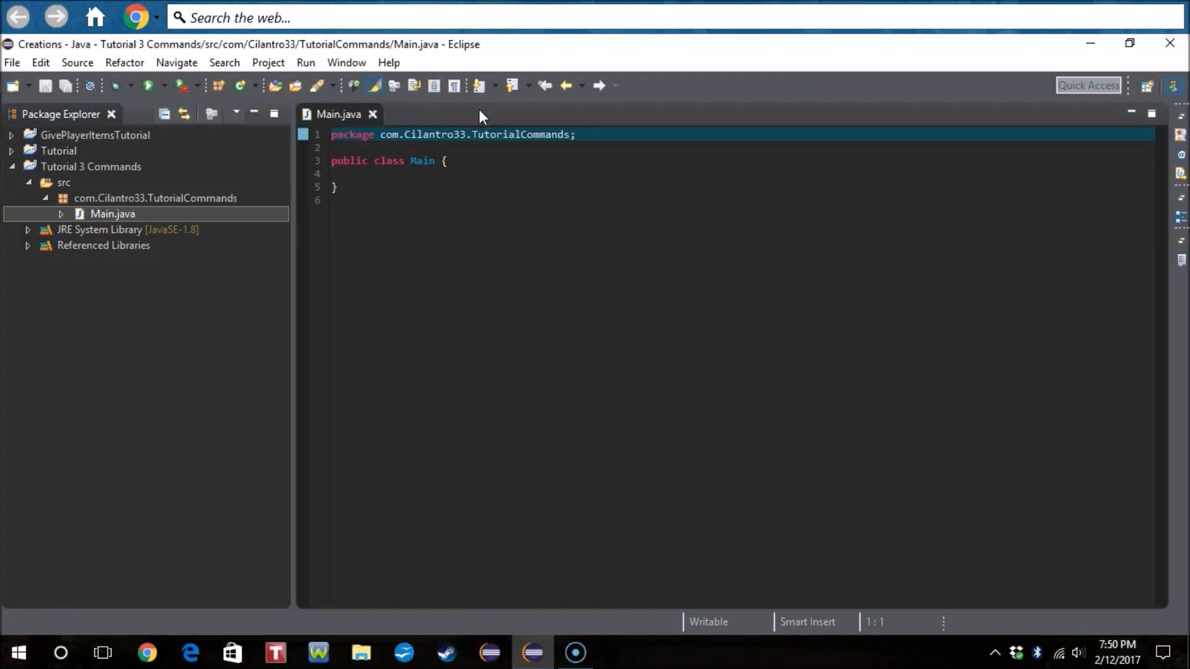
text(extends JavaP)
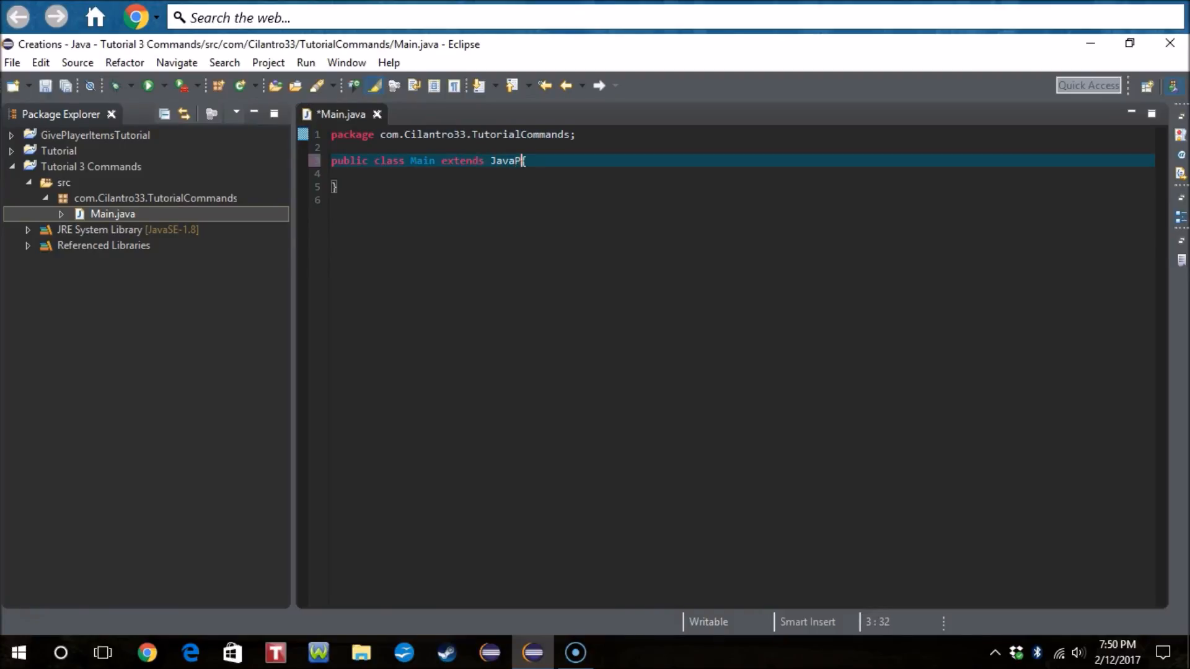
text(lugi)
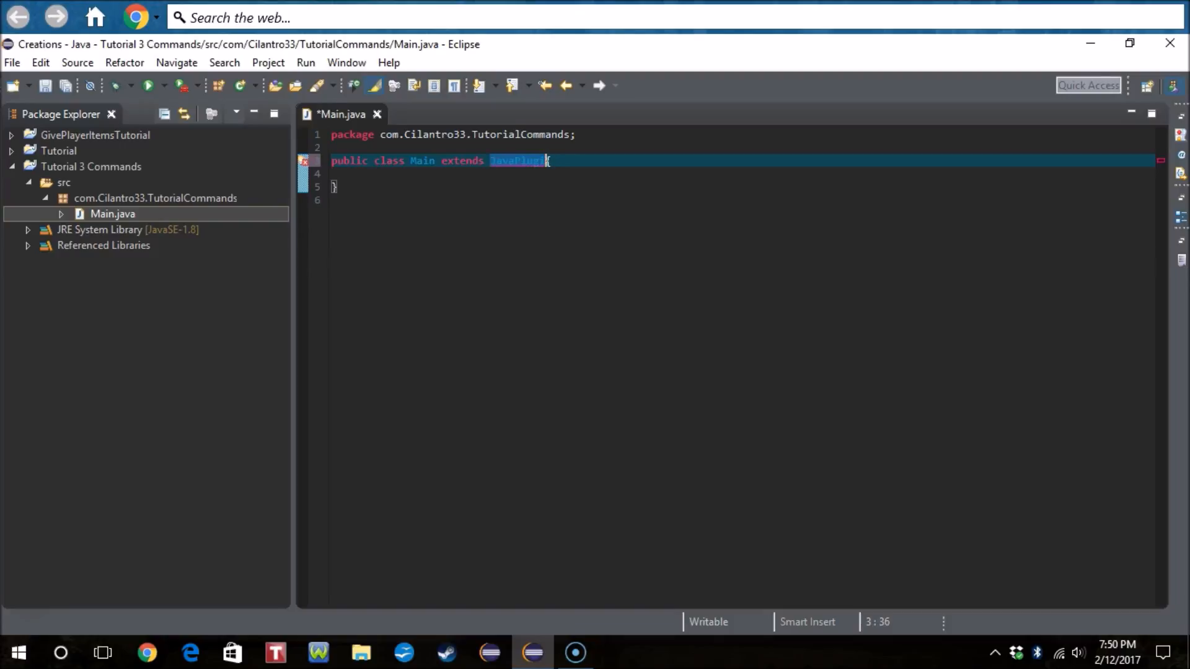
text(implements L)
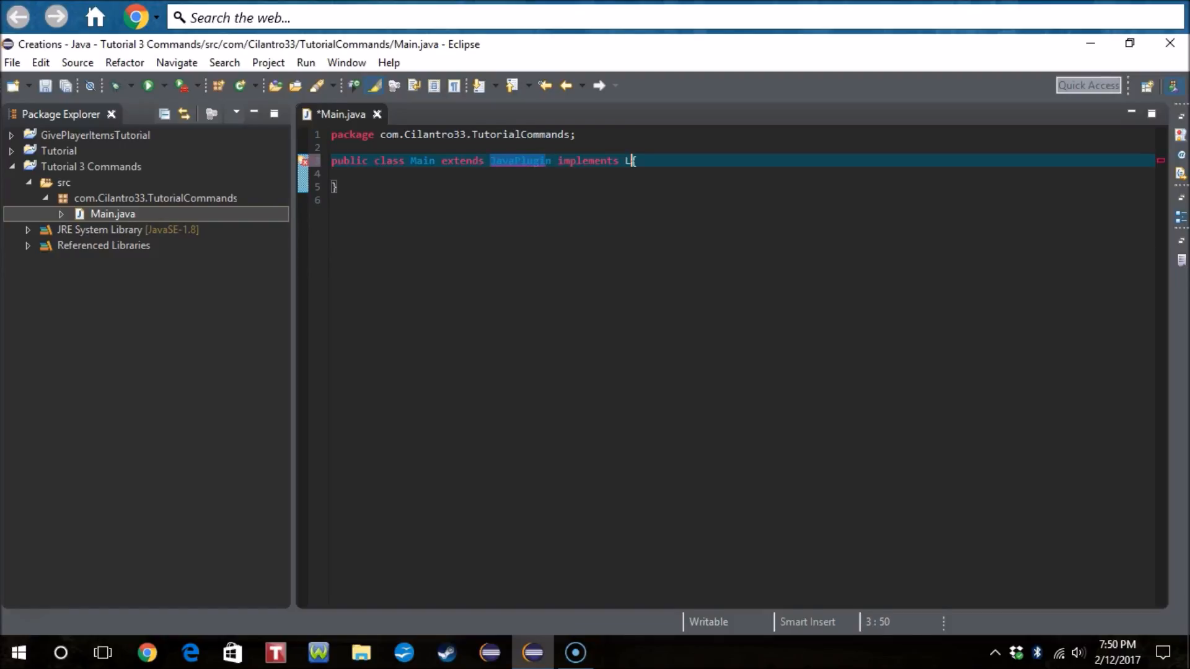
text(istener{)
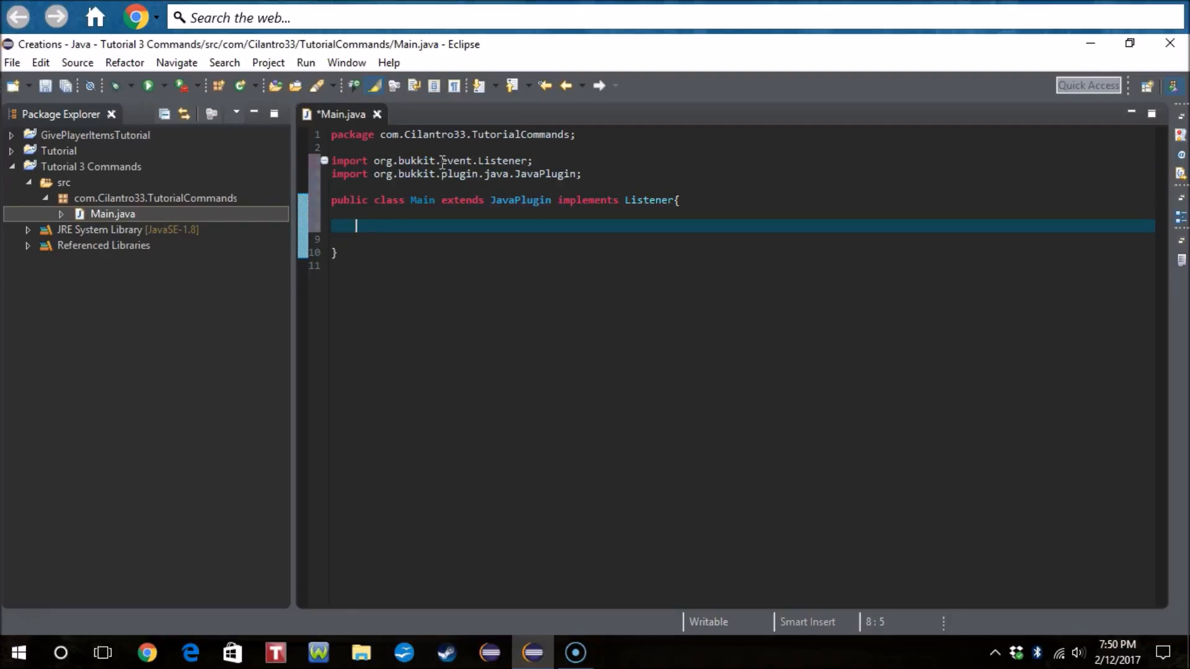
Step: Write onEnable() calling this.getServer().getPluginManager().registerEvents(this, this)
text(public void onE)
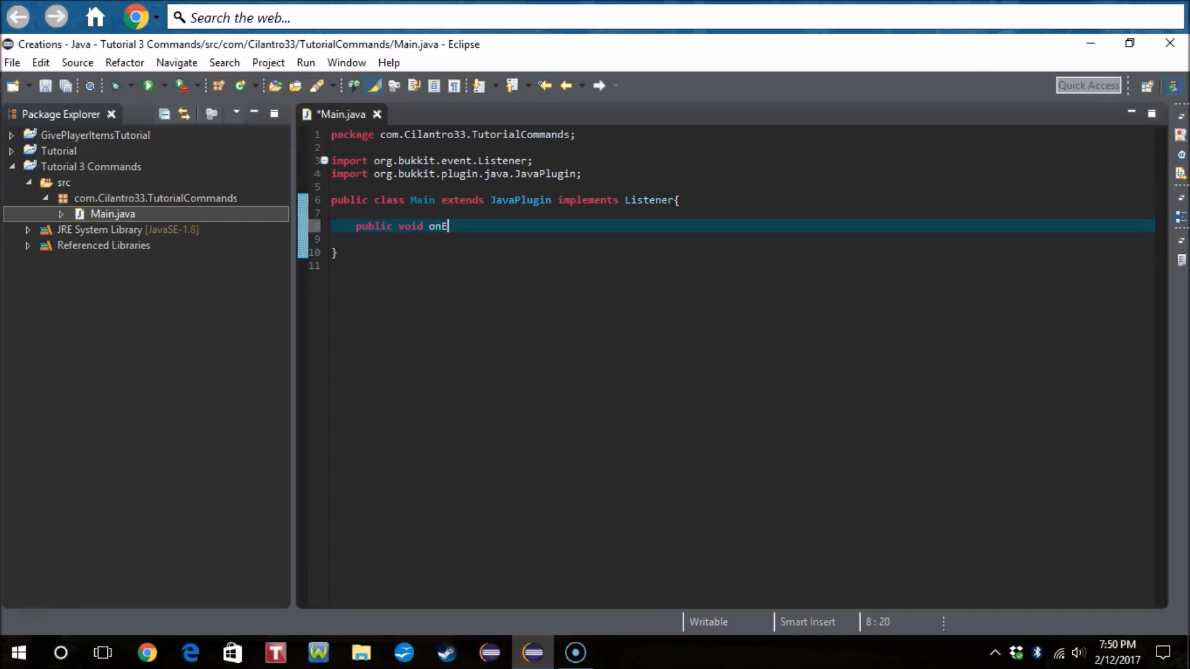
text(nab)
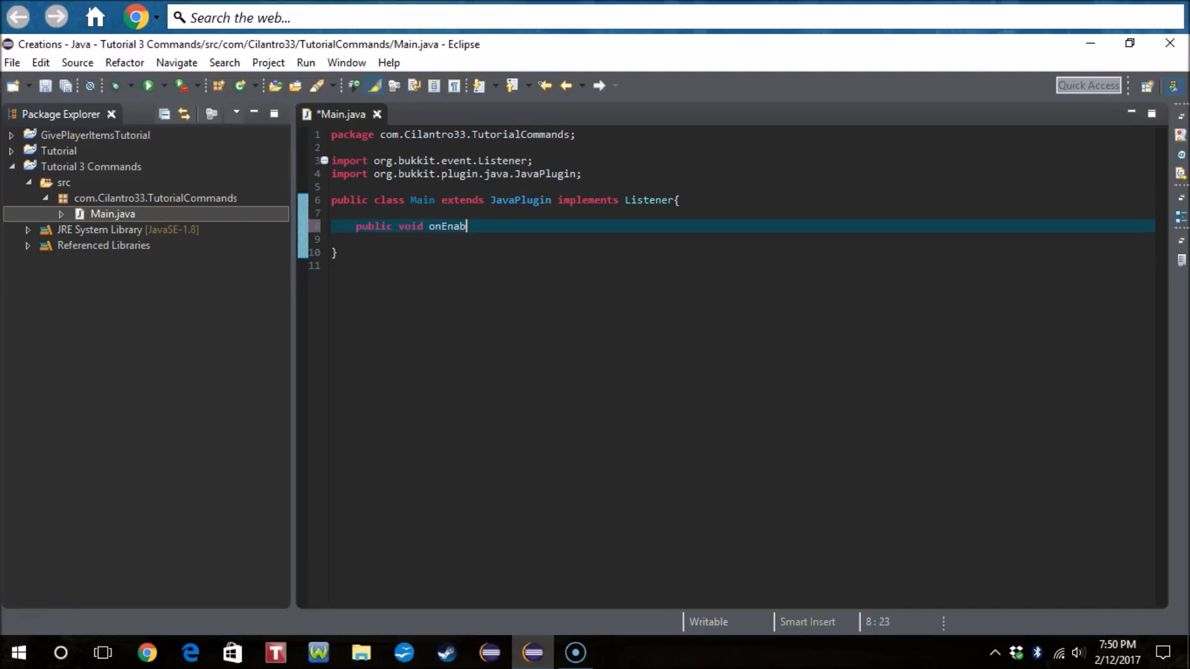
text(le() {)
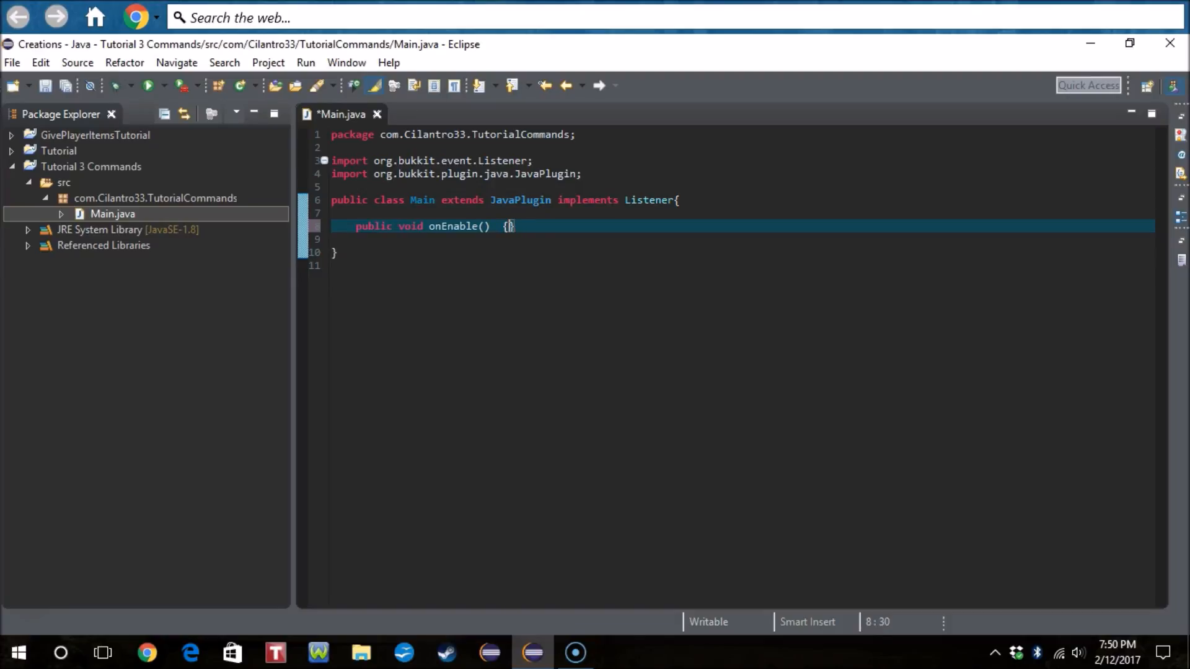
text(this.)
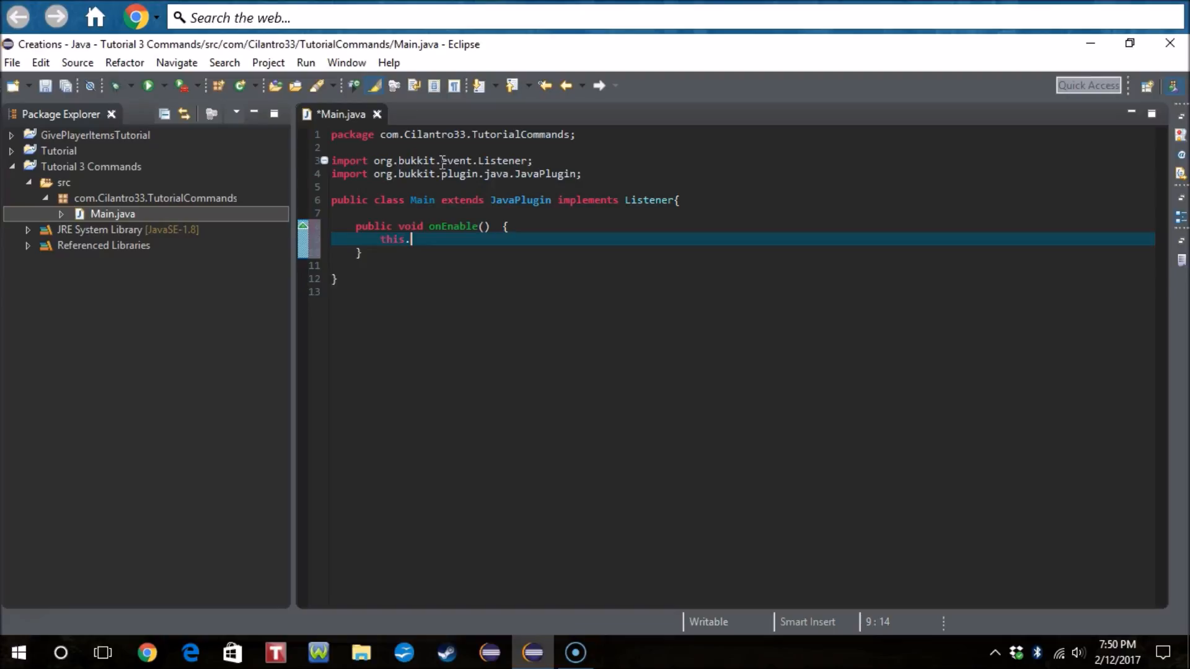
text(g)
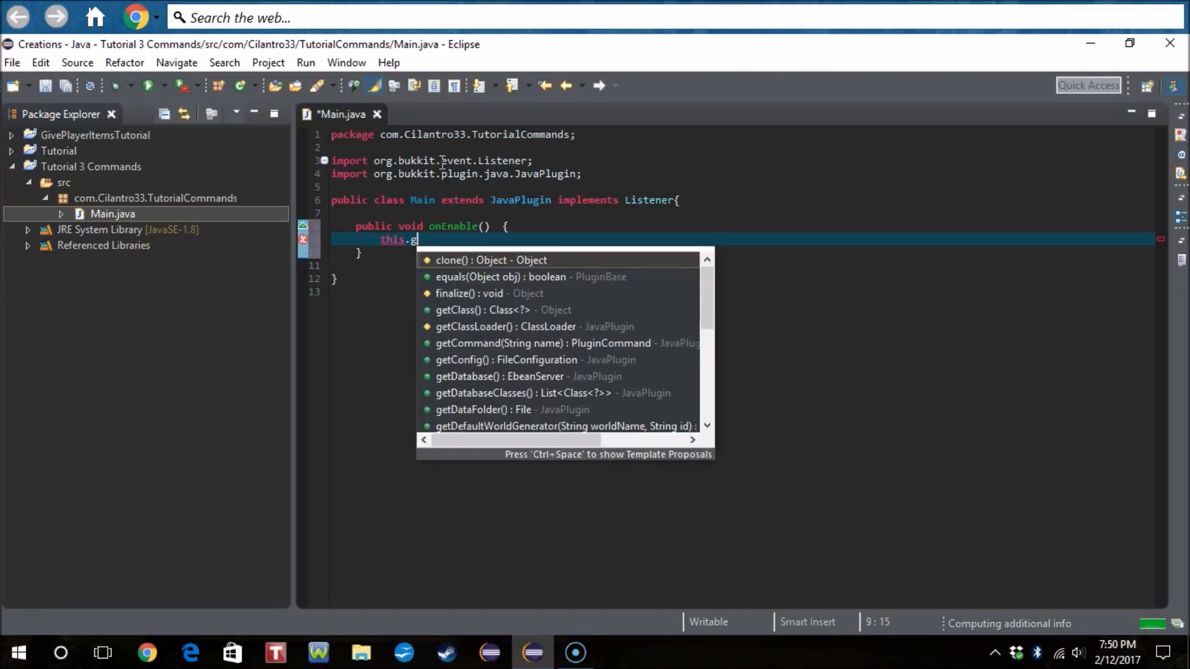
text(e)
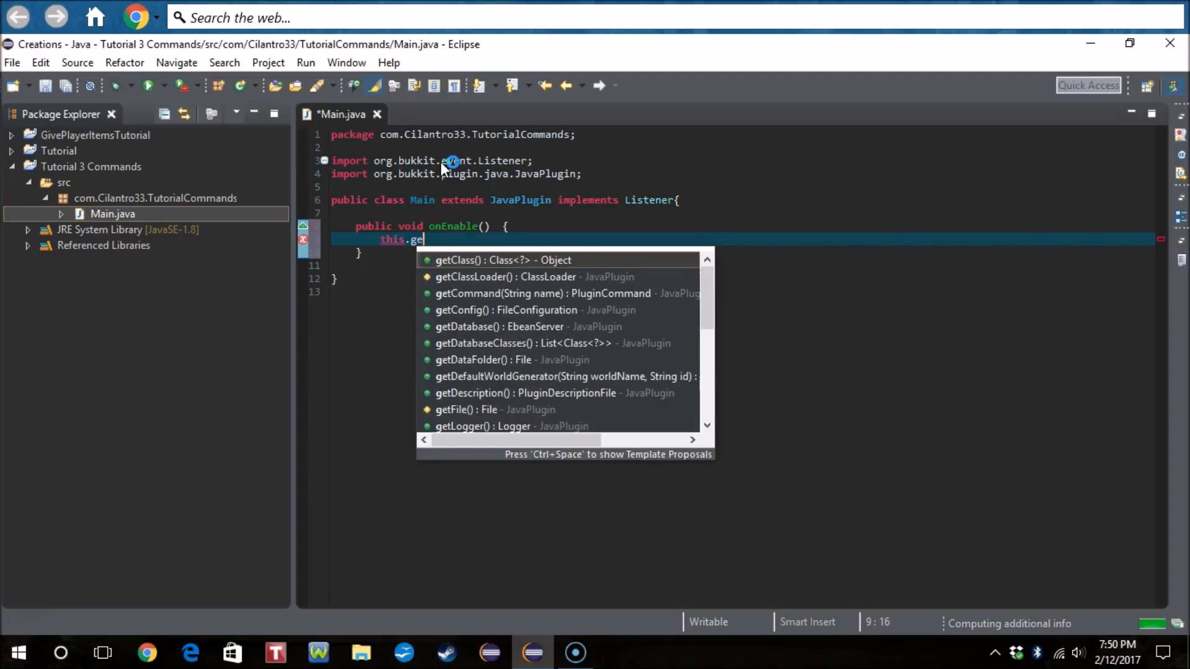
text(tServer().g)
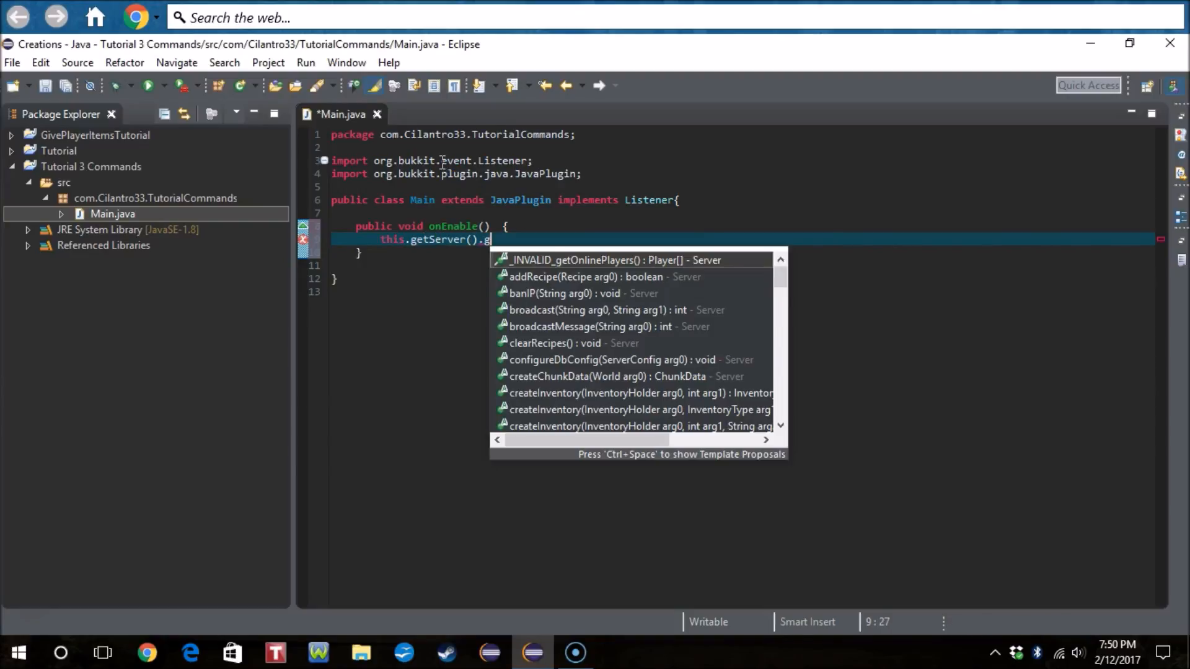
text(etPlugin)
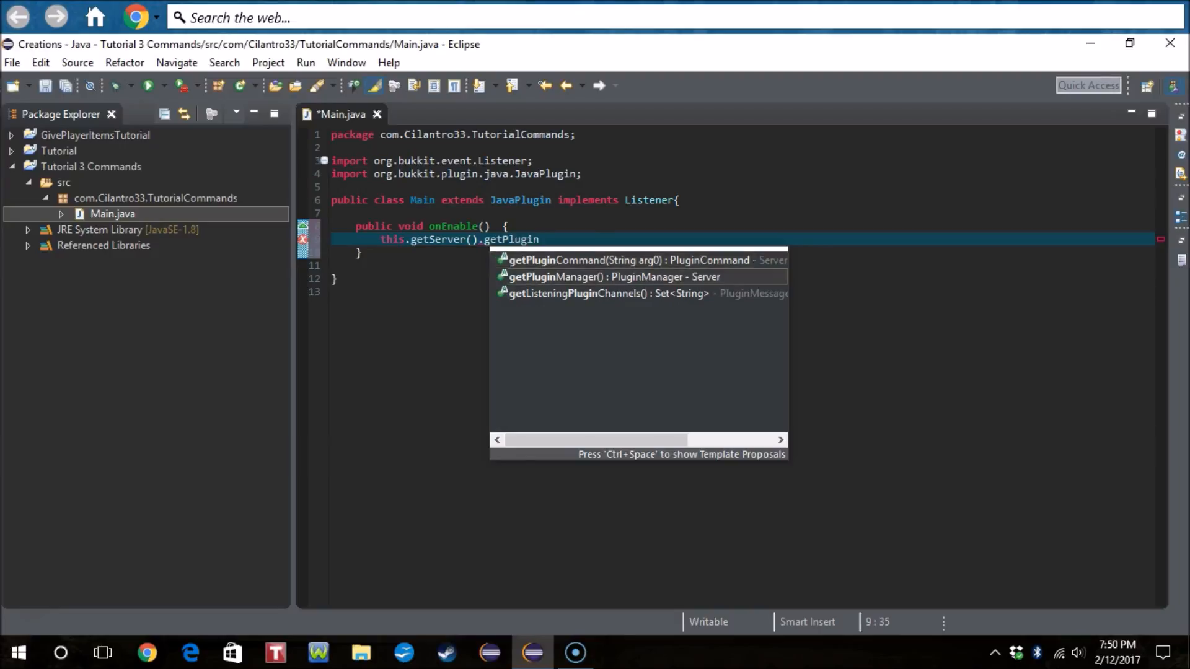
text(Manager().registerEvents(this, arg1);)
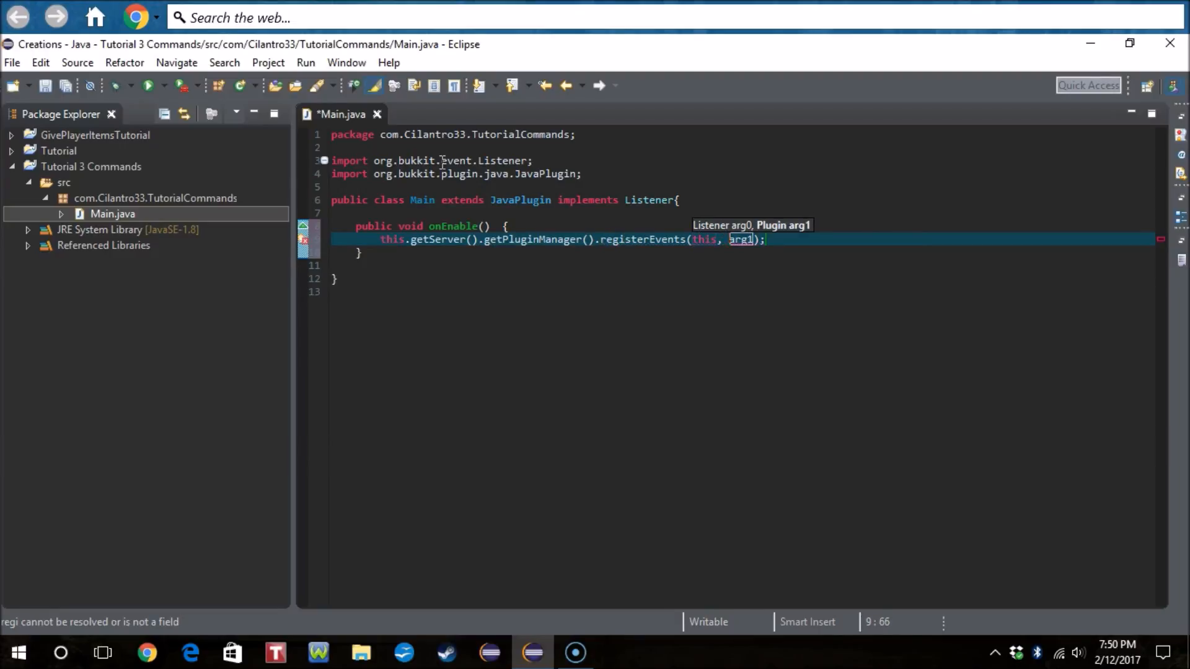
text(this)
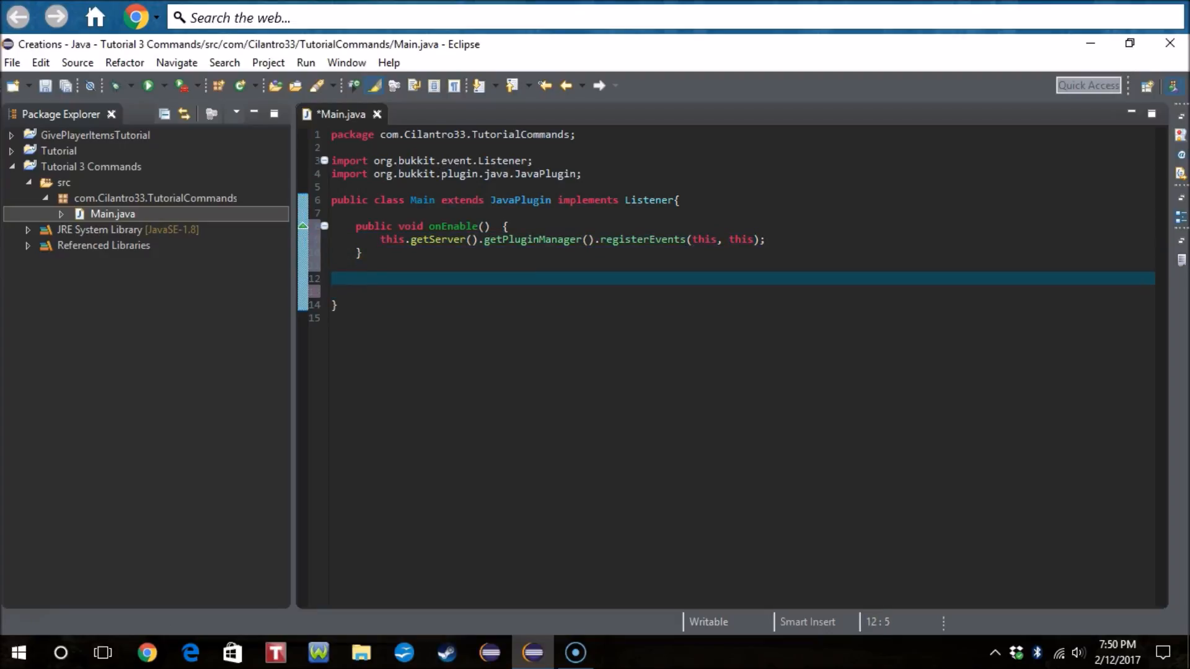
Step: Type an empty public void onDisable() {} method below onEnable
text(public void onDisa)
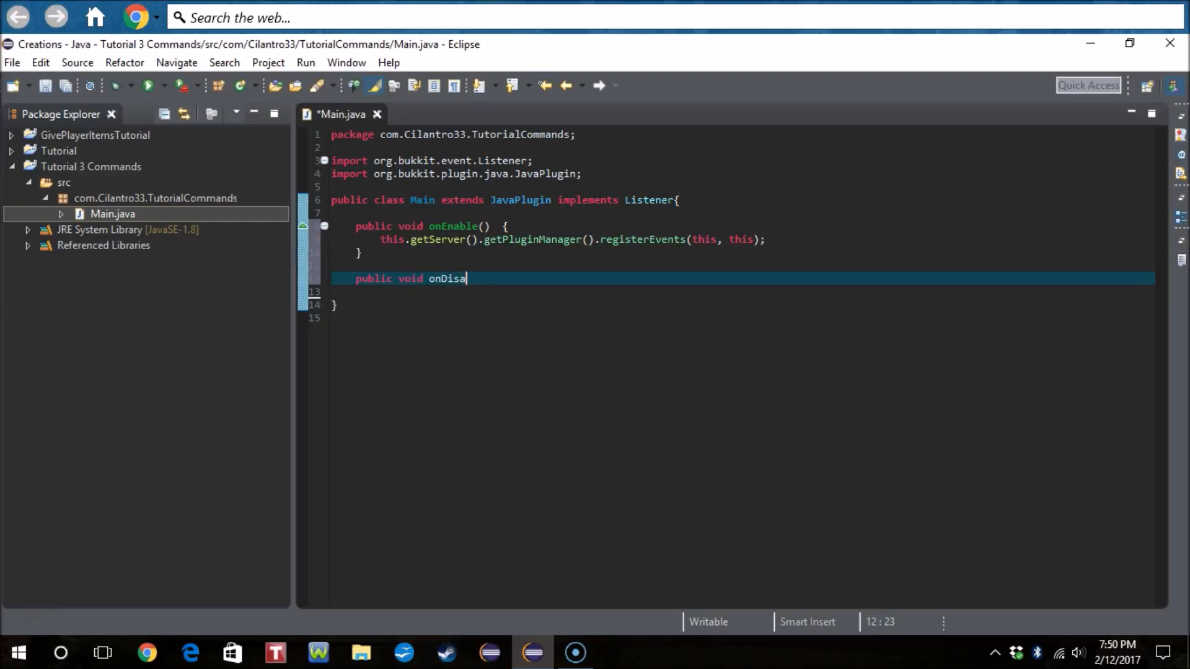
text(ble())
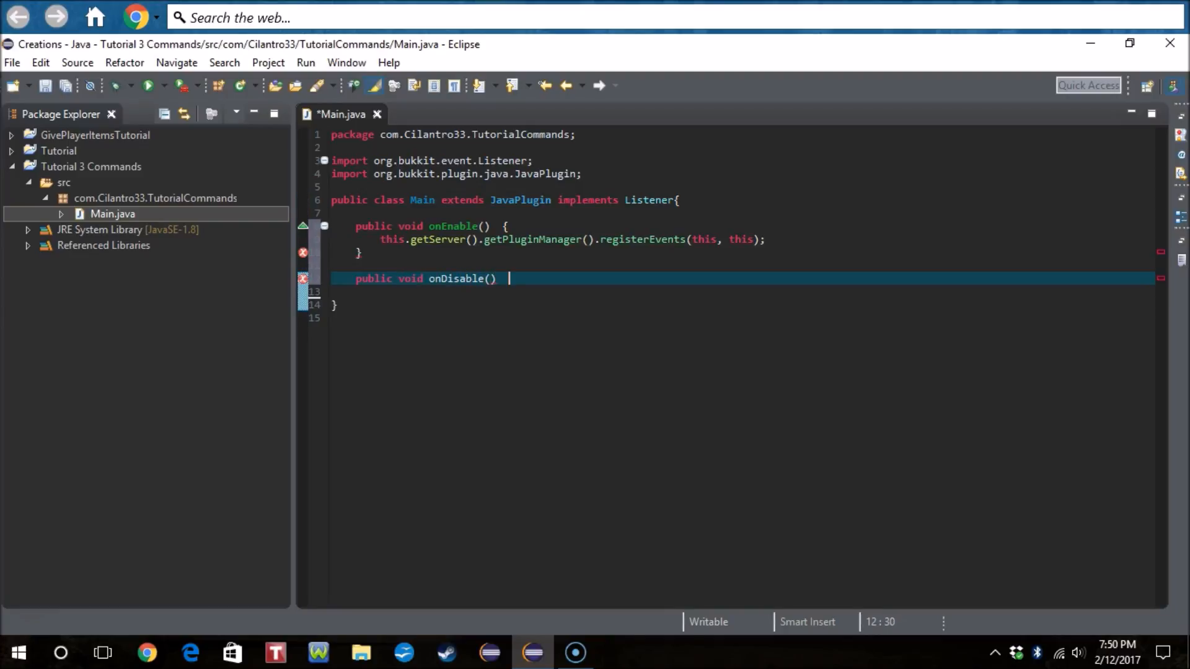
text({)
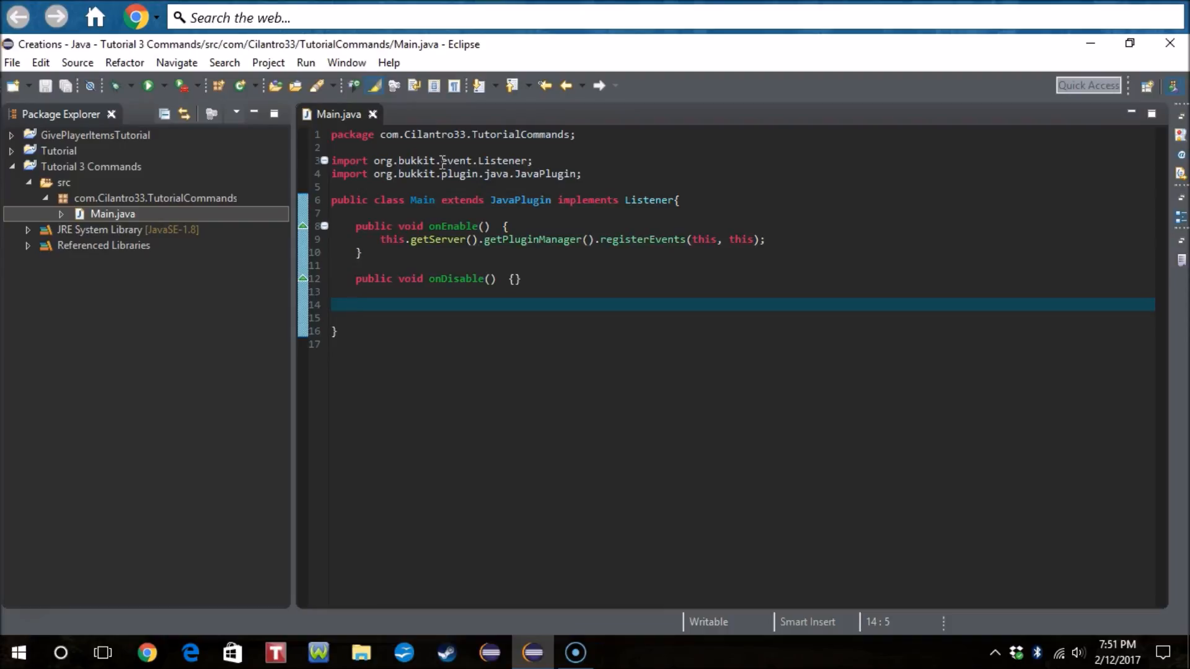
Step: Declare the field ArrayList<String> kits = new ArrayList<String>(); in Main
text(A)
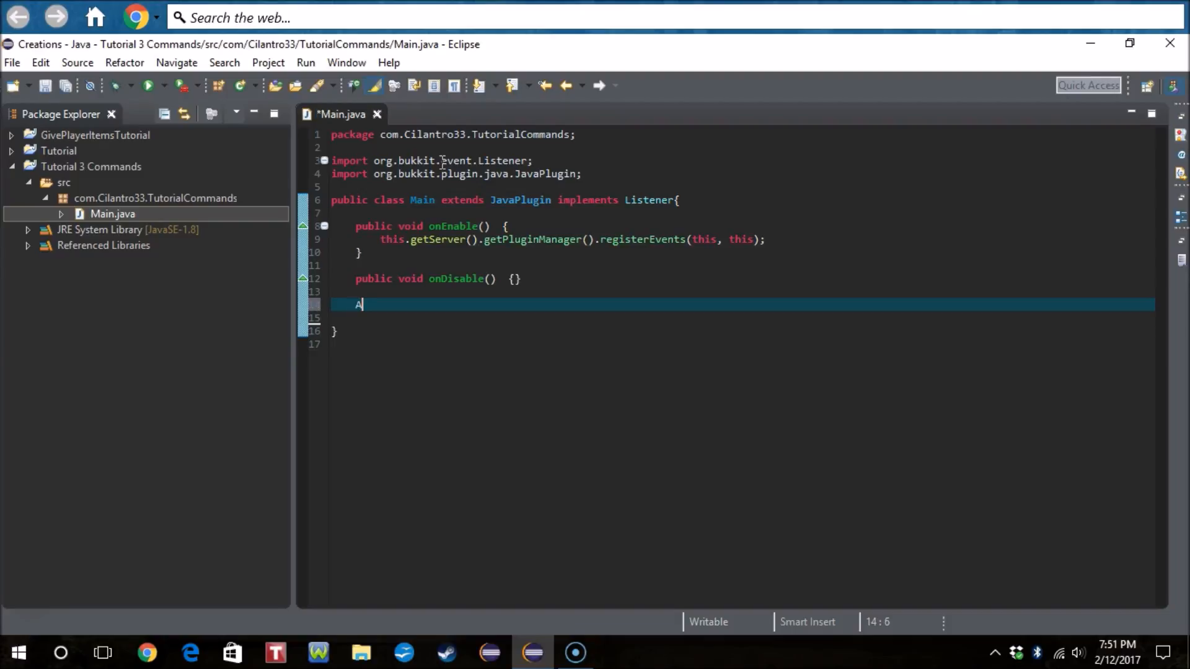
text(rrayL)
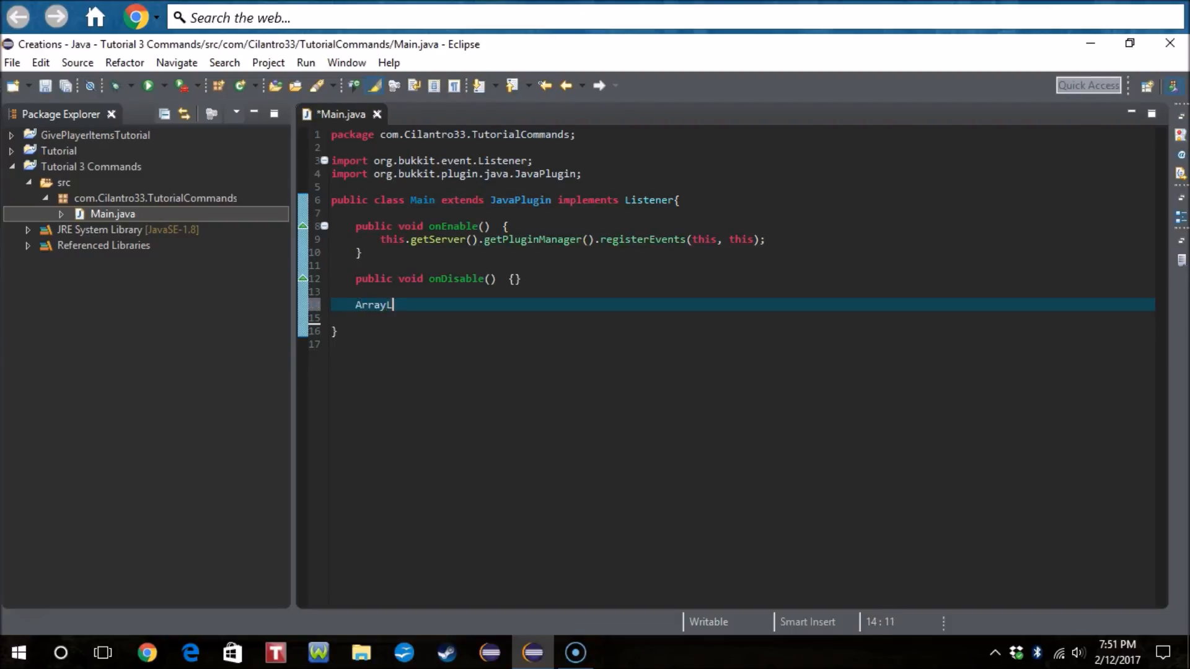
text(ist<String>)
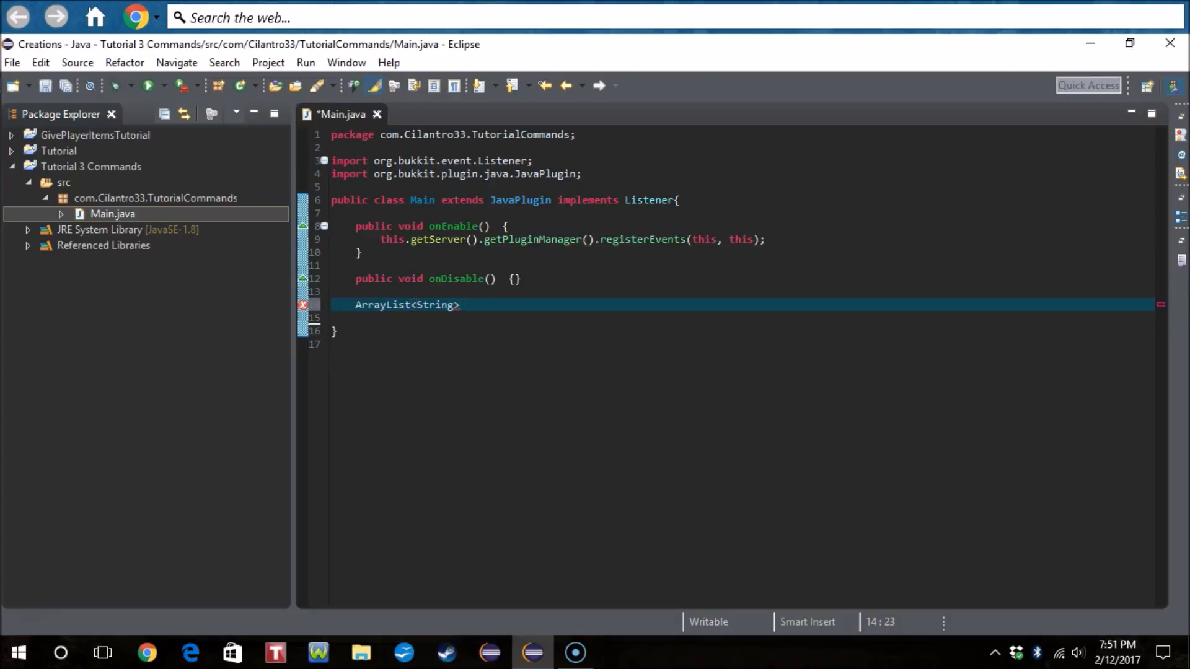
text(kit)
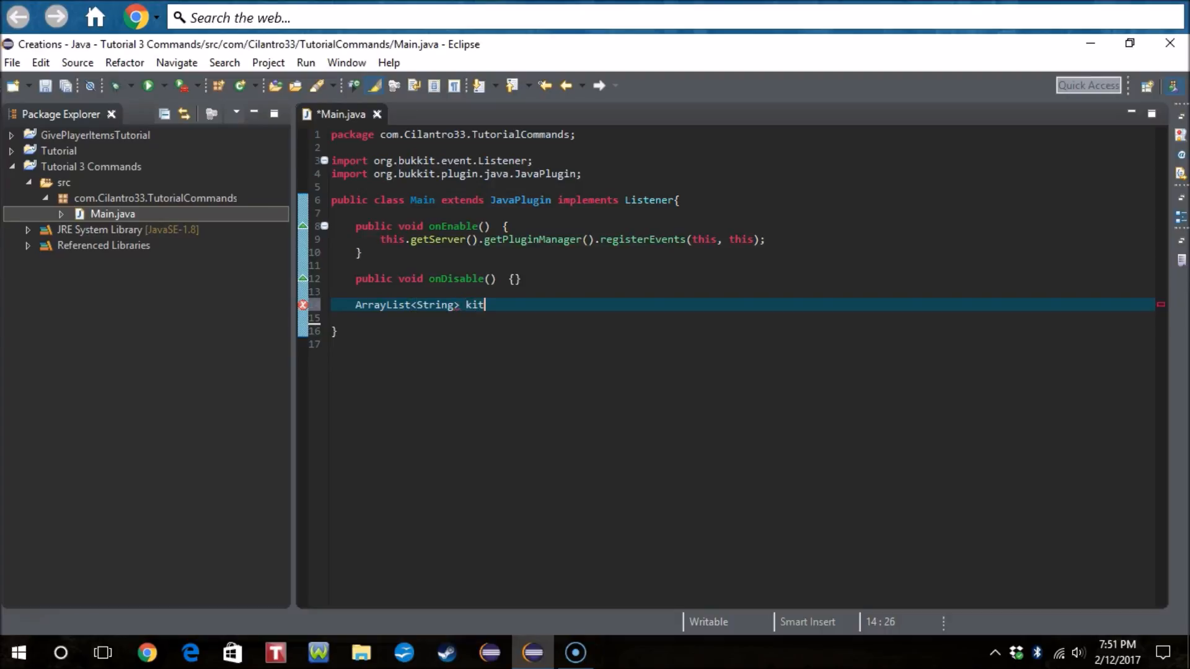
text(s = new)
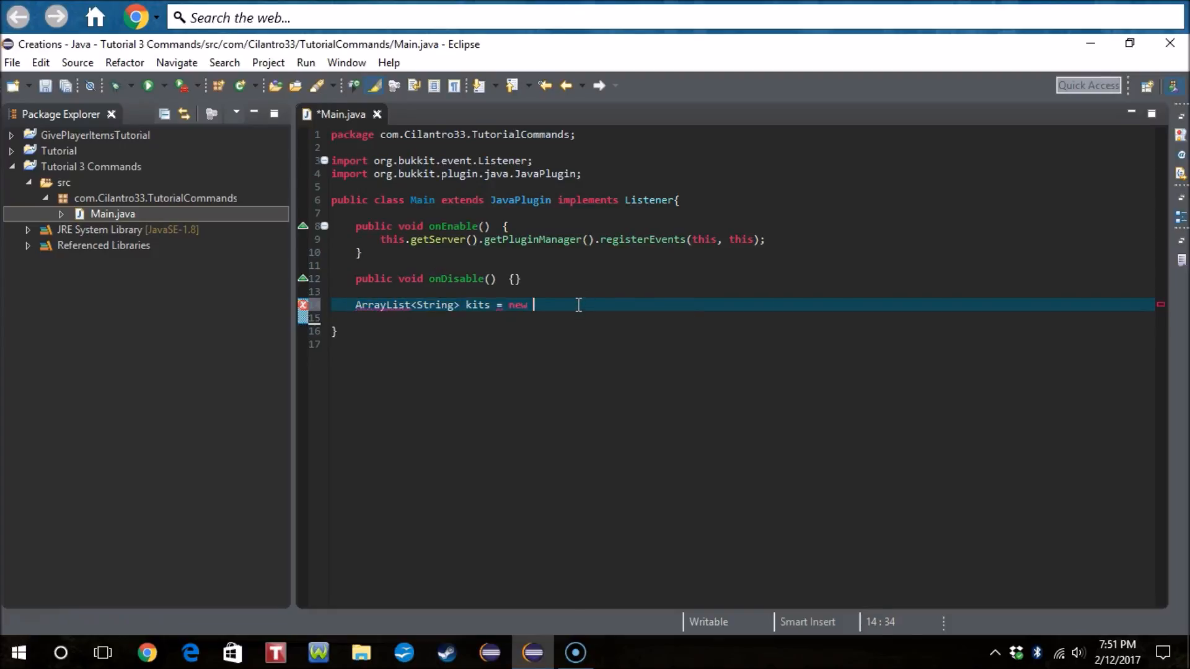
text(ArrayList<String>())
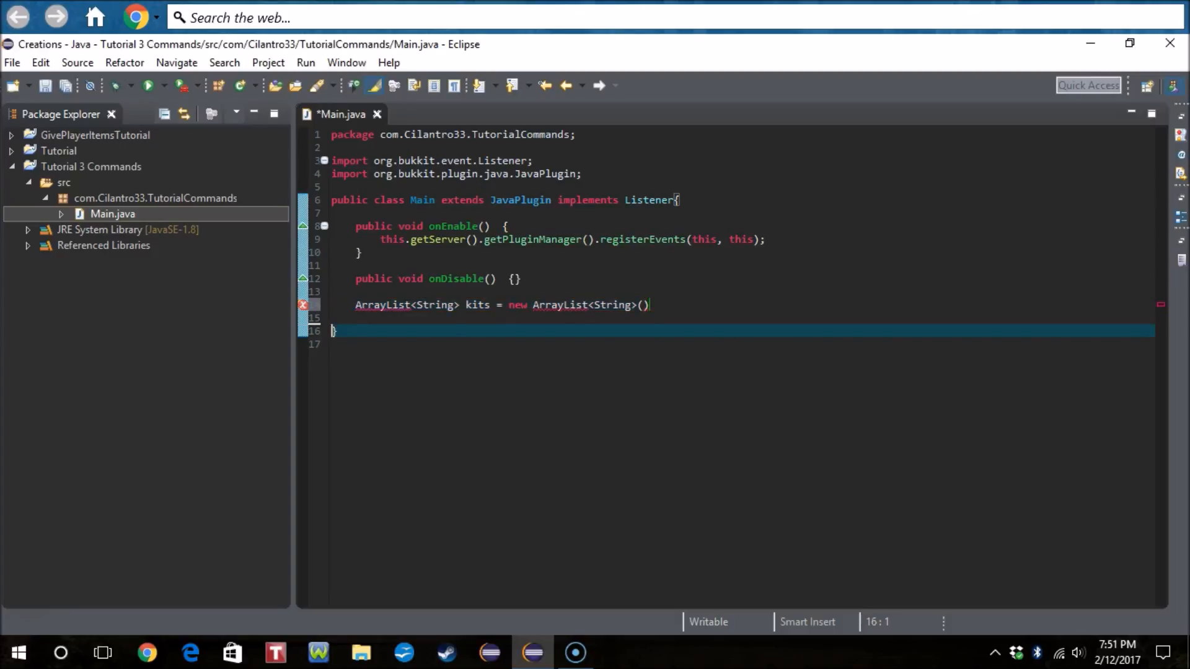
text(;)
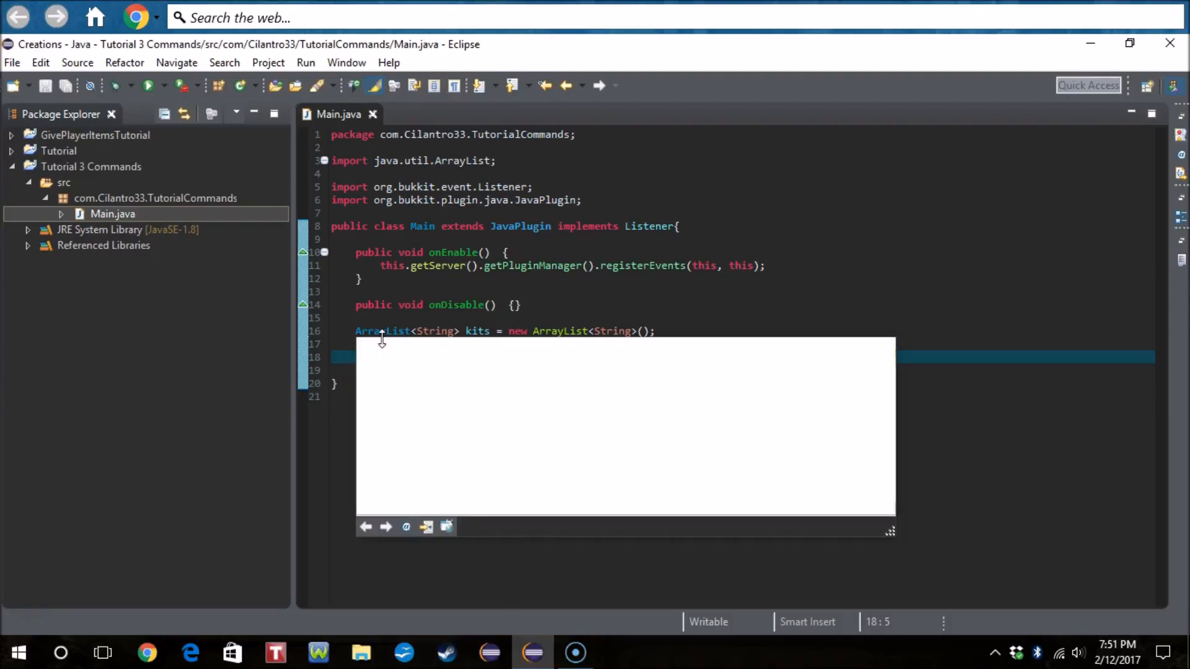
Step: Add an empty Initialize() method, save, and begin making it public static
text(p)
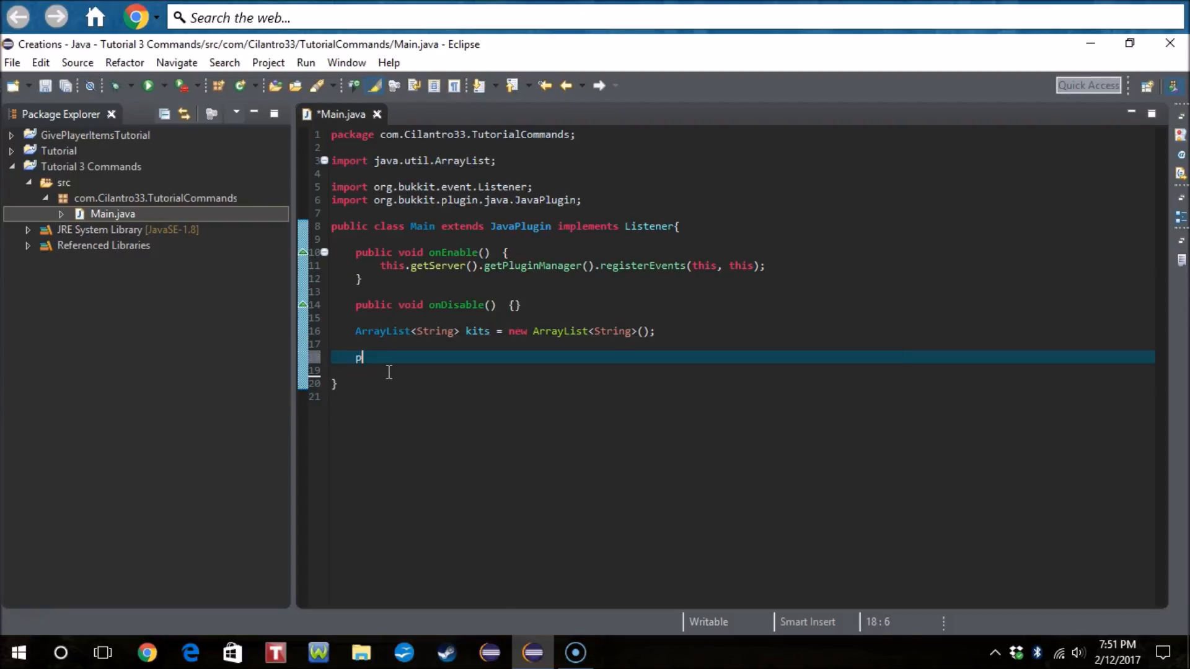
text(ublic void)
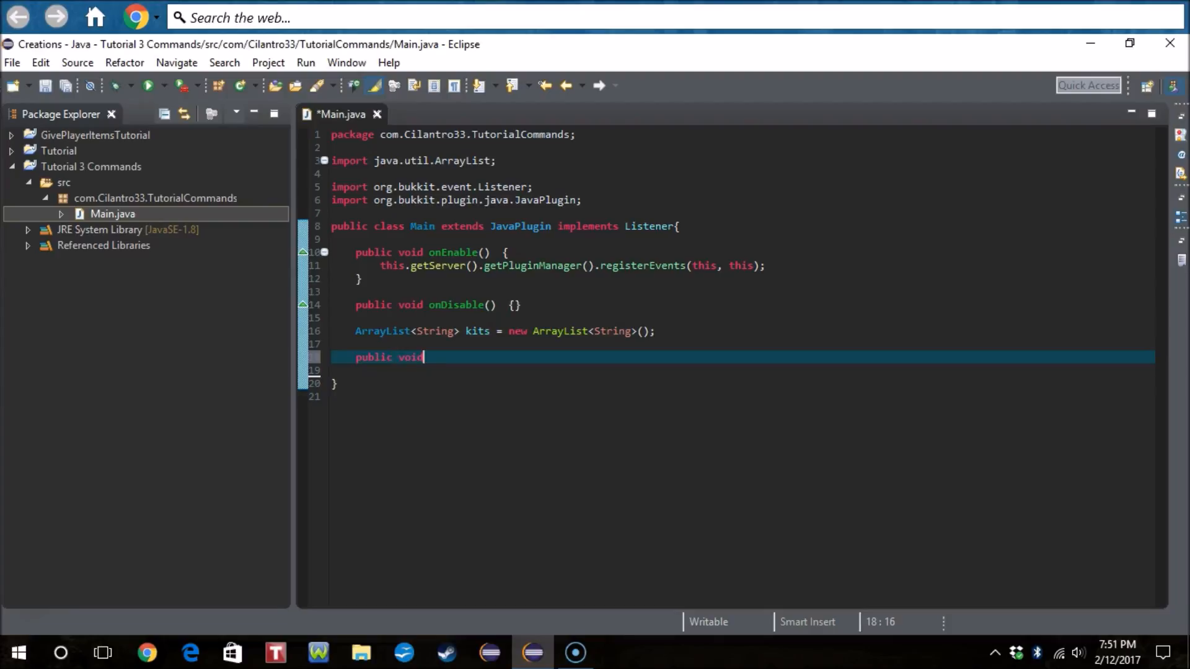
text(Initi)
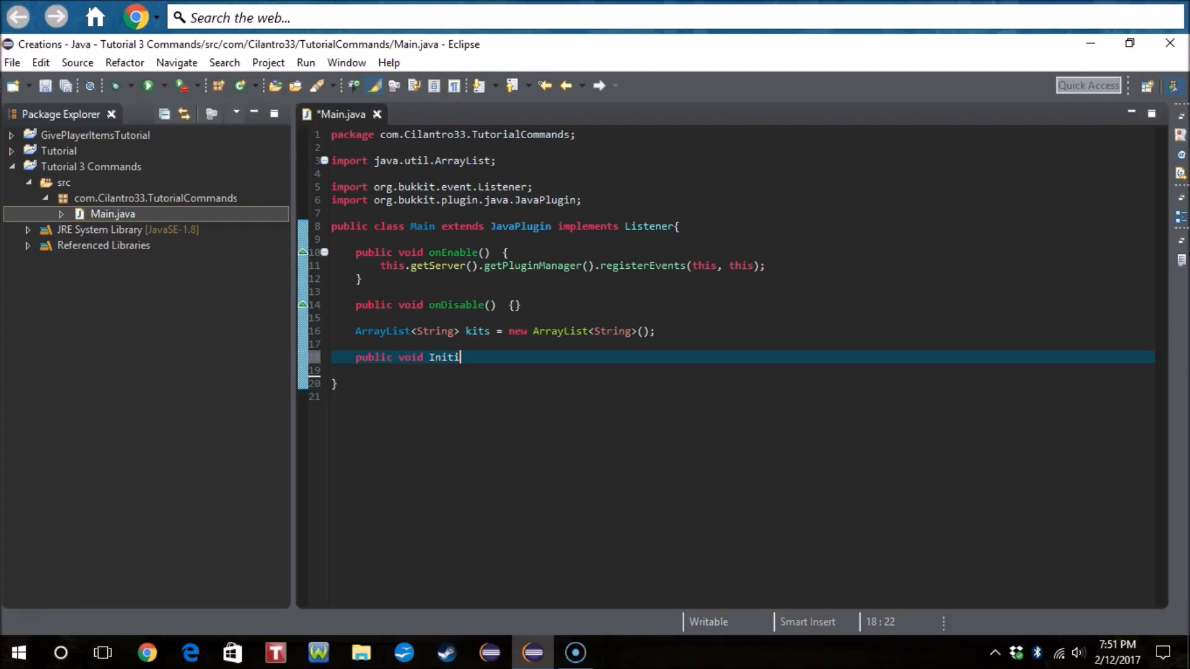
text(l)
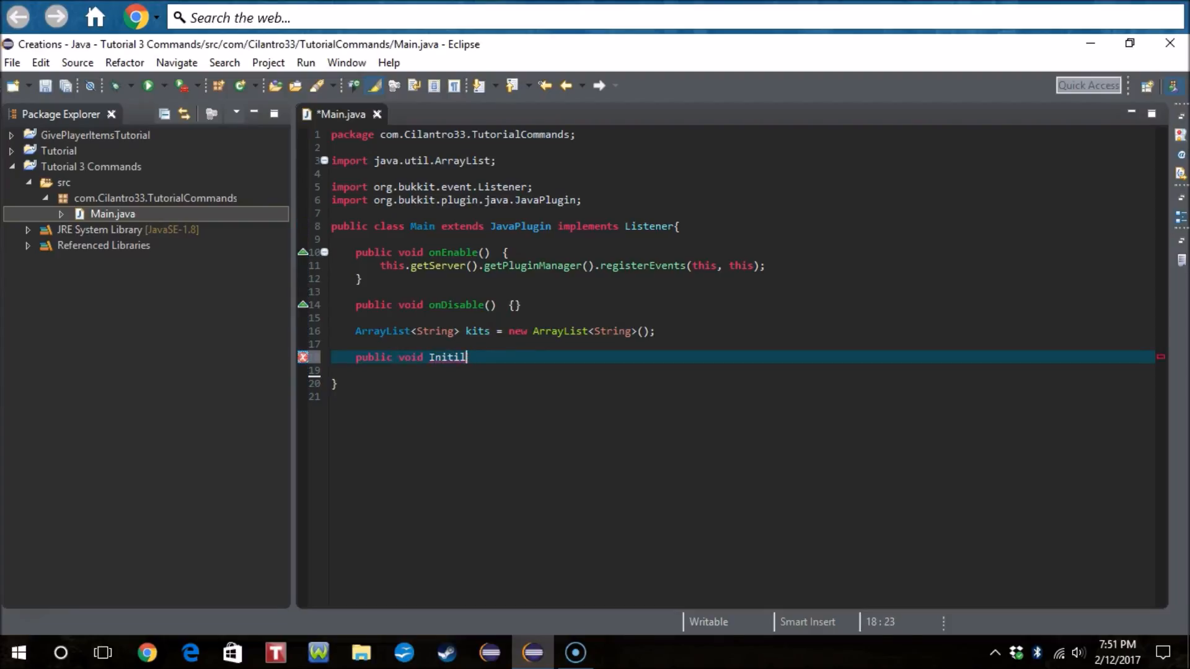
text(a)
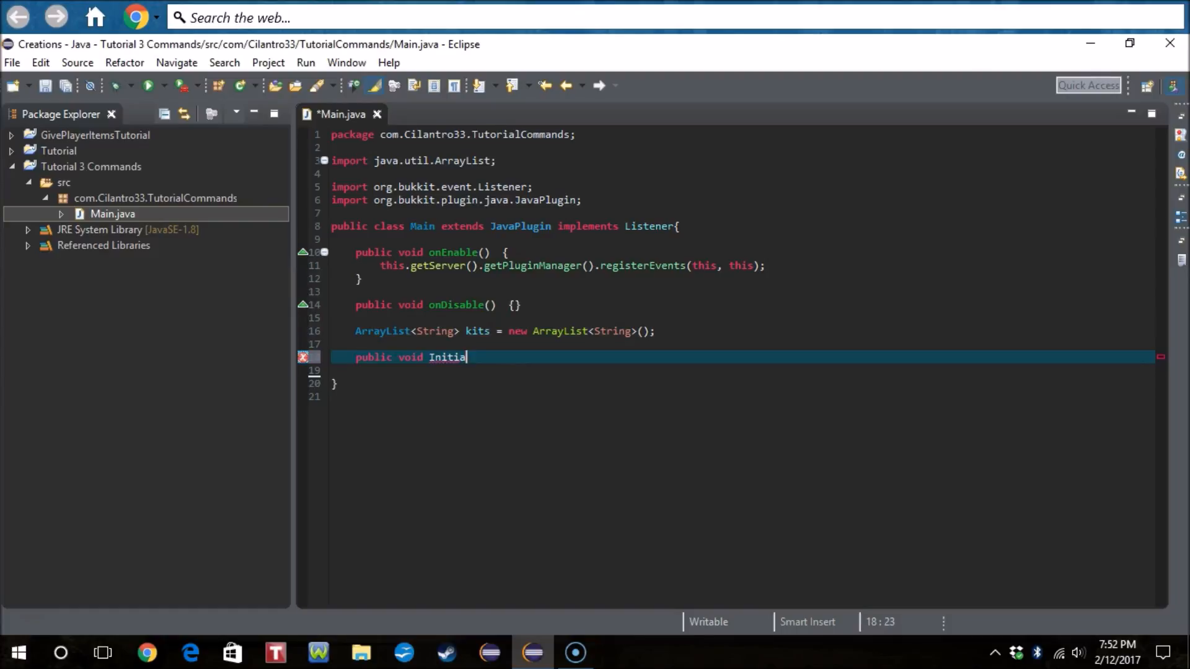
text(lize()  {)
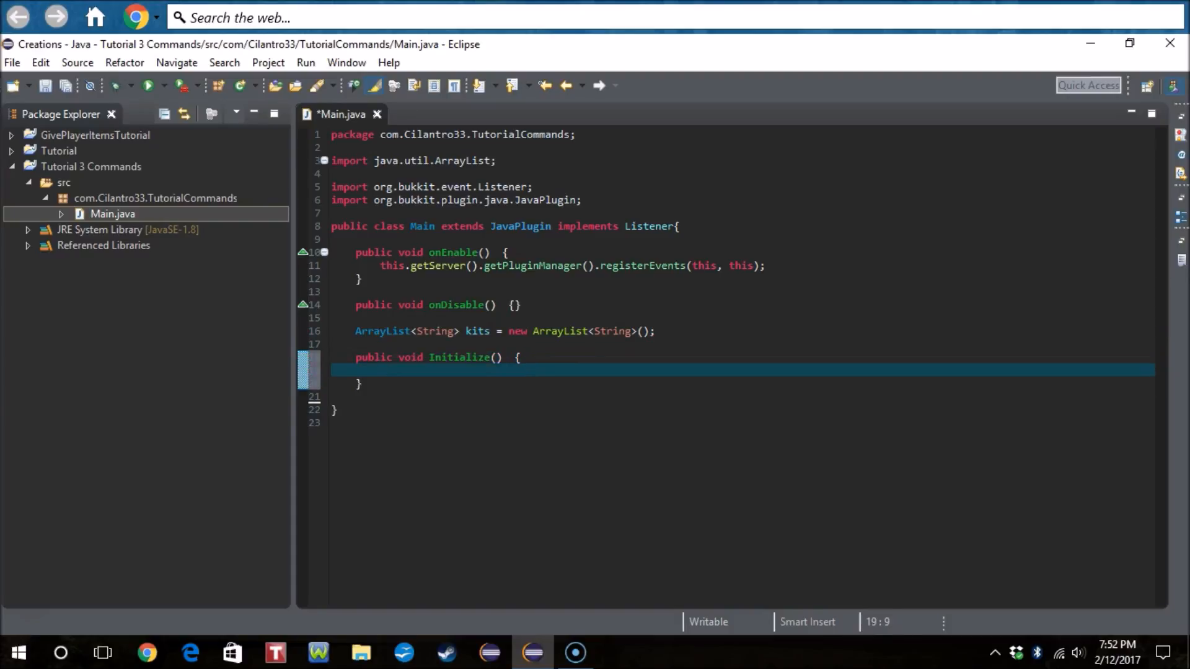
key(ctrl+s)
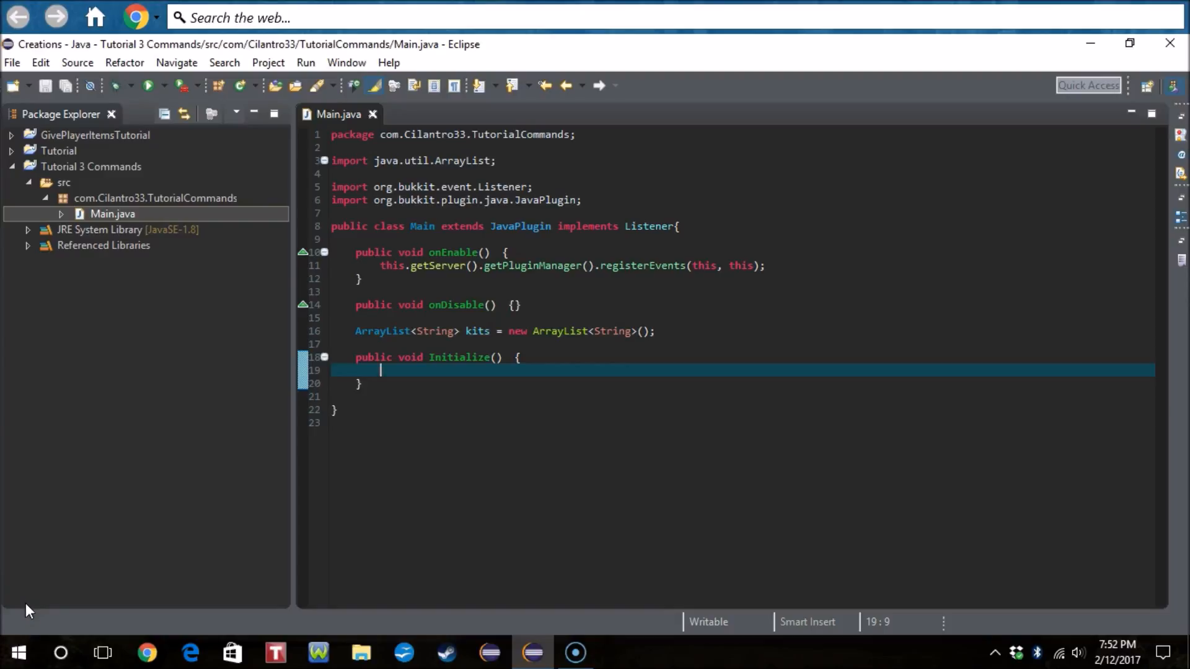
text(static)
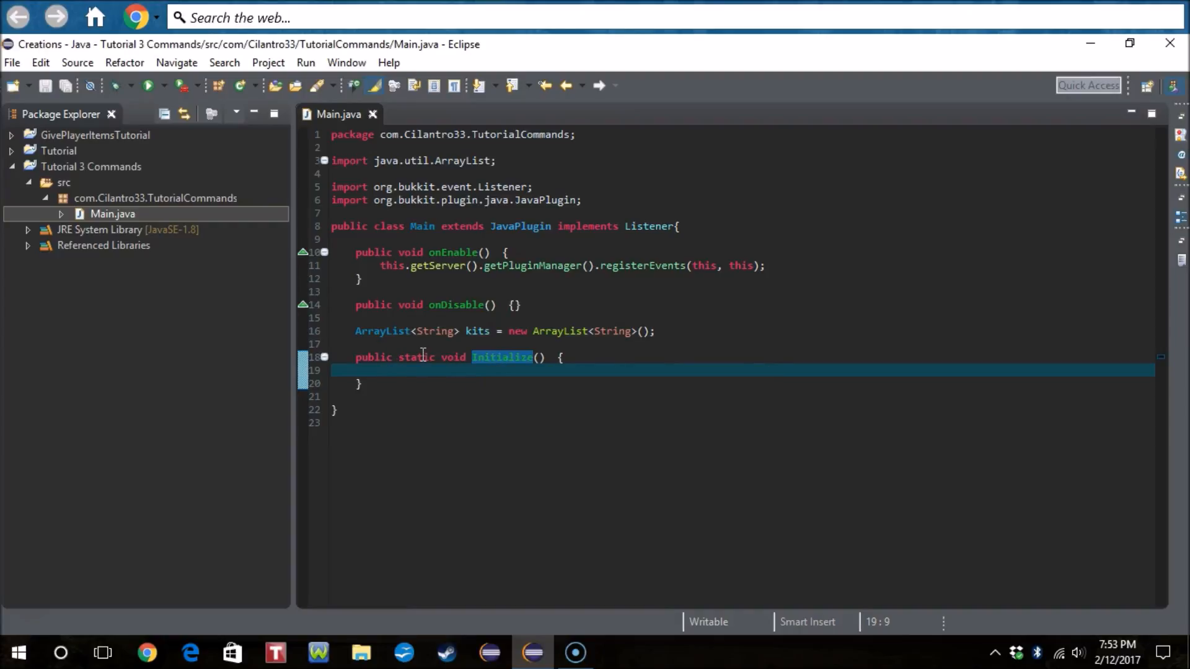
mouse_move(535, 381)
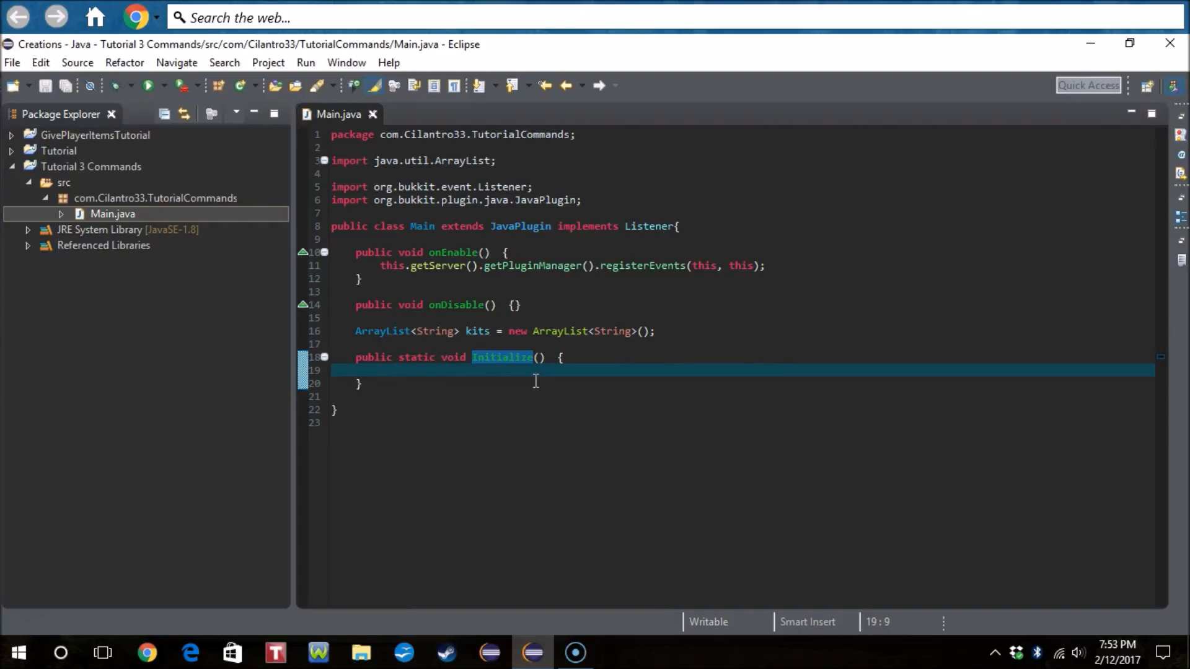
Step: Make the kits field static and have Initialize call kits.add("apple")
text(kits)
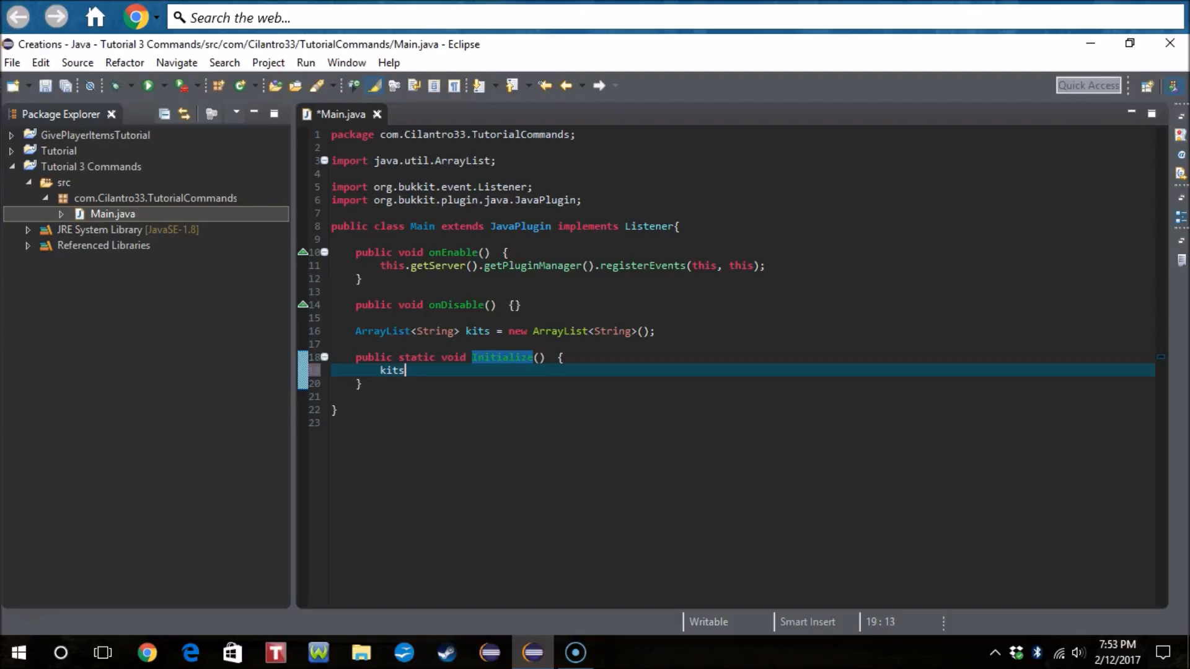
text(.)
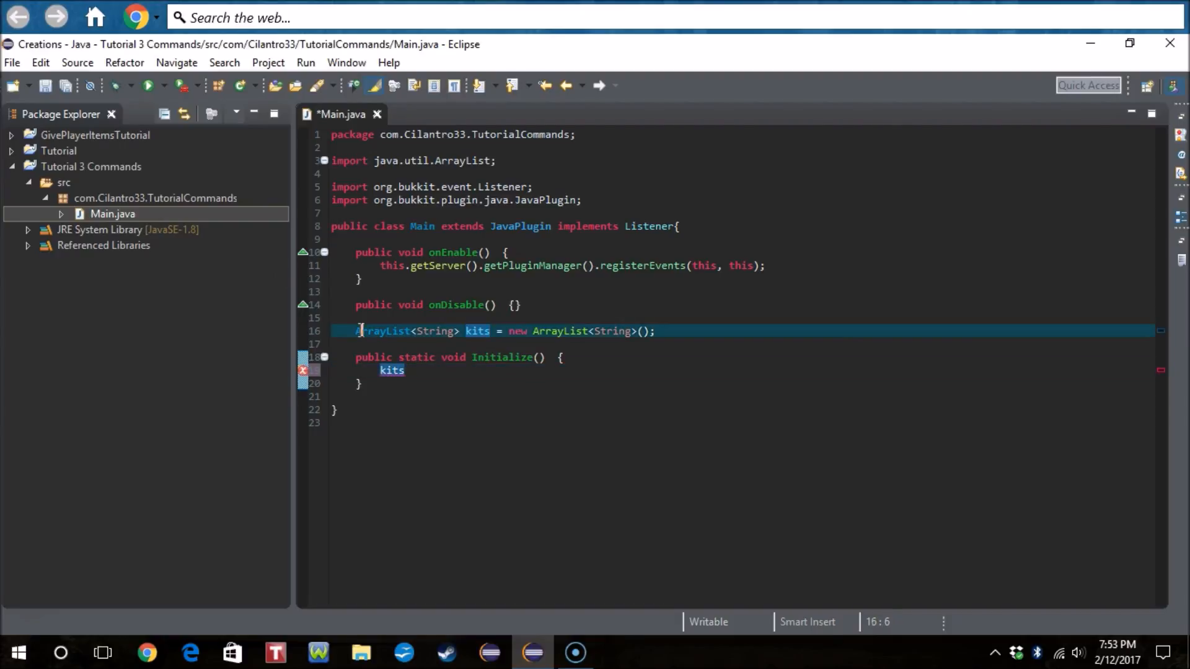
text(public)
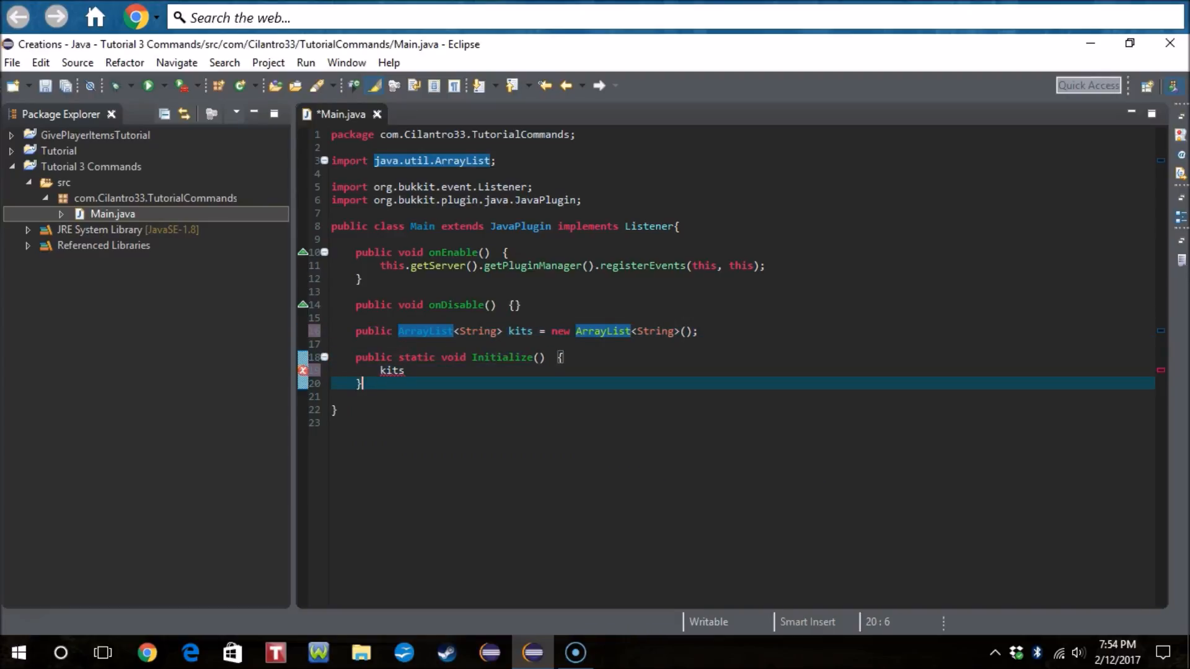
text(.)
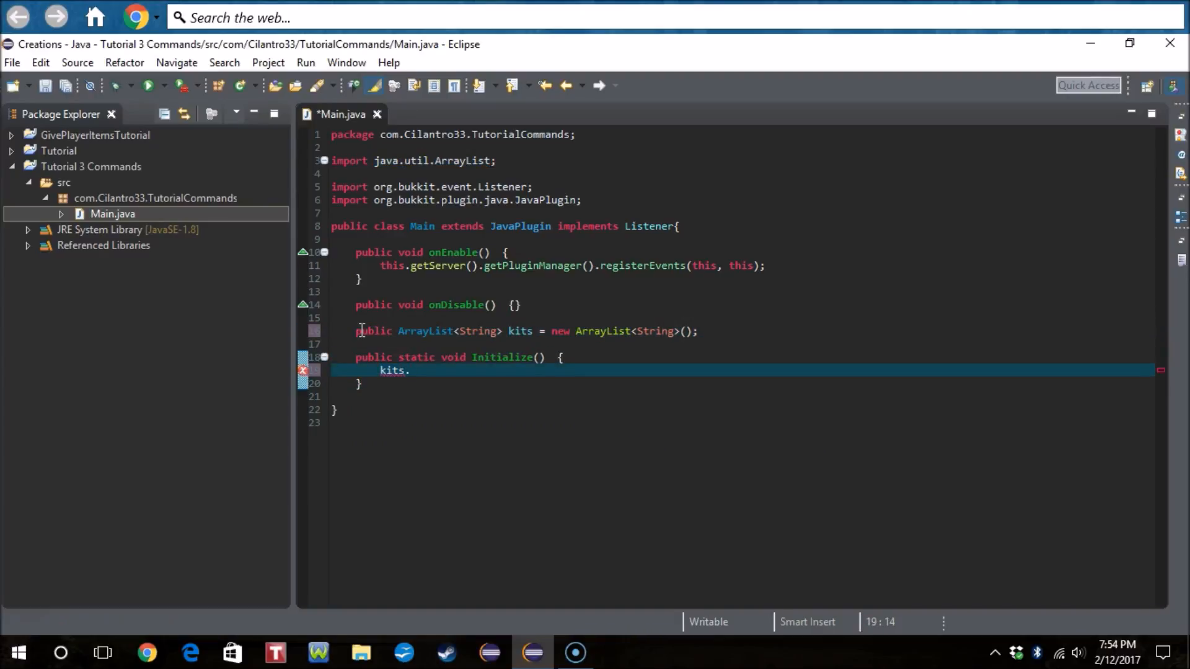
key(backspace)
text( void)
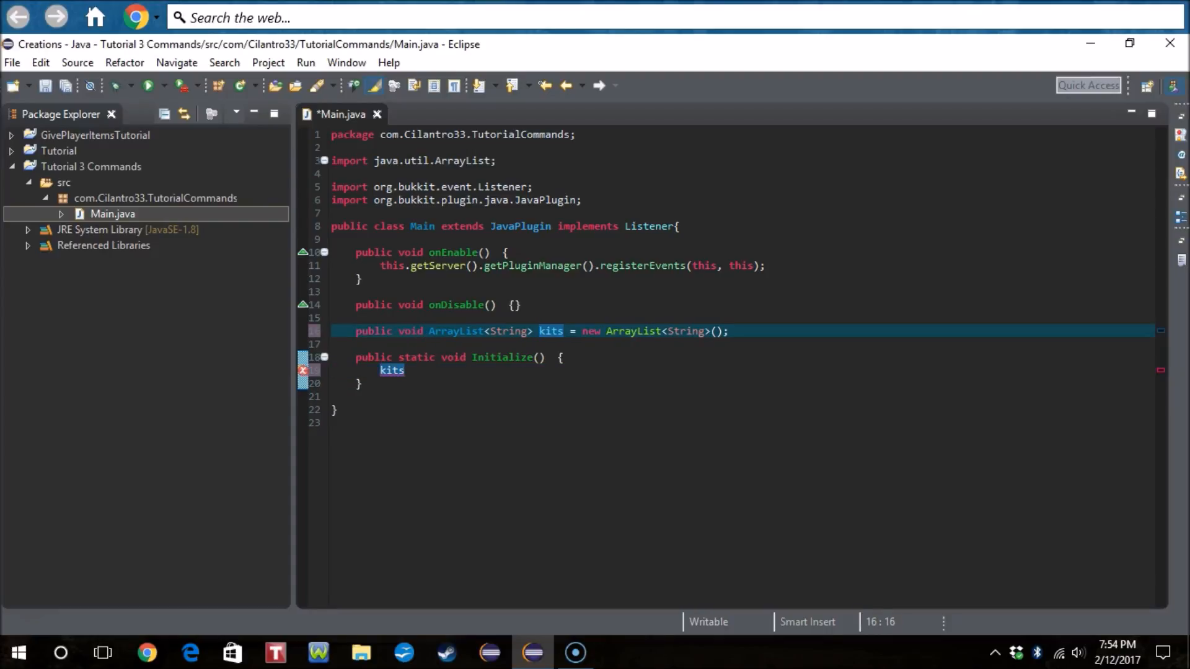
text(.)
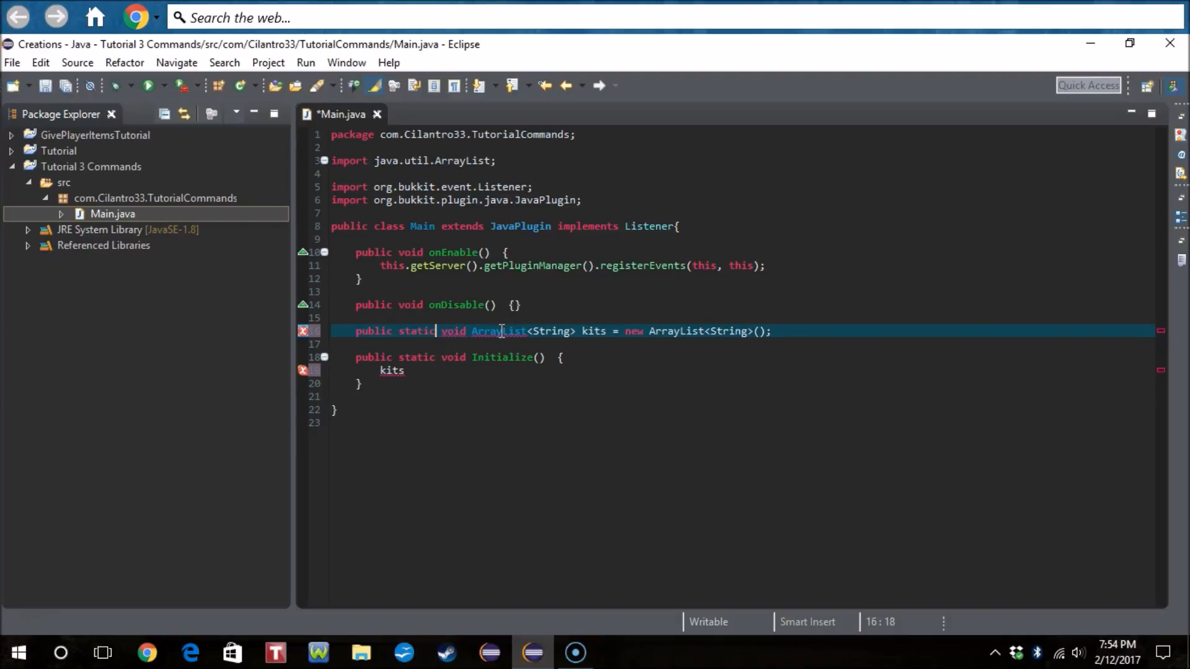
double_click(497, 331)
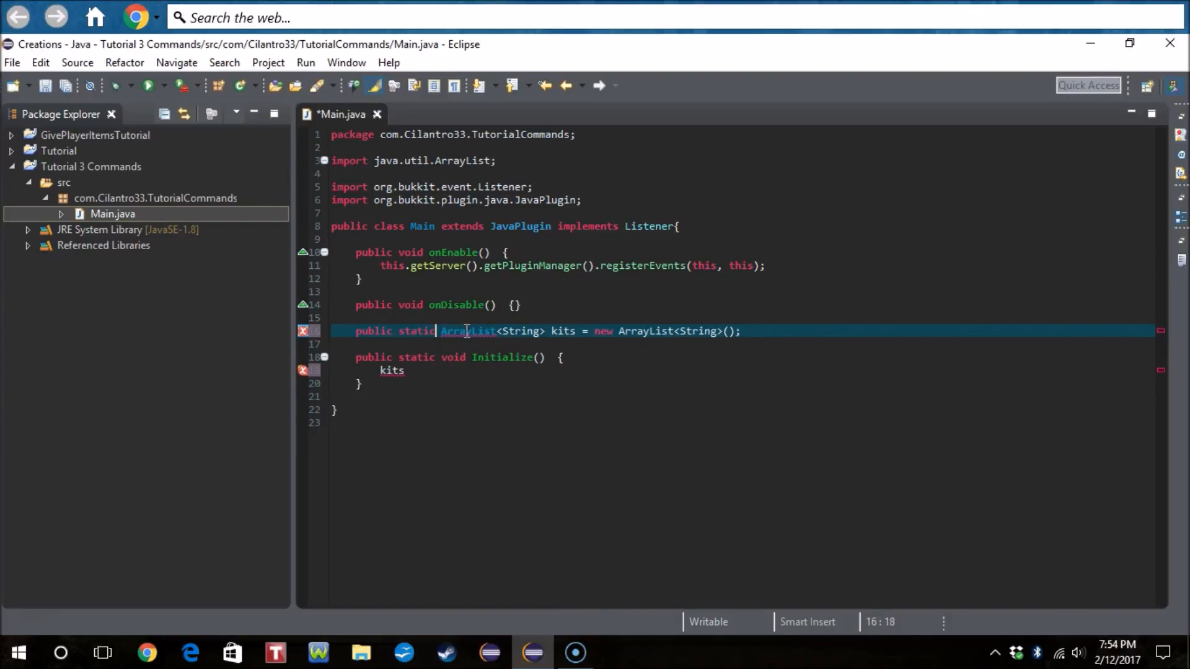
click(406, 371)
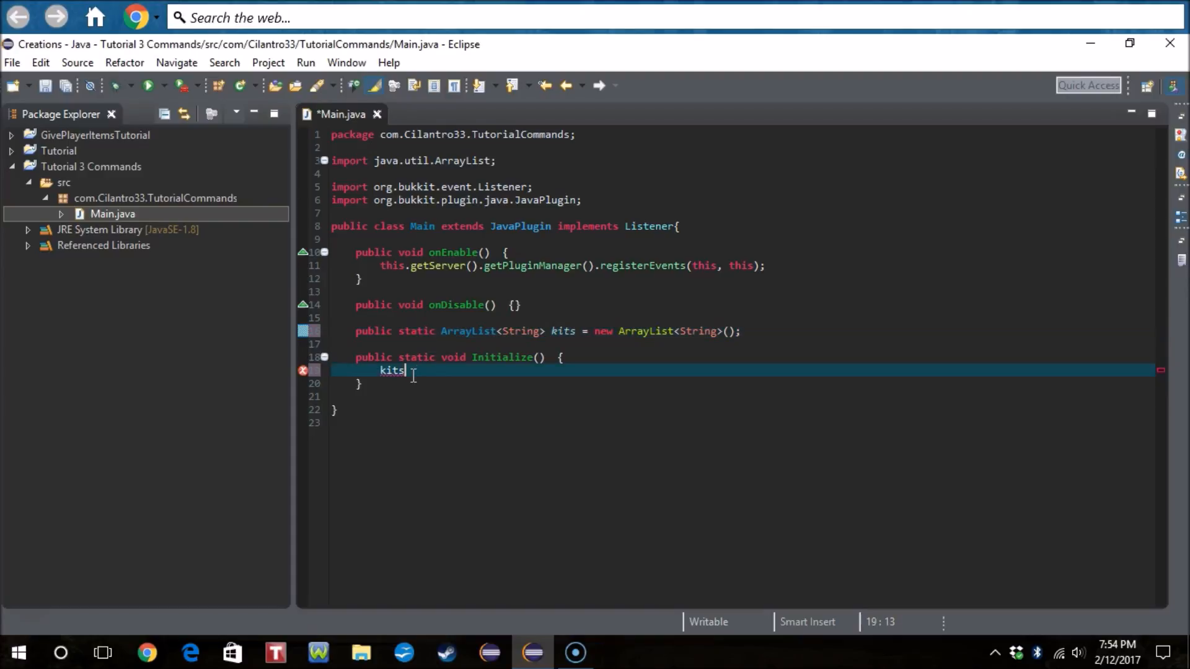
text(.add(")
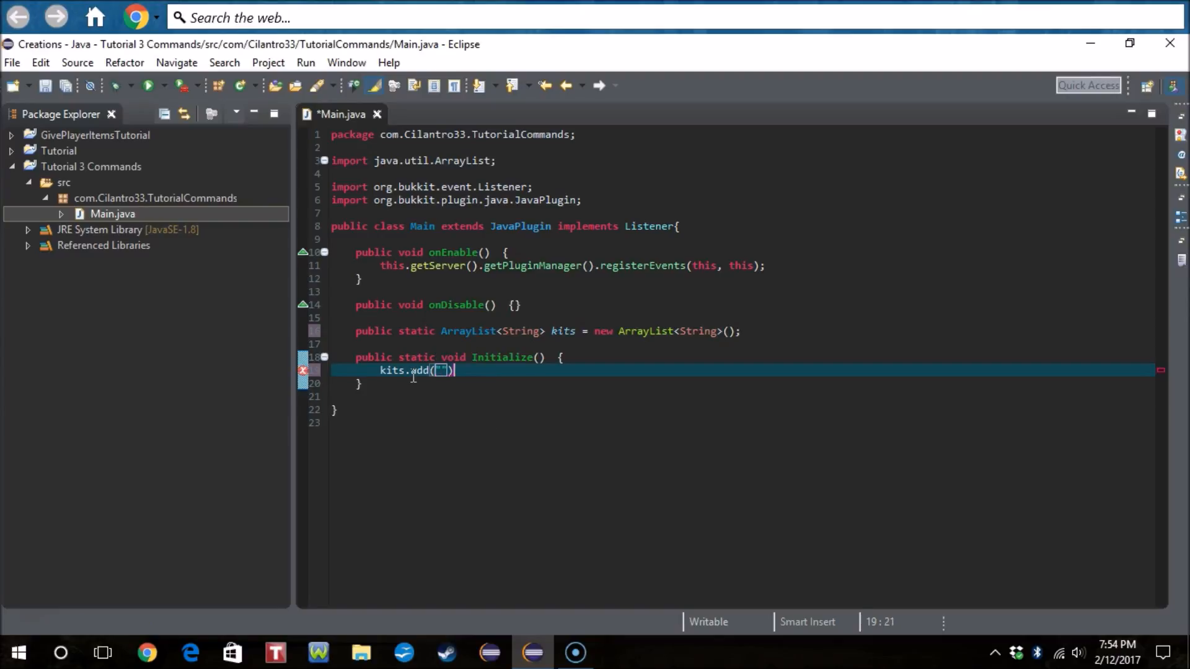
text(apple)
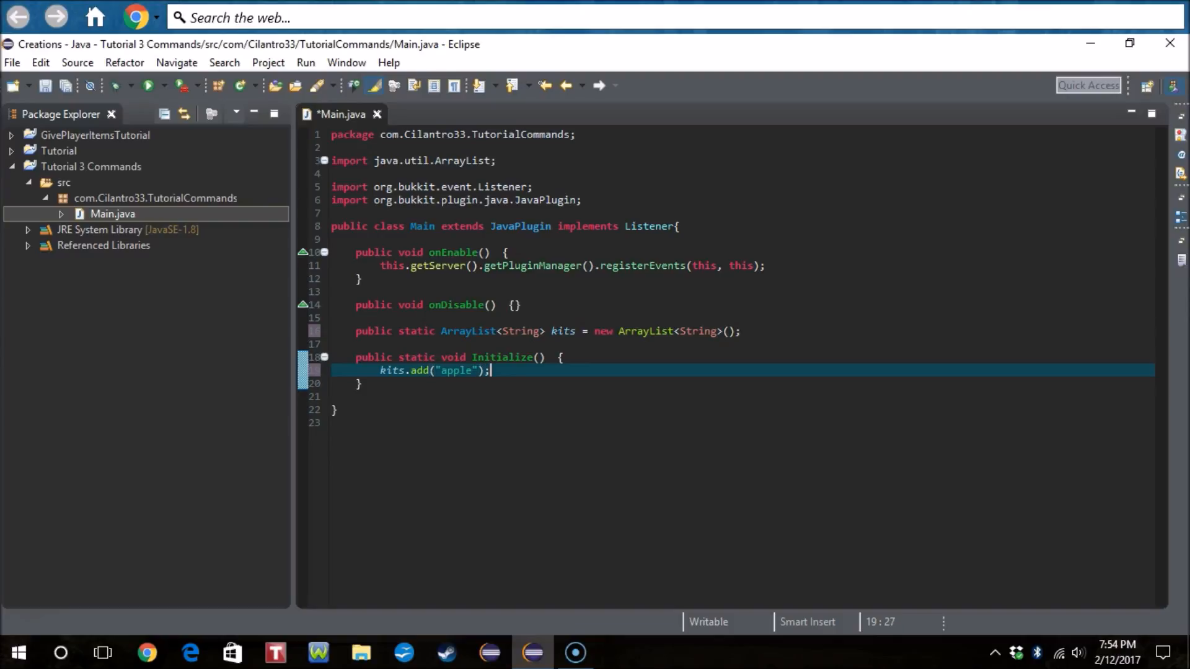
Step: Add a kitPlayer(Player p, String kit) method and import org.bukkit.entity.Player
key(Enter)
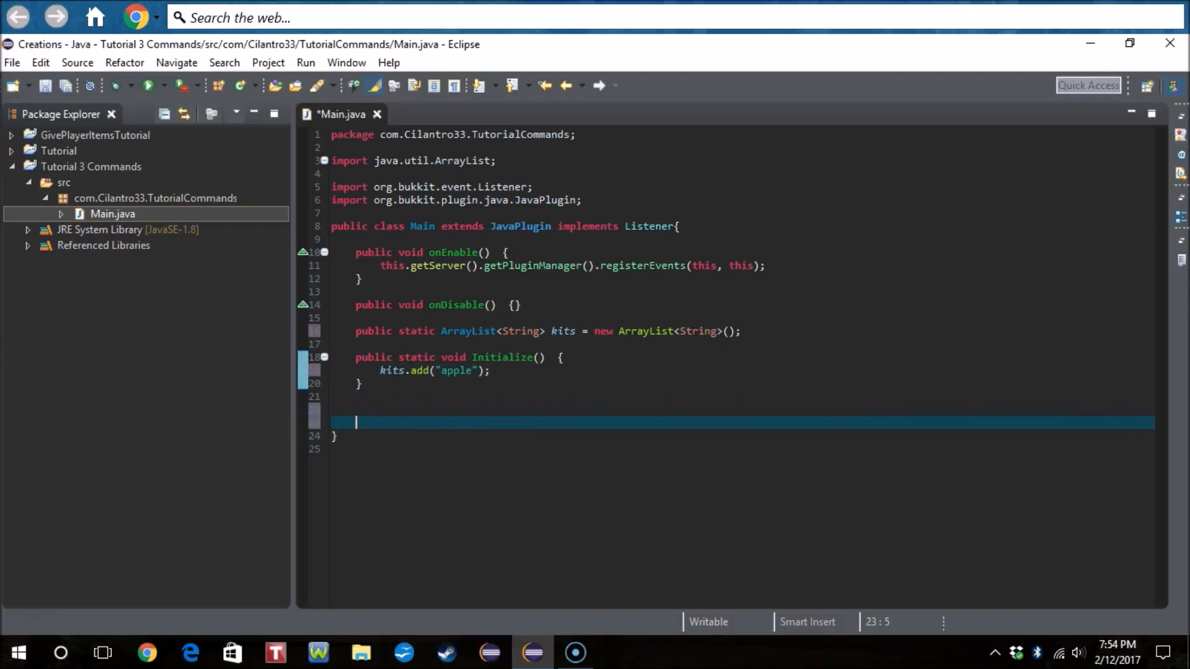
key(ctrl+s)
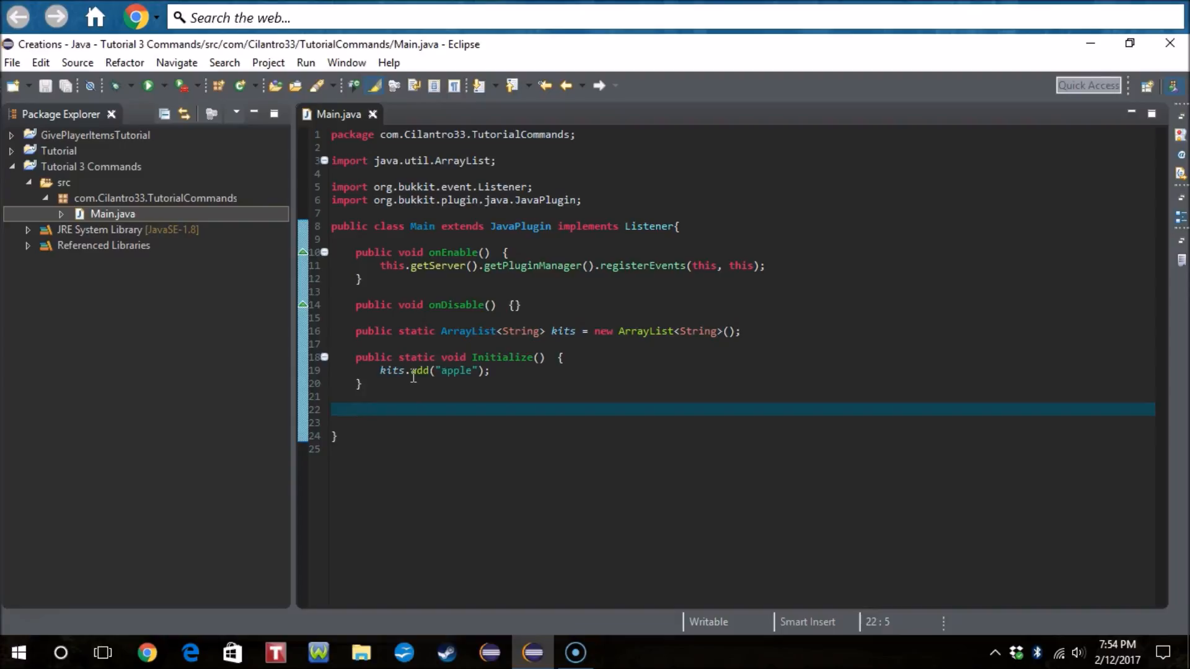
text(public)
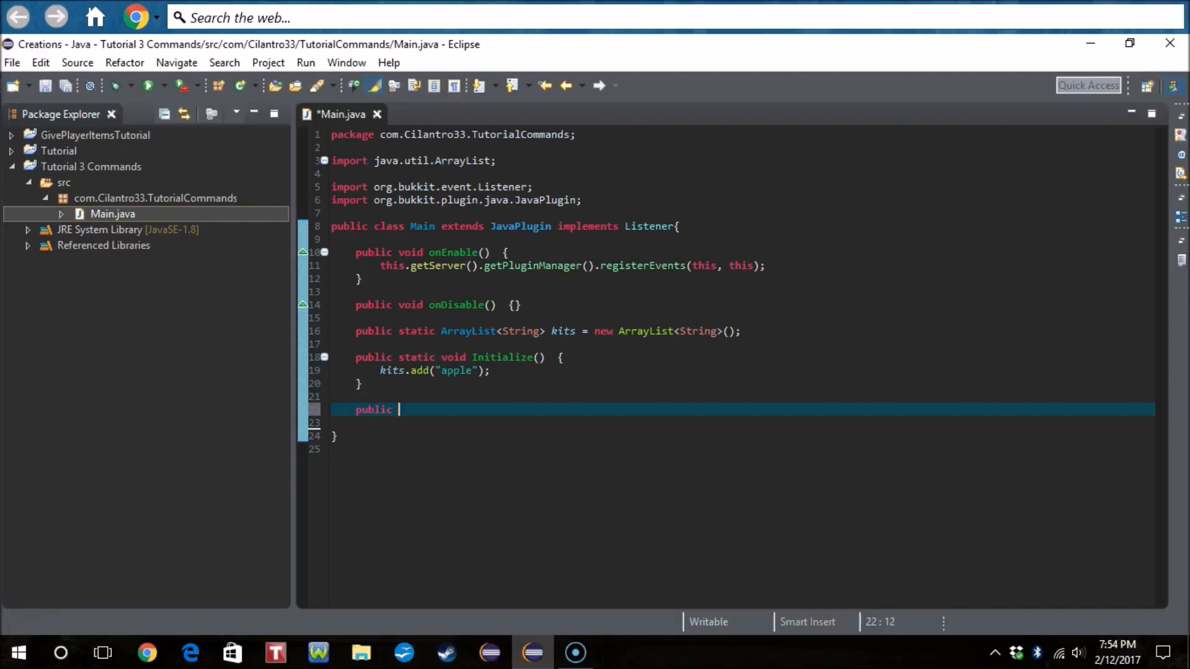
text(void kitPl)
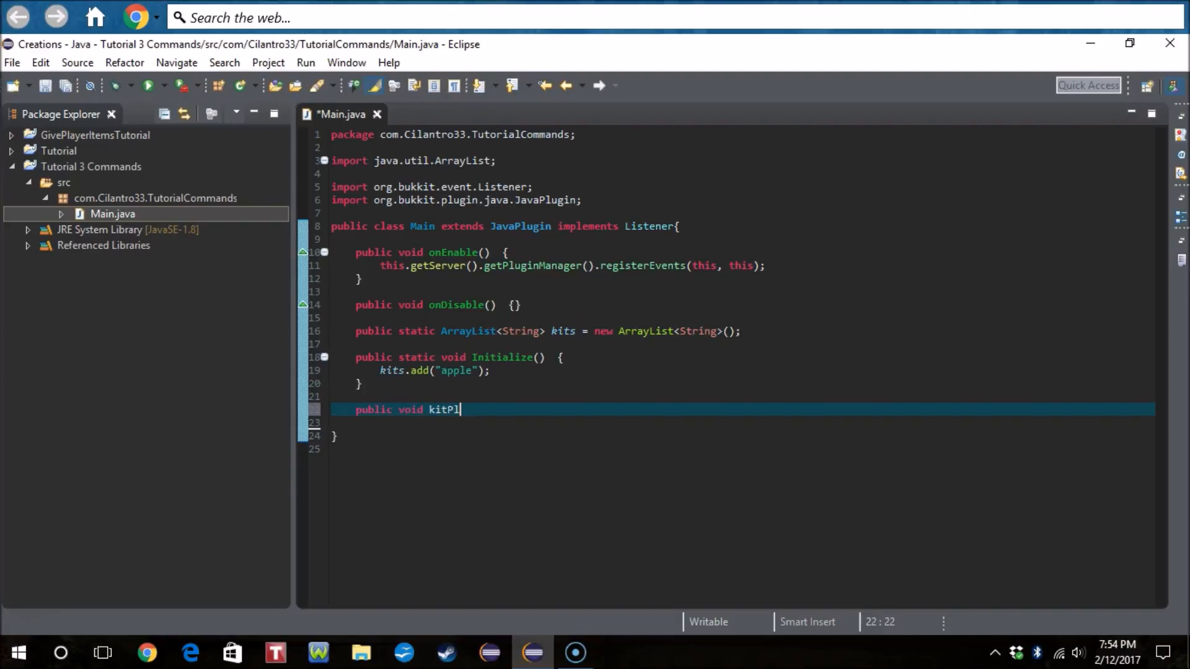
text(ayer(Player p,)
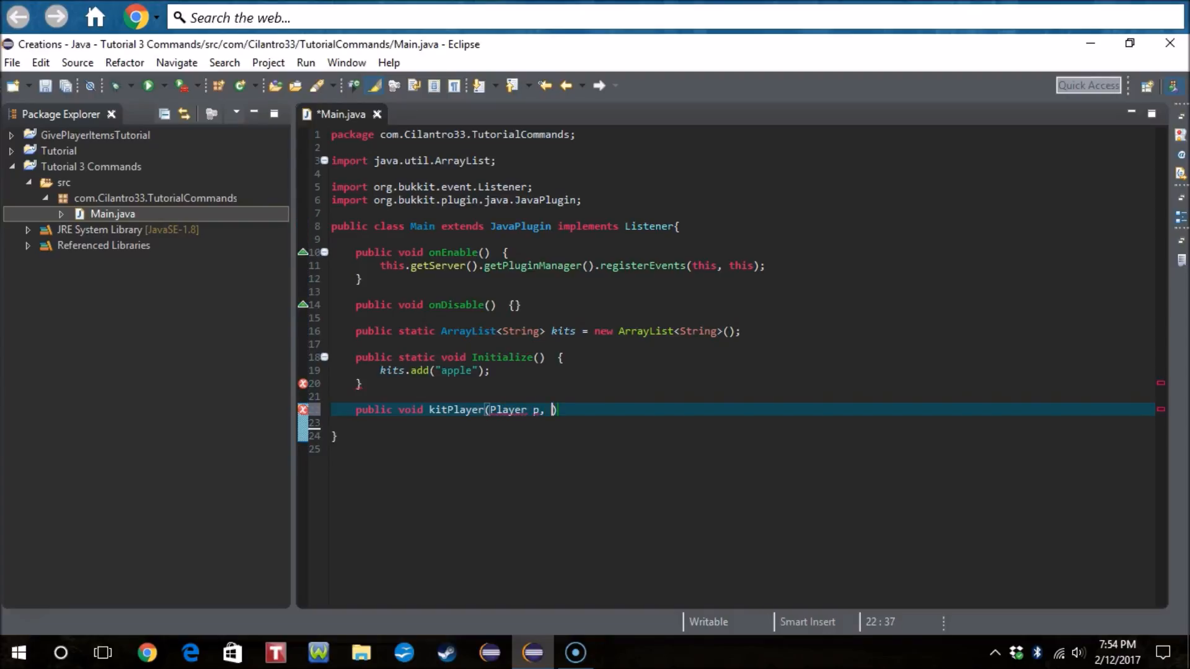
text(String)
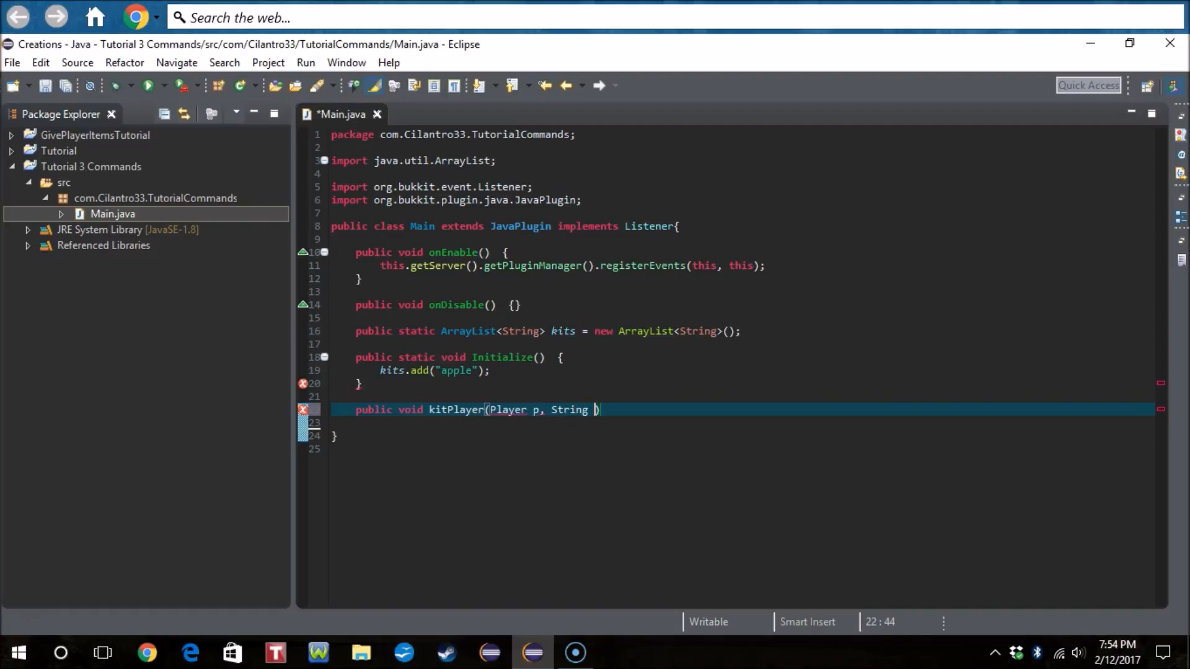
text(kit)
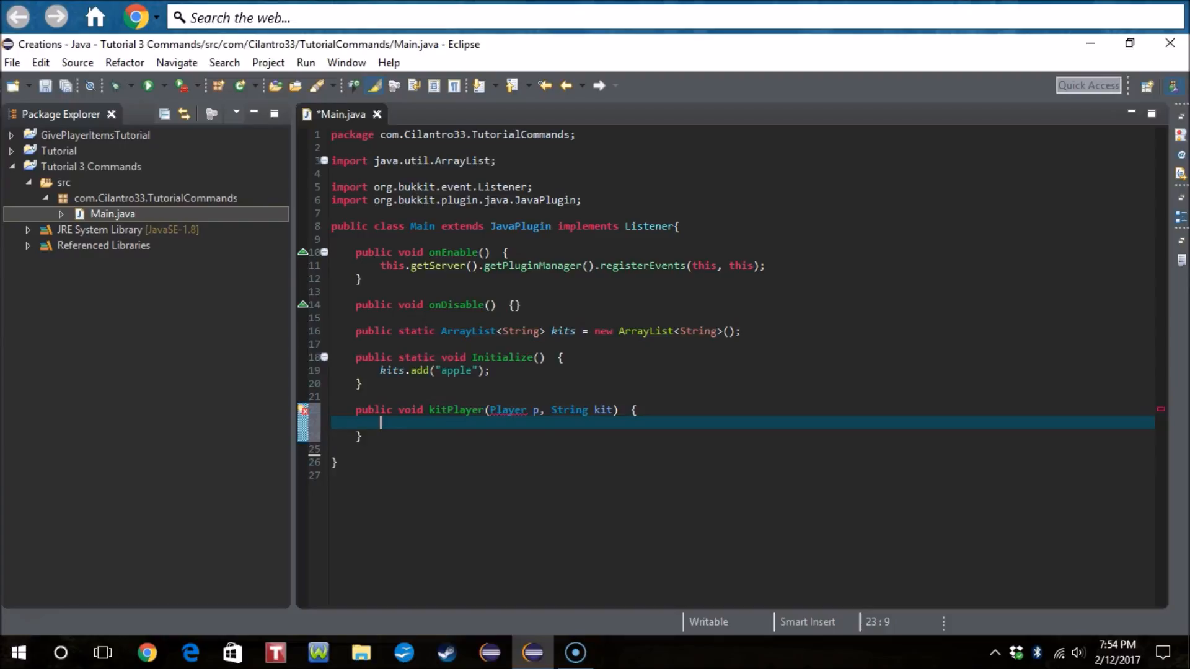
text(import org.bukkit.entity.Player;)
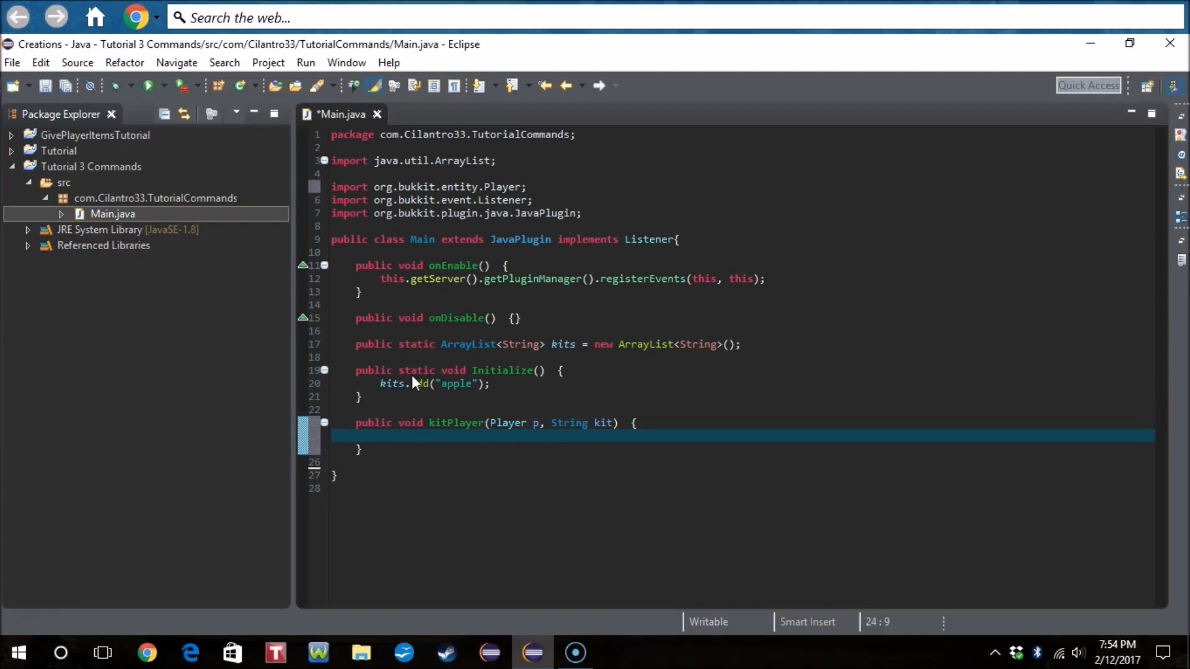
Step: Start an if checking kit.toLowerCase().equals("apple") inside kitPlayer
text(i)
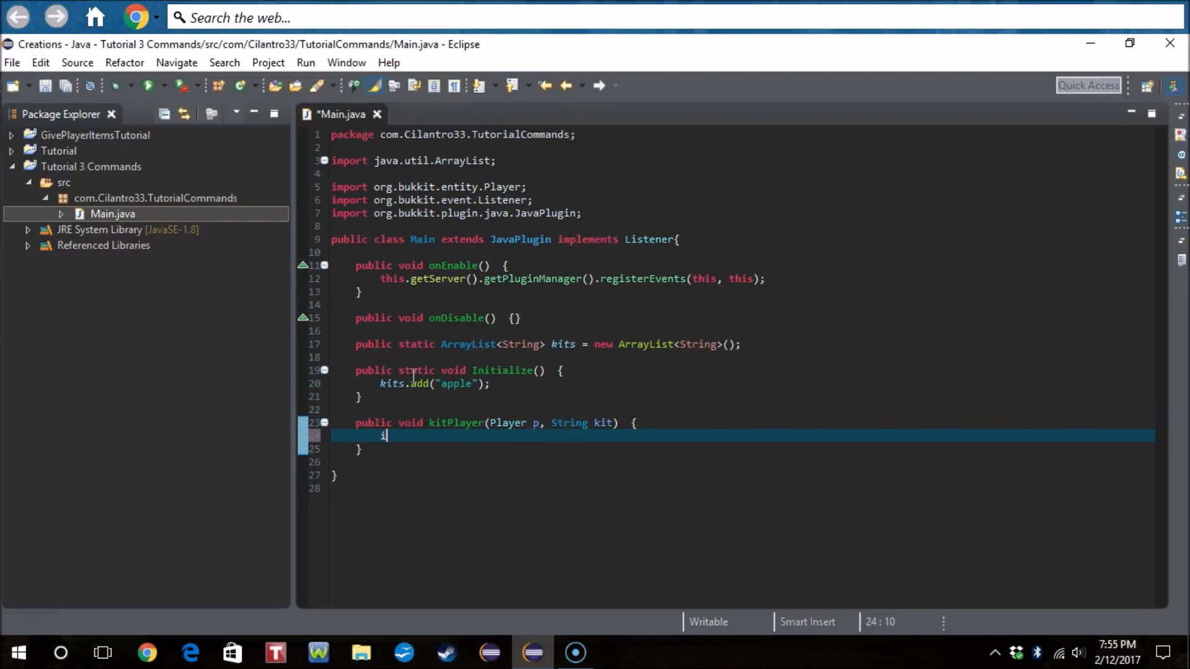
text(f(kit.)
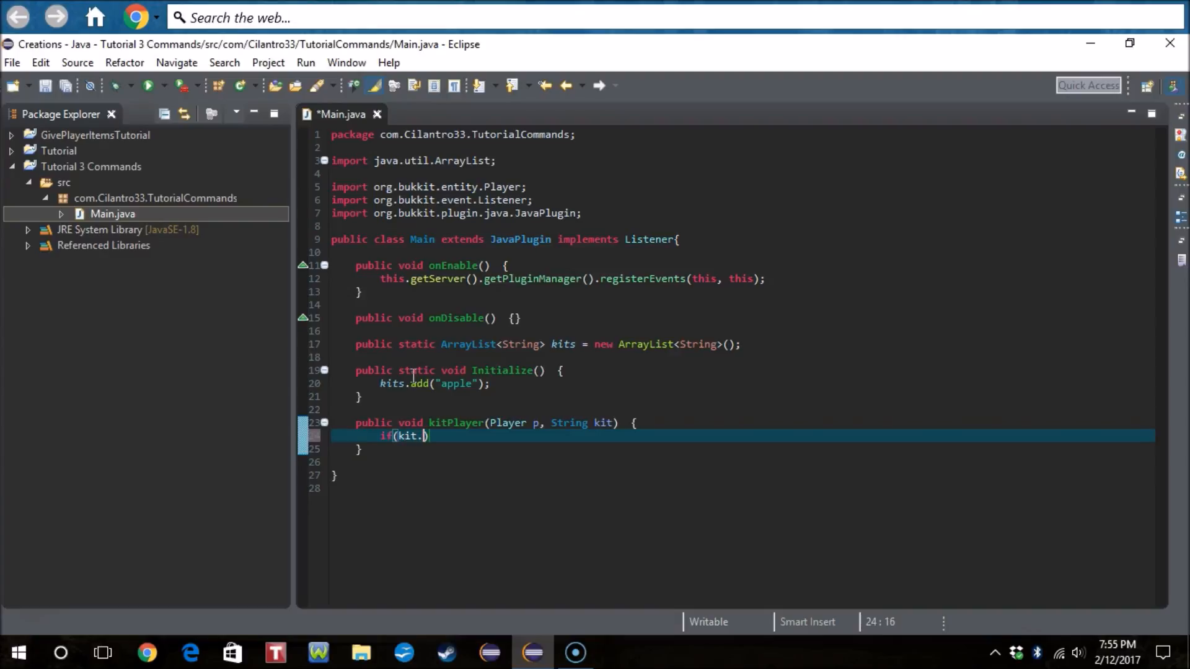
text(equals()
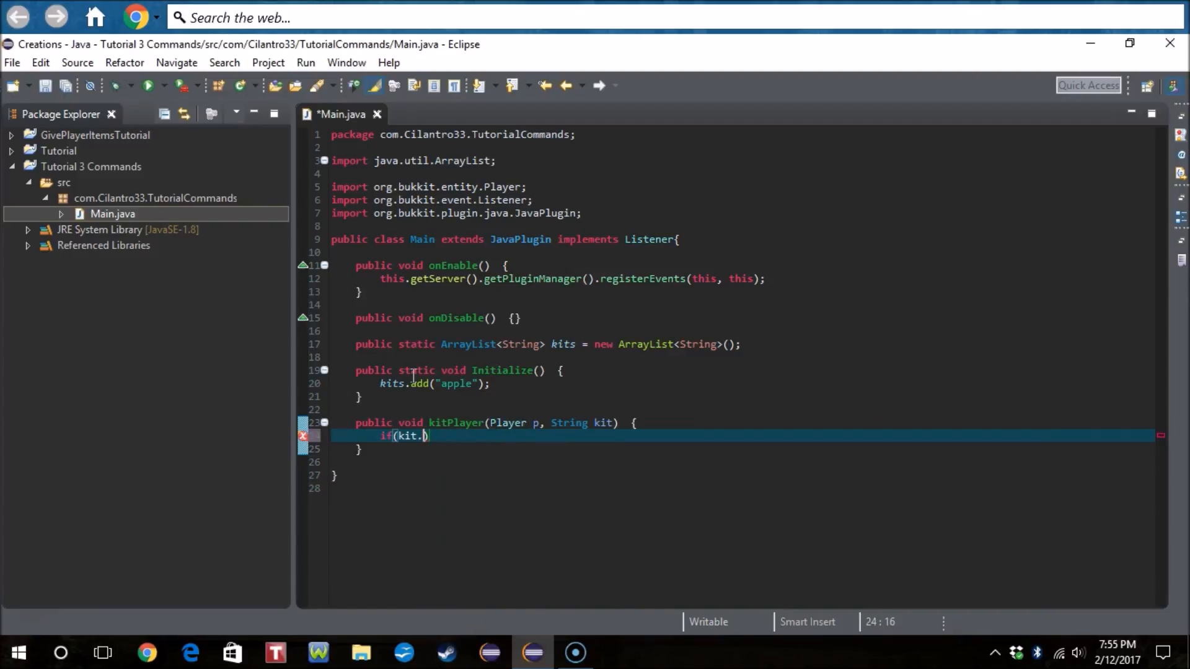
text(toLowerCase()
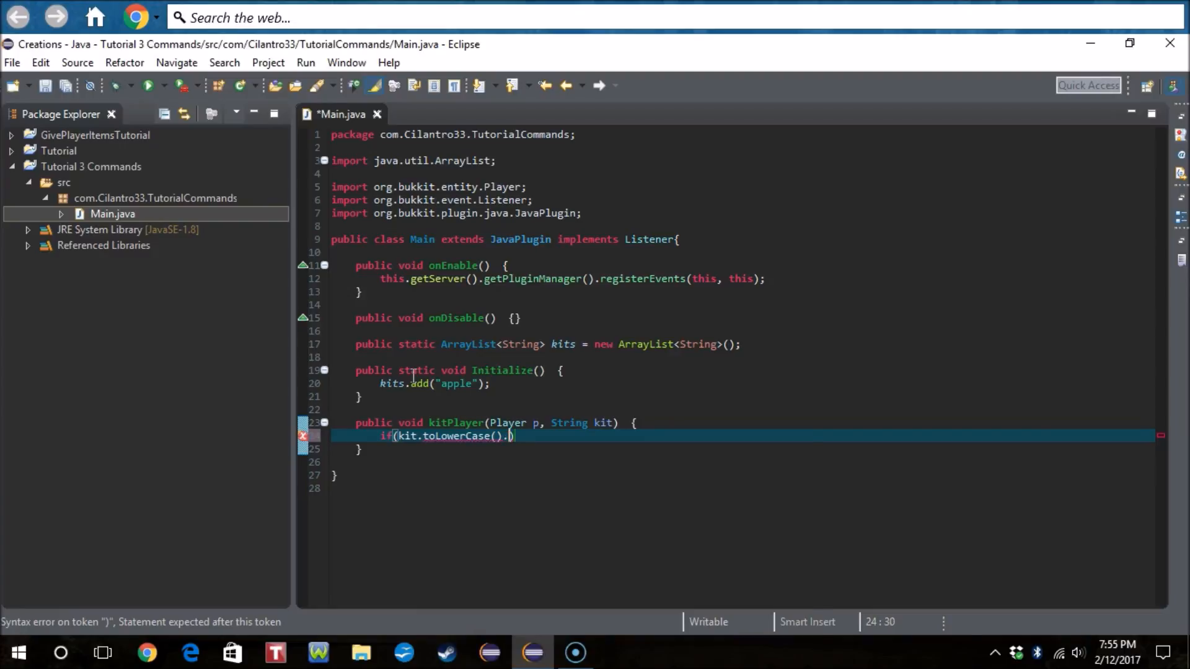
text(equals(")
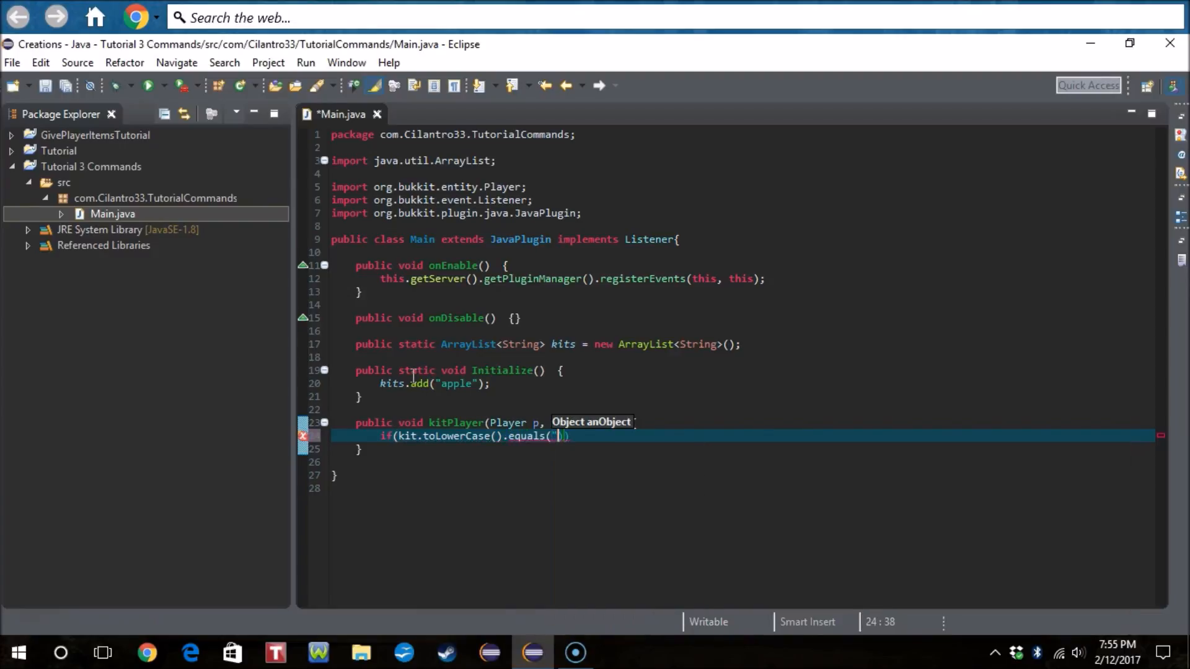
text(apple)
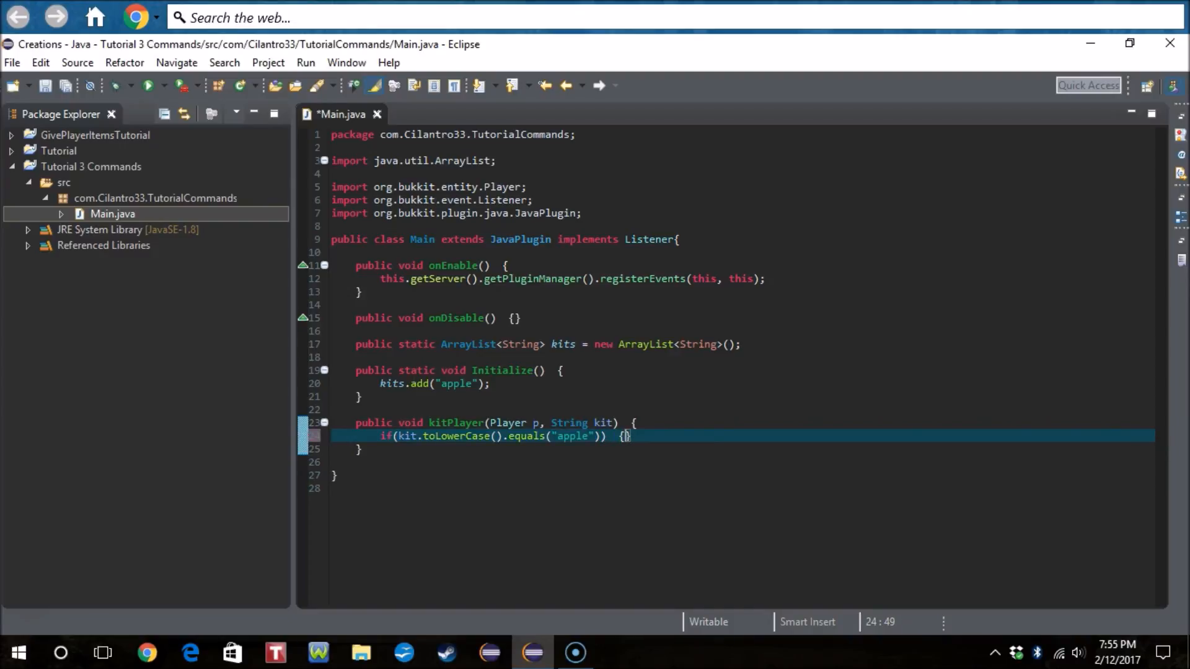
Step: In the apple branch, add new ItemStack(Material.APPLE) to the player's inventory
key(enter)
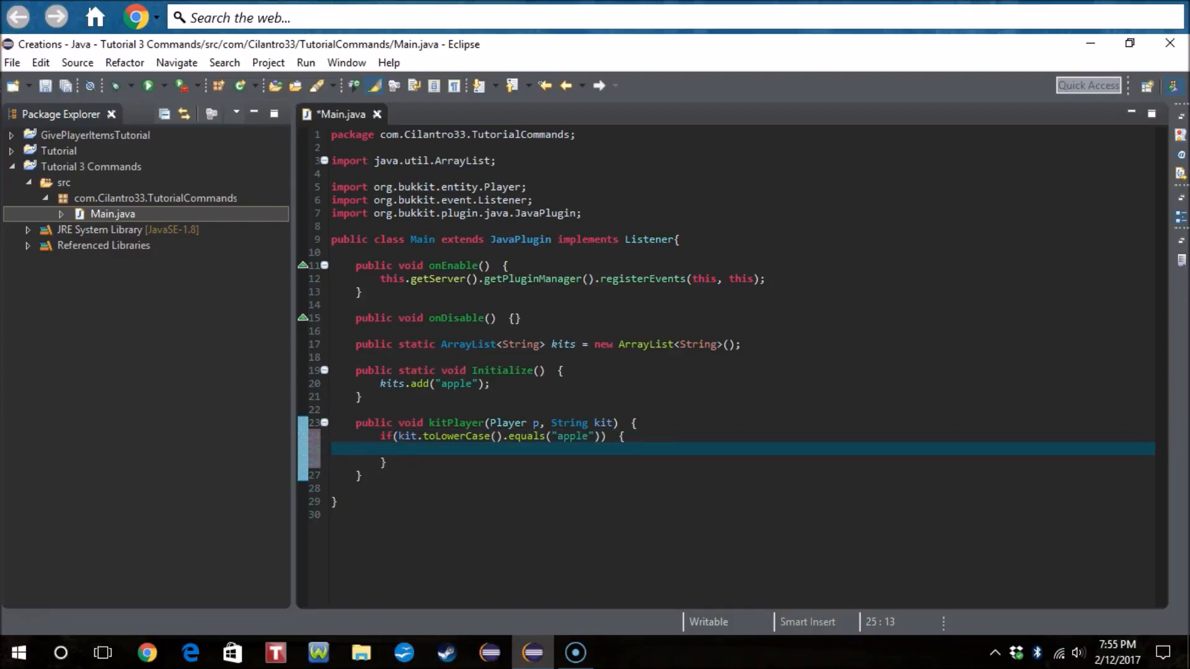
text(p.)
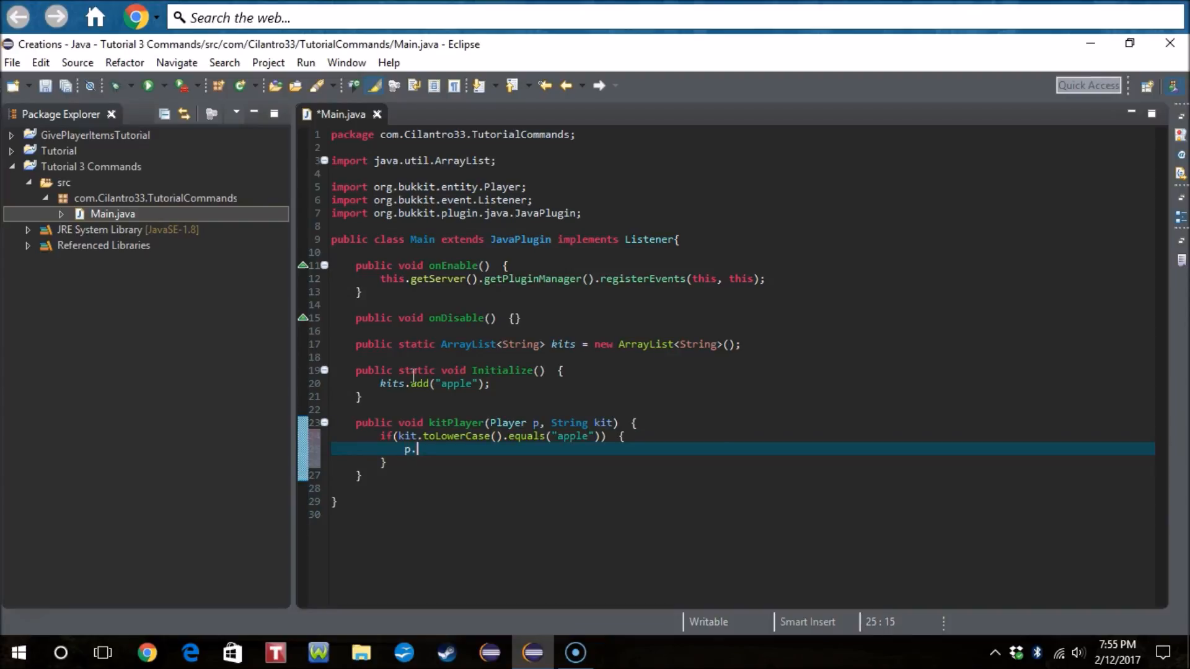
text(getInventory())
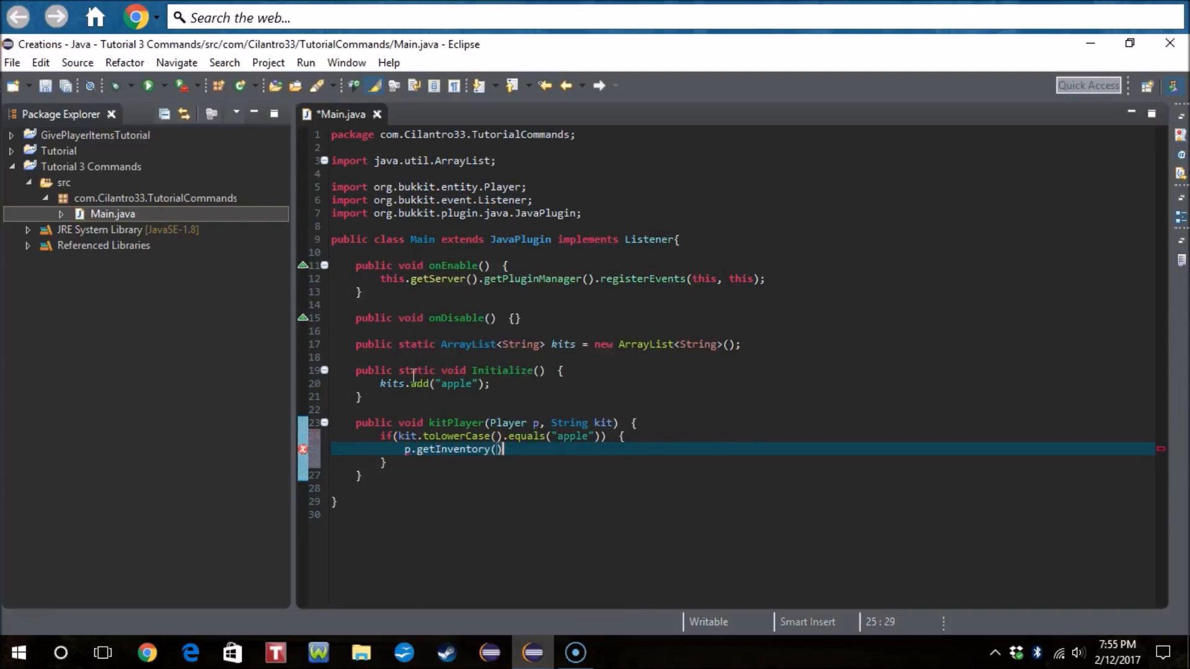
text(.addItem(arg0)
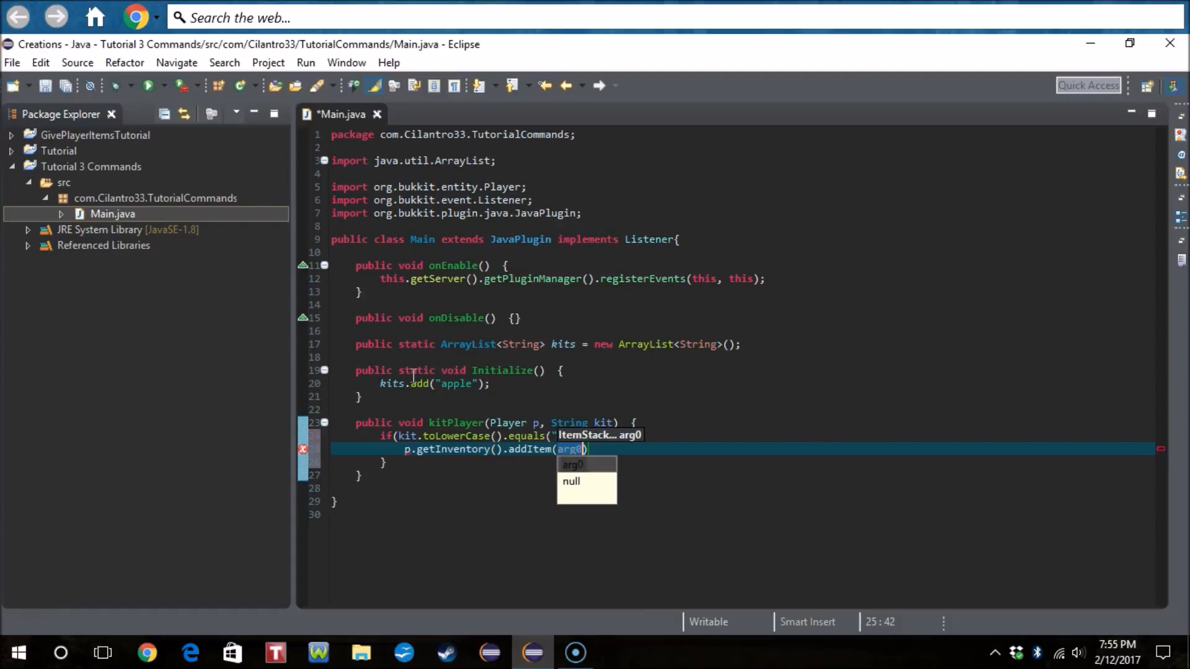
text(new It)
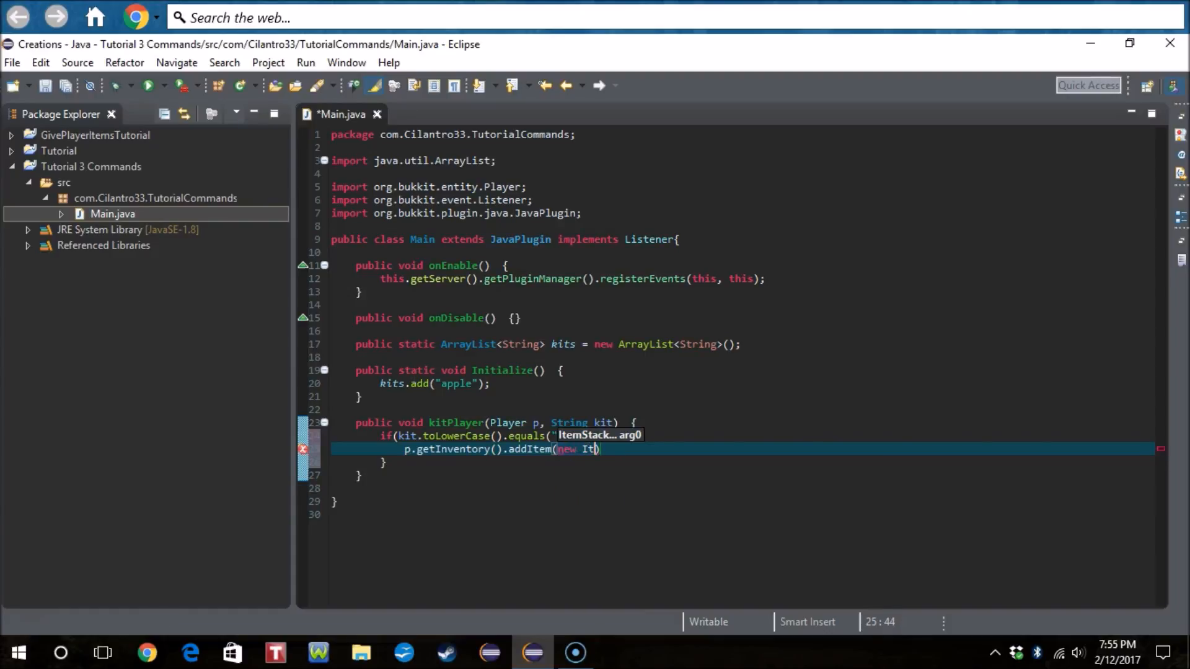
text(emStack())
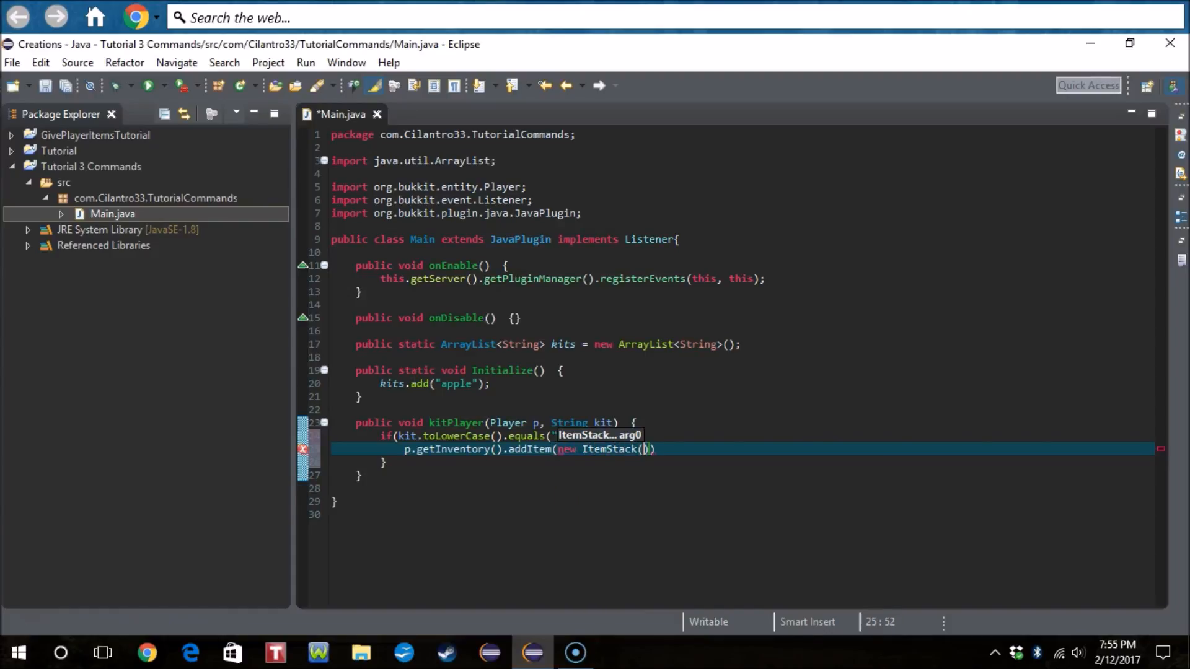
text(Material.)
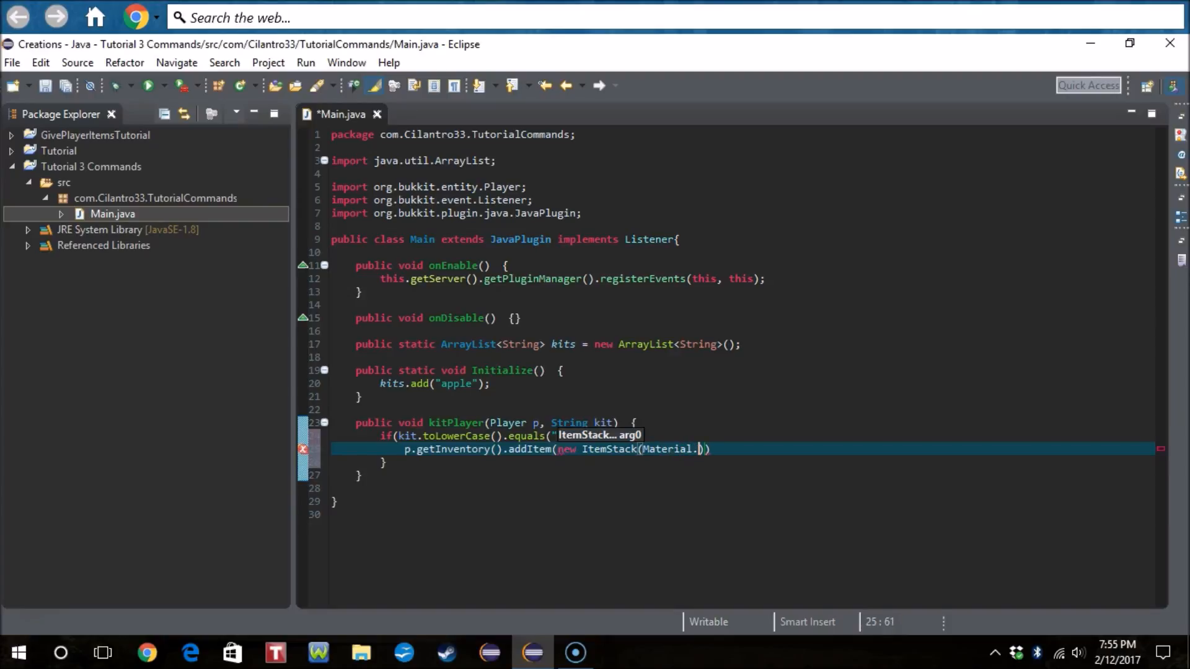
text(appl)
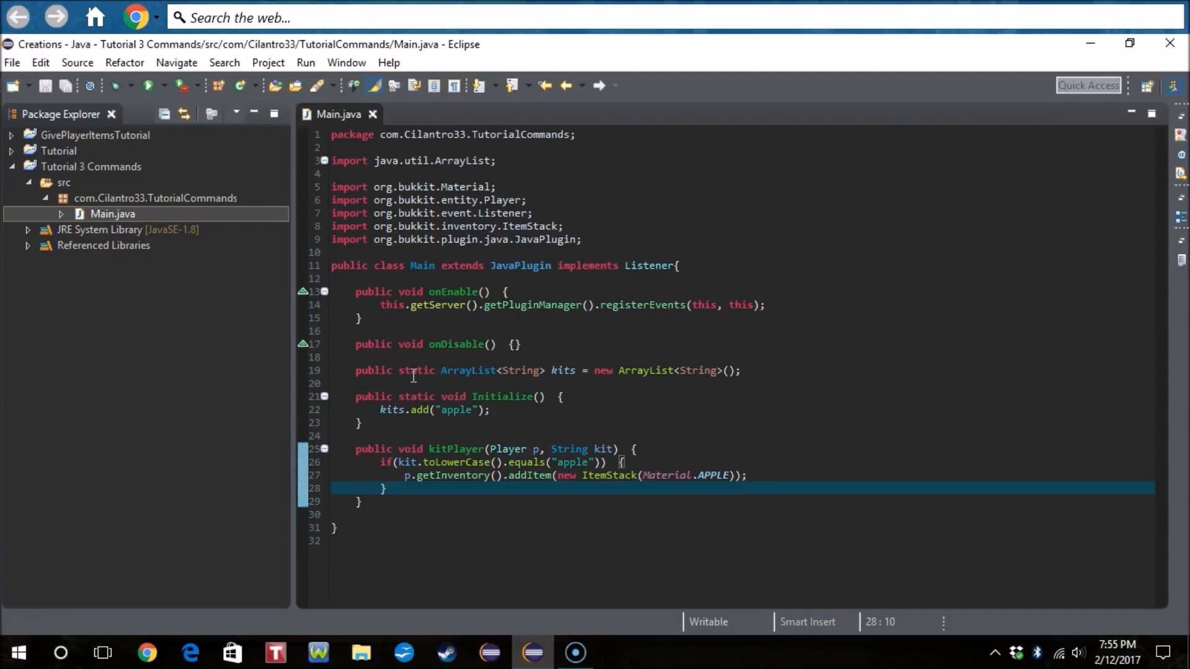
key(enter)
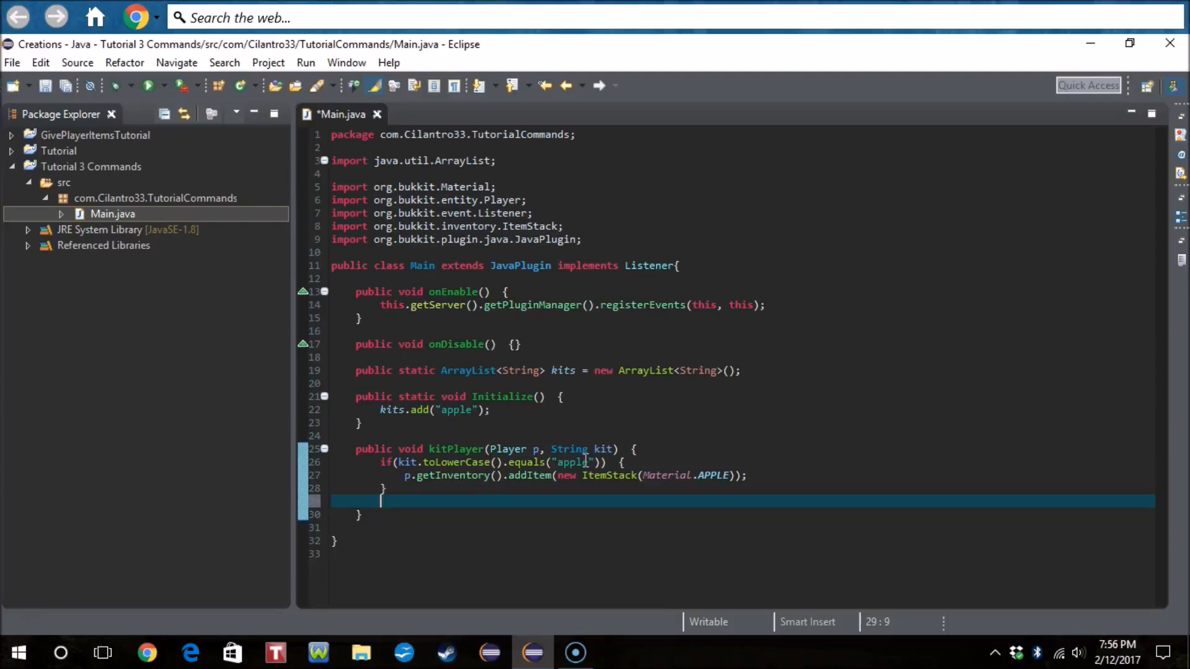
Step: Insert p.getInventory().clear(); before the apple is added, and save Main.java
click(641, 463)
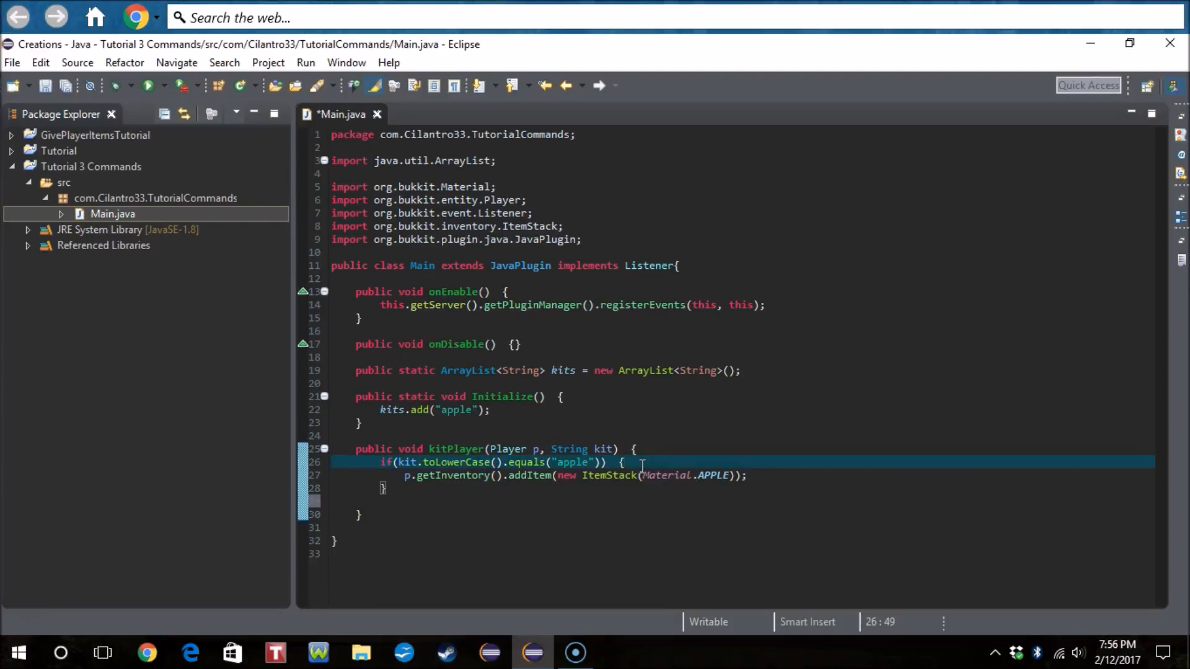
text(p.getInventory().cl)
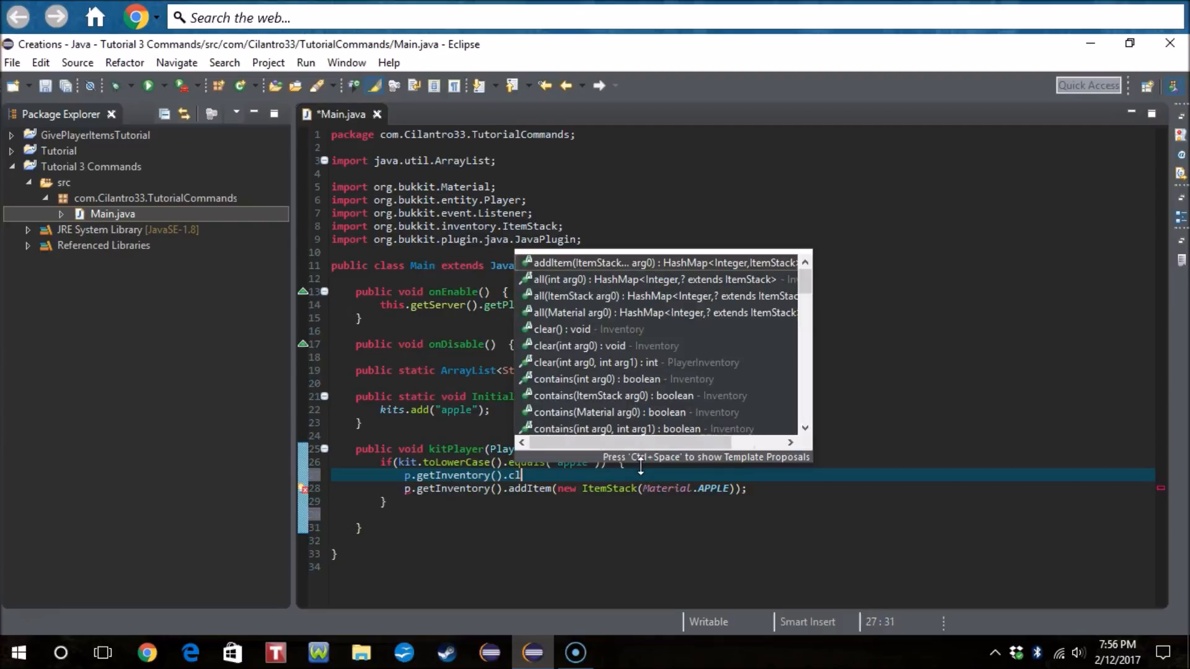
click(559, 328)
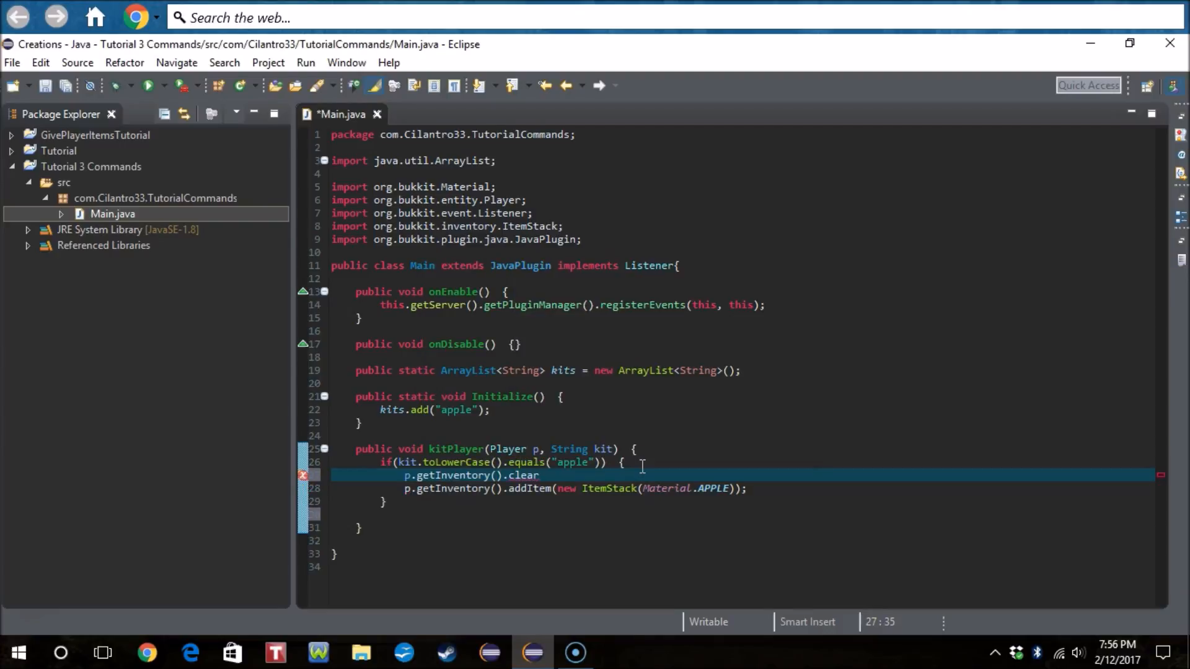
text(();)
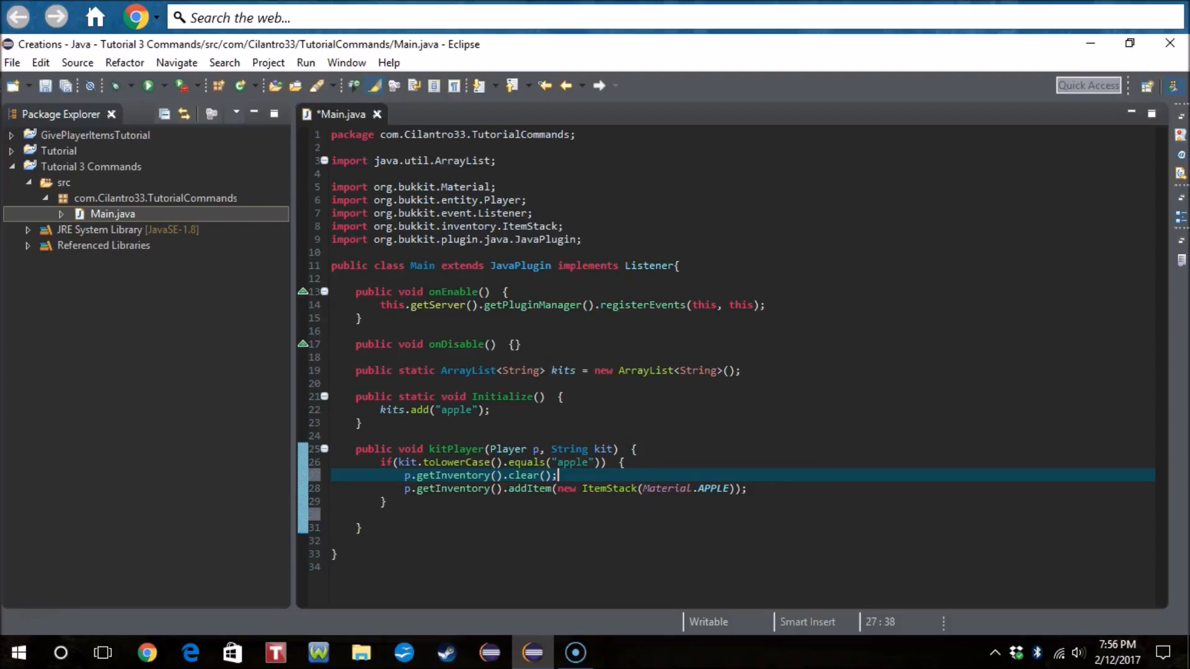
key(ctrl+s)
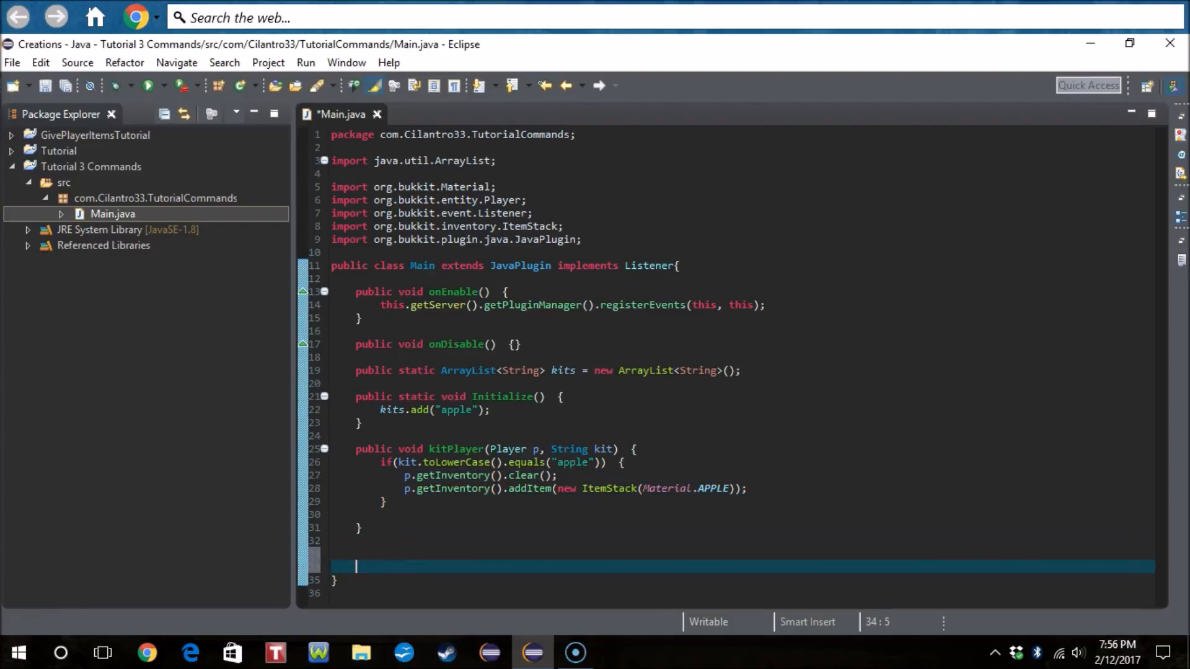
Step: Declare public boolean onCommand(CommandSender sender, Command cmd, String label, String[] args) and open its body
text(public)
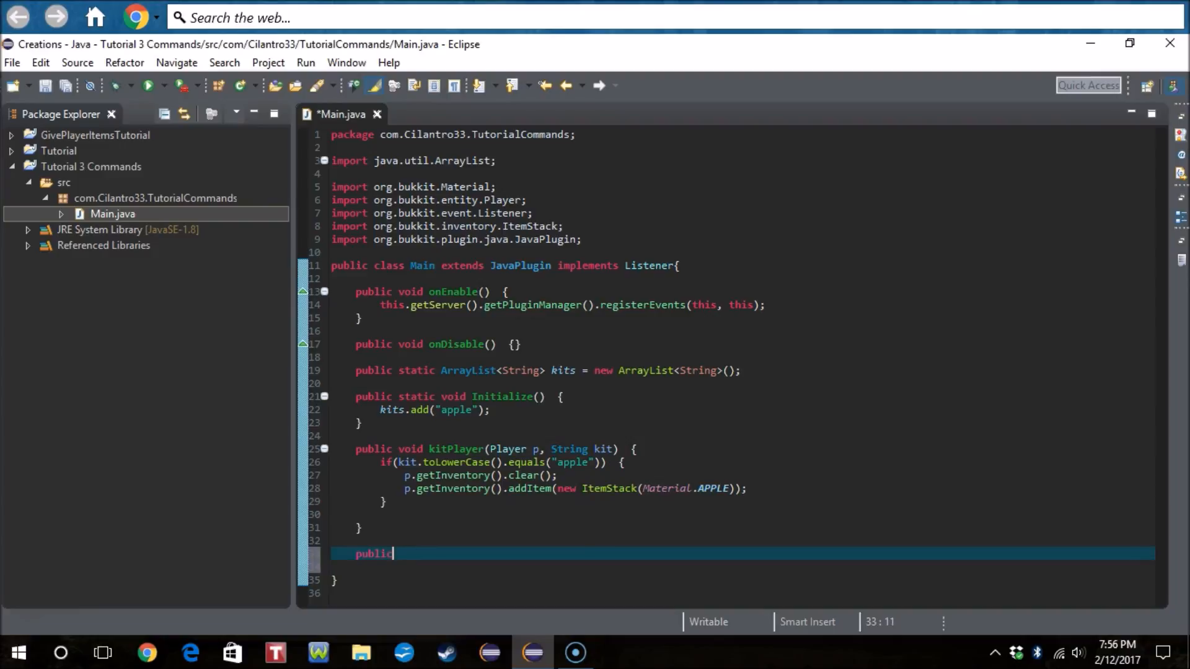
text(boo)
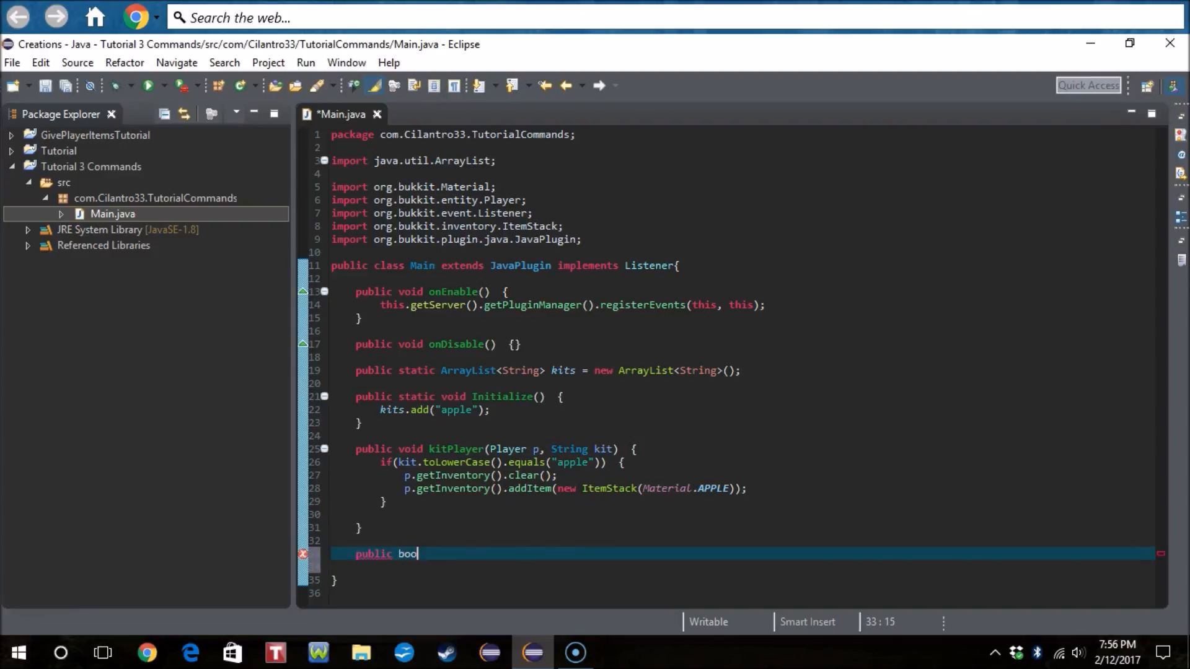
text(lean)
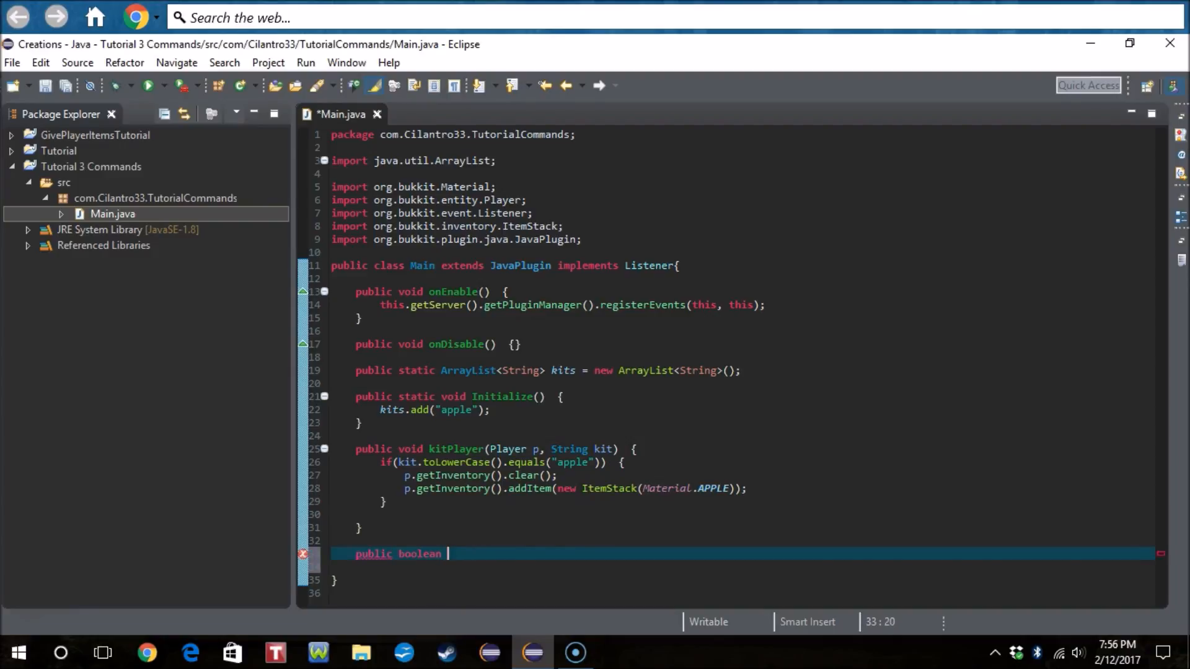
text(onCommand)
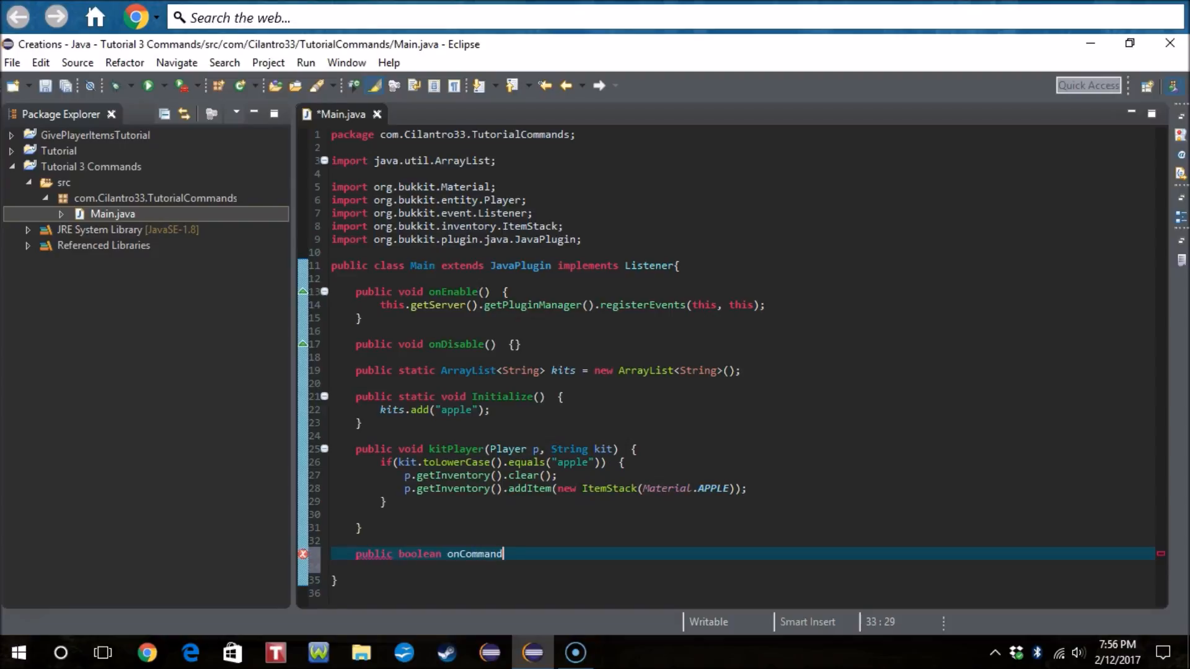
text((CommandSender sender, Command cmd, St)
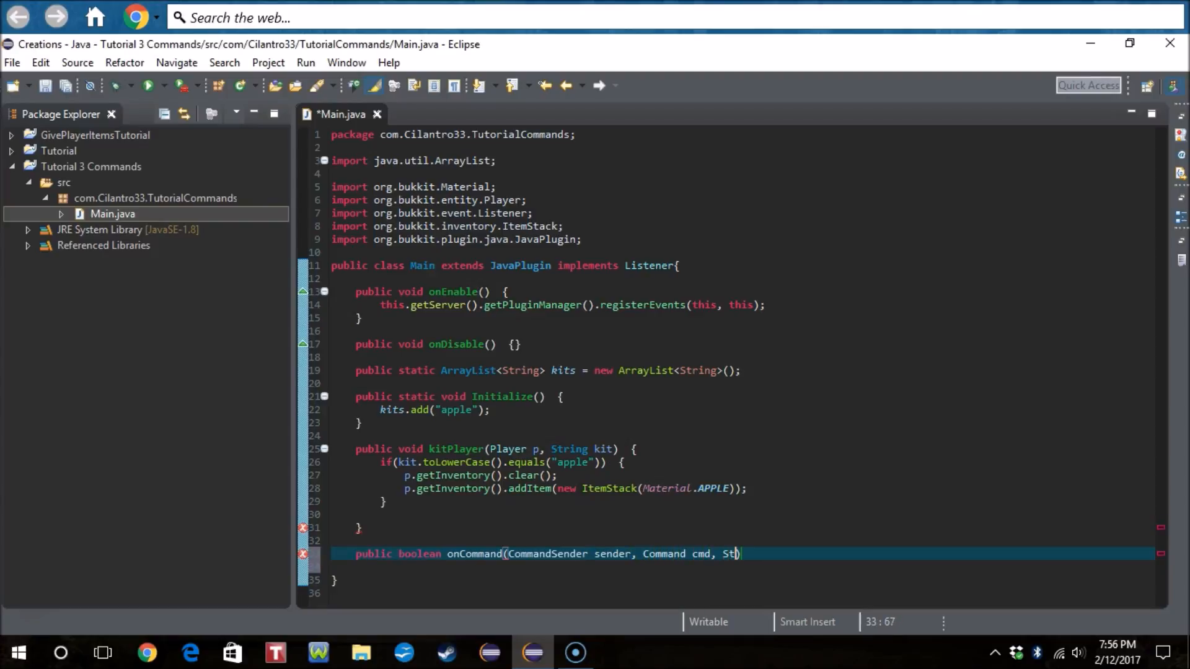
text(ring label)
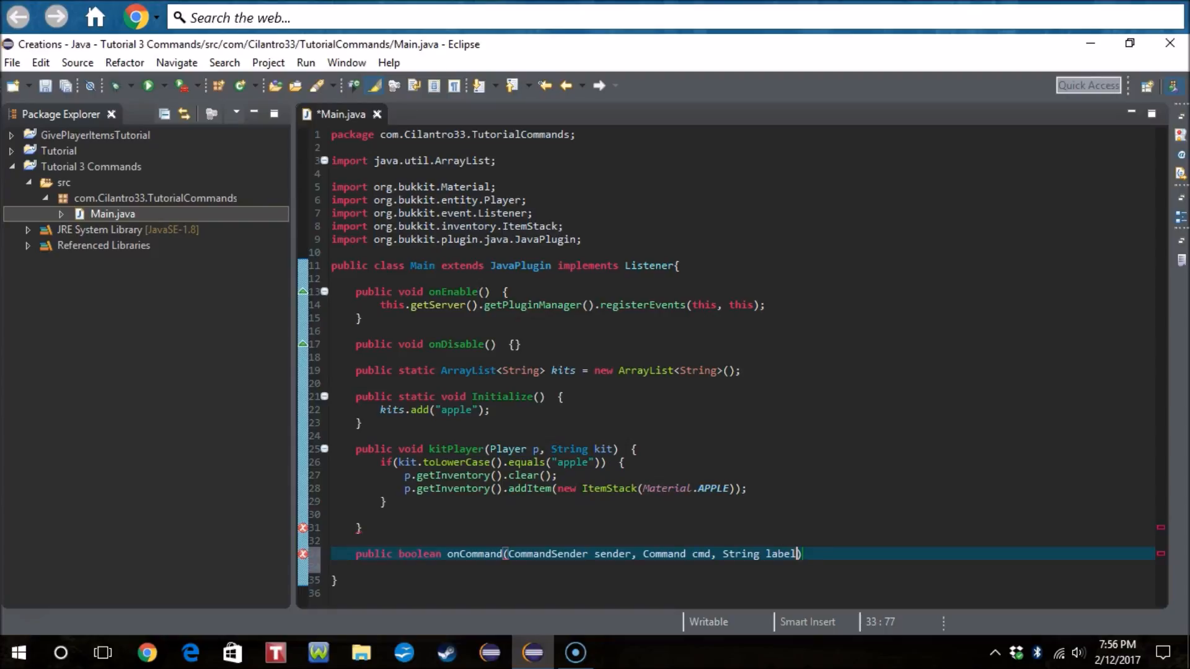
text(, String[])
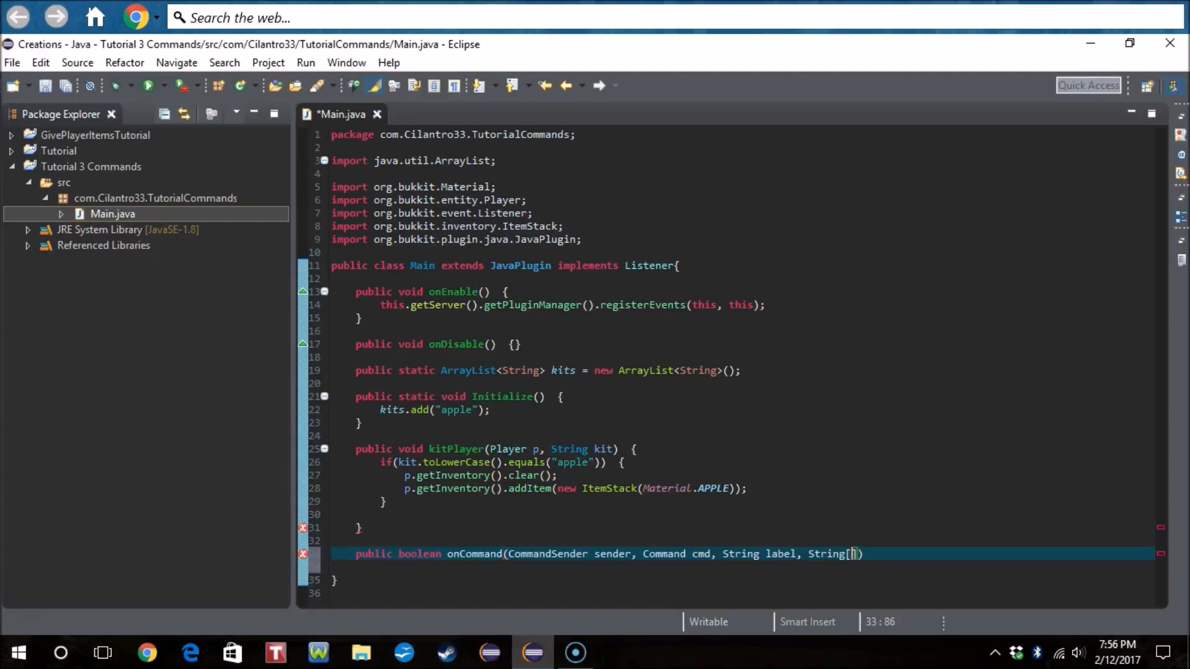
text(args)
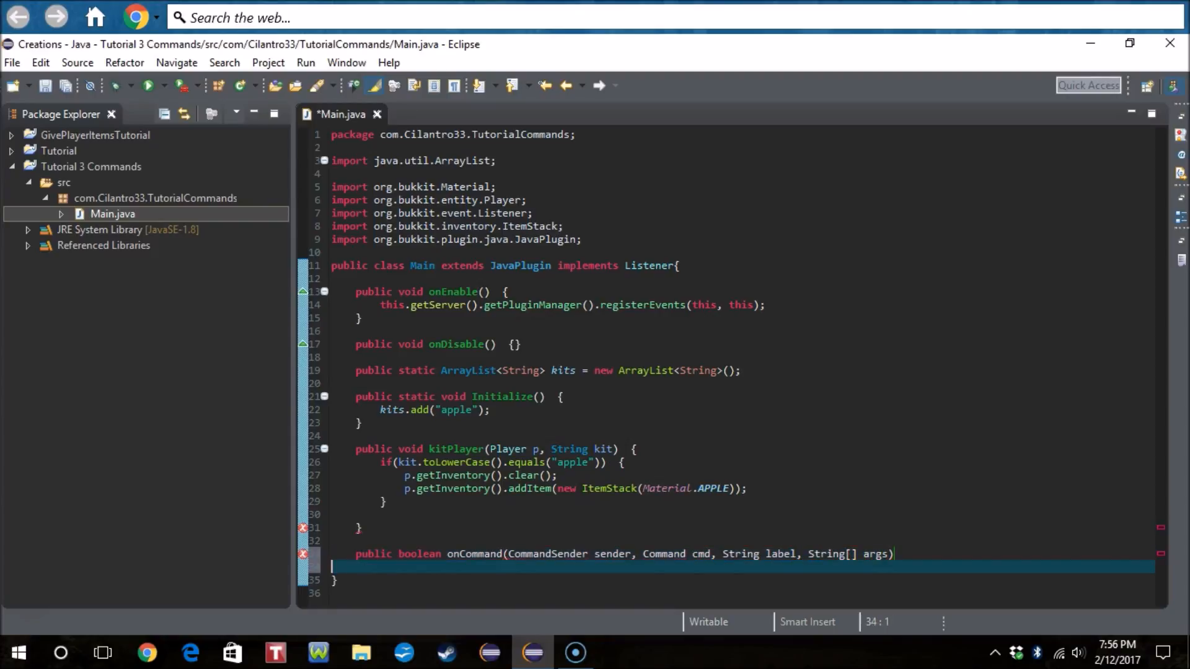
text({)
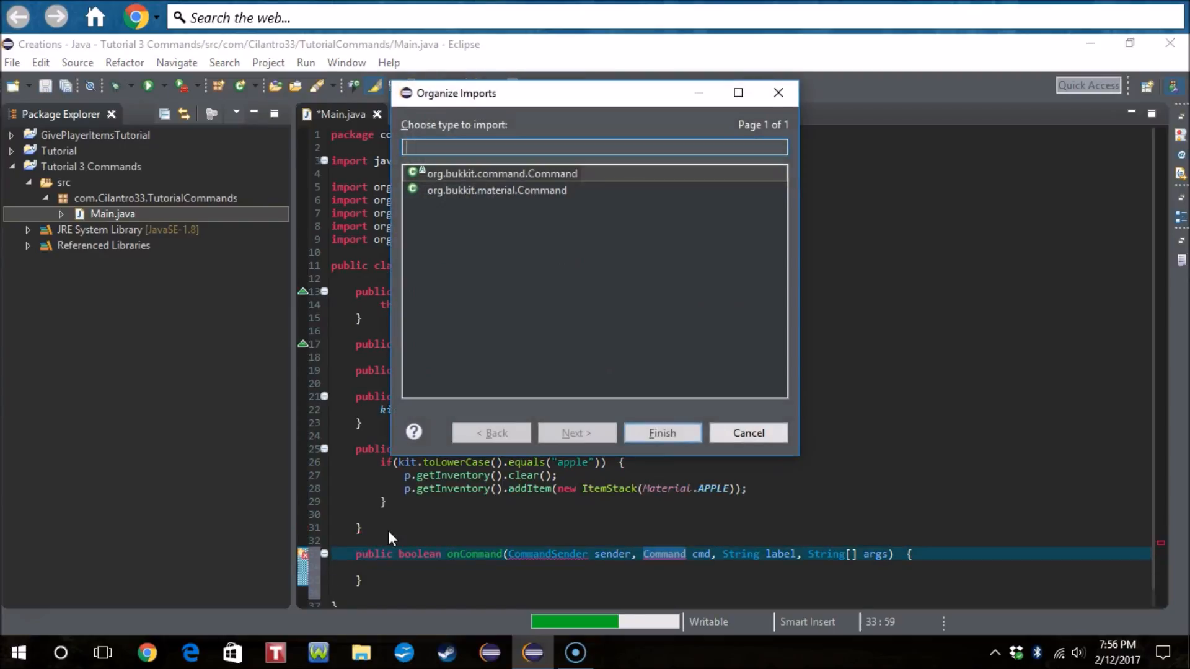
Step: Import org.bukkit.command.Command and make onCommand return true
click(660, 432)
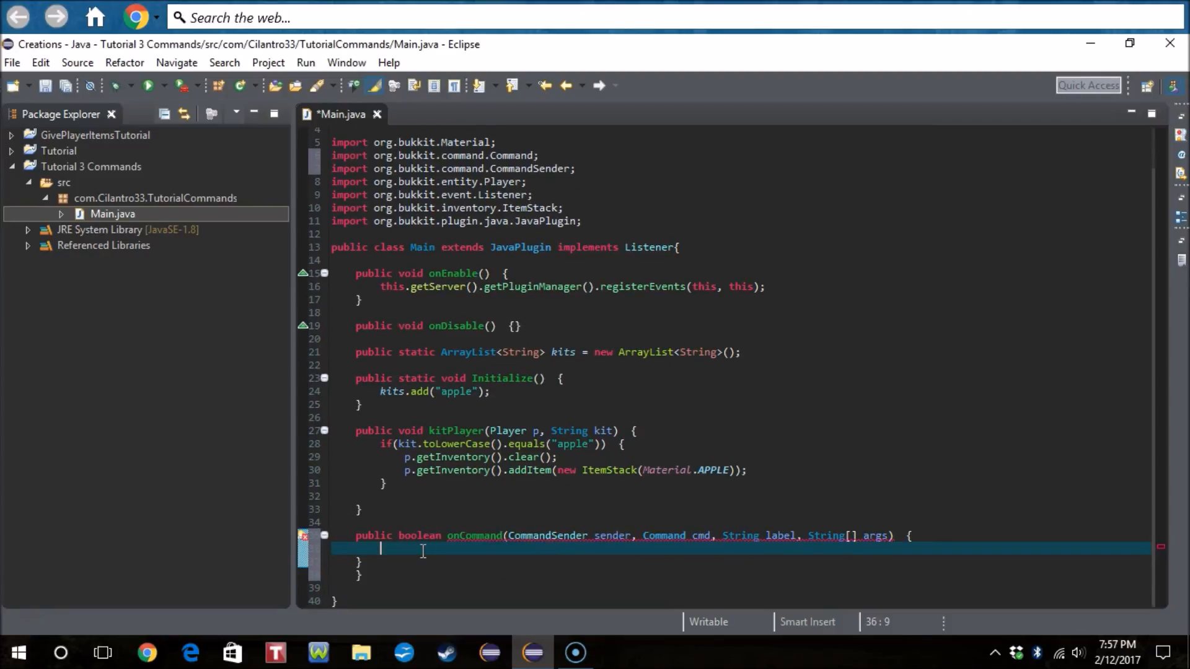
text(ret)
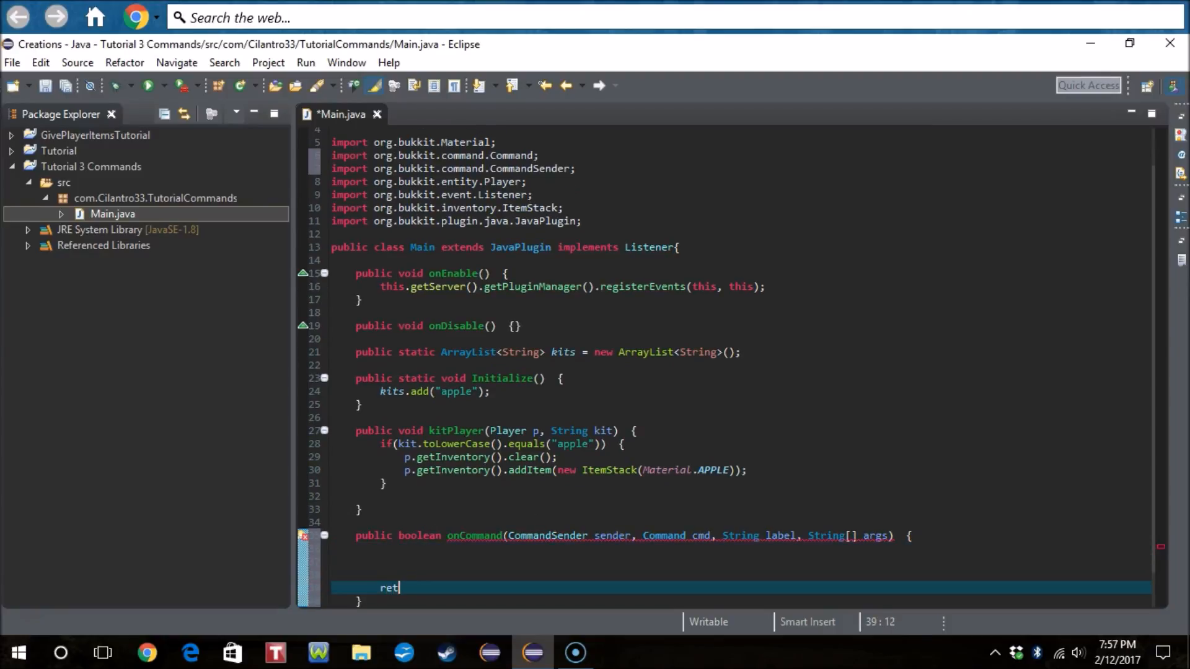
text(urn true;)
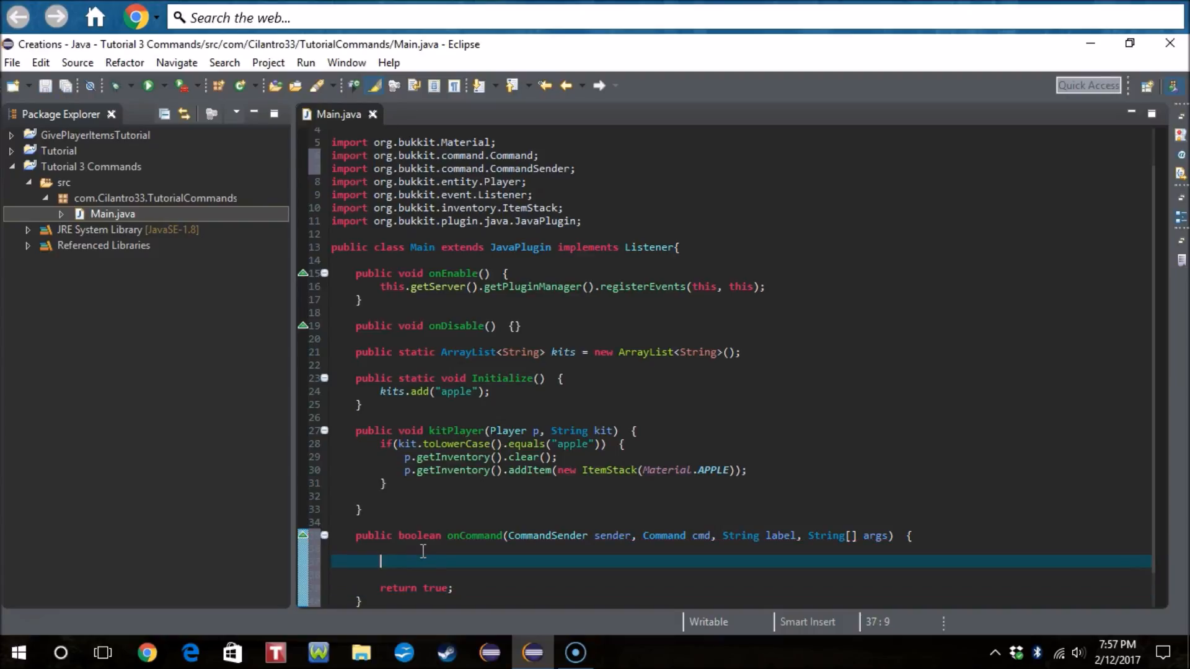
Step: Add an if for cmd.getName() equalsIgnoreCase "kit" with a nested args.length == 0 check
text(if(cmd.)
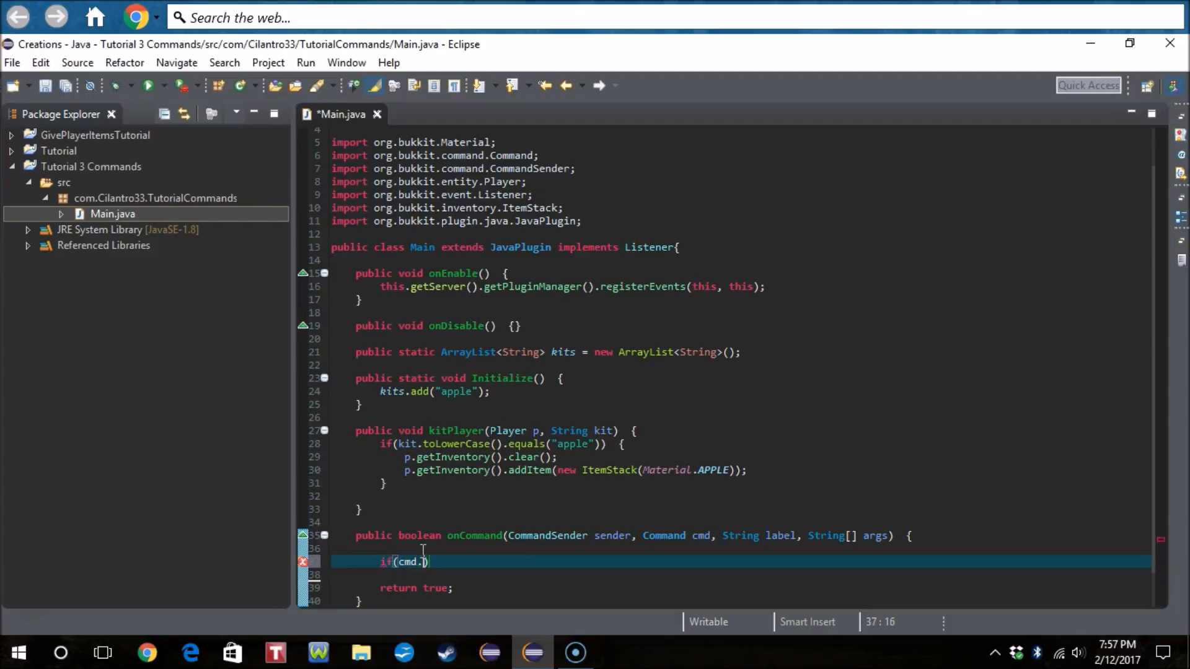
text(getNa)
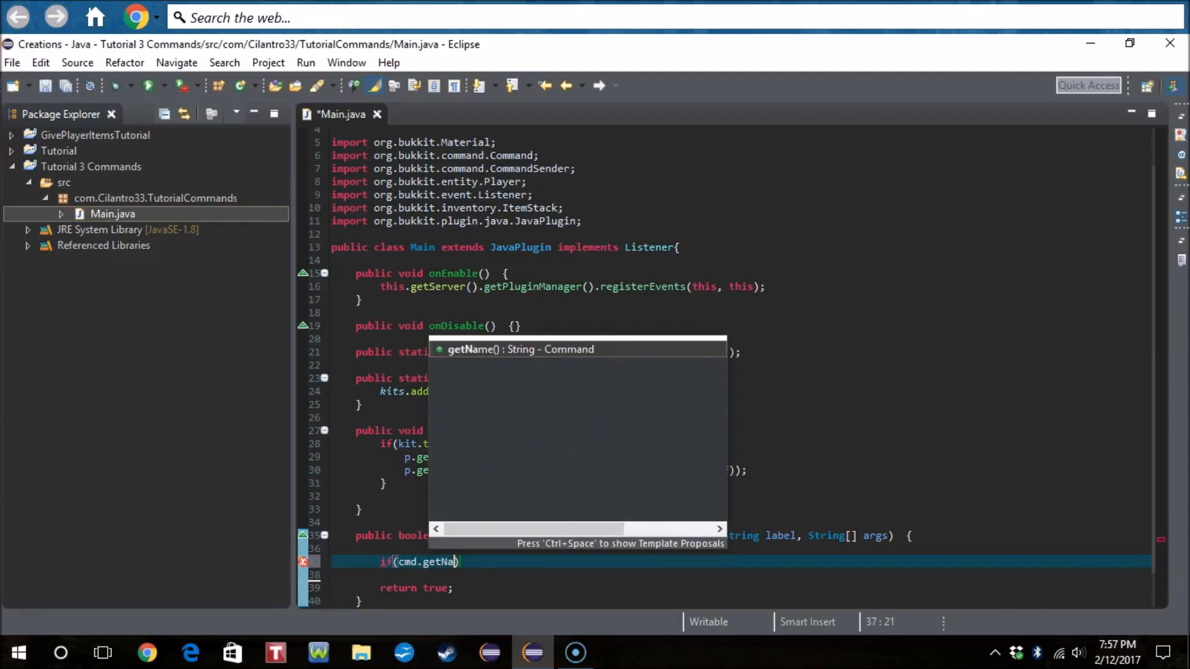
text(().equalsIgnoreCase("kit"))  {)
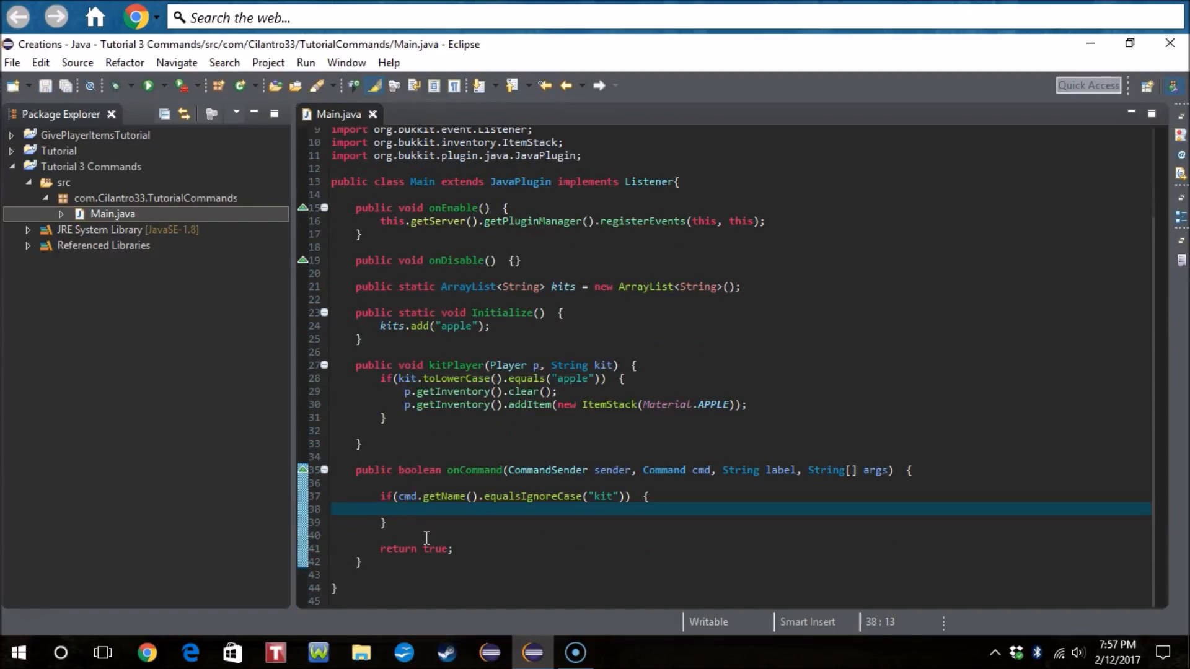
text(if)
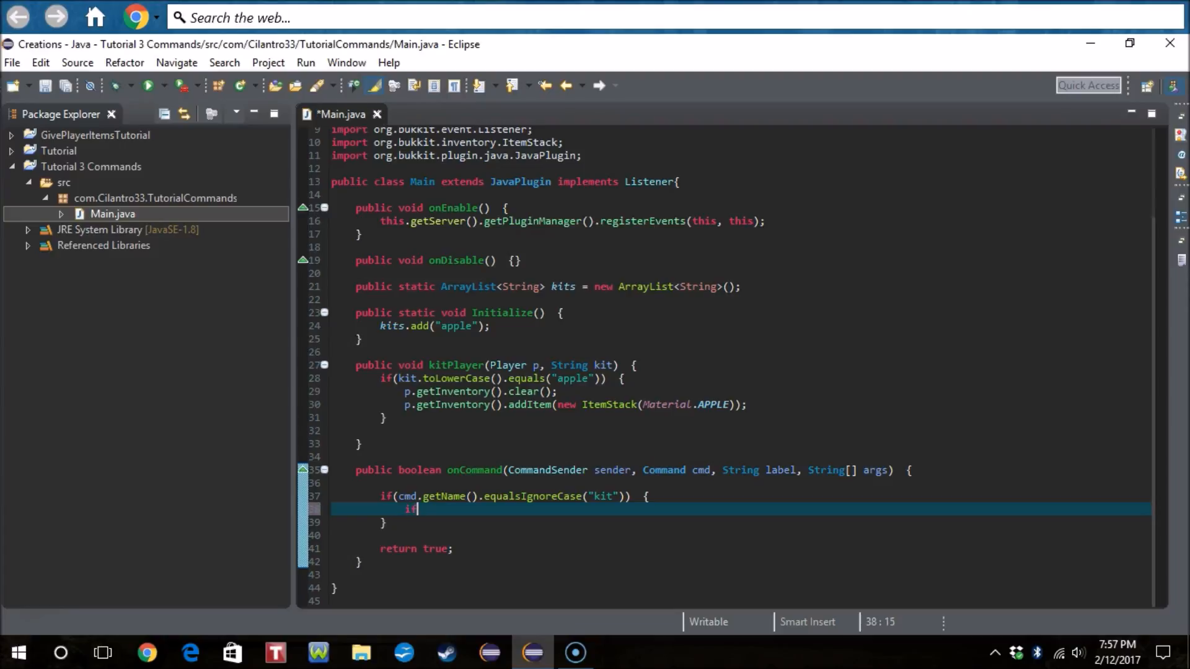
text((args.length))
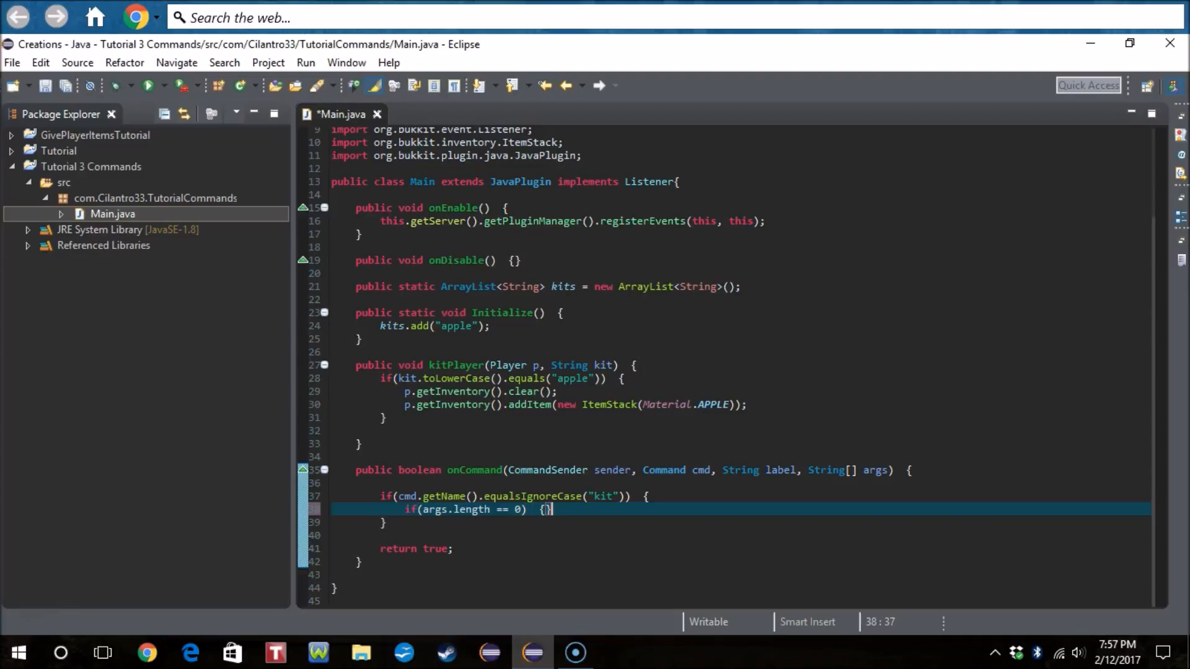
text(p.)
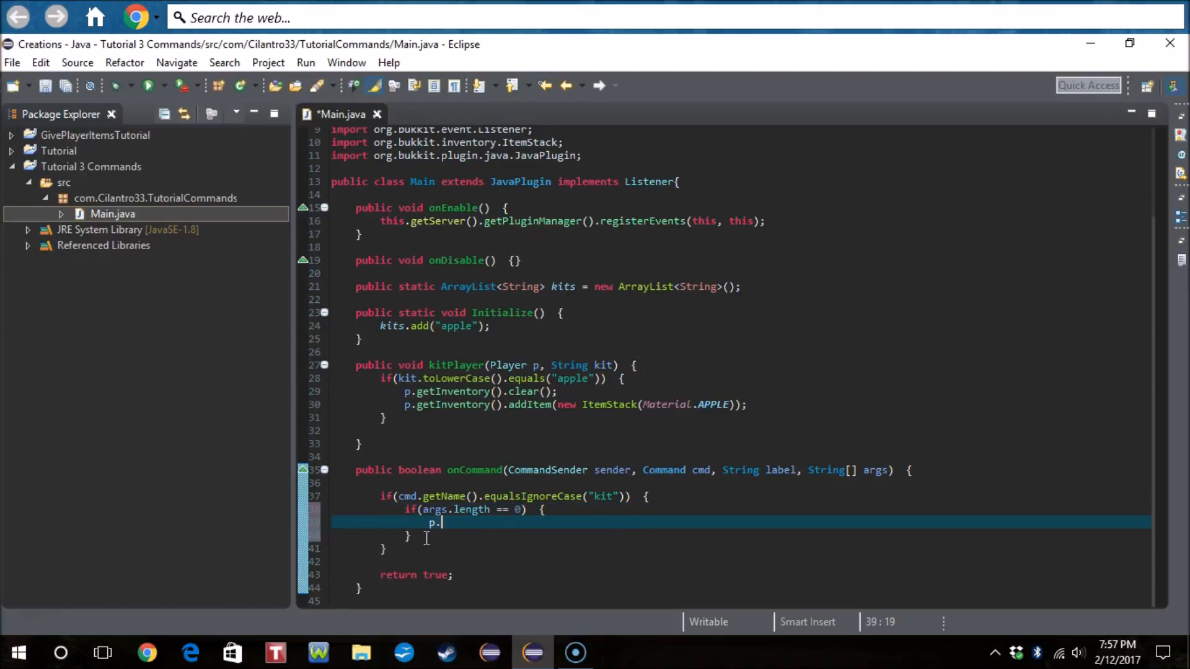
key(BackSpace)
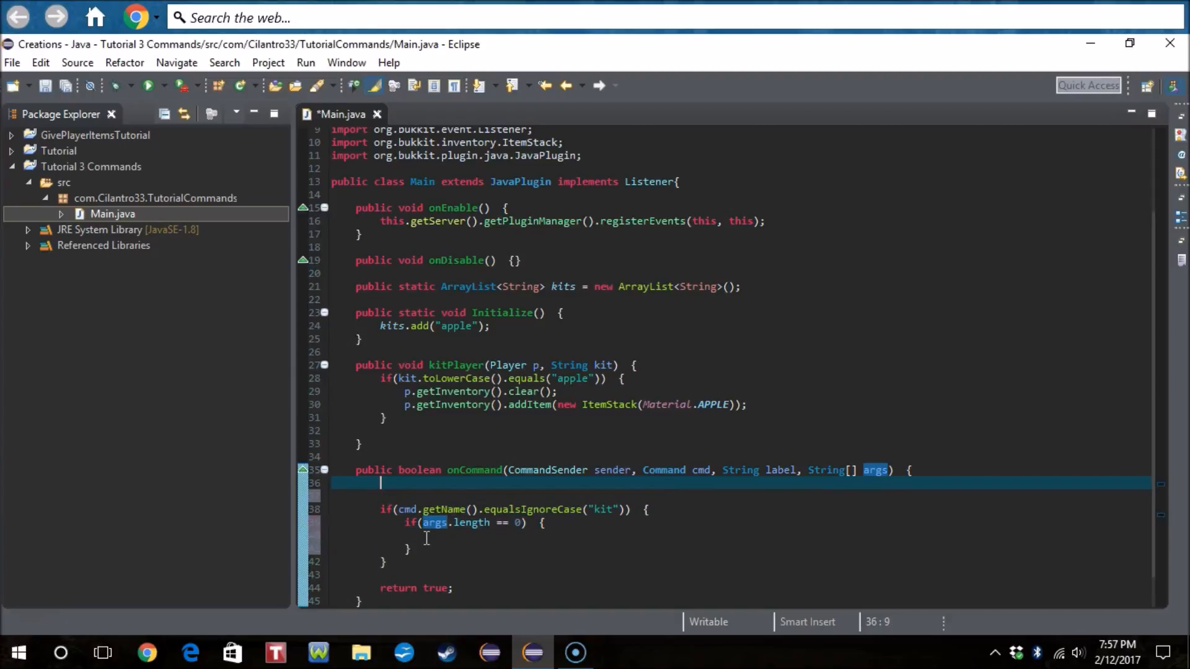
Step: Cast the sender to a Player variable p
text(Player p)
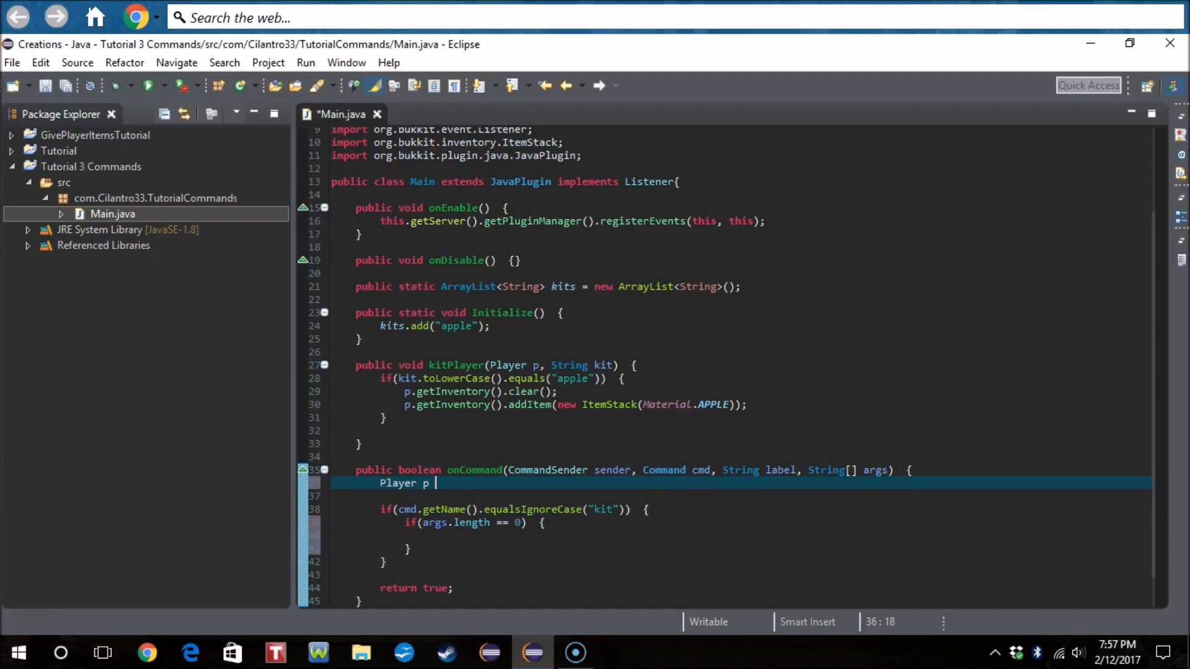
text(= ())
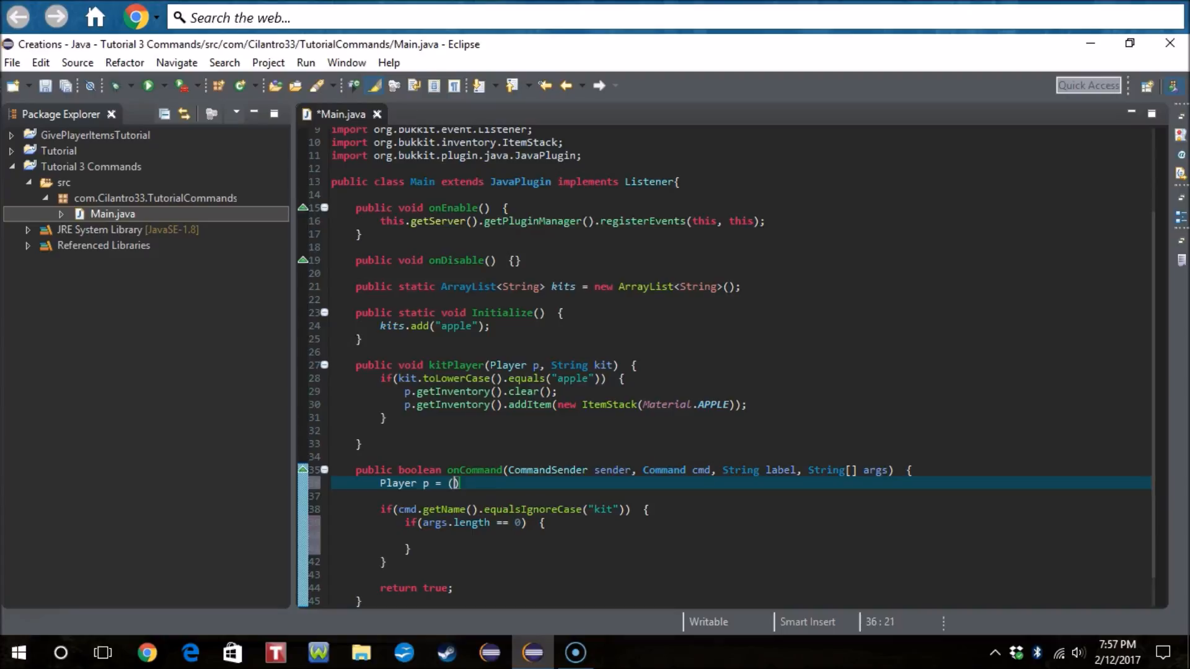
text(Player))
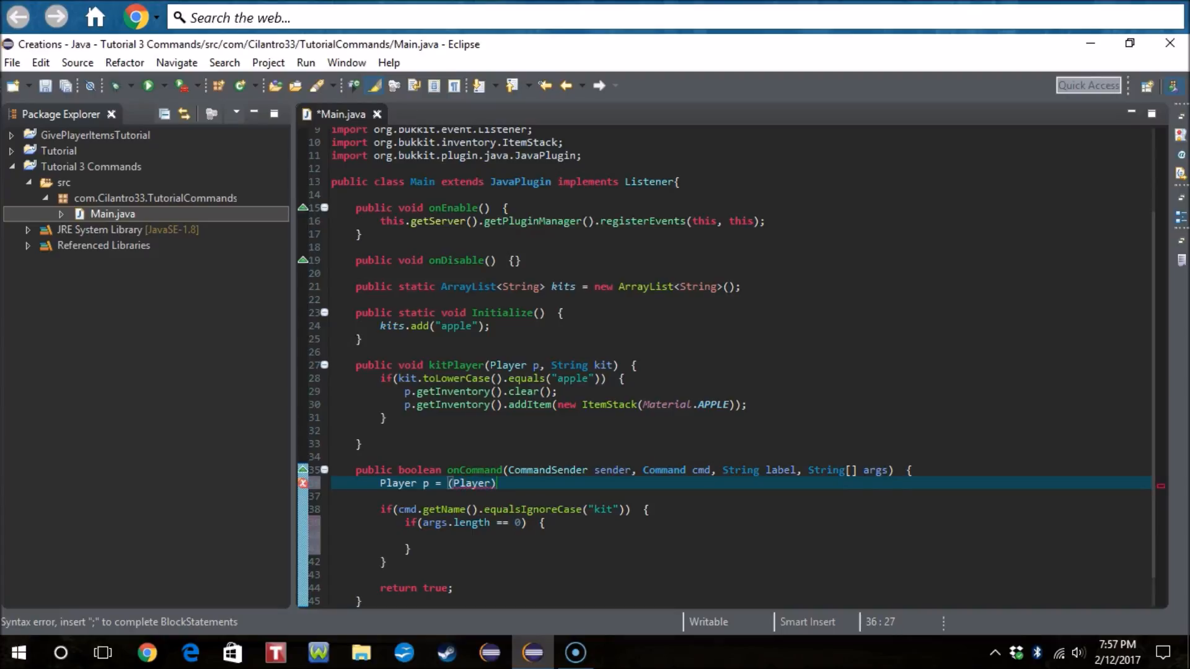
text(sender;)
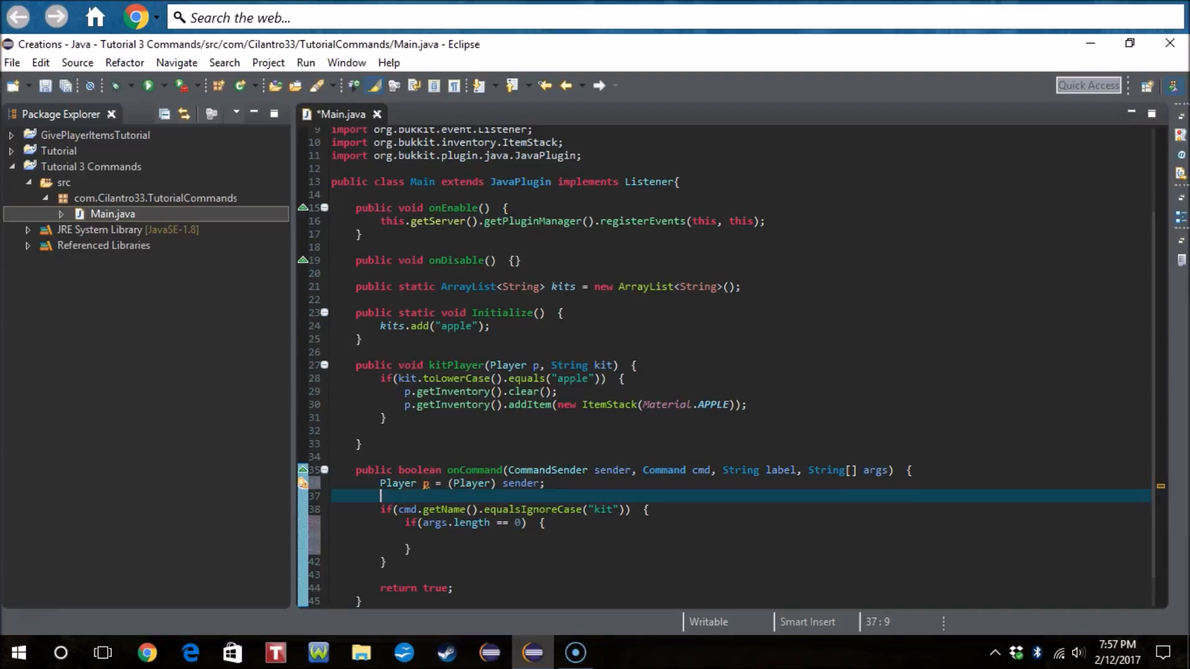
Step: In the no-argument branch, call p.sendMessage with ChatColor.RED plus an empty string
text(p.)
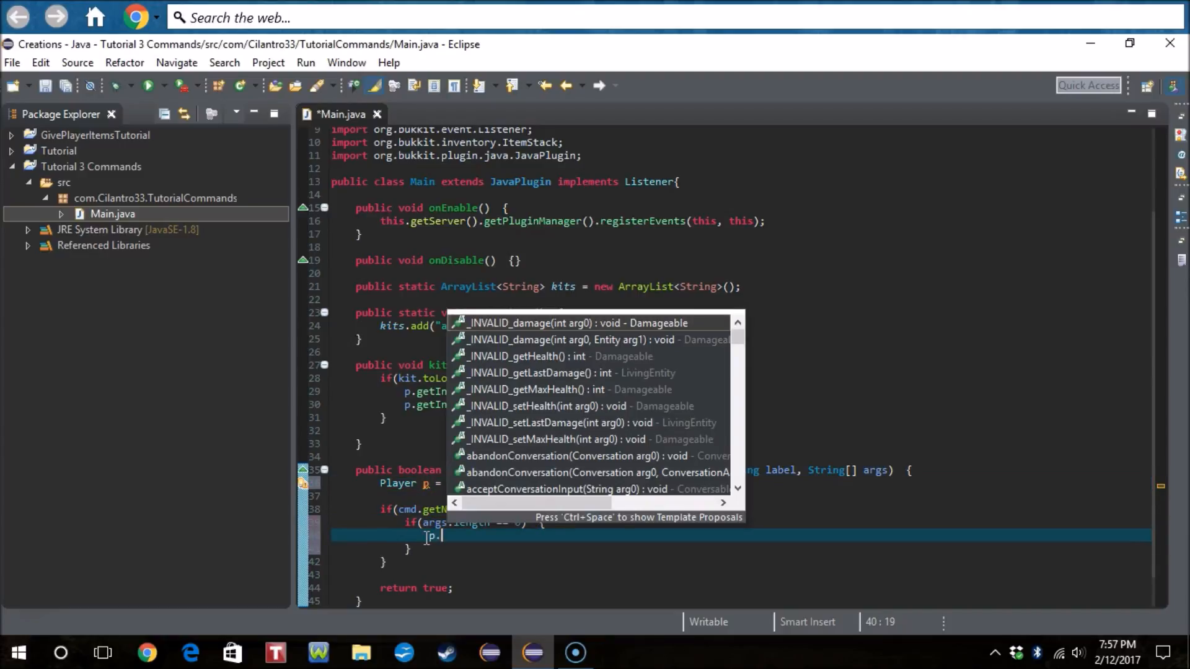
text(sender)
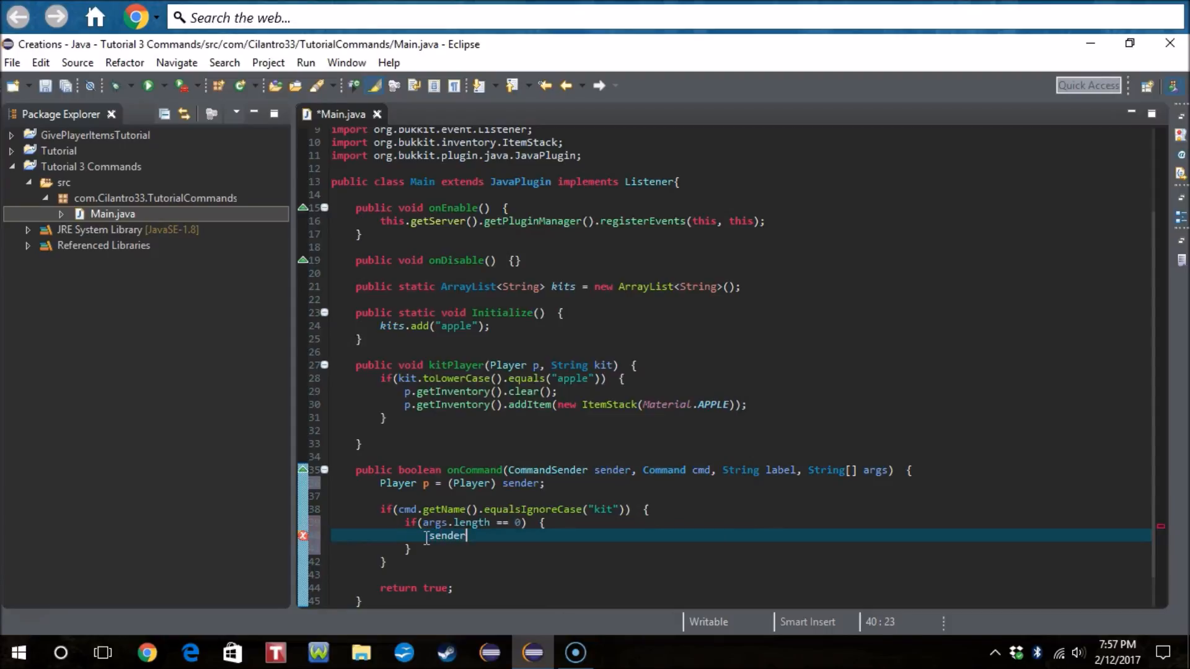
key(BackSpace)
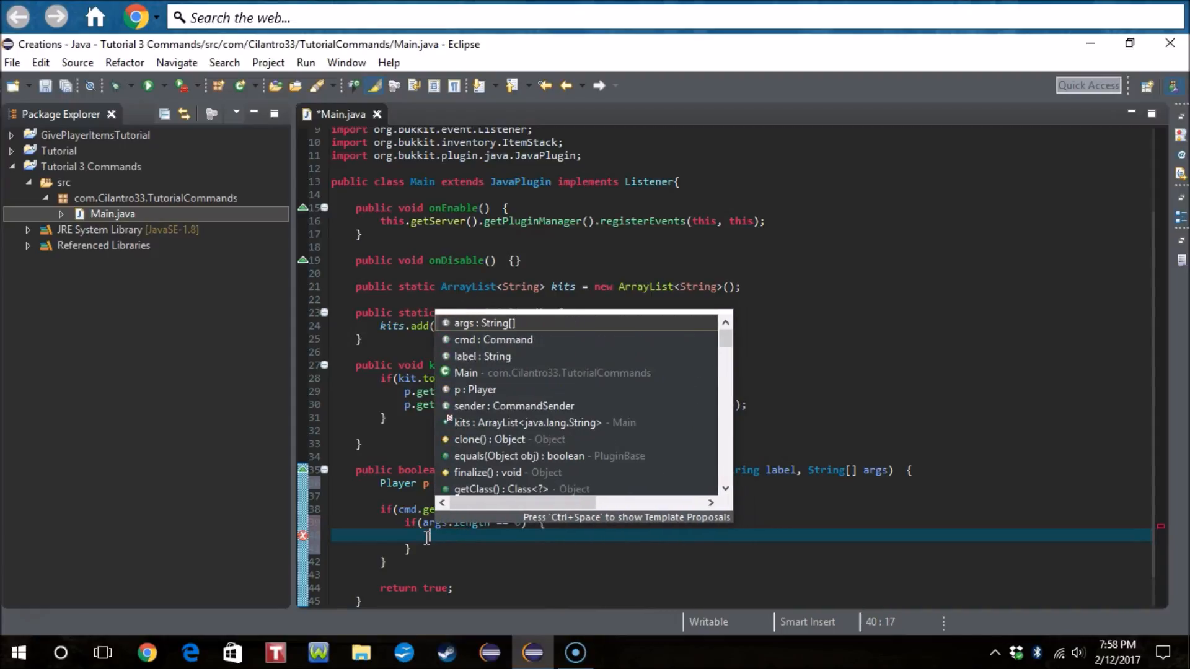
text(p.)
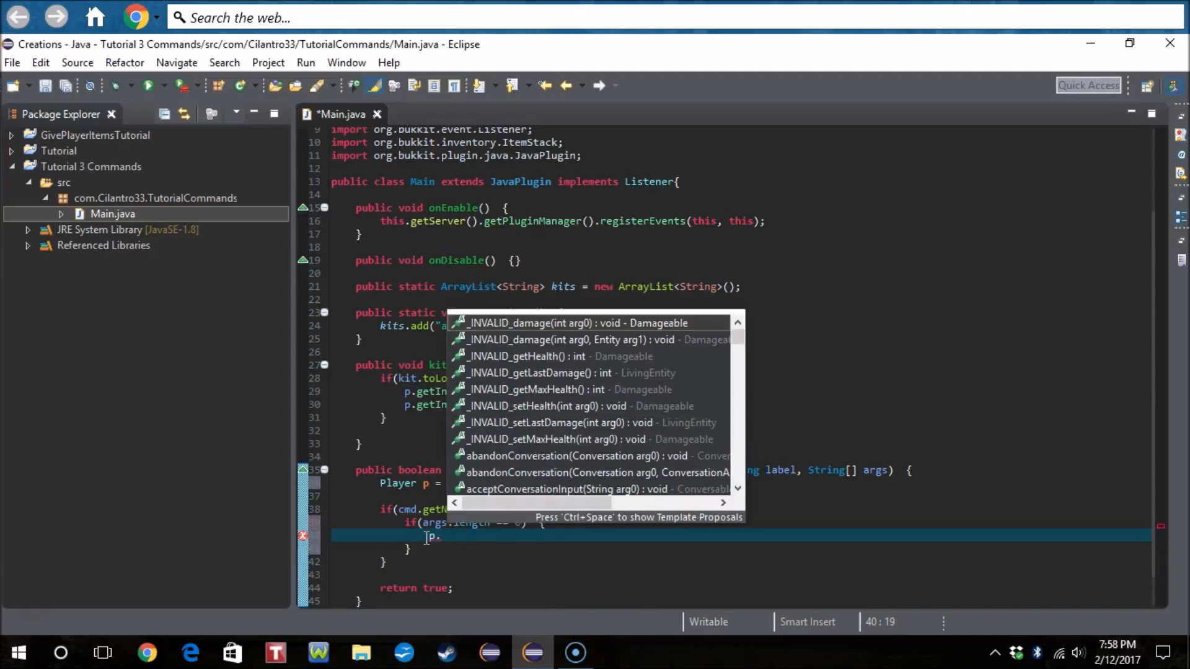
text(s)
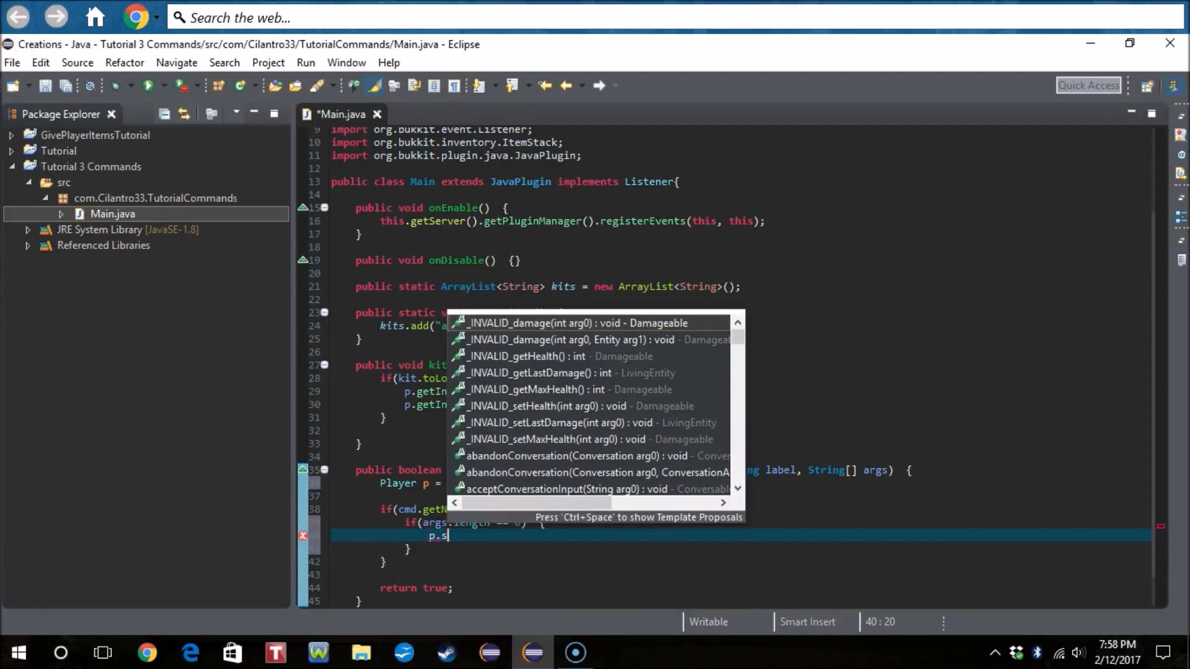
text(endMessage(ChatColor.RED + "");)
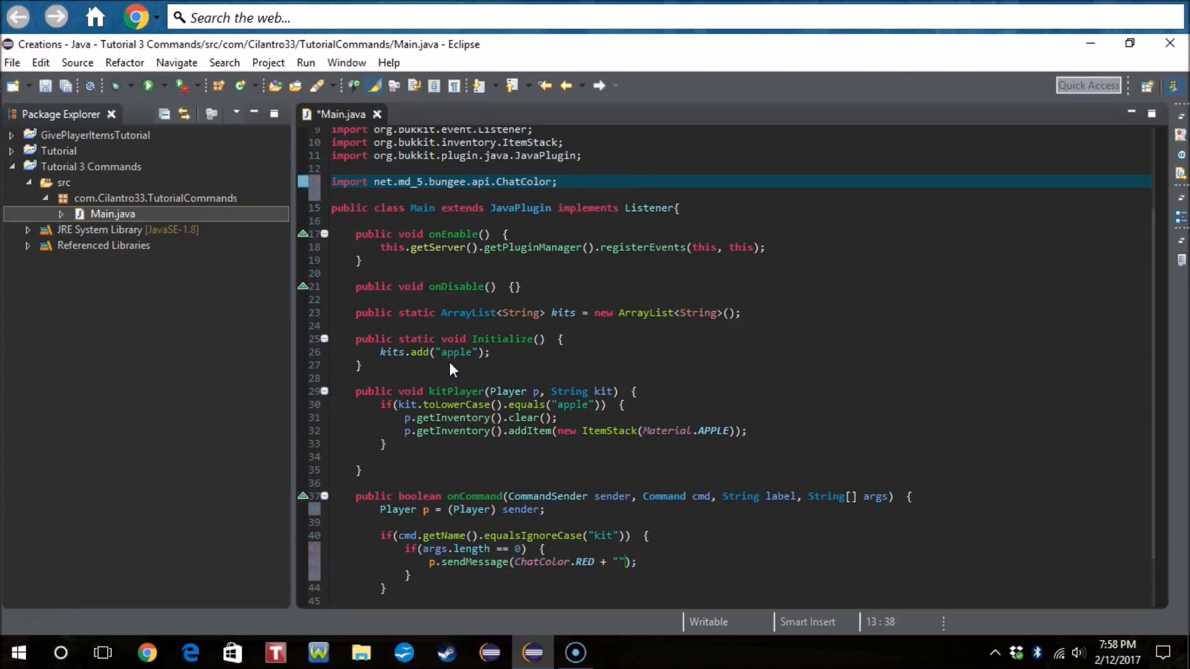
Step: Fill the red message with 'Please do /kit <name>' and add return true after it
click(620, 563)
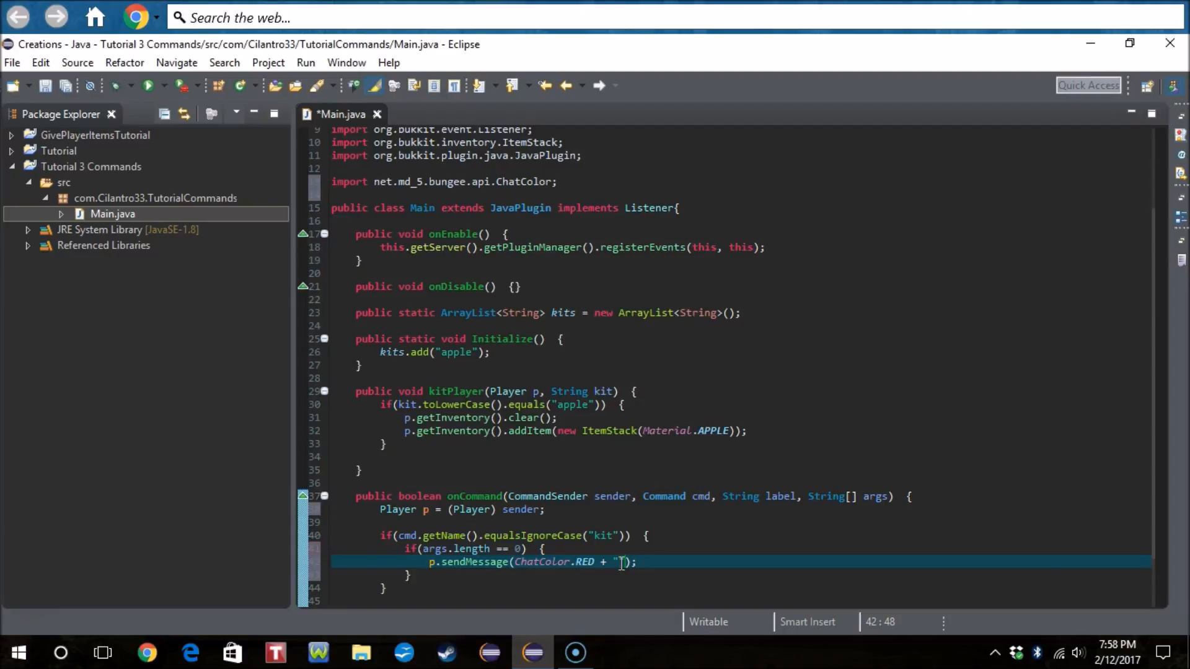
text(Please do /)
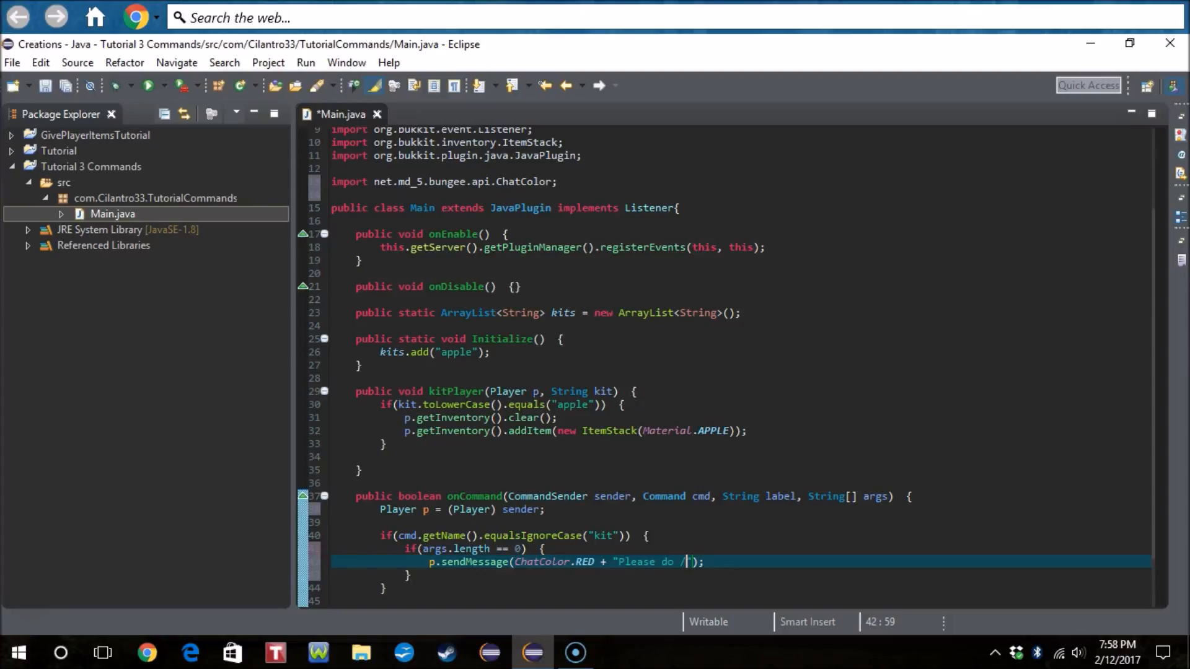
text(kit <>)
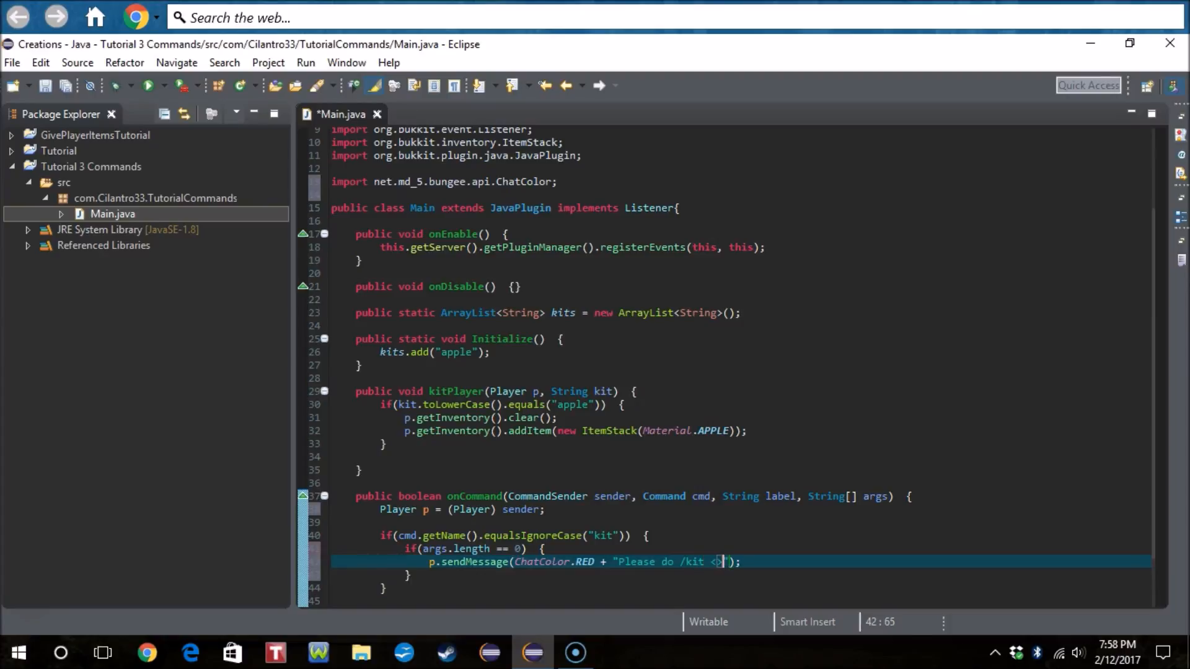
text(name)
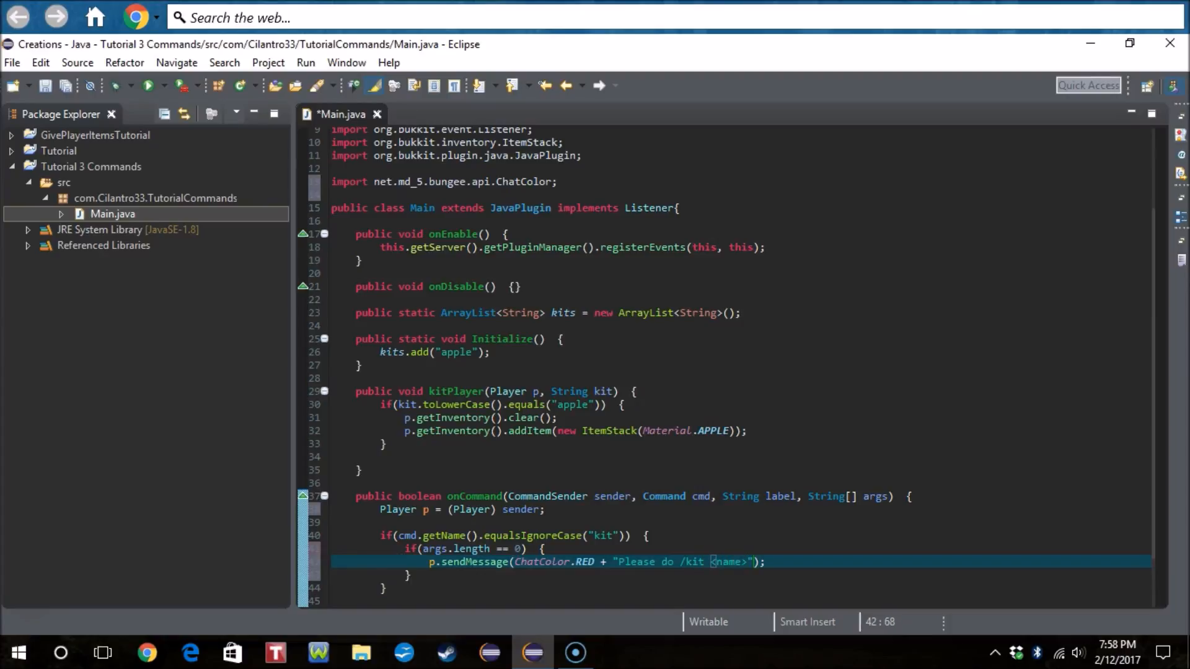
text(return true;)
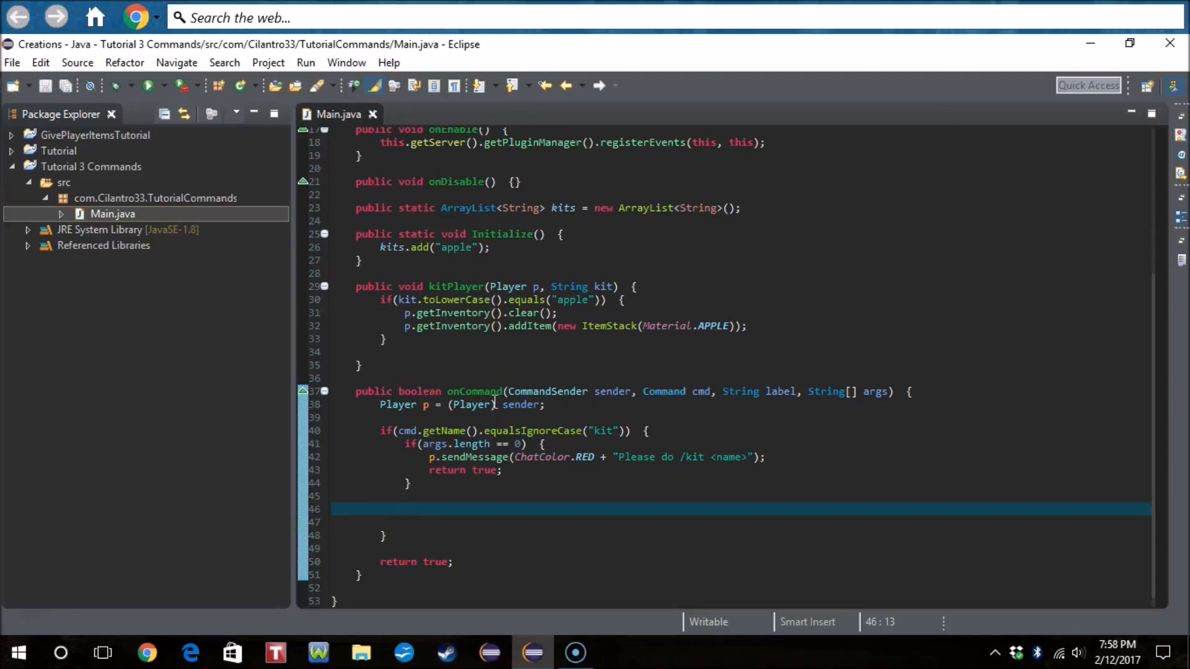
Step: Add an if(!kits.contains(args[0].toLowerCase())) block
text(if())
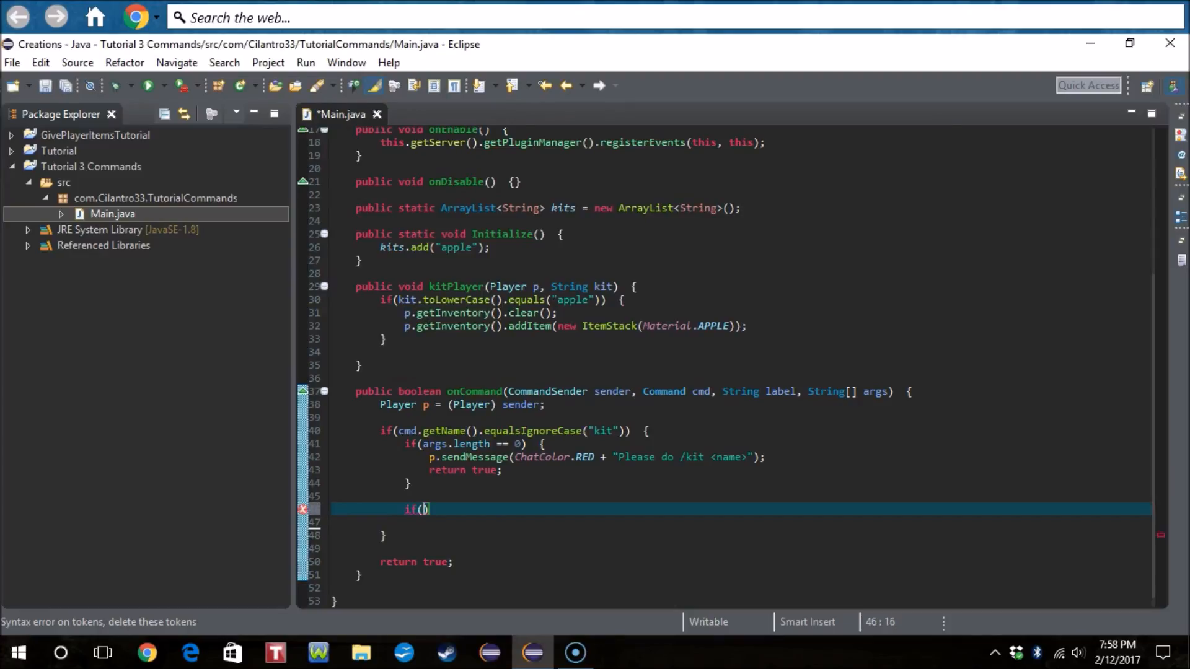
text(kits.contains(o)
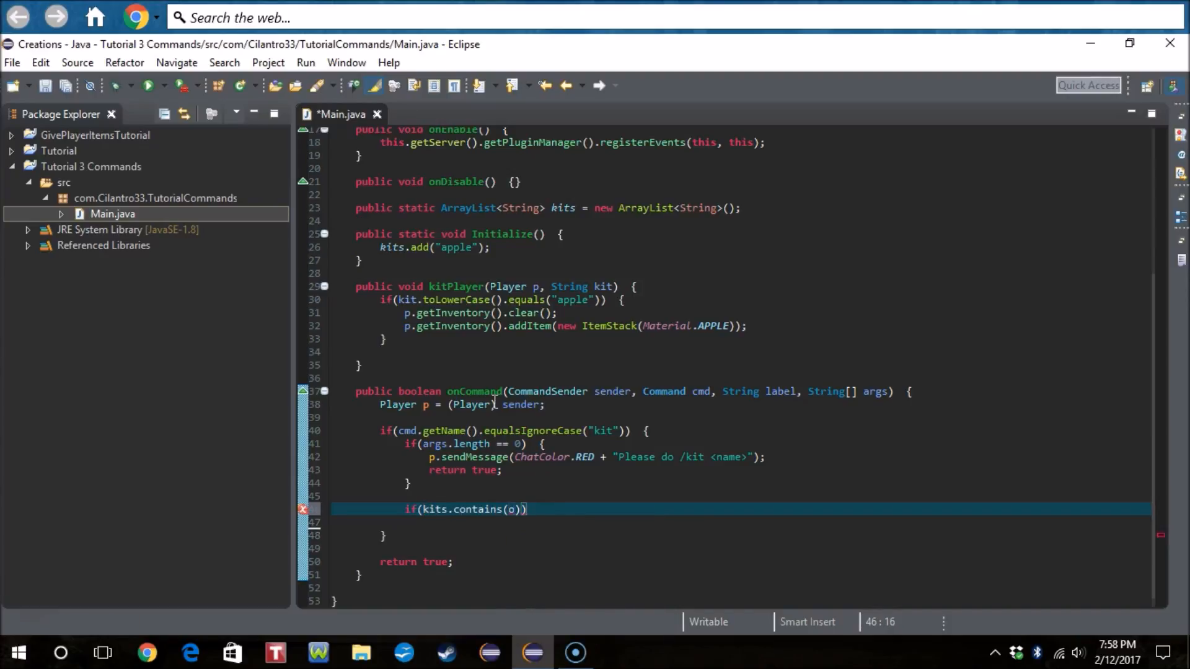
text(!)
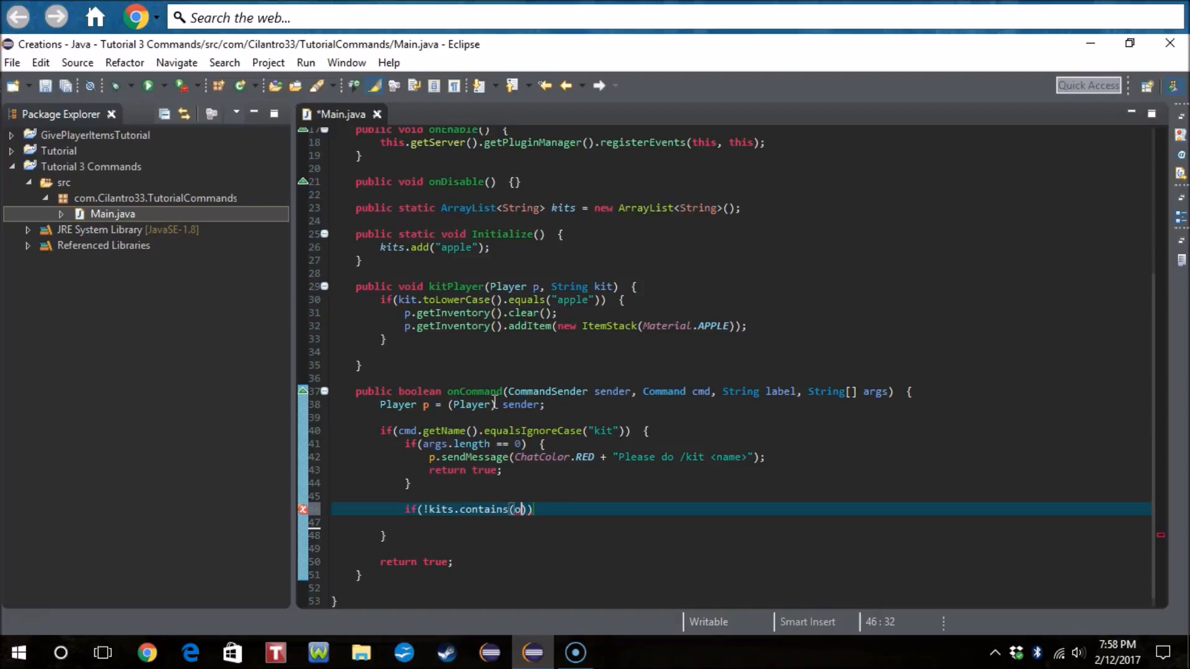
text(args[0])
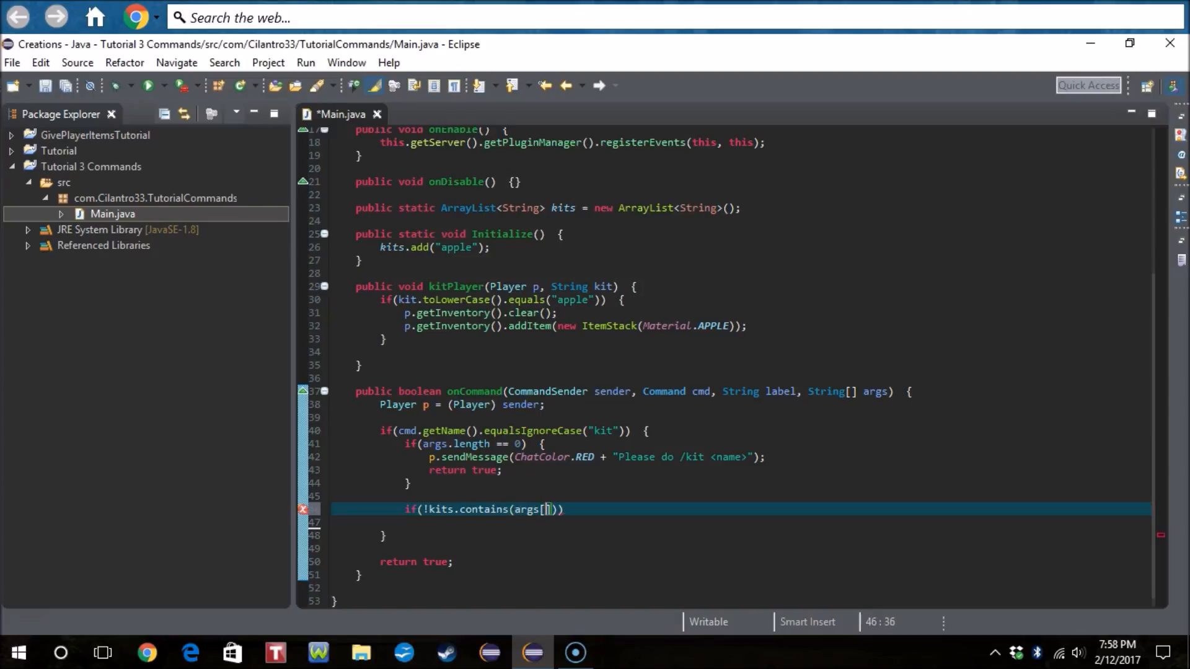
text(0)
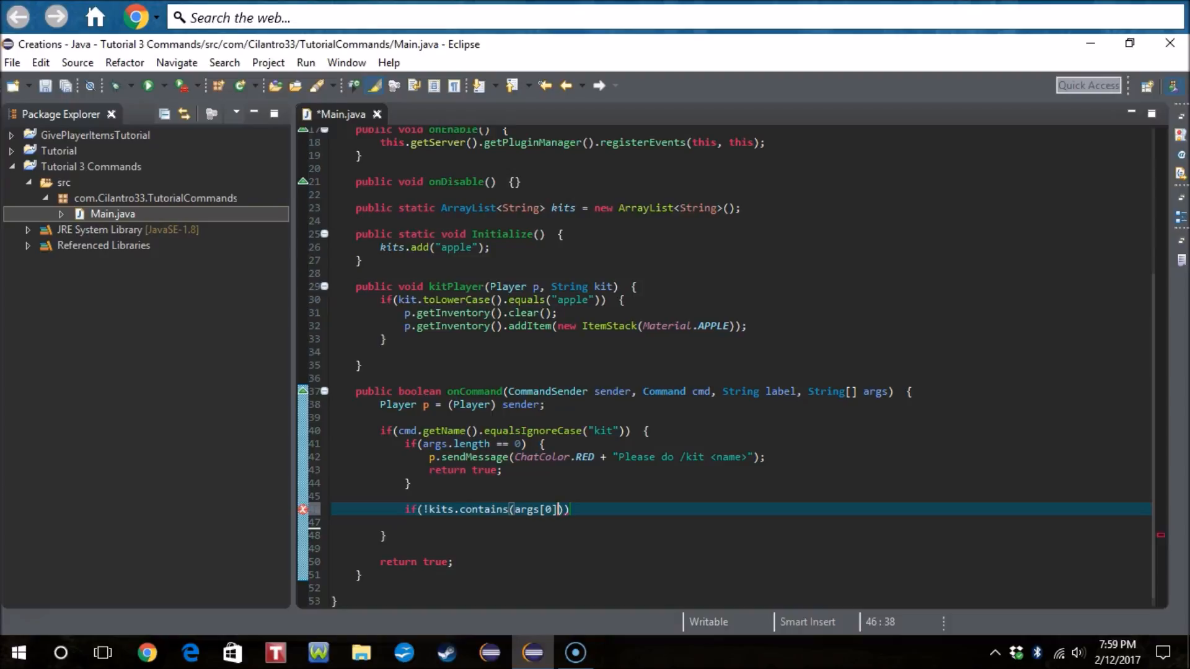
text(.)
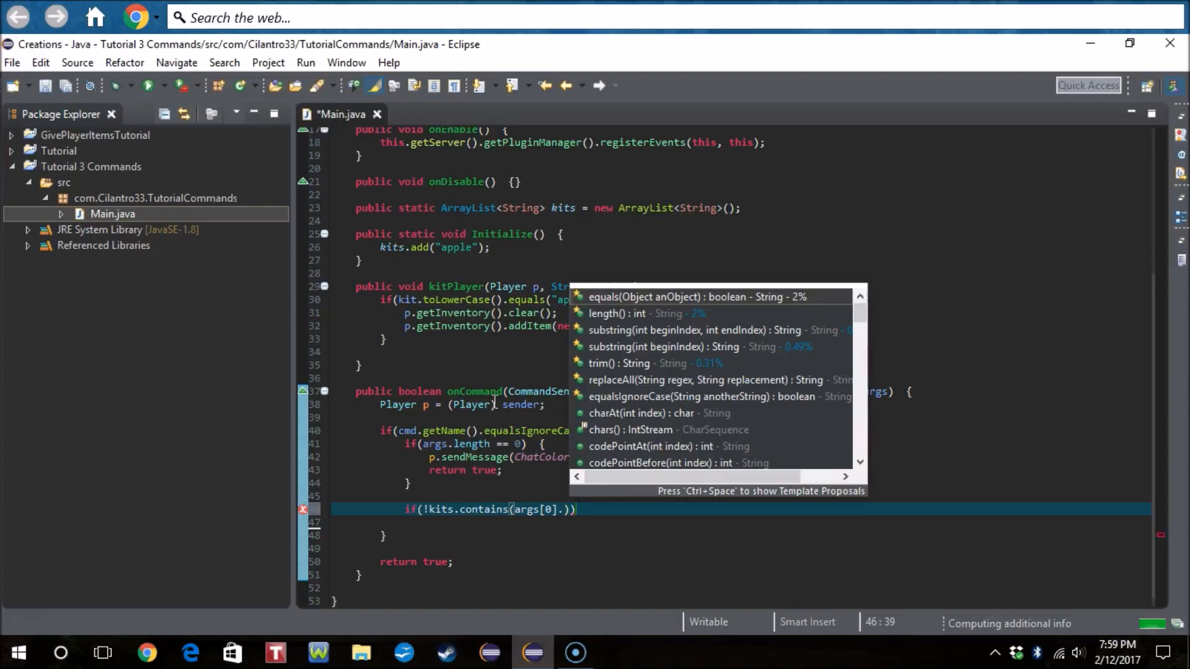
text(toLowerCase())
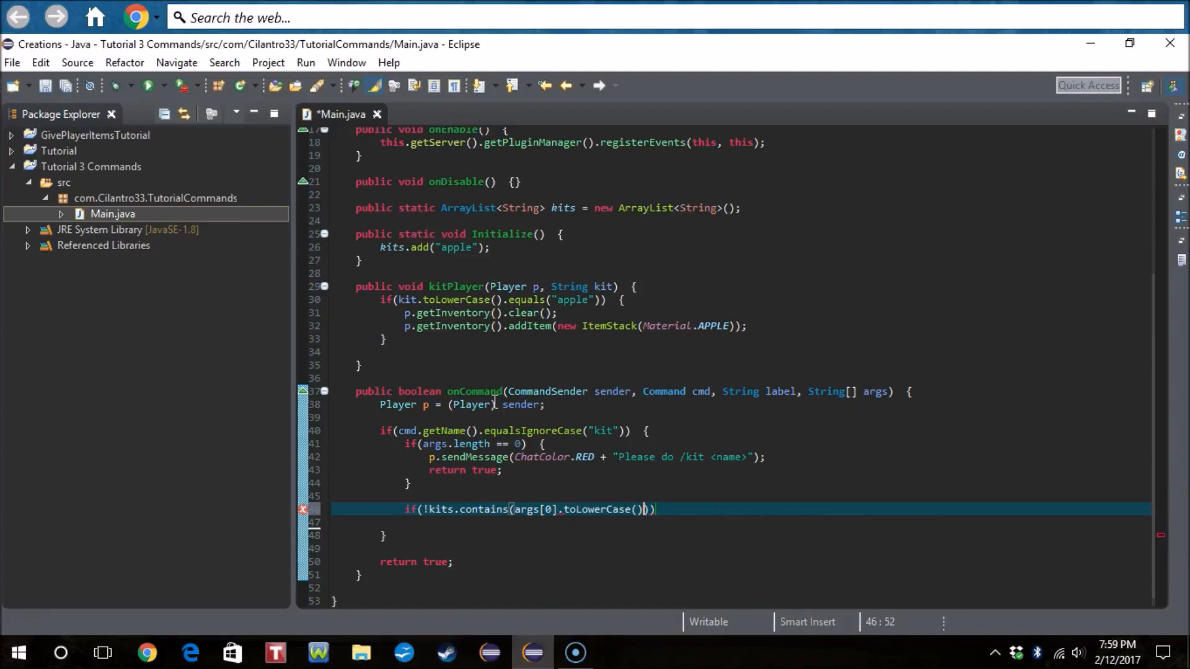
text({)
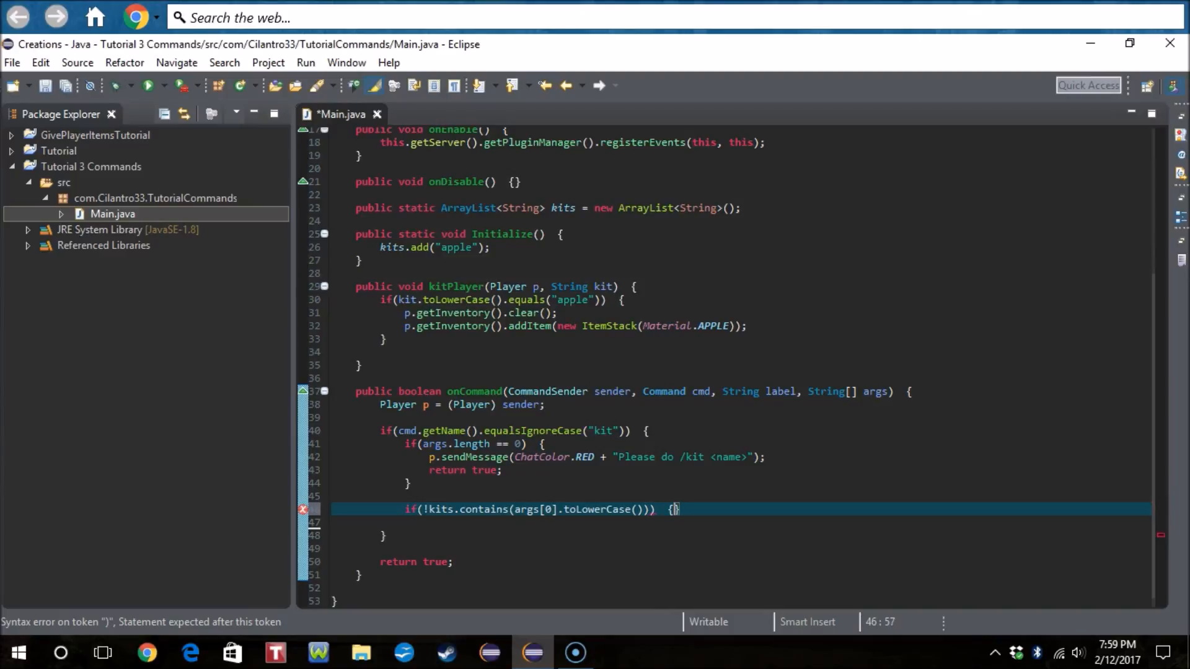
Step: Inside it, send red 'The kit: <args[0]> does not exist!' and return true
text(p.sendMessage(ChatCiol);)
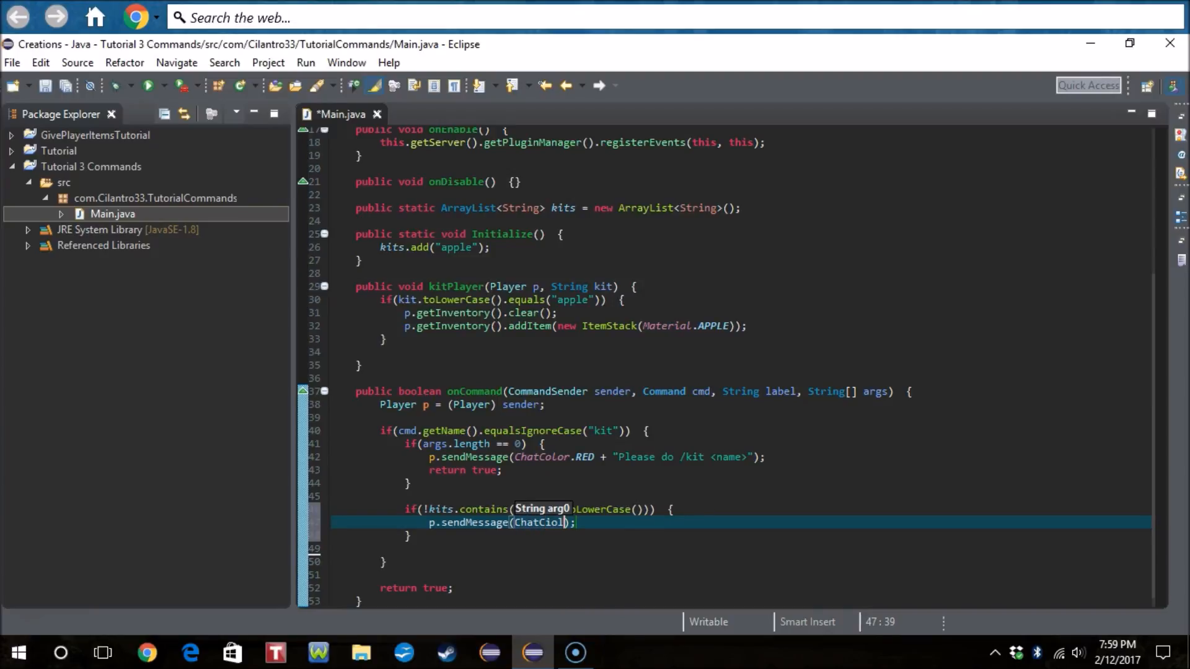
text(.re)
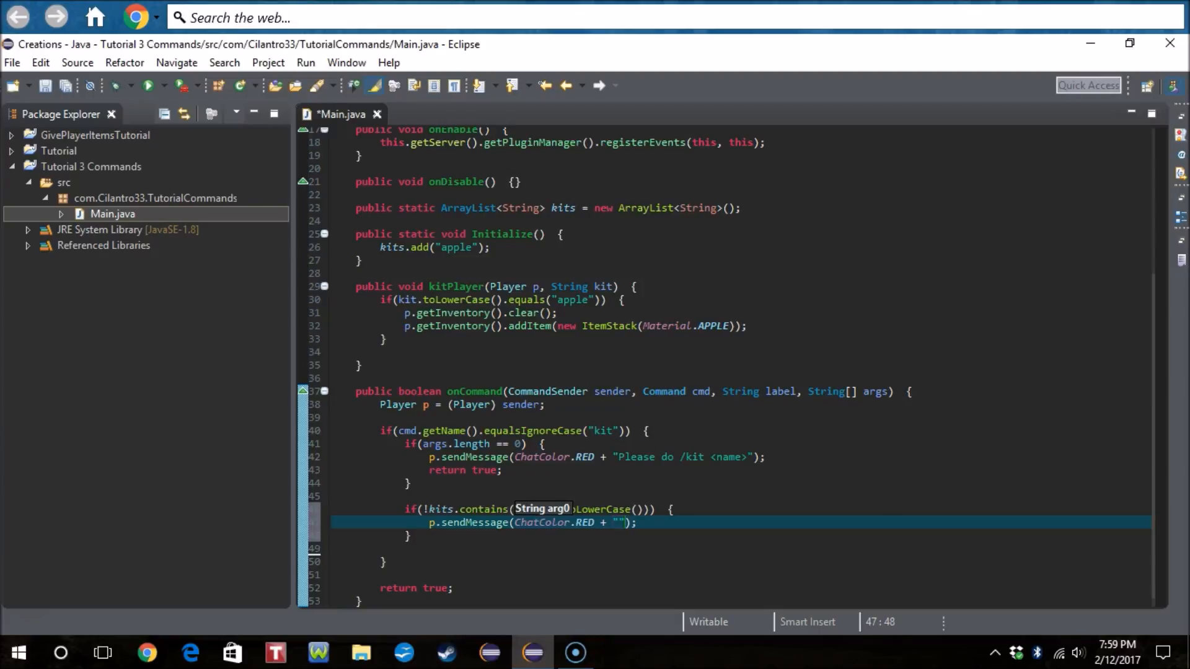
text(The kit)
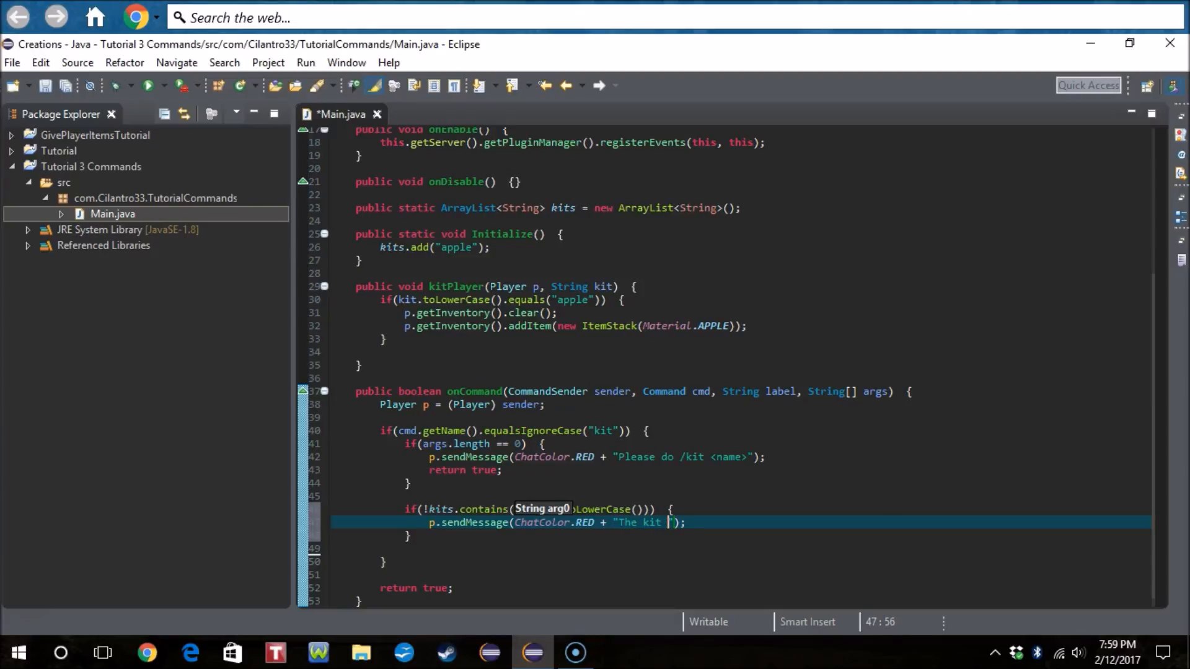
text(:)
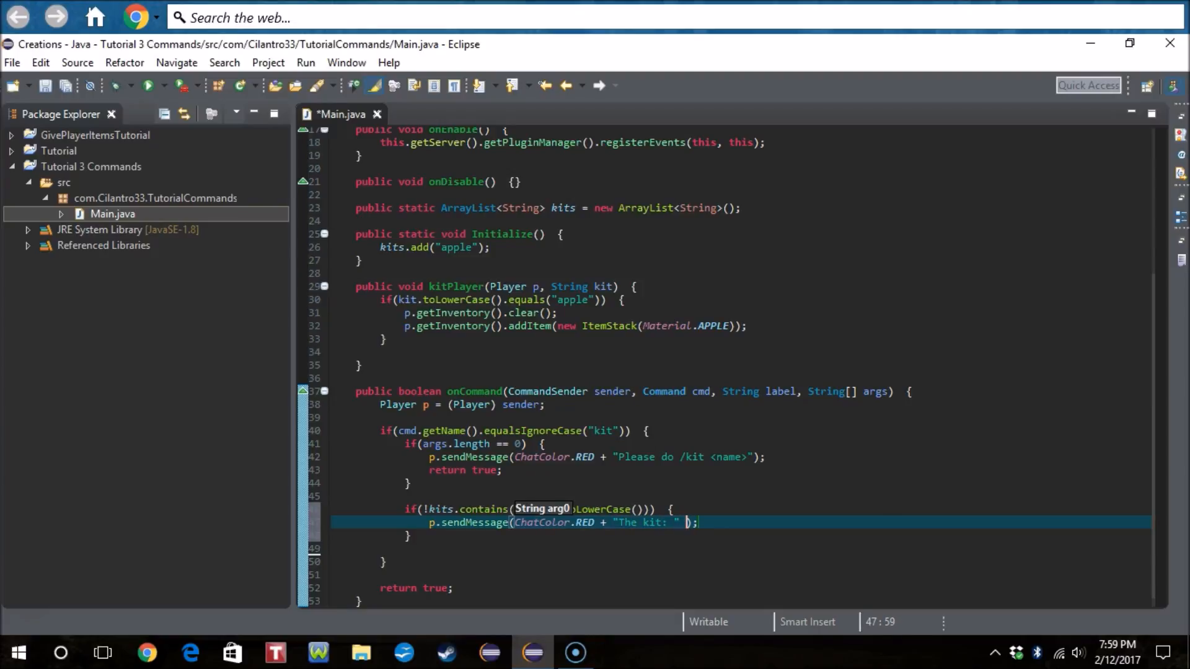
text(+)
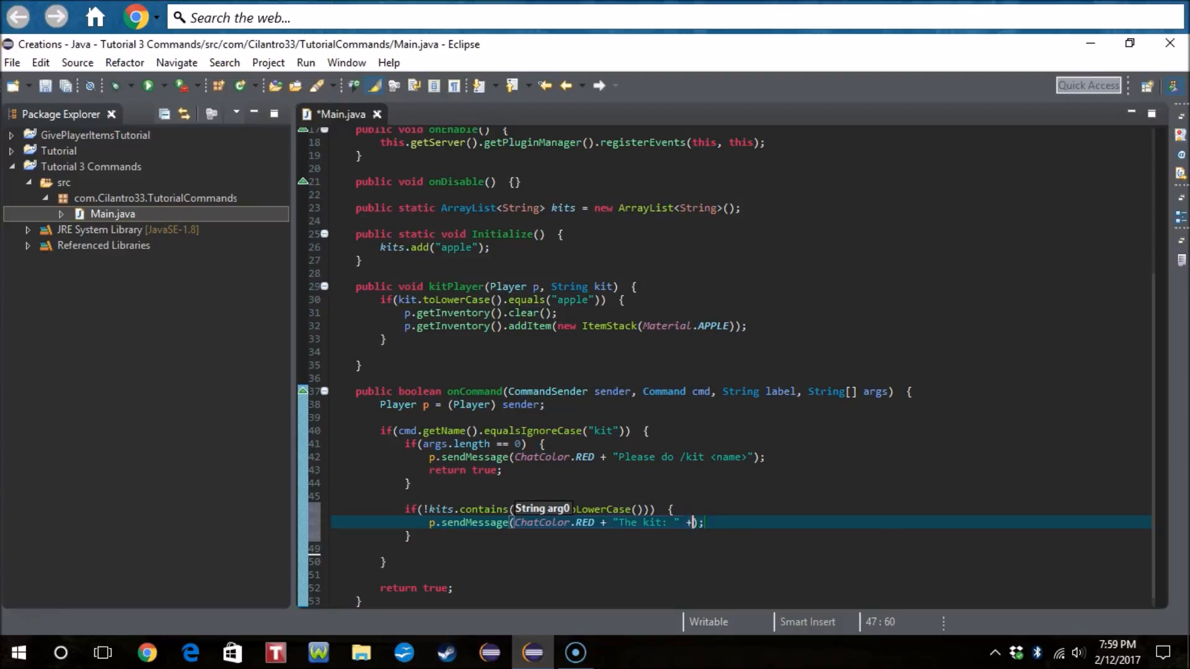
text(args[0])
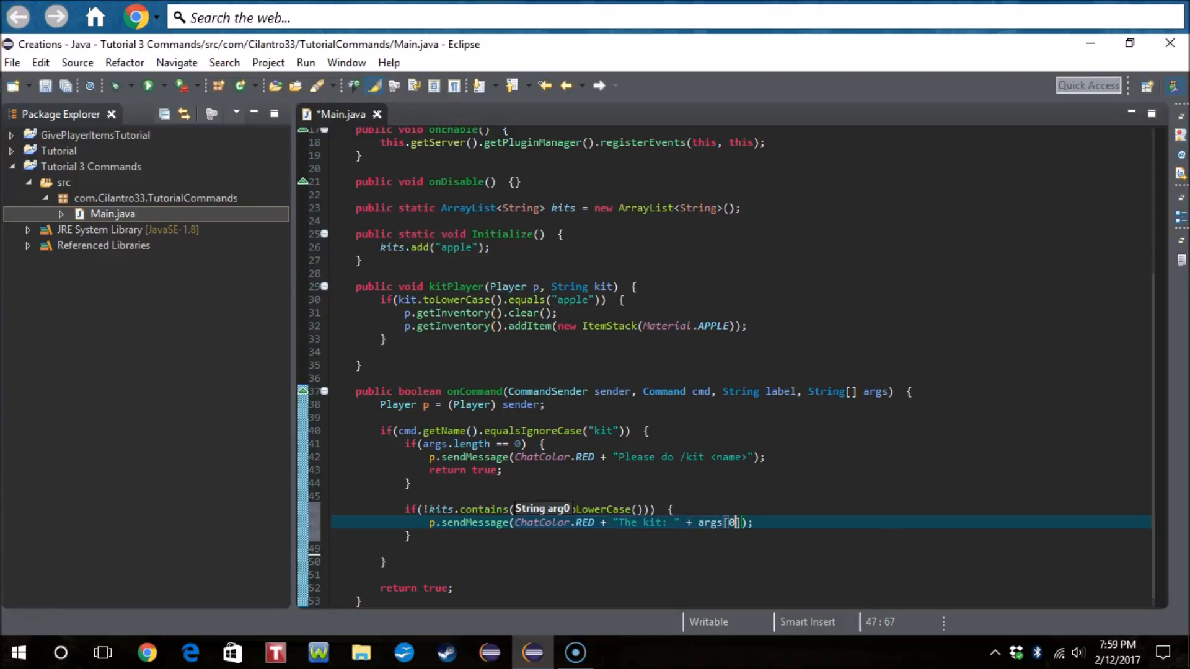
text(+"")
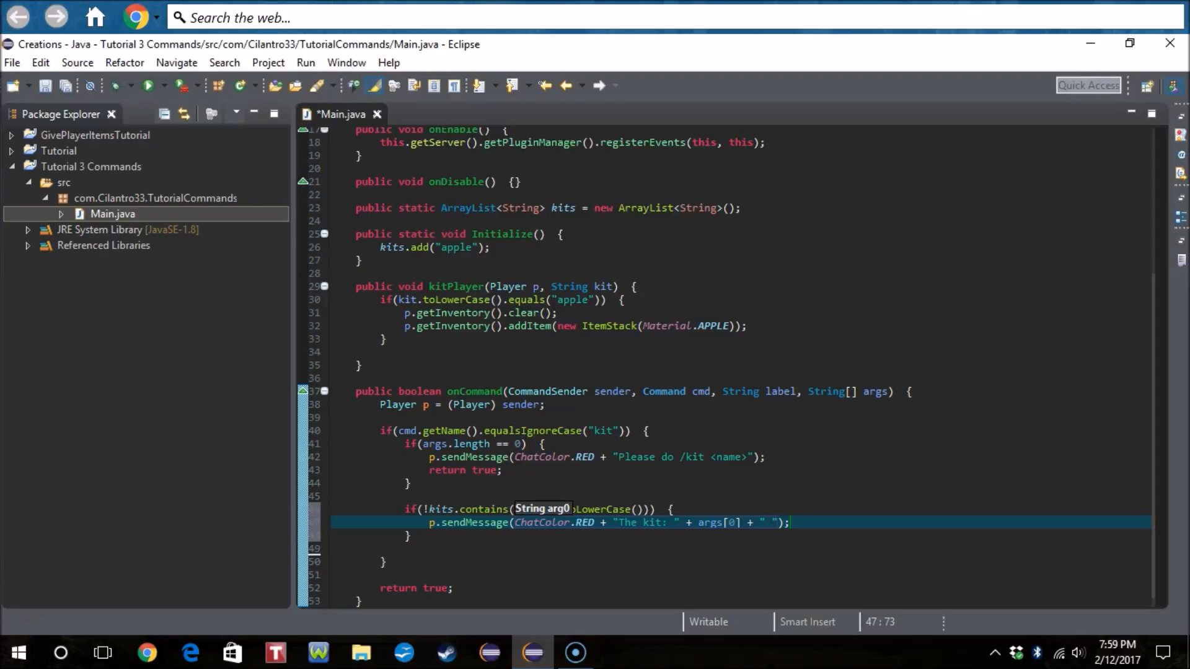
text(does not)
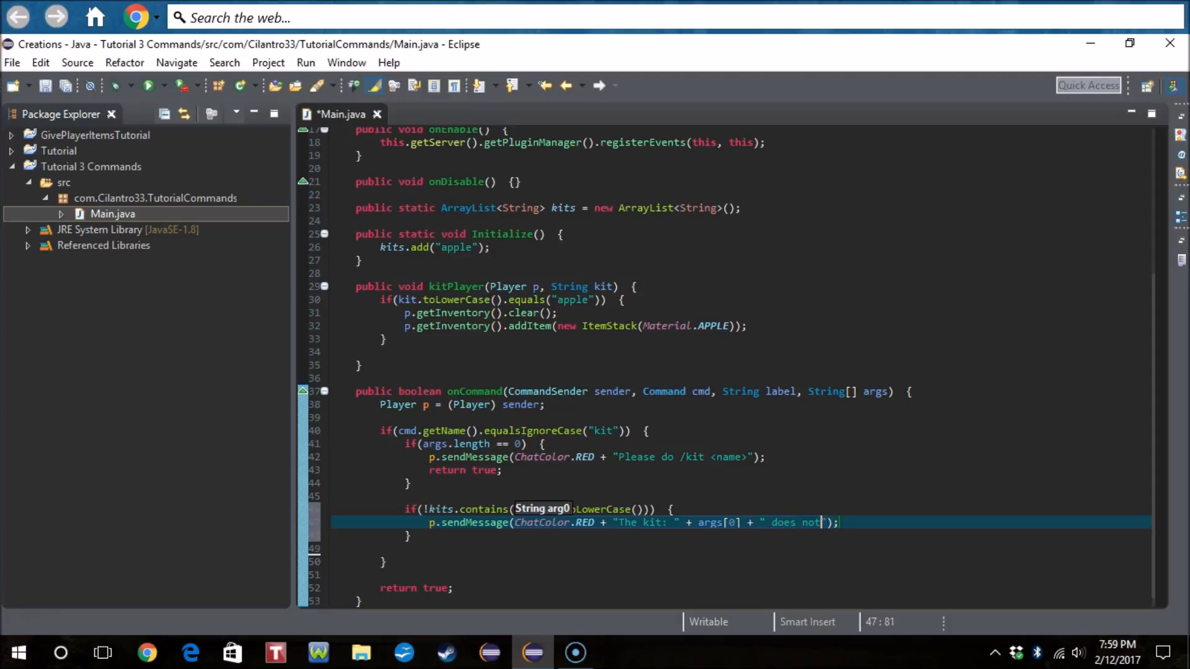
text(exist)
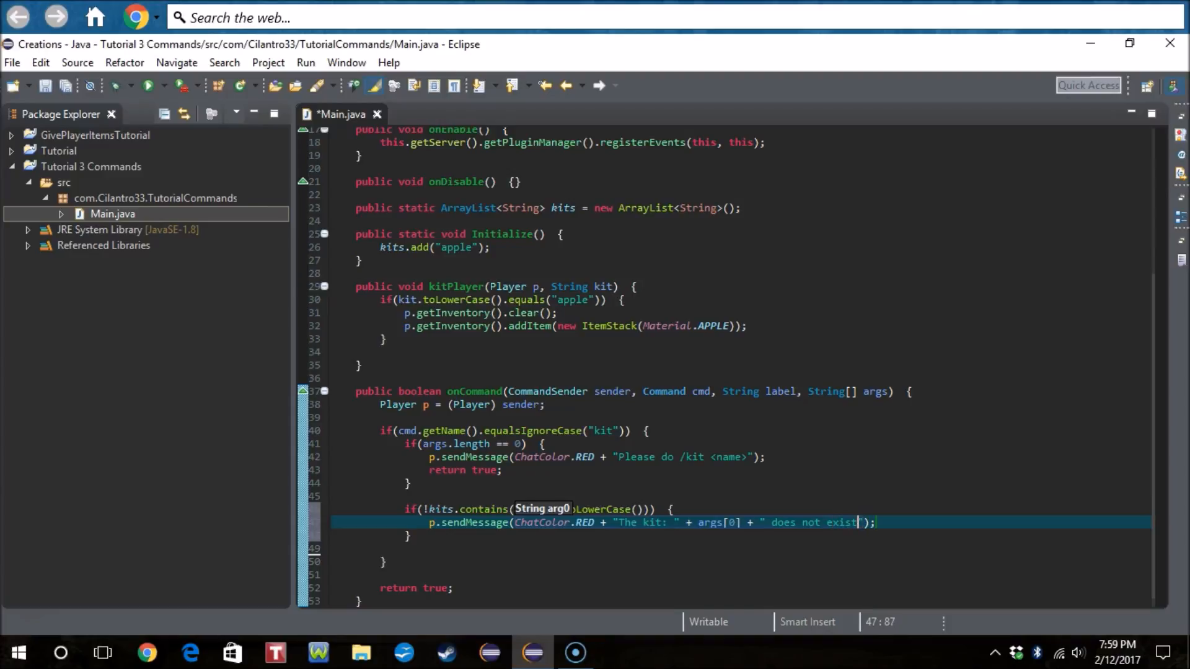
text(args[0])
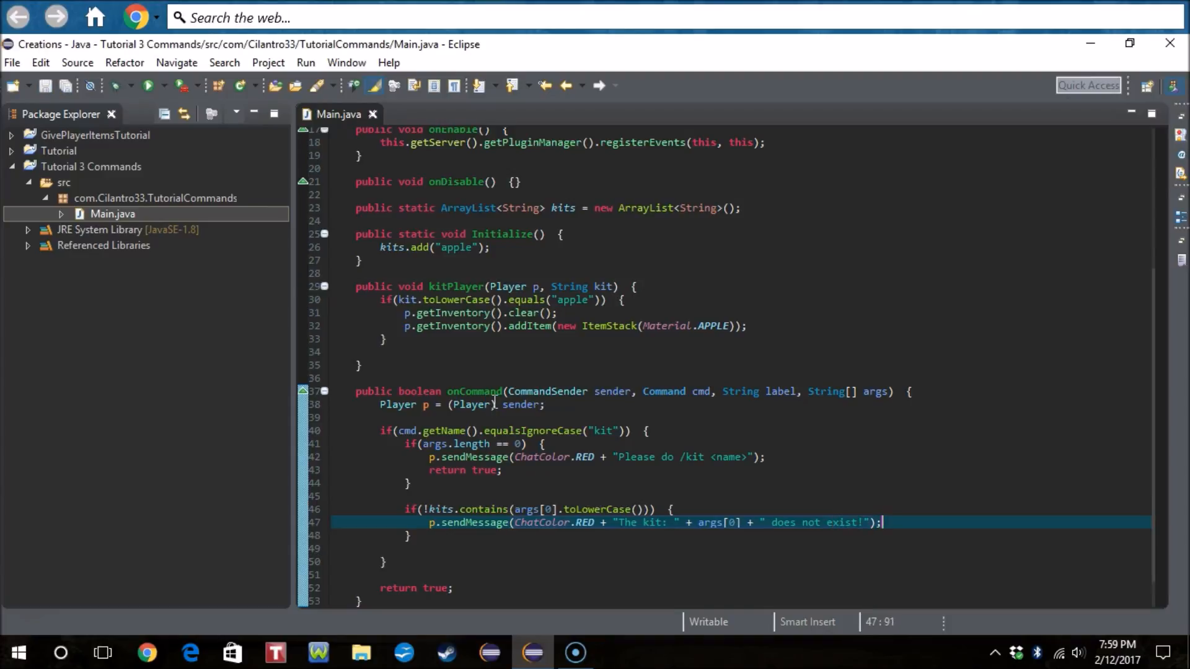
text(return true;)
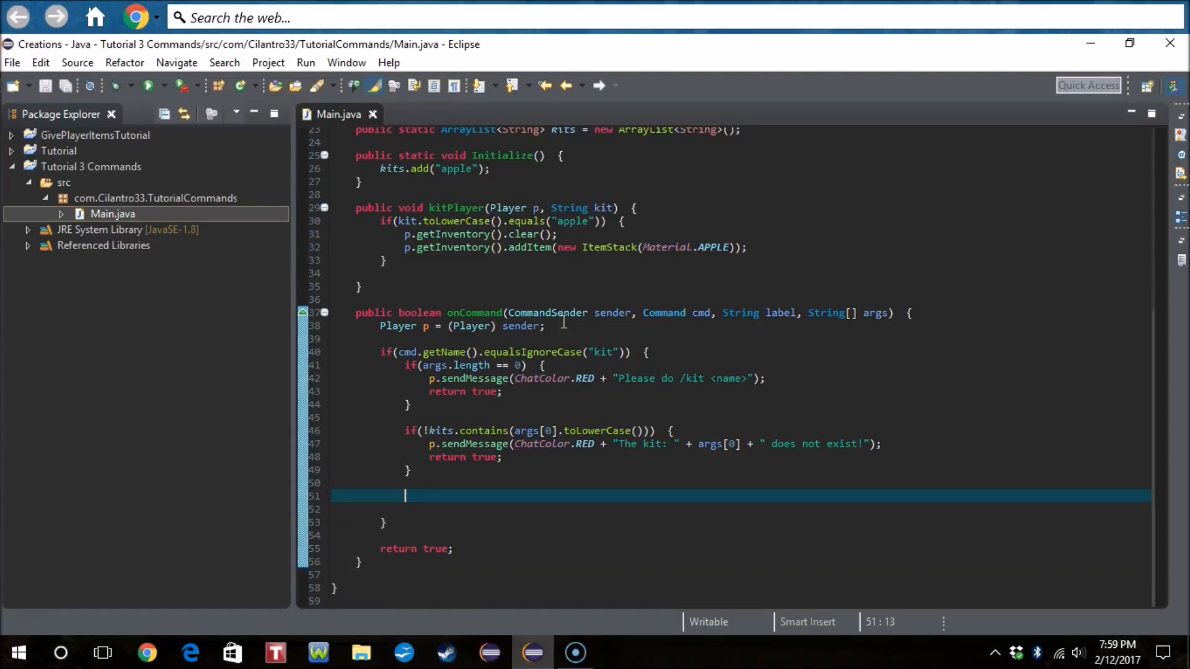
Step: Add this.kitPlayer(p, args[0].toLowerCase()) after the unknown-kit check and save Main.java
text(kit)
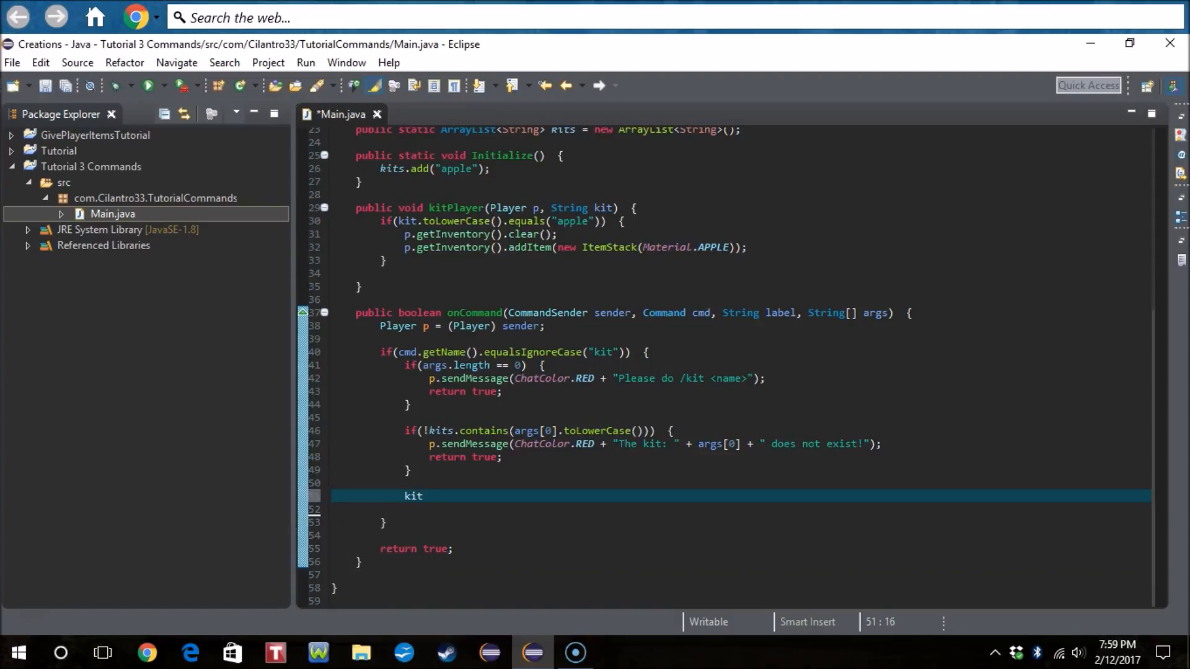
text(Pla)
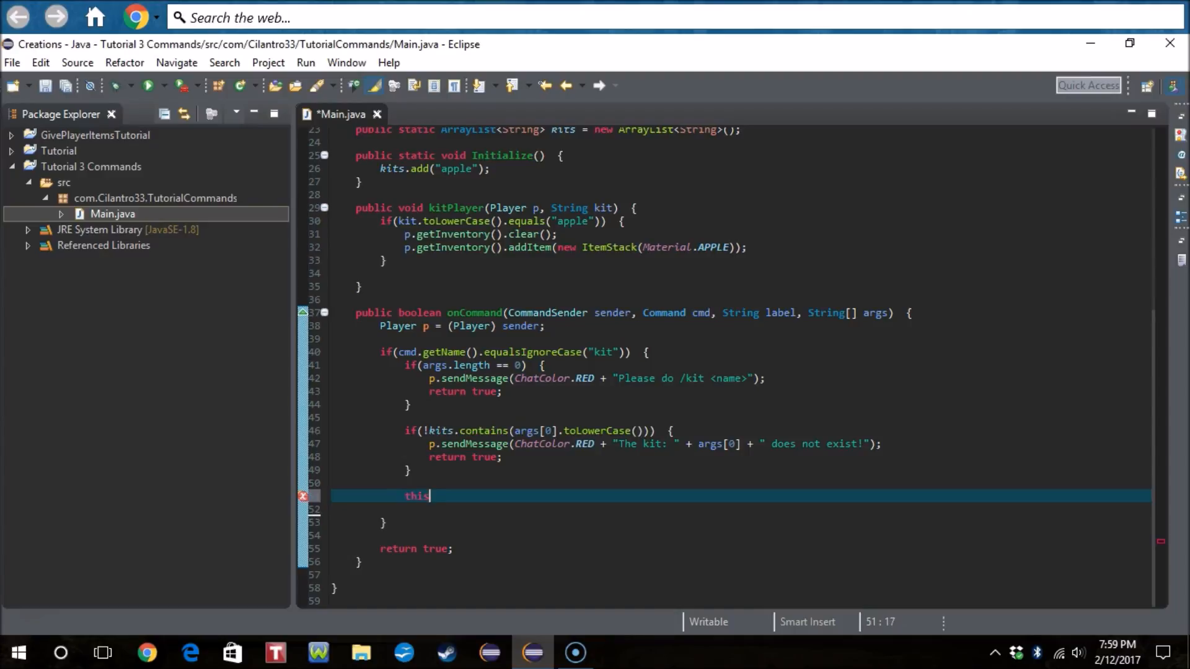
text(.kitPlayer(p, kit);)
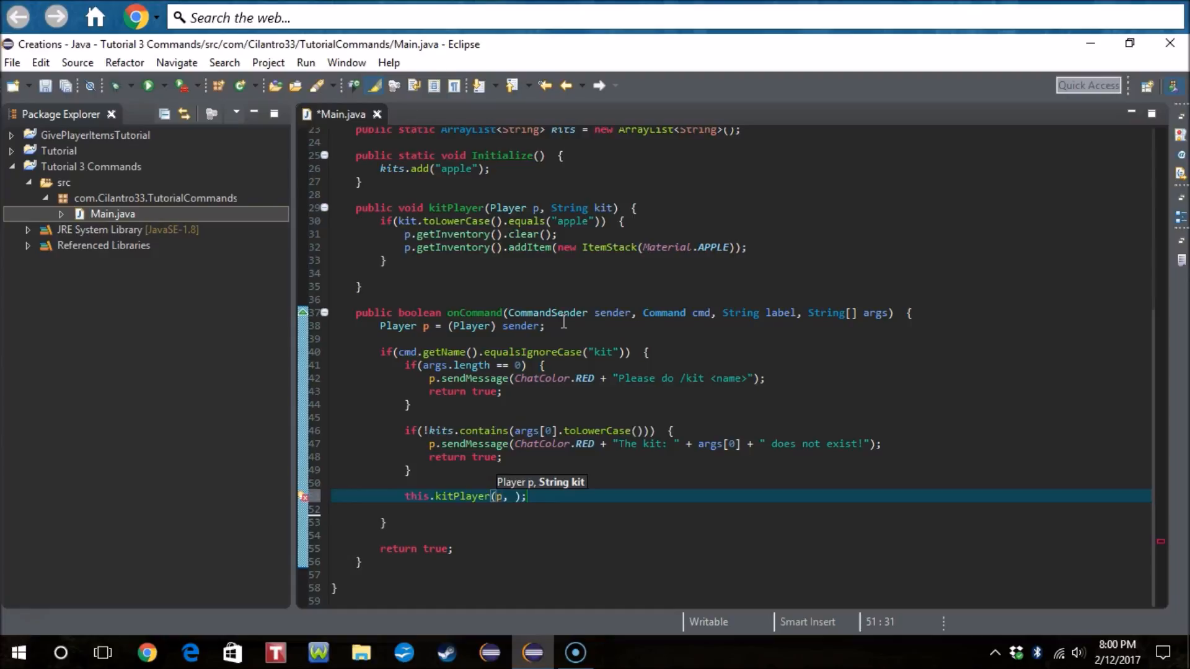
text(args[0].l)
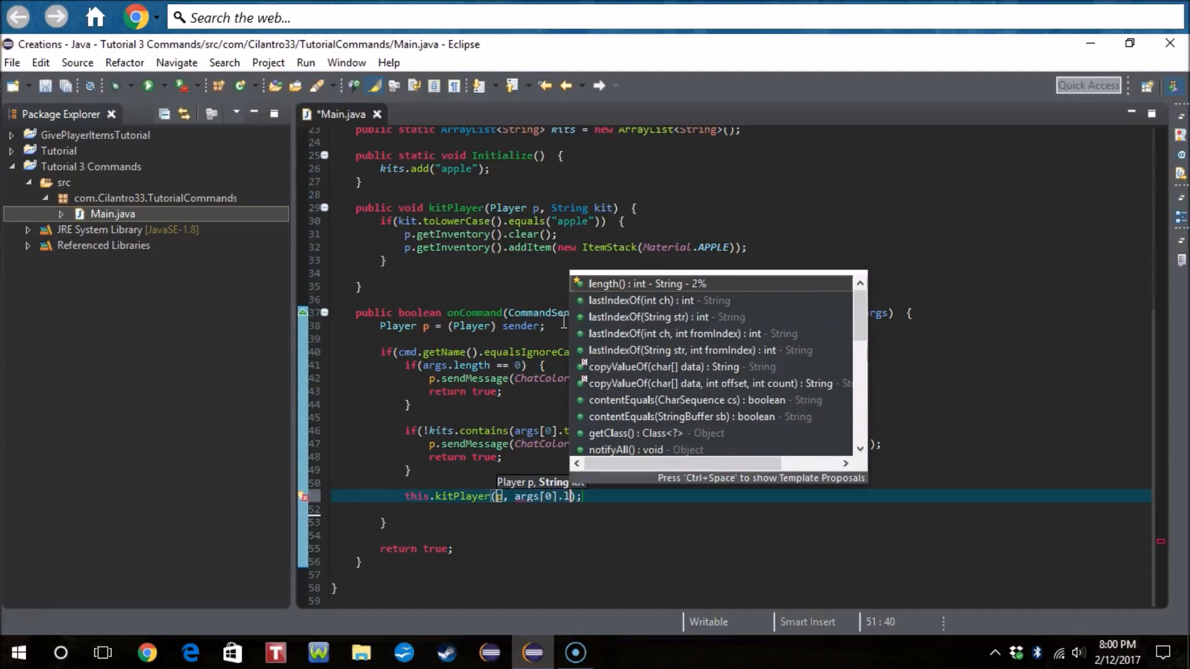
text(toLowerCase())
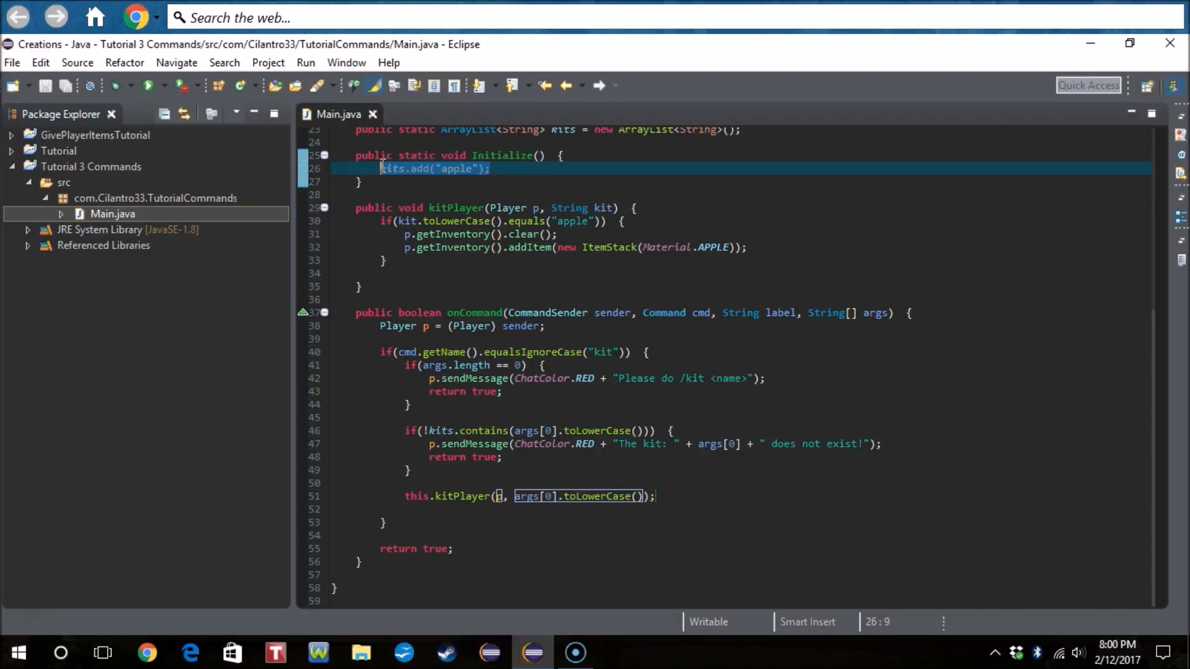
click(485, 378)
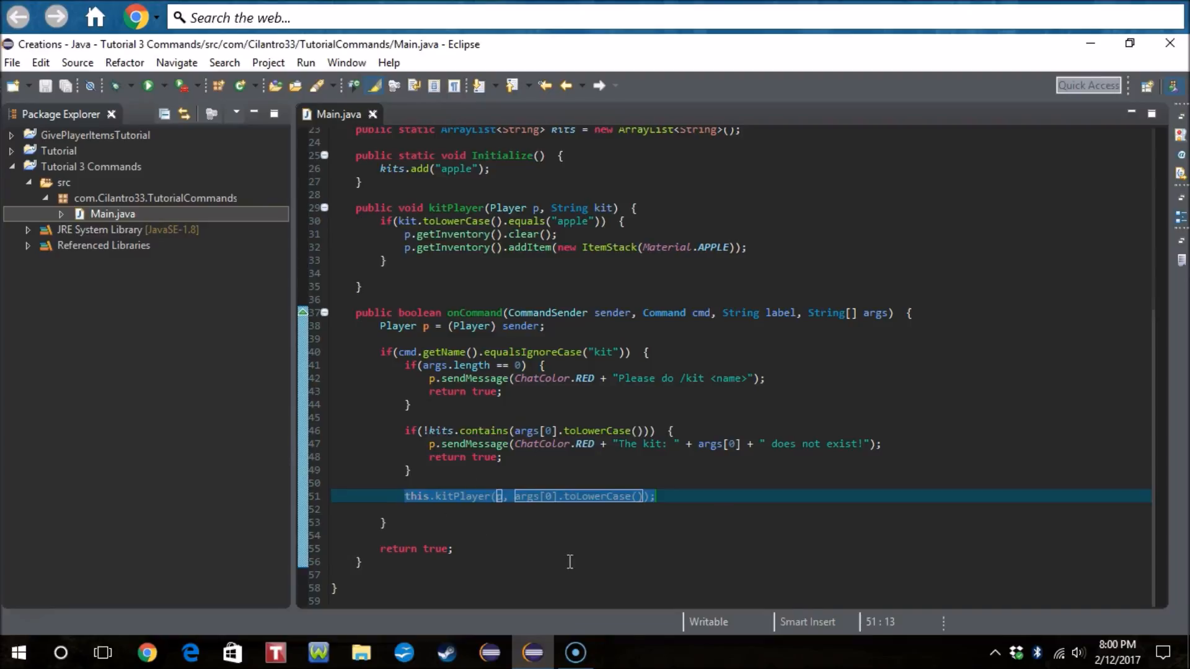
click(656, 496)
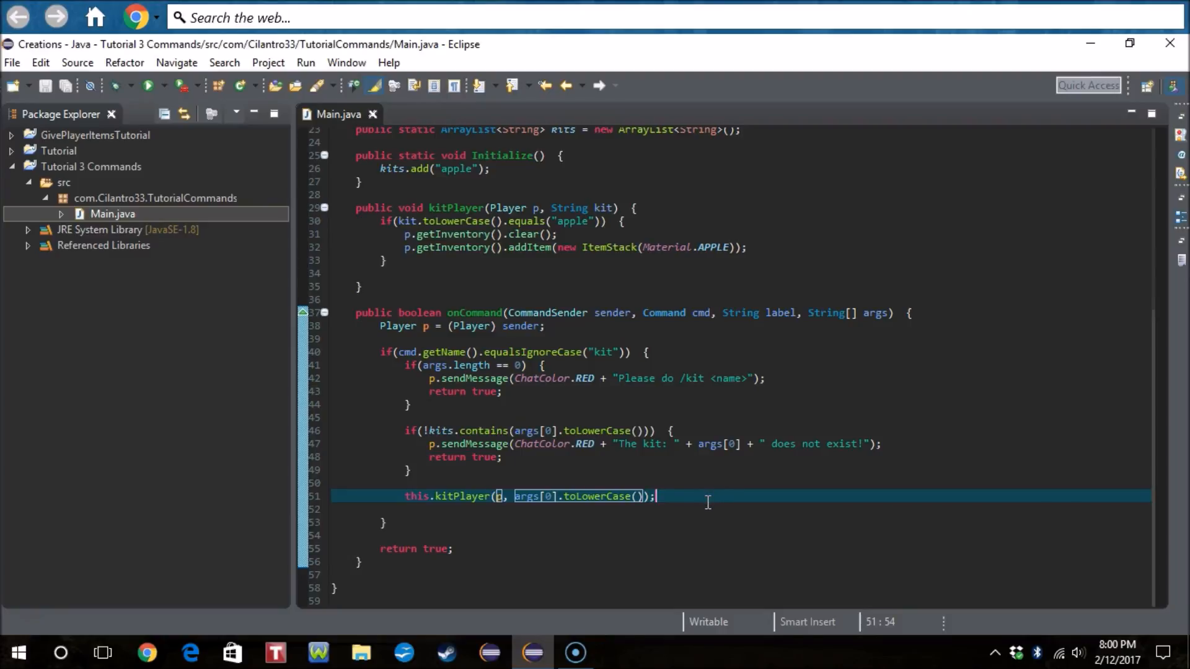
mouse_move(816, 436)
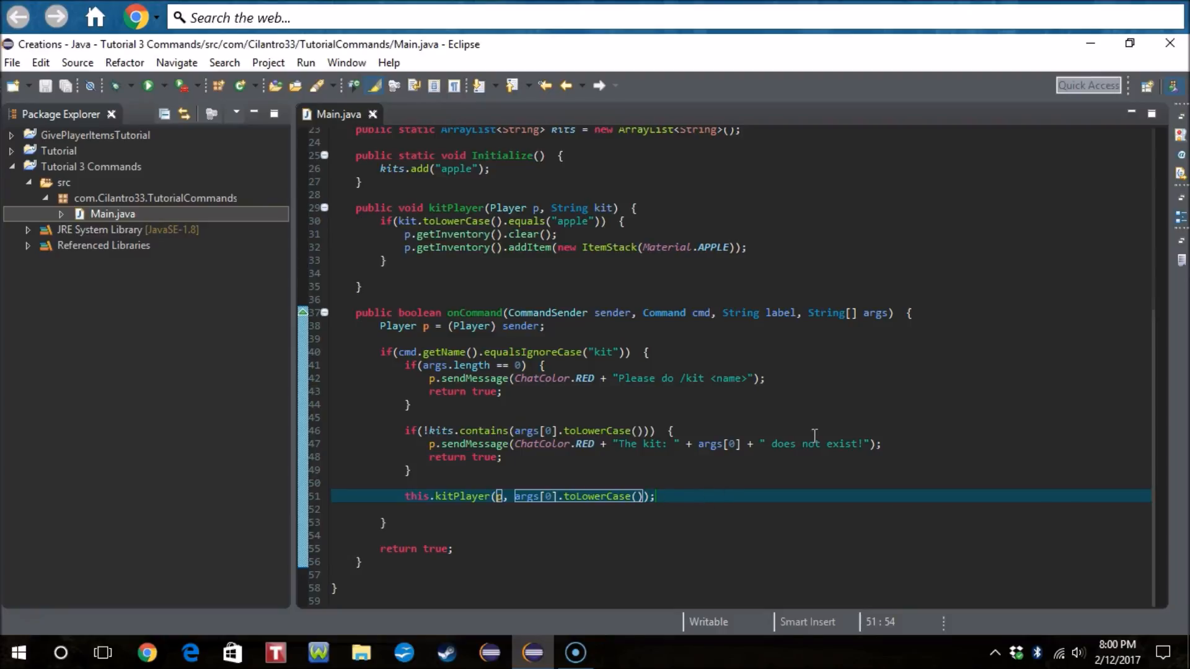
mouse_move(448, 463)
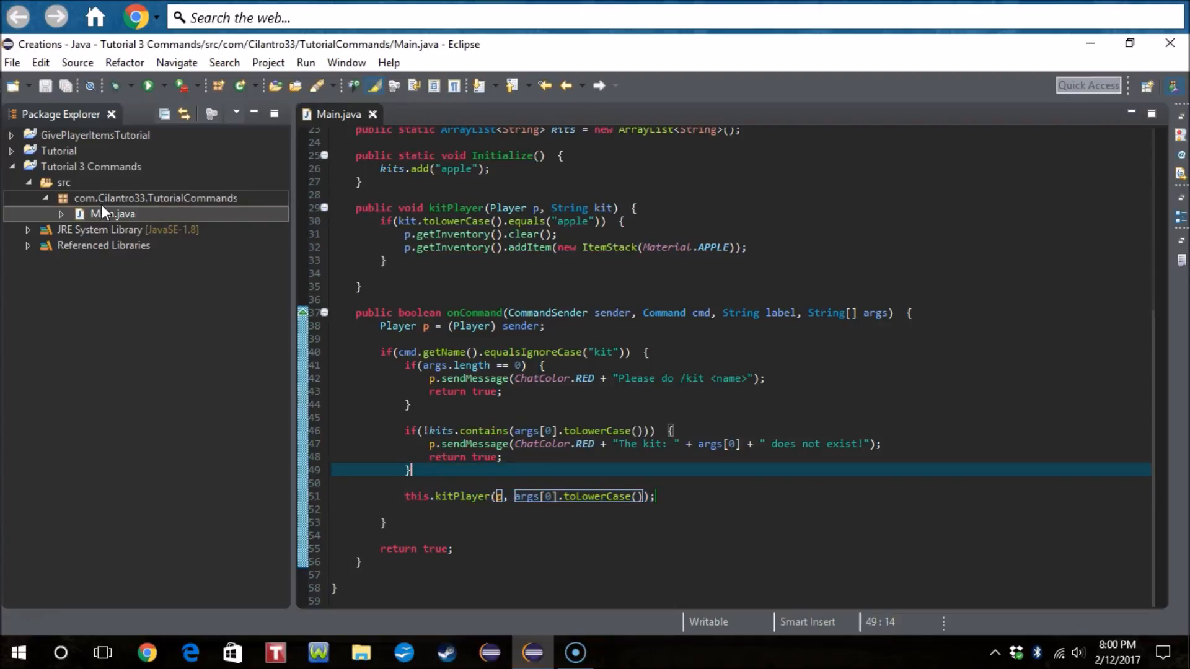
Step: Create a new file named plugin.yml in the src folder and open it
click(64, 182)
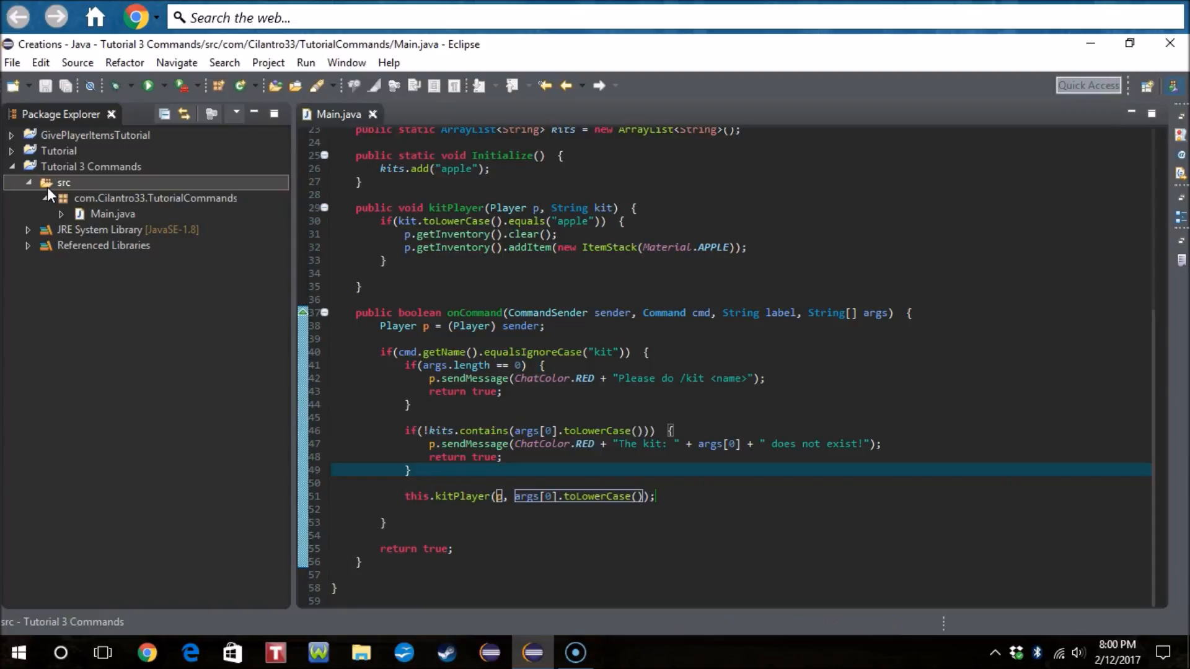
right_click(64, 182)
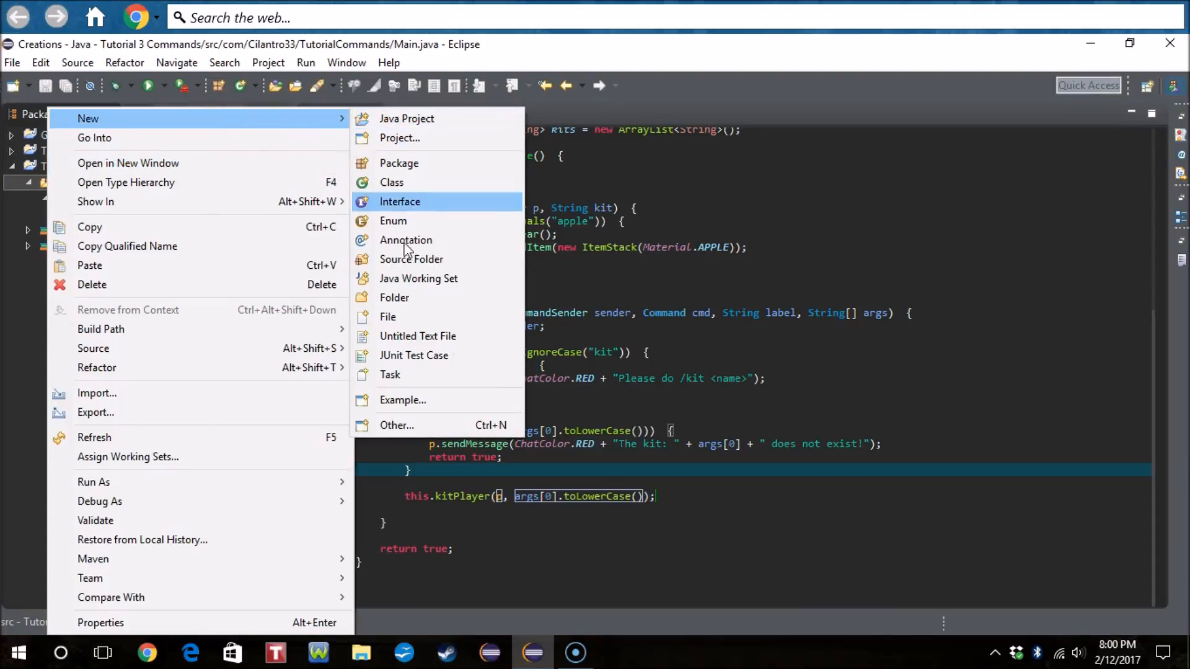
click(388, 317)
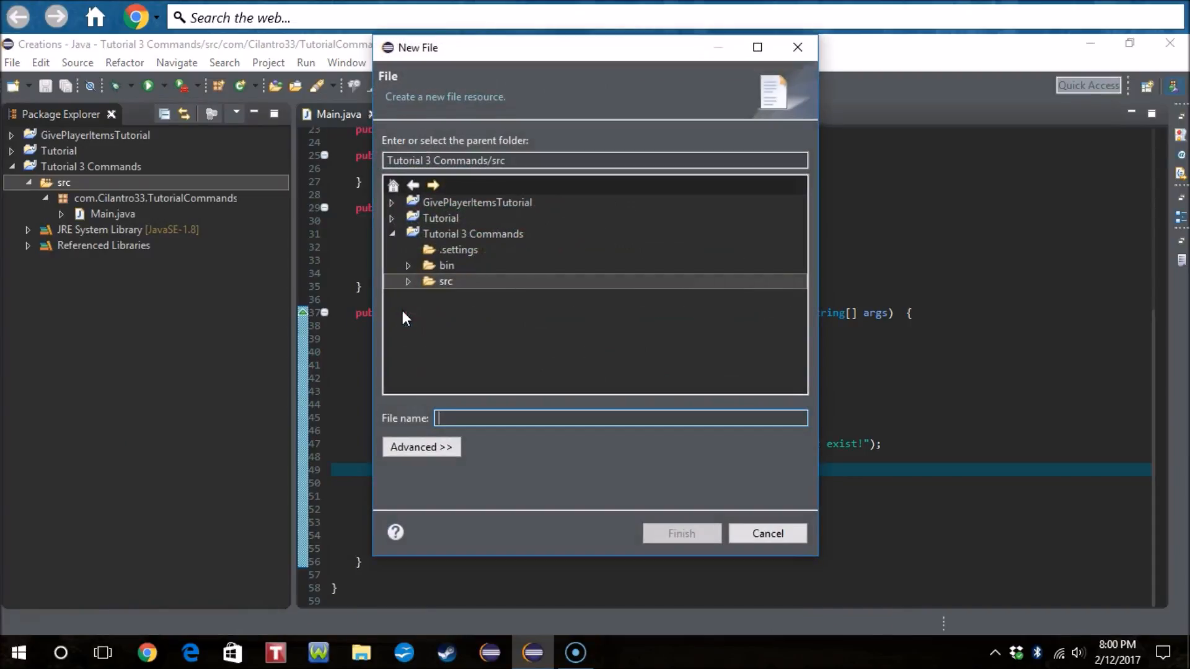
text(plugin.yml)
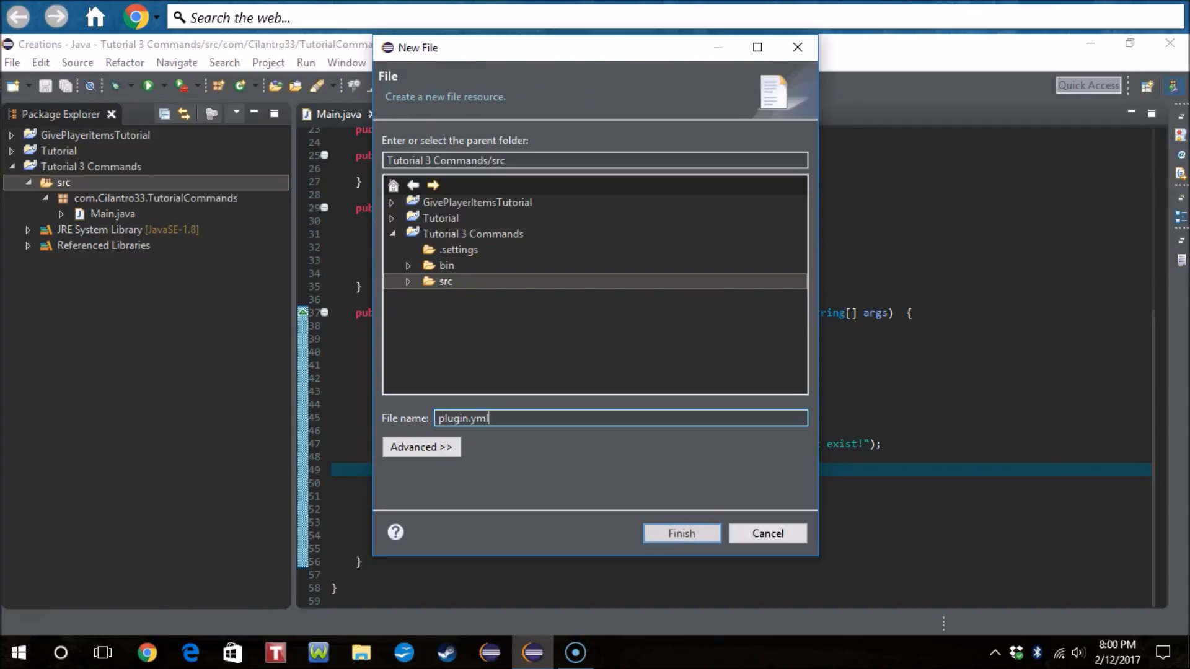
click(680, 533)
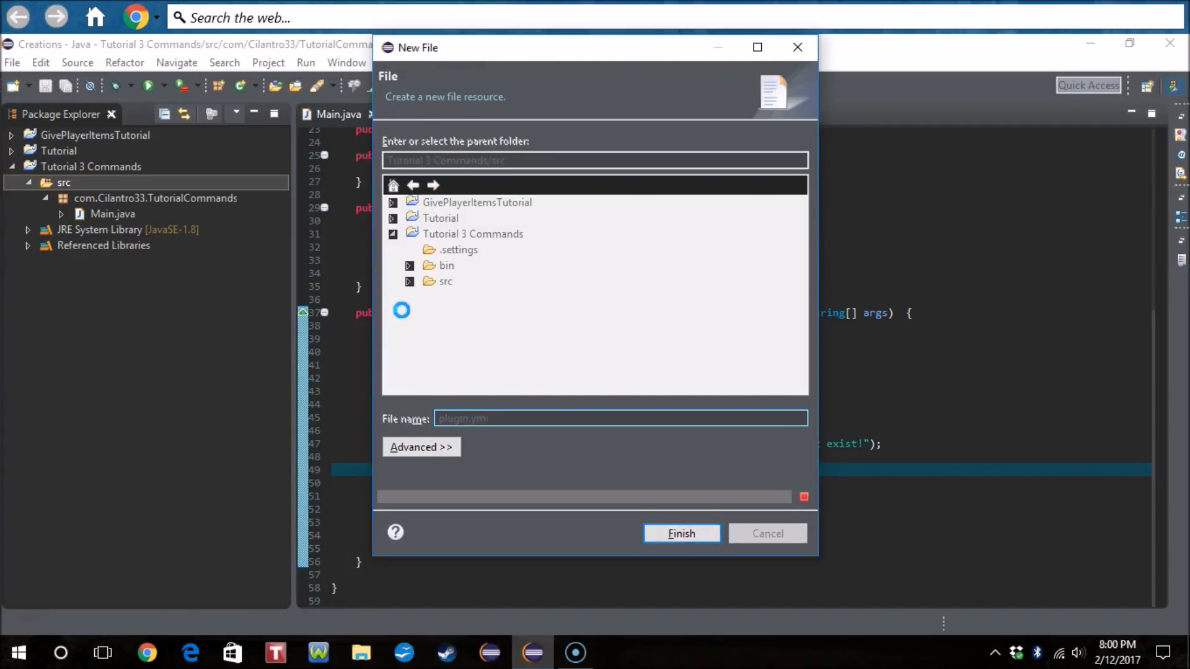
click(680, 533)
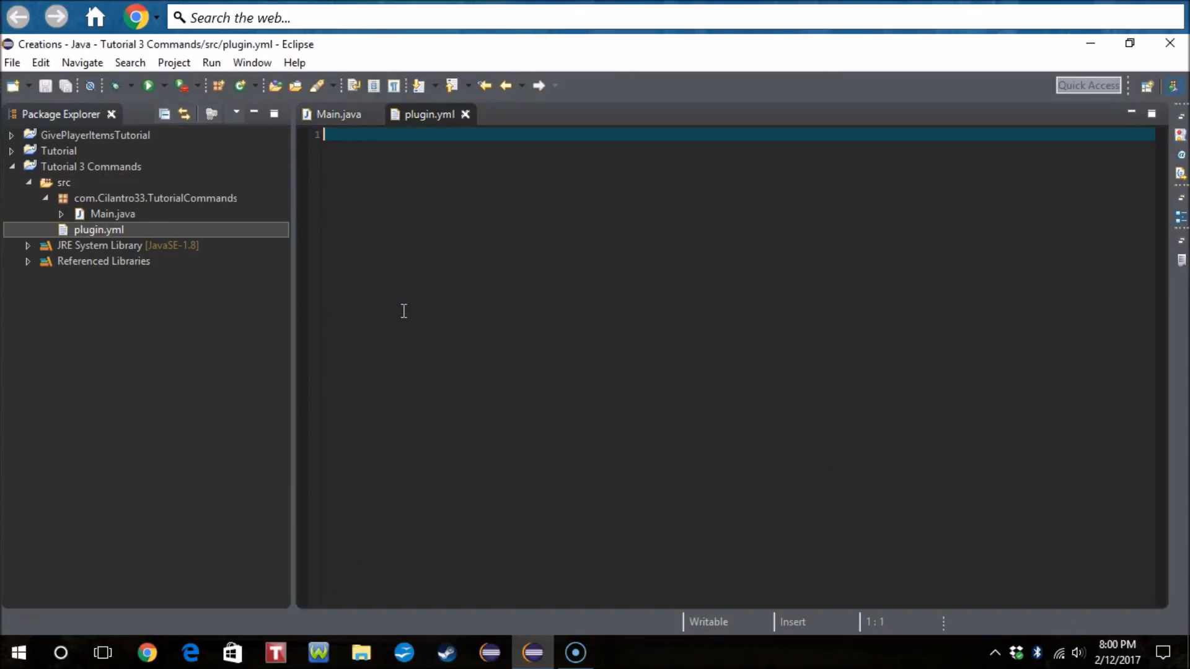
Step: Enter the plugin name, version and main class com.Cilantro33.TutorialCommands.Main in plugin.yml
text(name:)
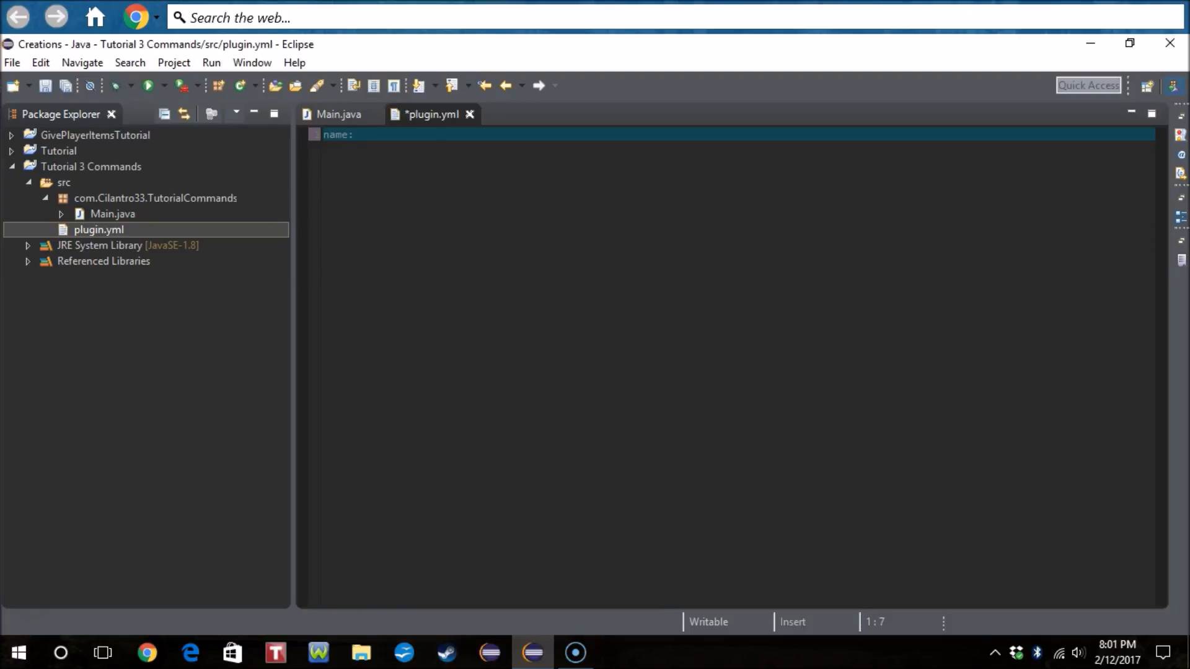
text(Tutorial)
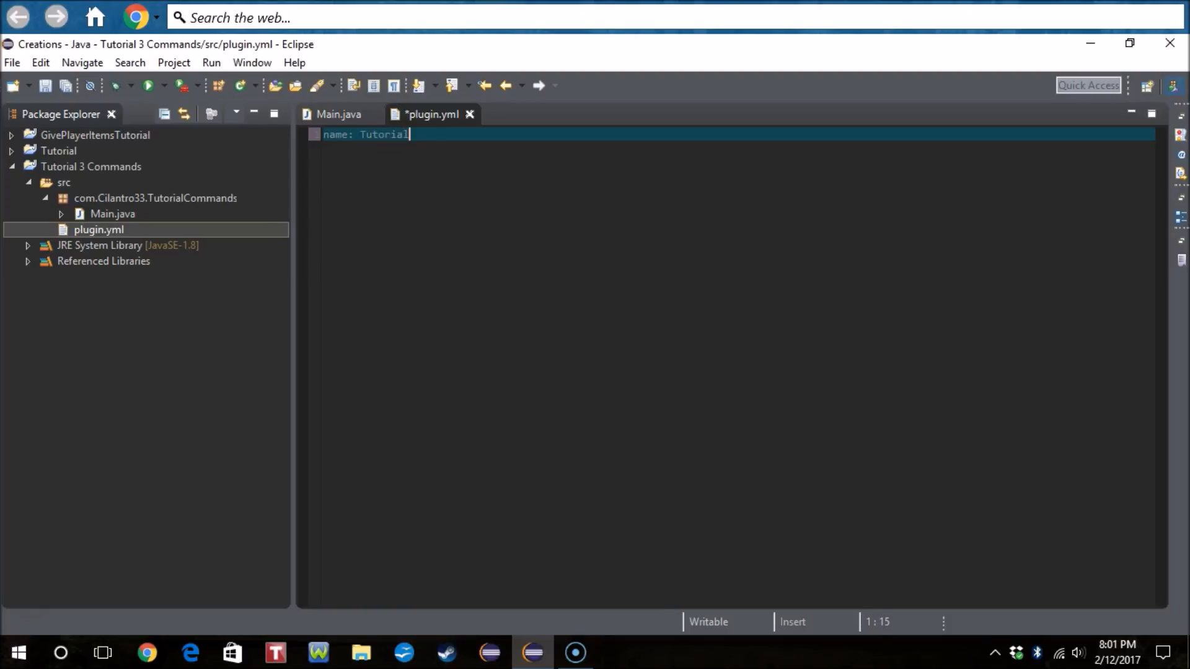
text(Commands)
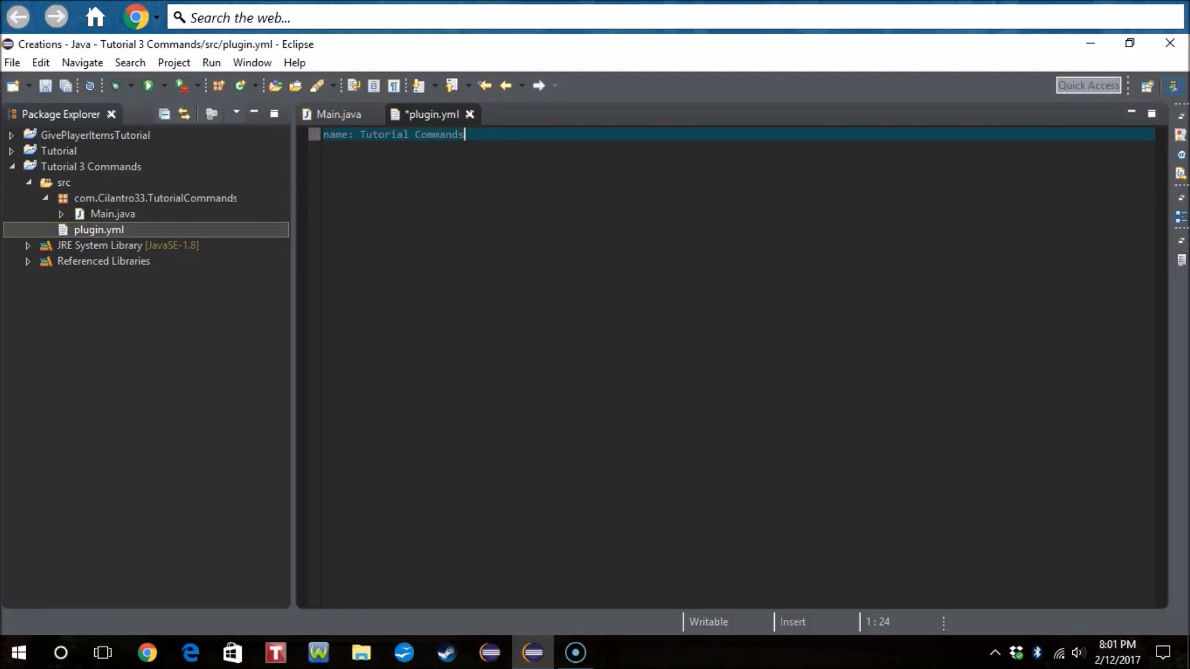
text(ver)
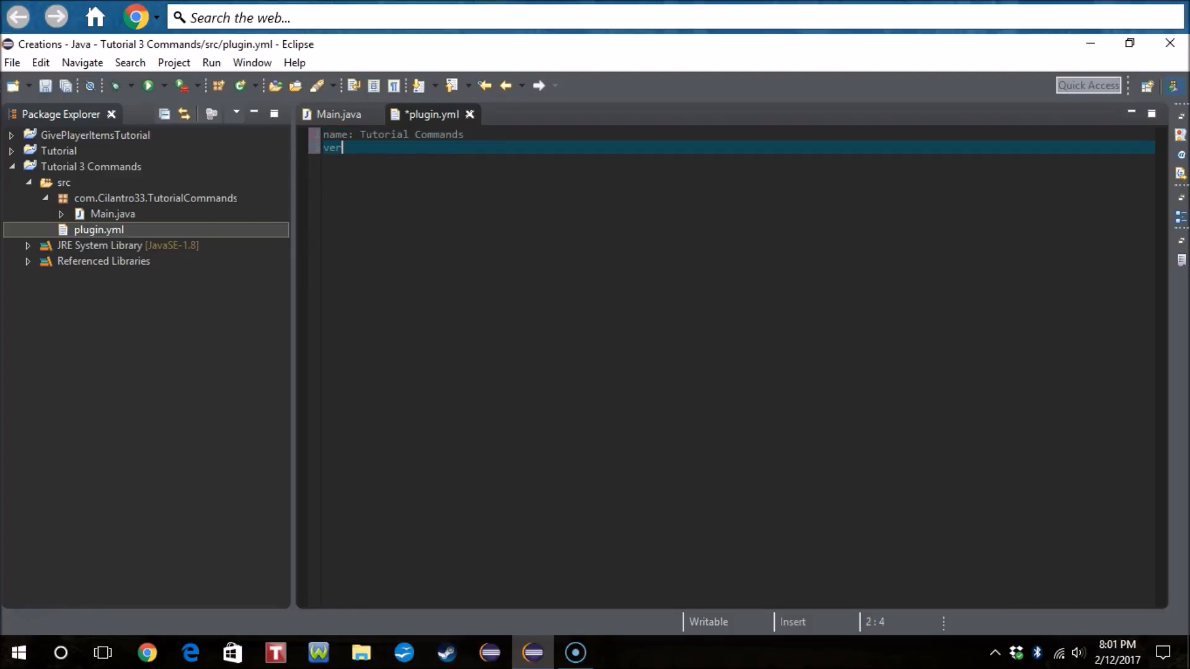
text(sion: 1.0)
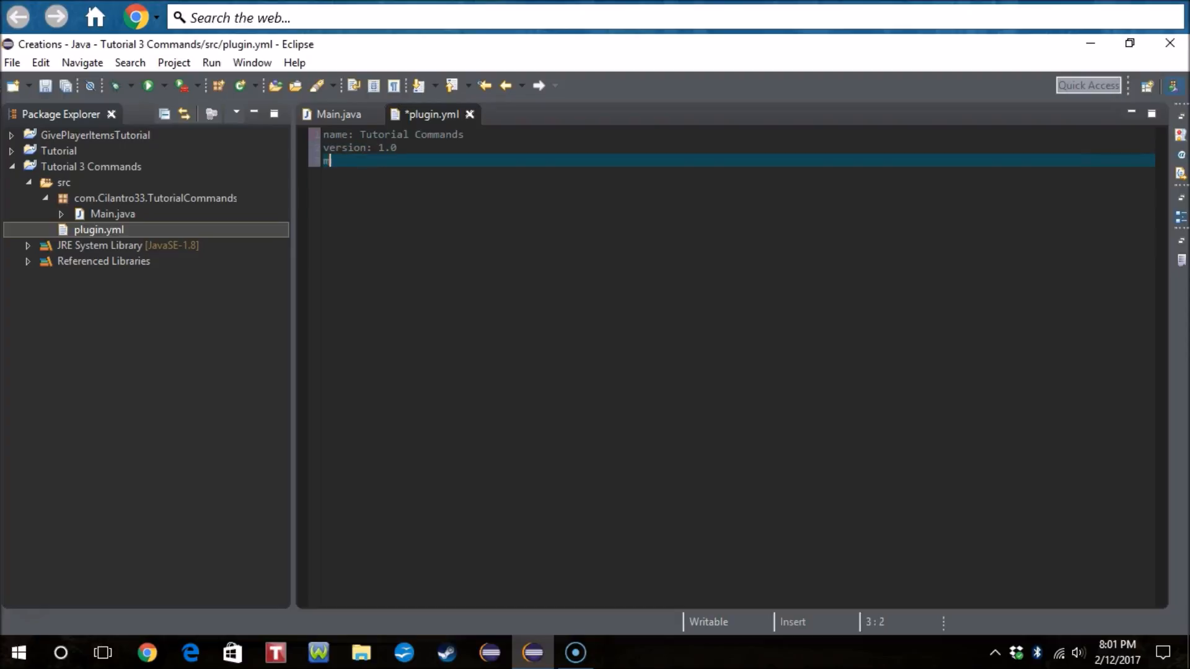
text(main: com.)
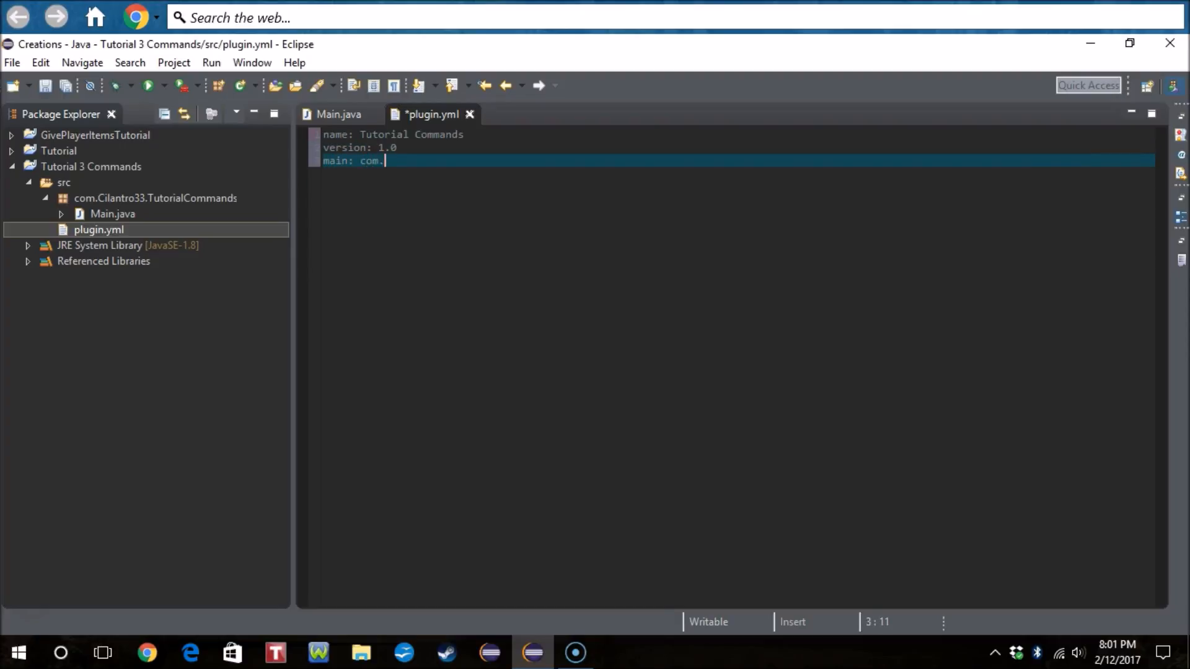
text(Cilantro)
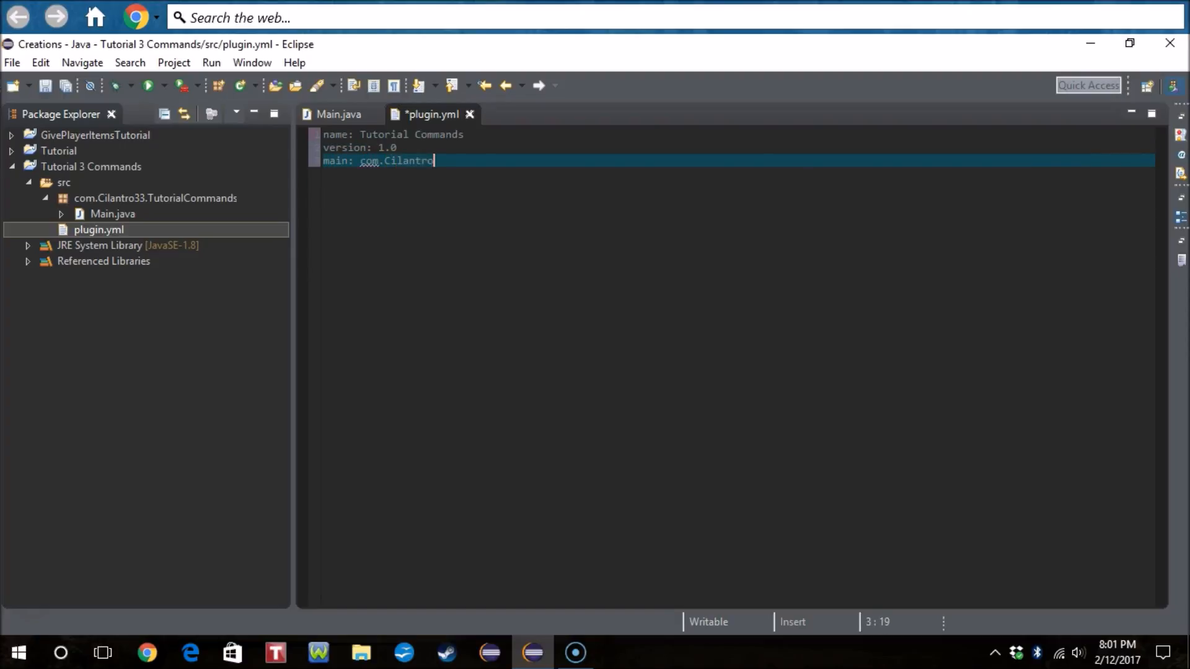
text(33.Tuto)
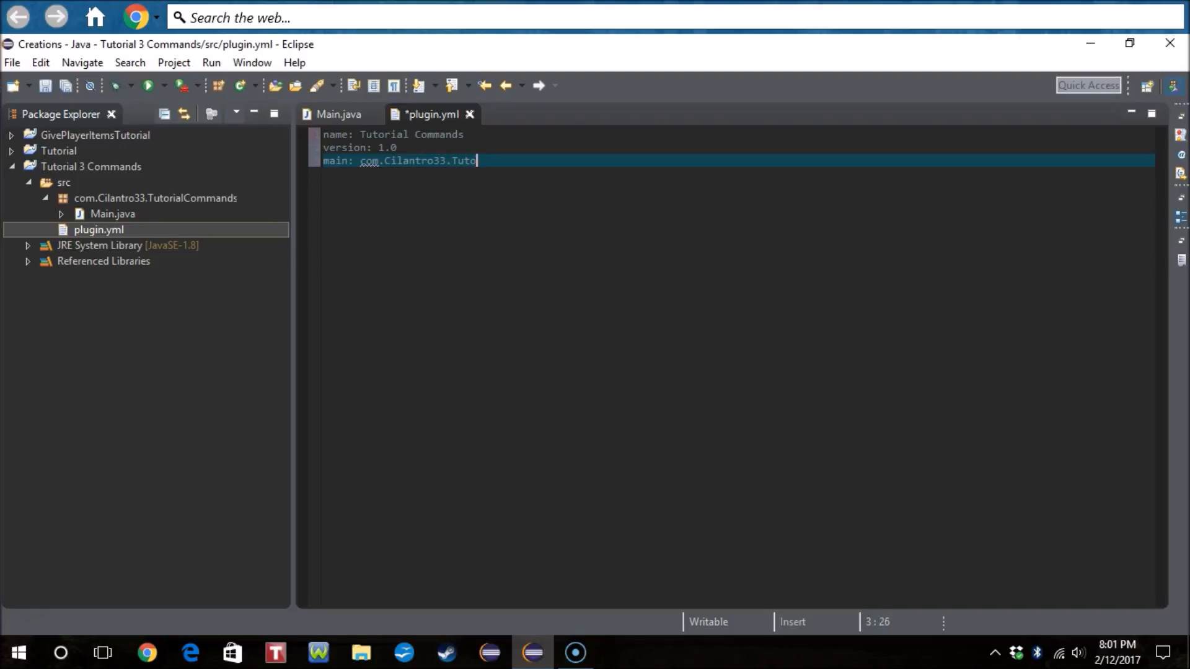
text(rialComman)
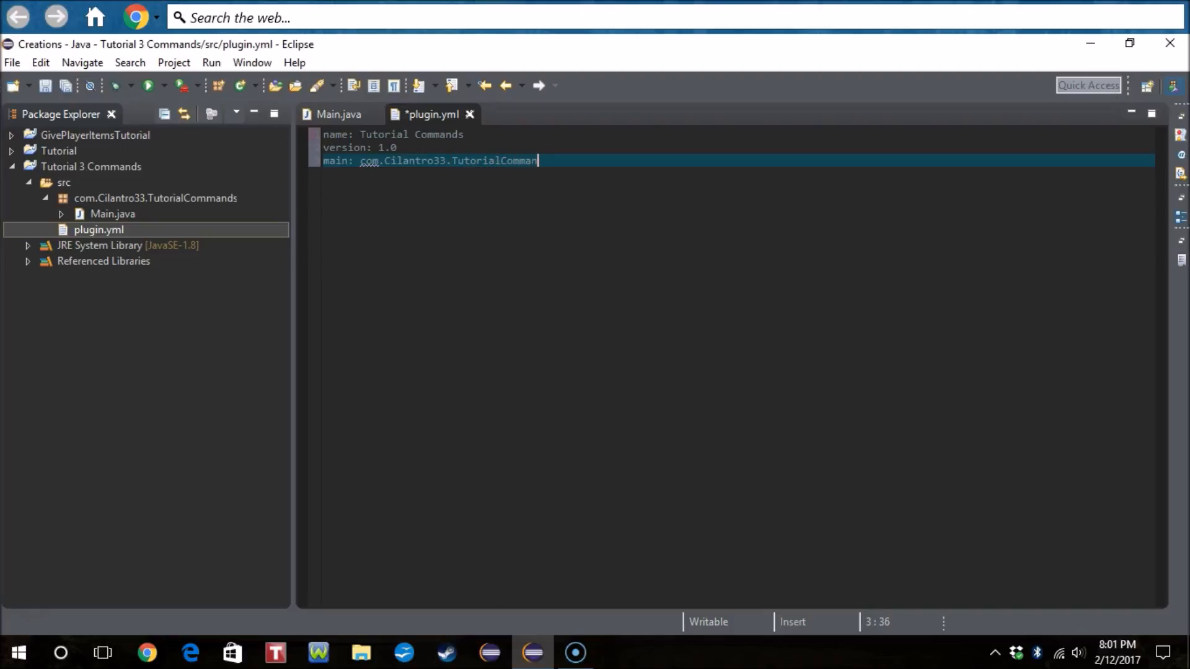
text(ds.Main)
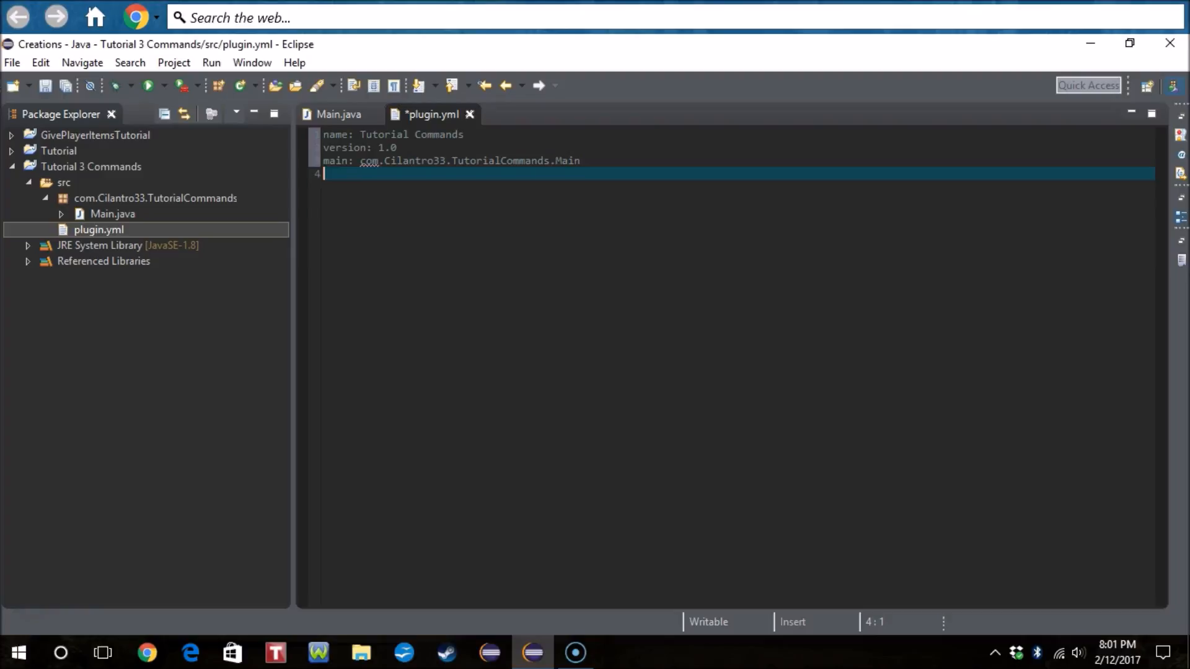
Step: Add description 'This is a tutorial!', author The Viewer, and begin the commands key
text(descripti)
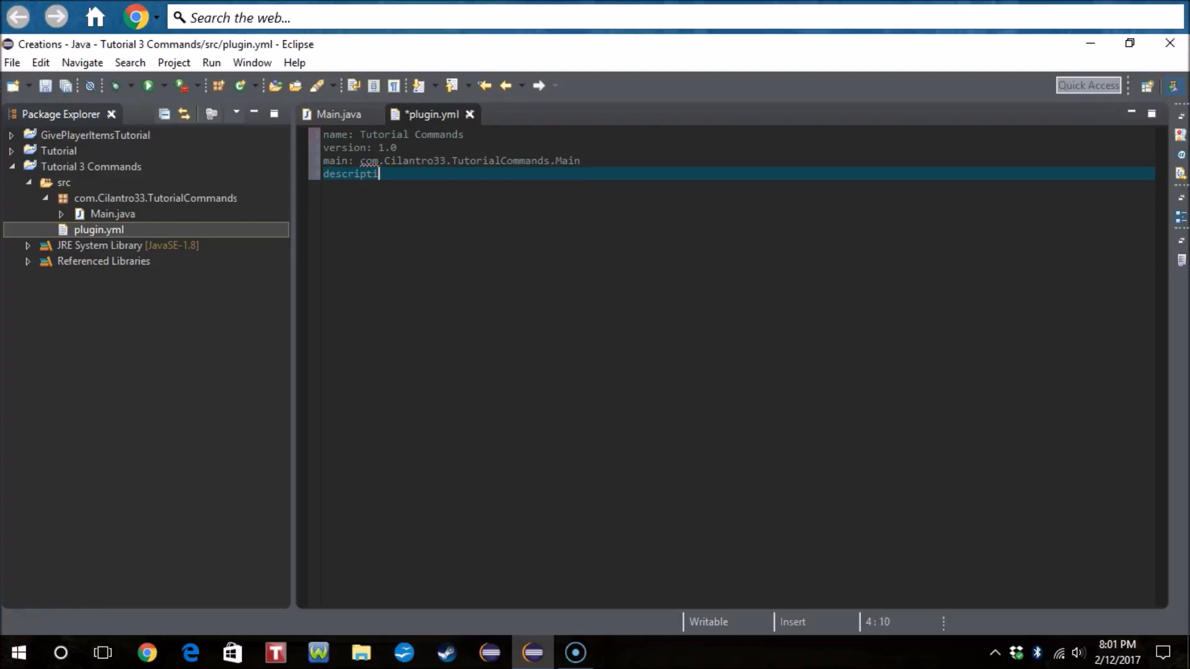
text(on:)
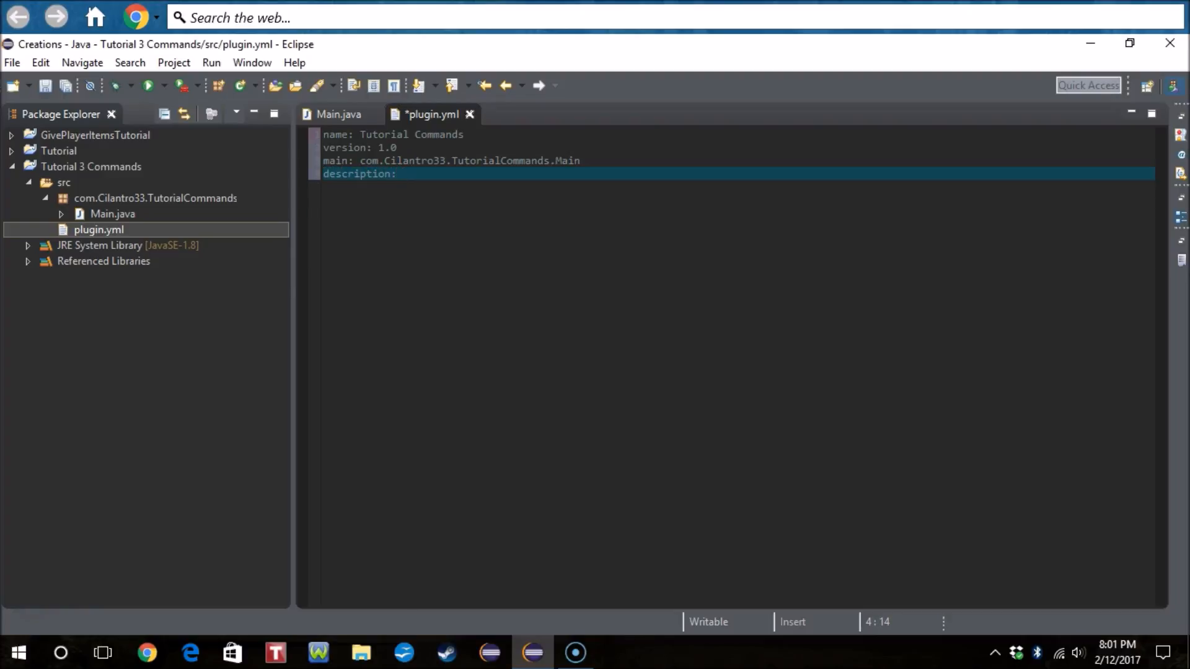
text(This)
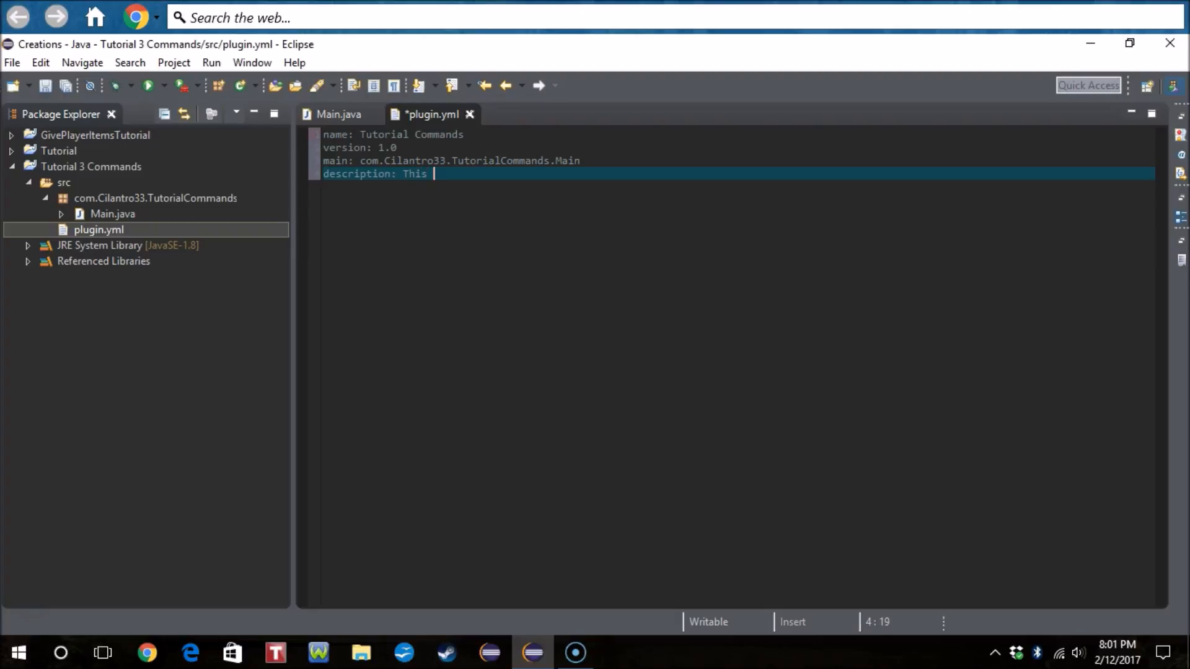
text(is a tut)
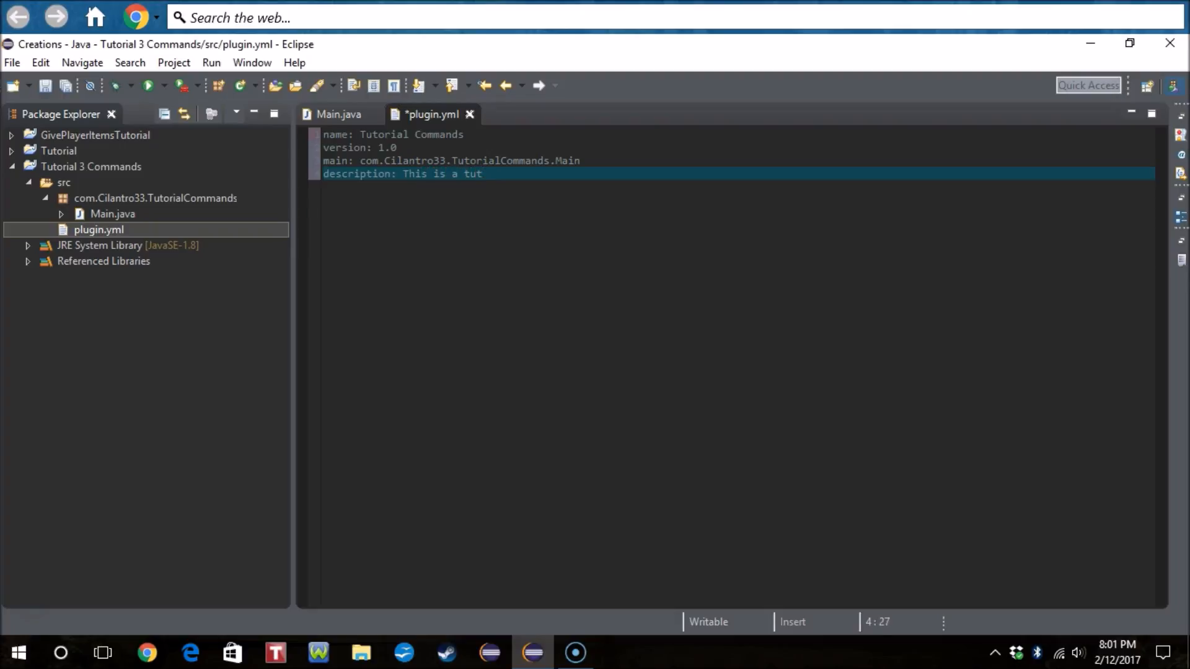
text(orial!)
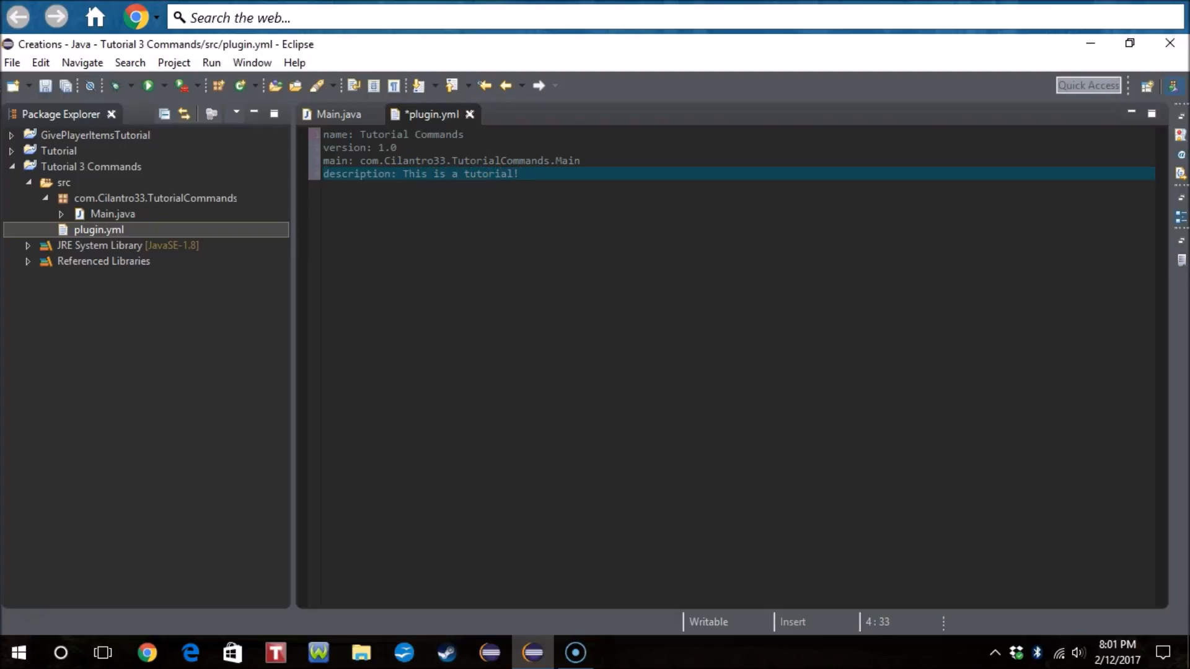
text(author)
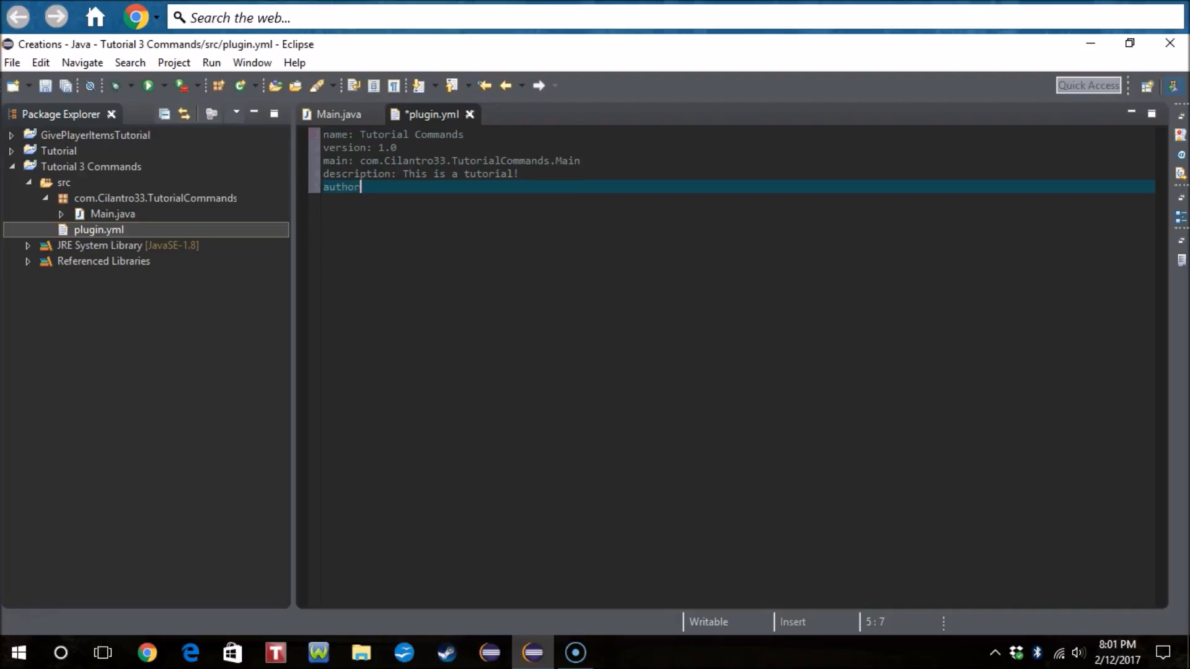
text(:)
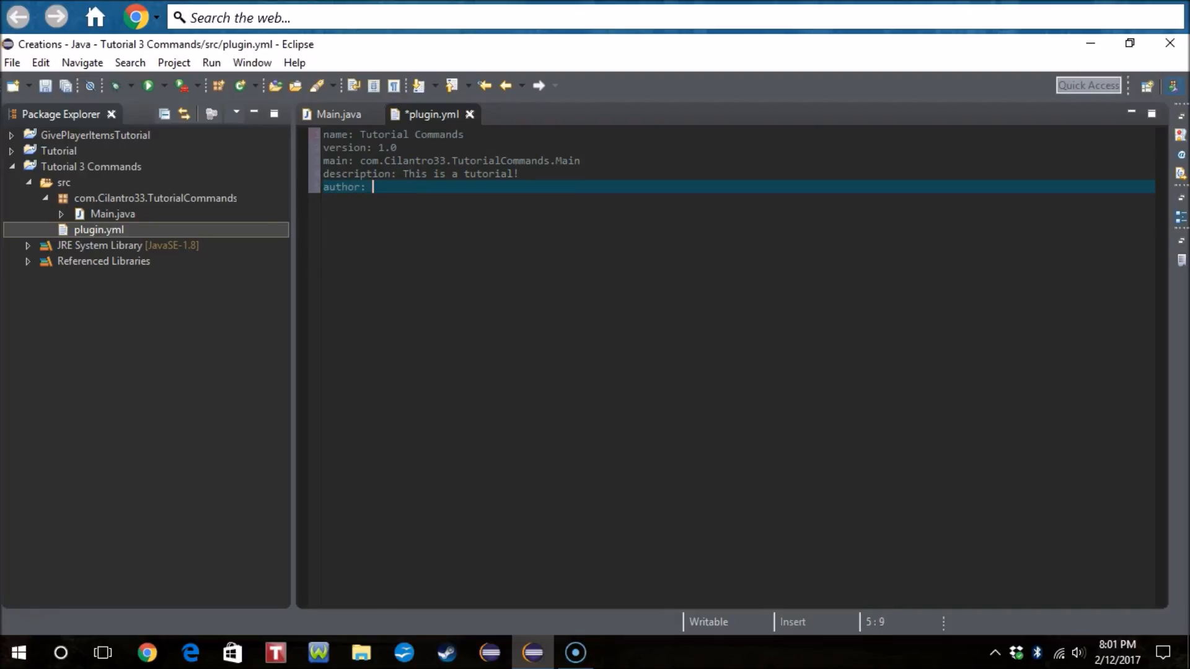
text(The View)
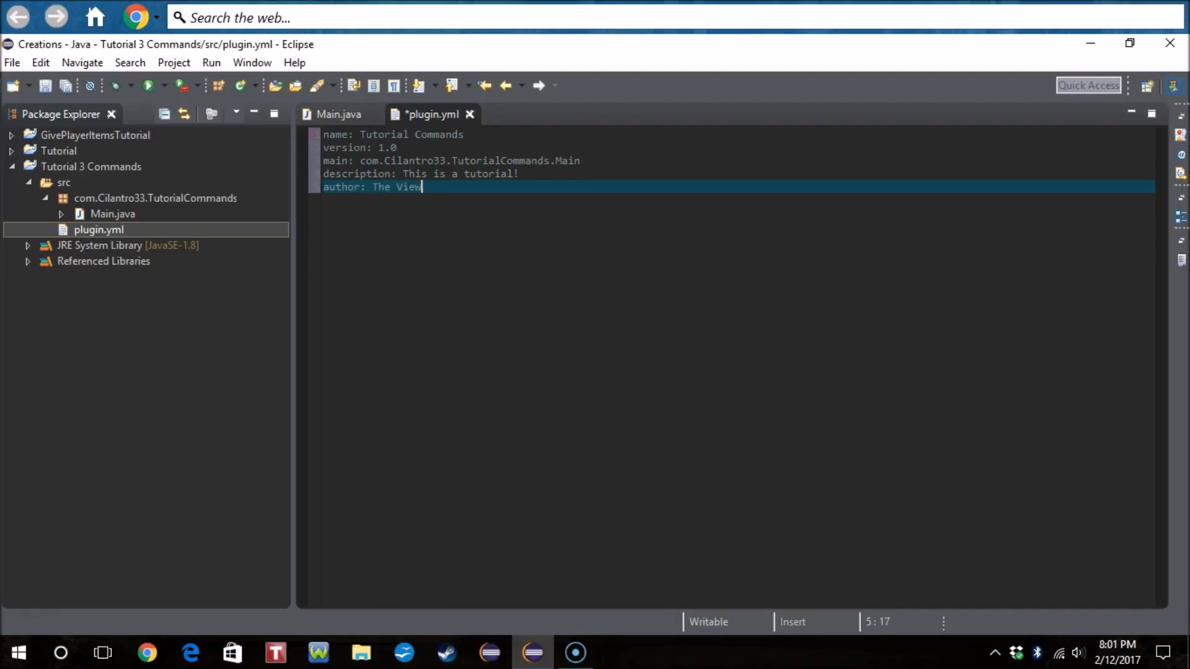
text(er)
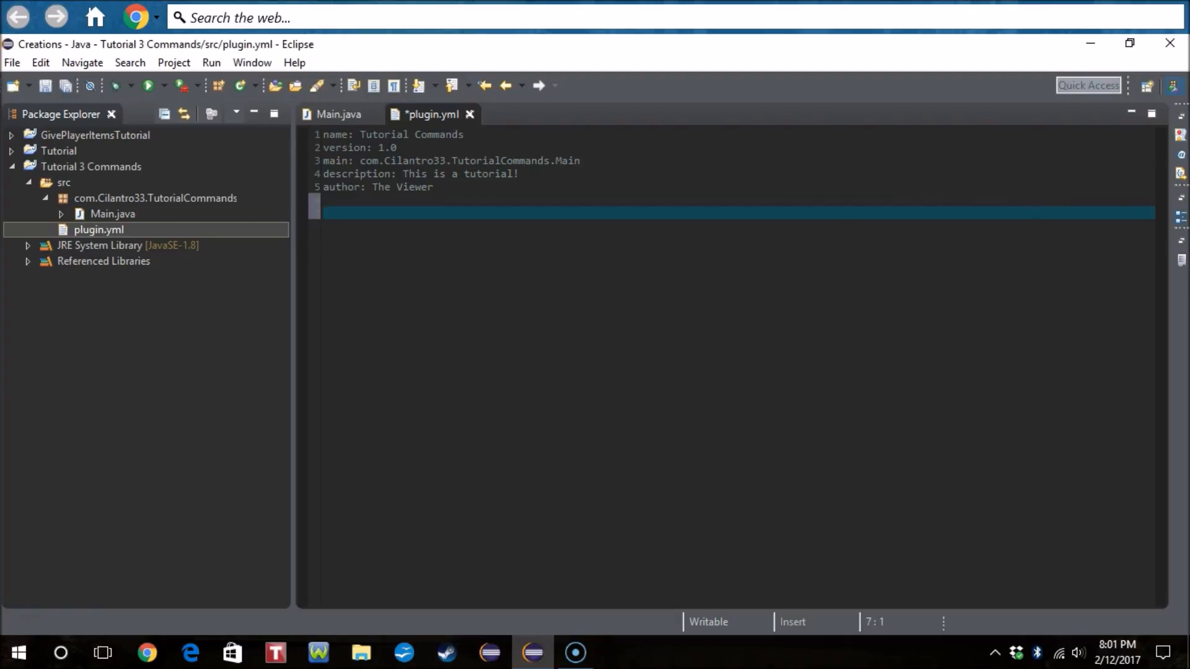
text(commands:)
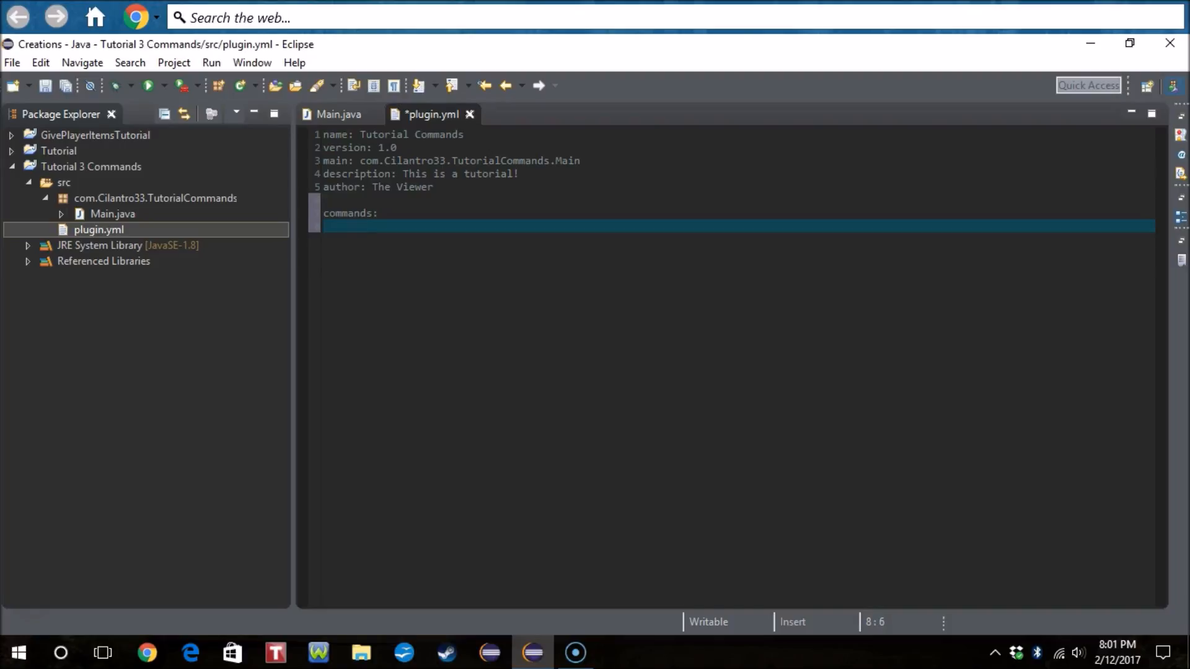
Step: Declare the kit command with usage /<command> <kit> and alias k
text(kit:)
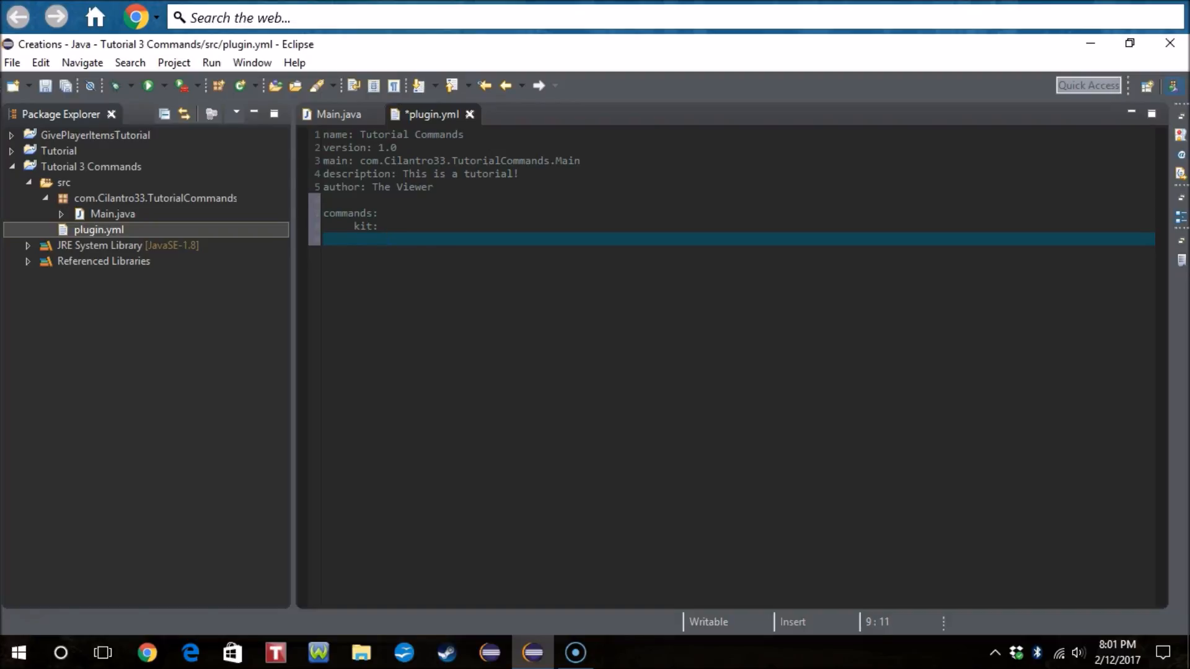
text(usage: /)
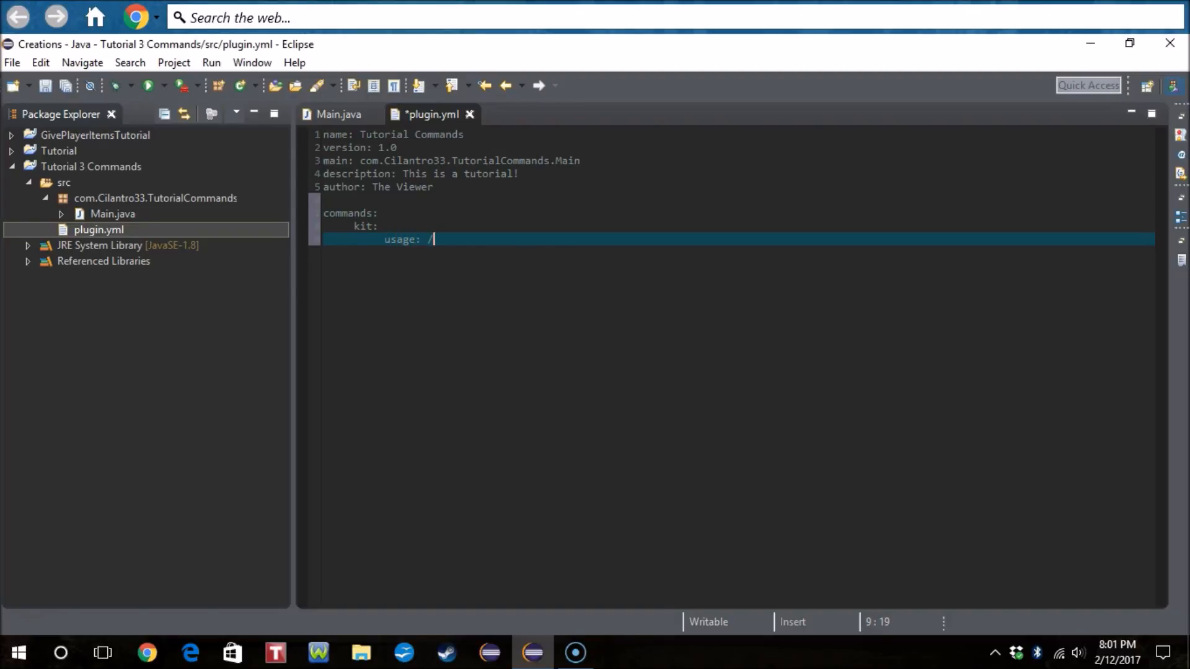
text(<command>)
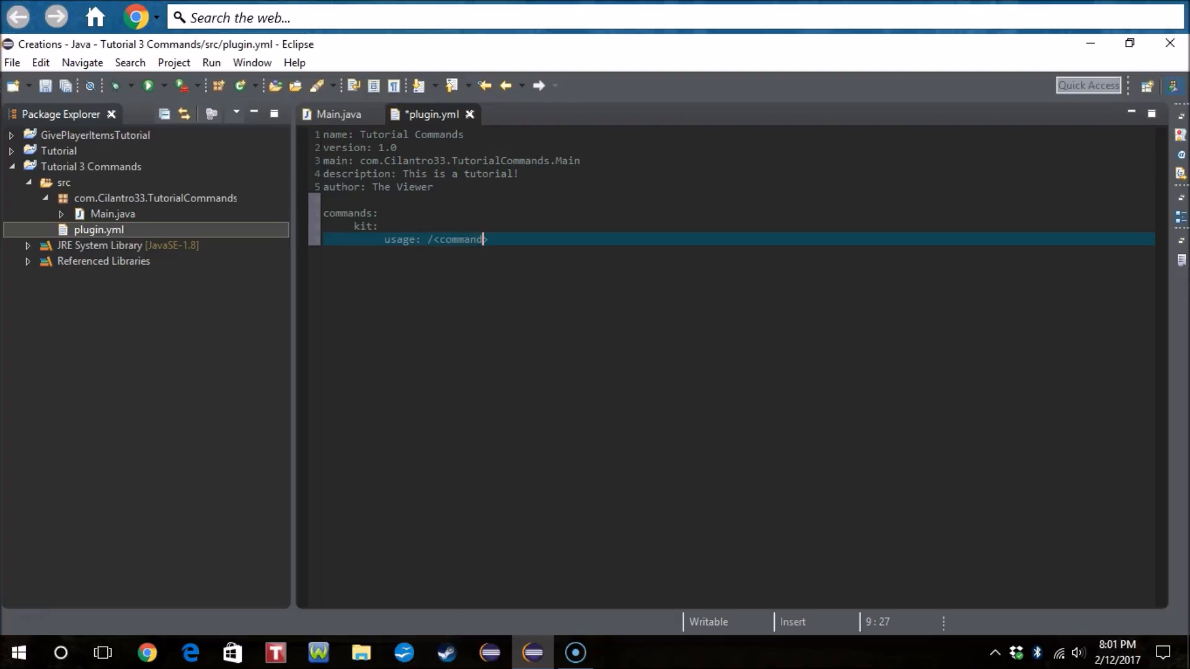
text(>)
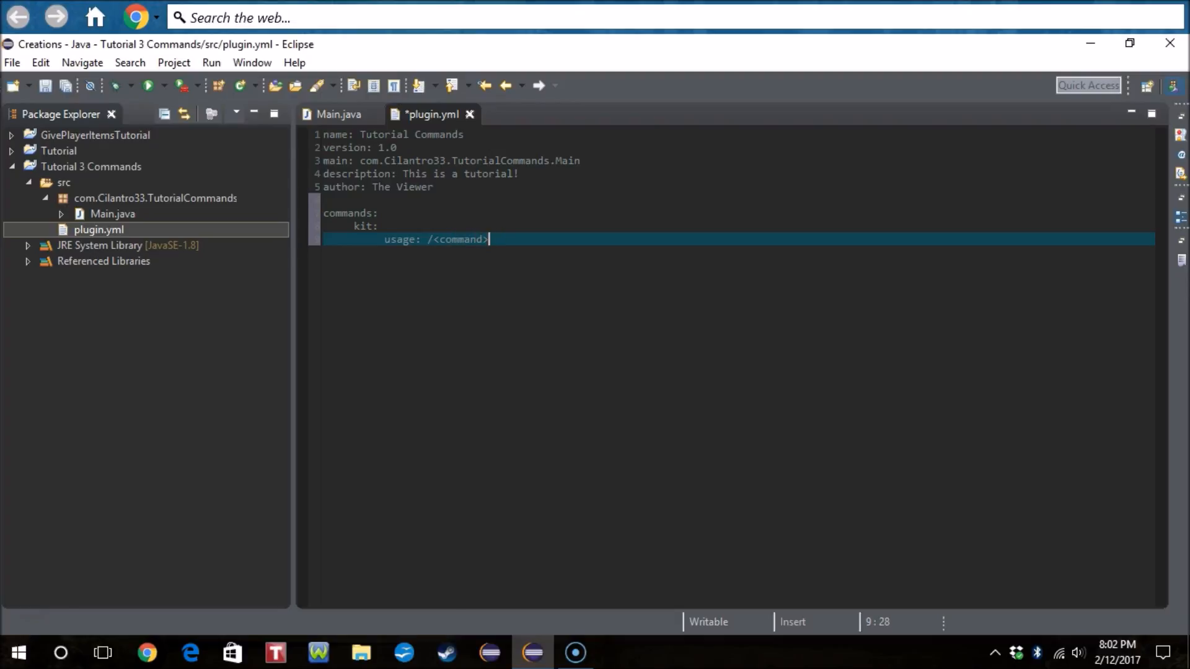
text(<kit>)
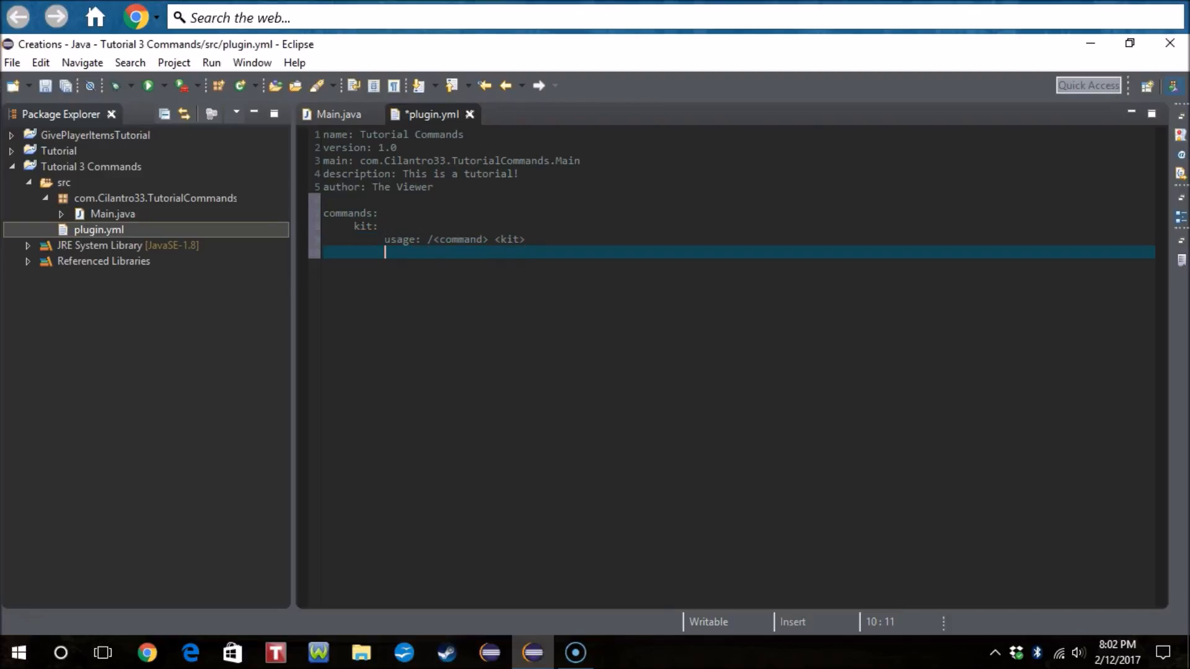
text(a)
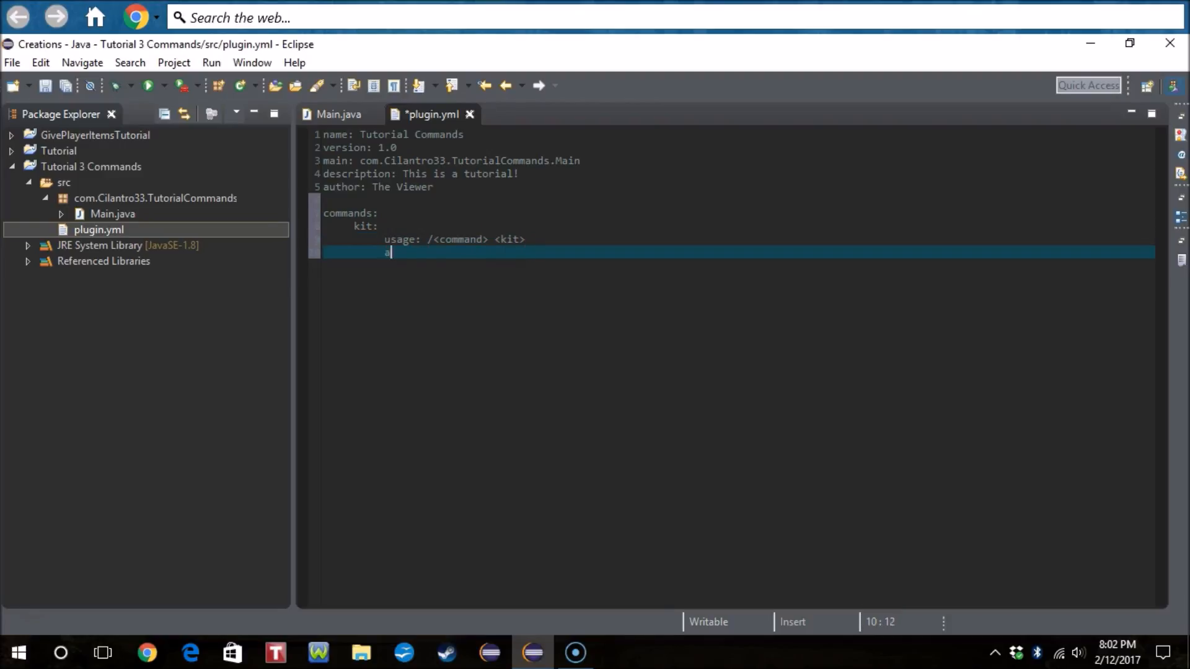
text(aliases:)
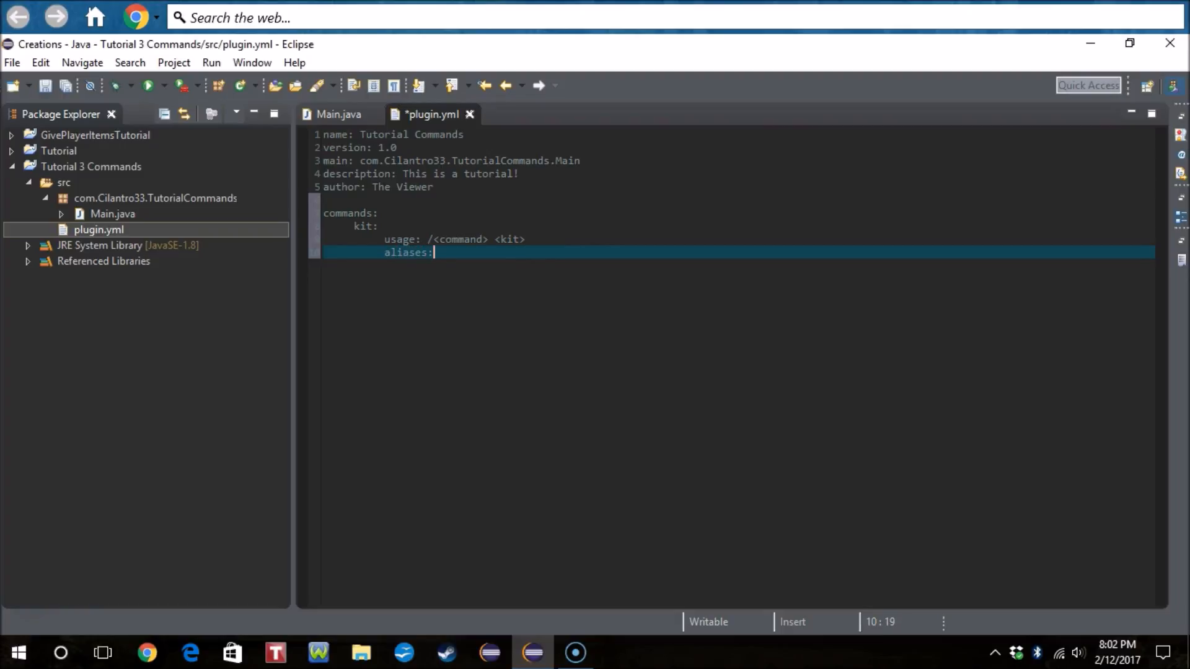
text([])
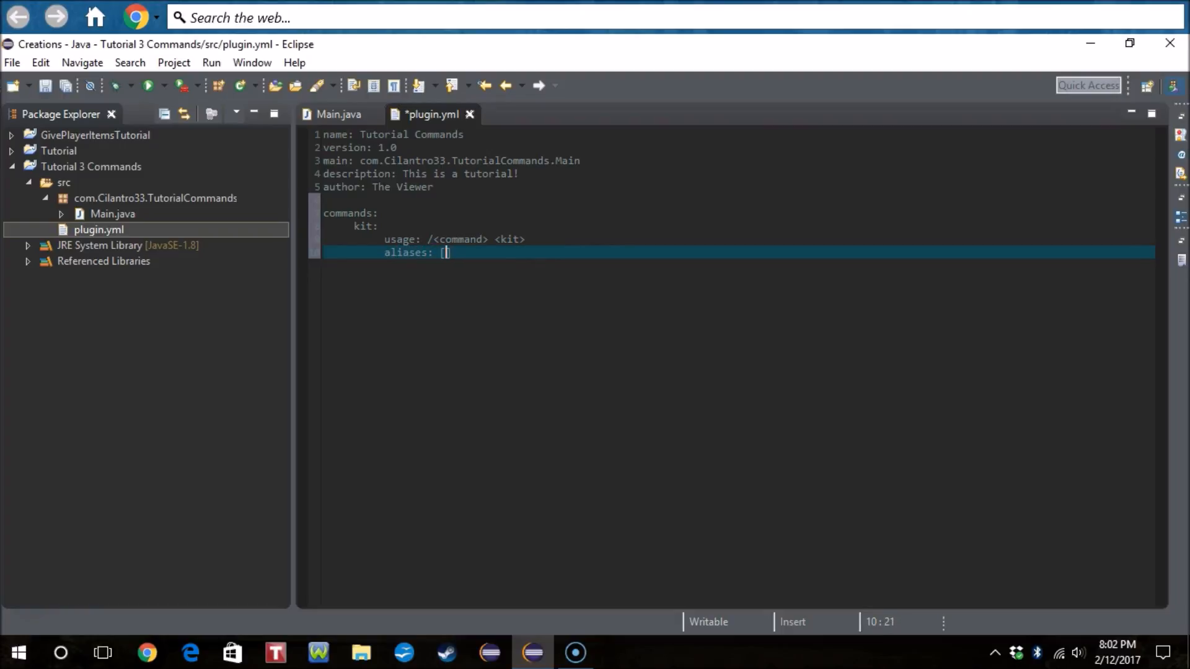
text(])
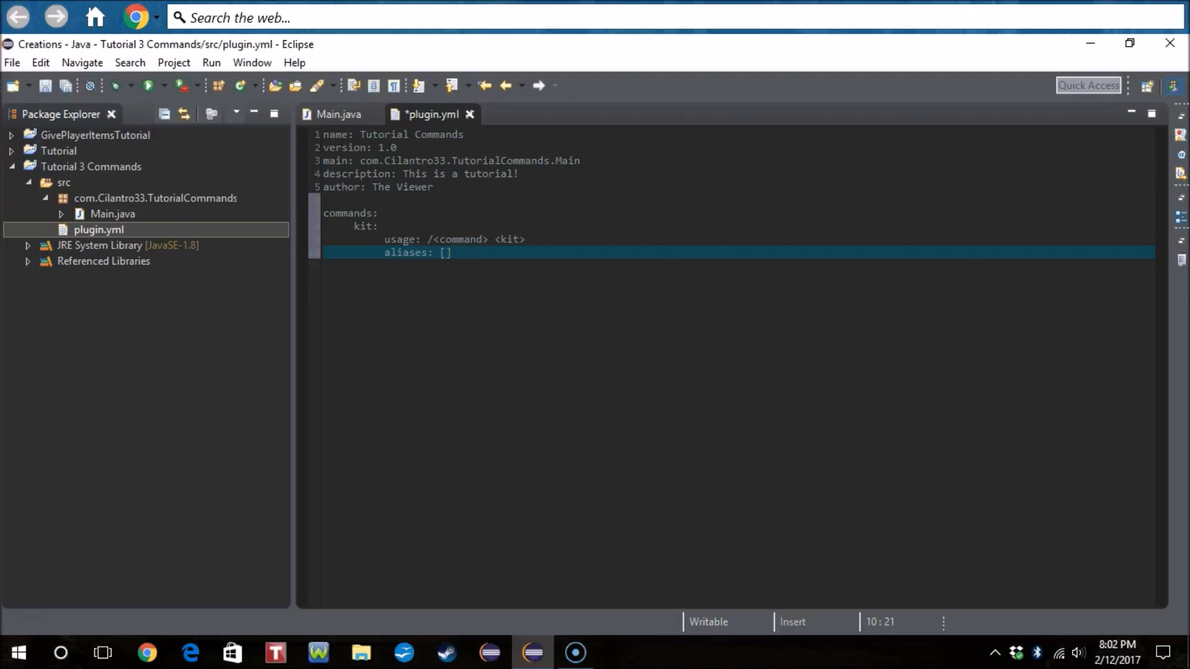
text(k)
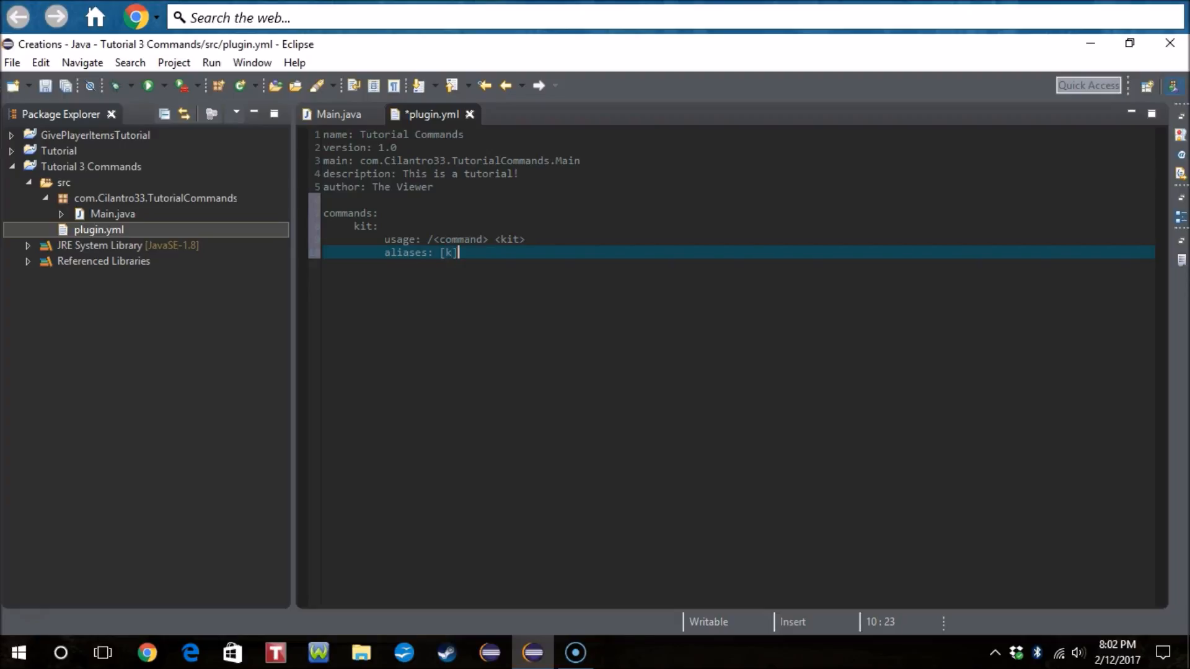
Step: Add the description 'Gives the player a kit!' and save plugin.yml
text(descri)
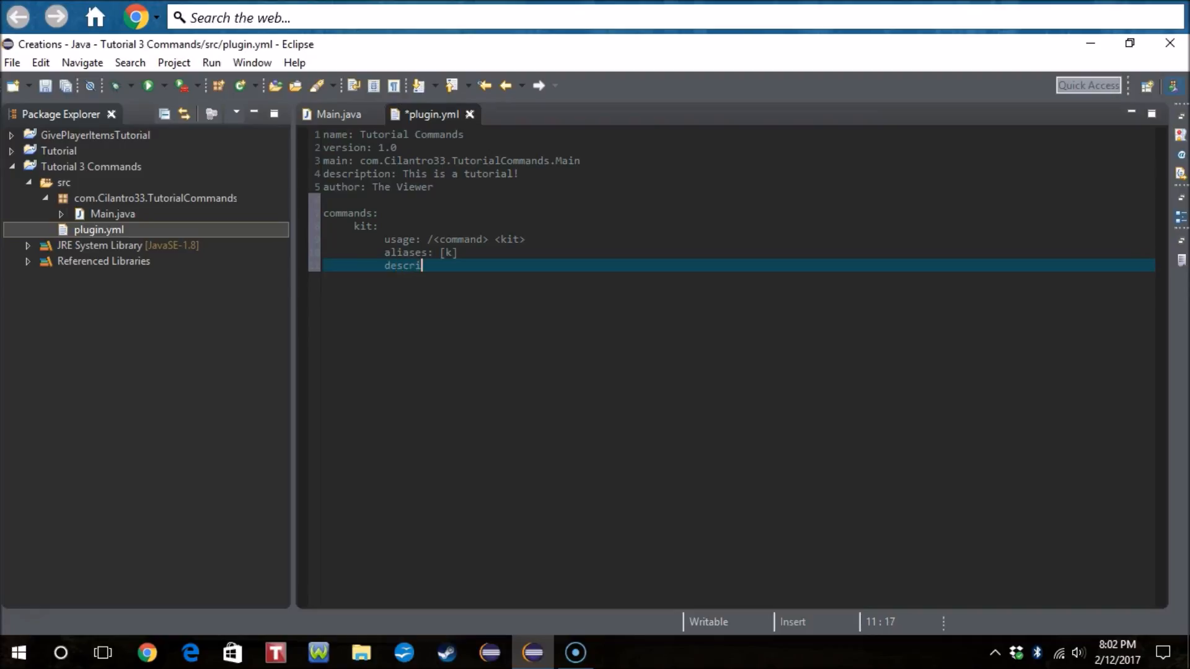
text(ption:)
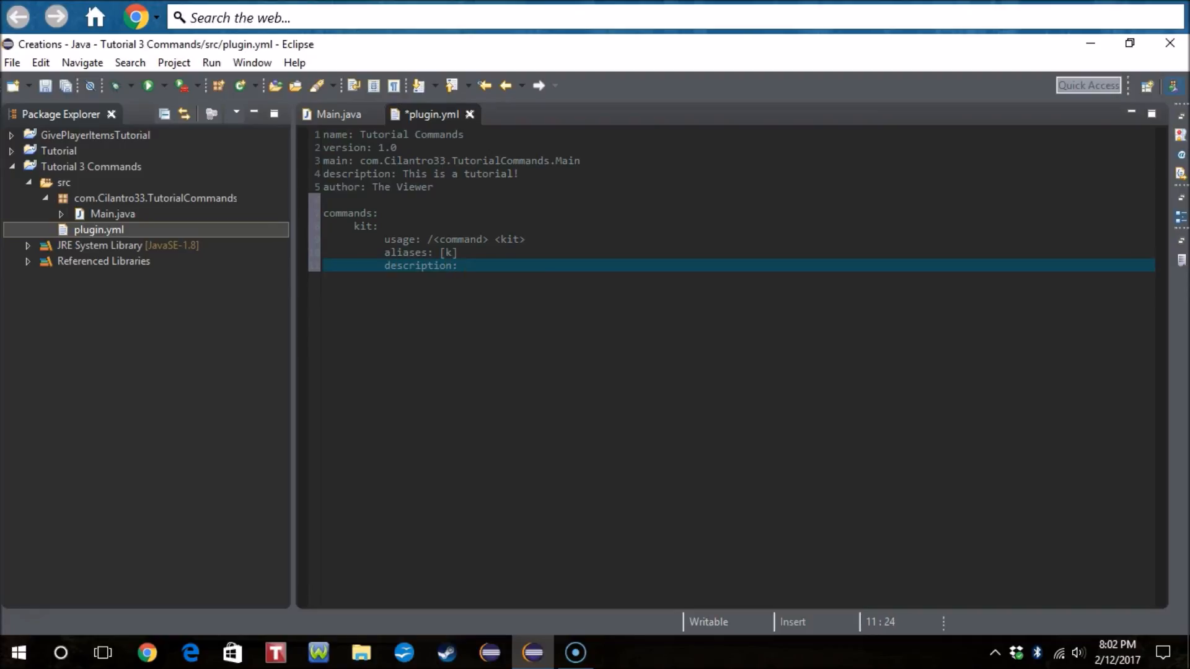
text(Gives the pla)
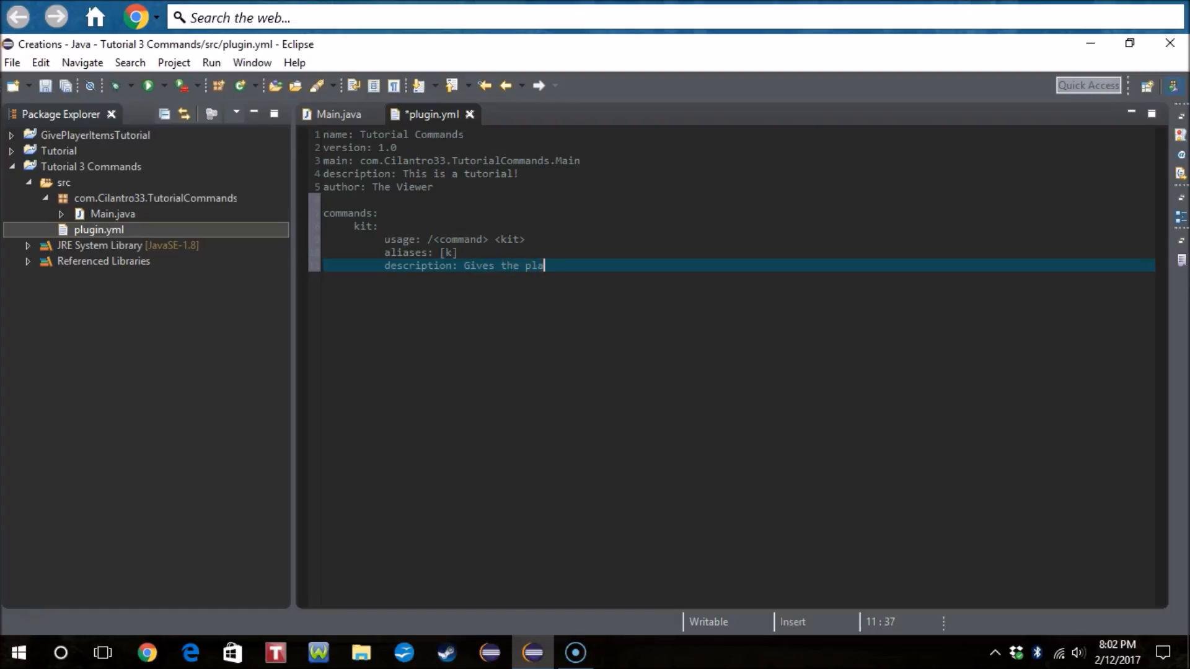
text(yer a kit!)
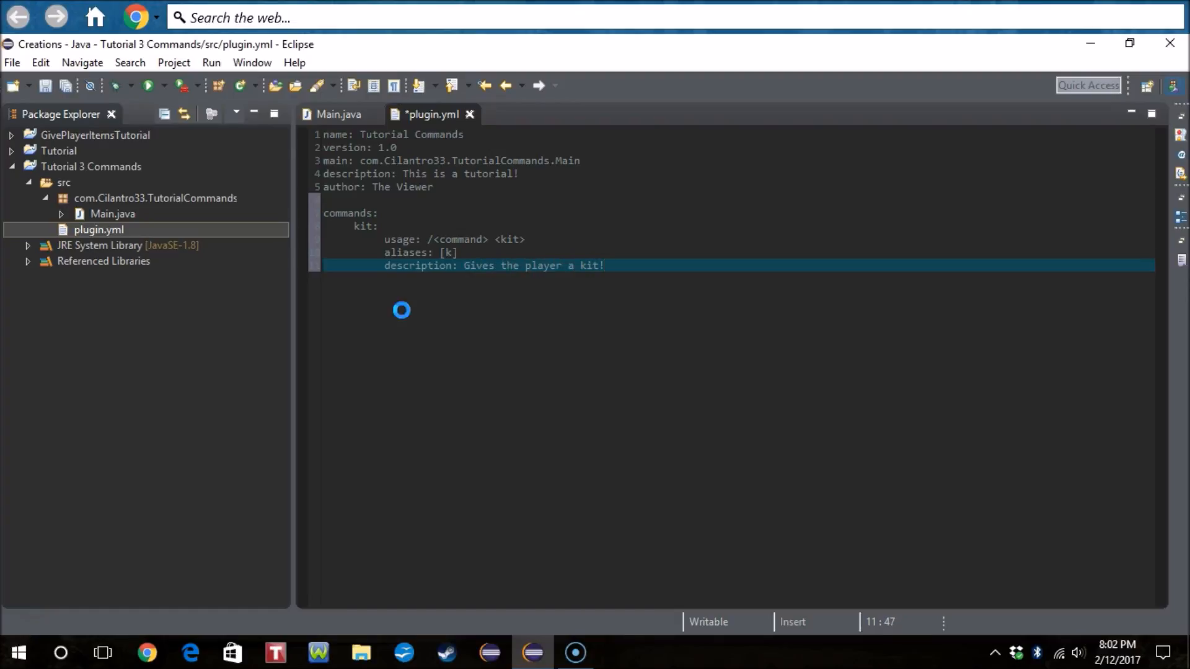
key(ctrl+s)
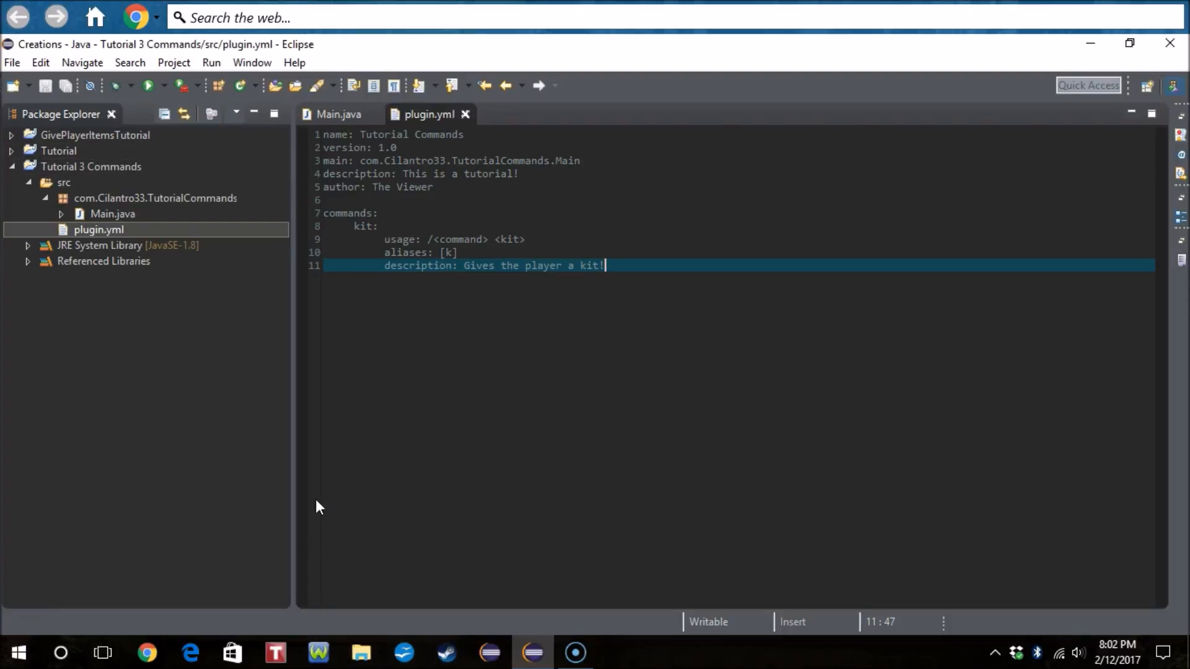
mouse_move(321, 486)
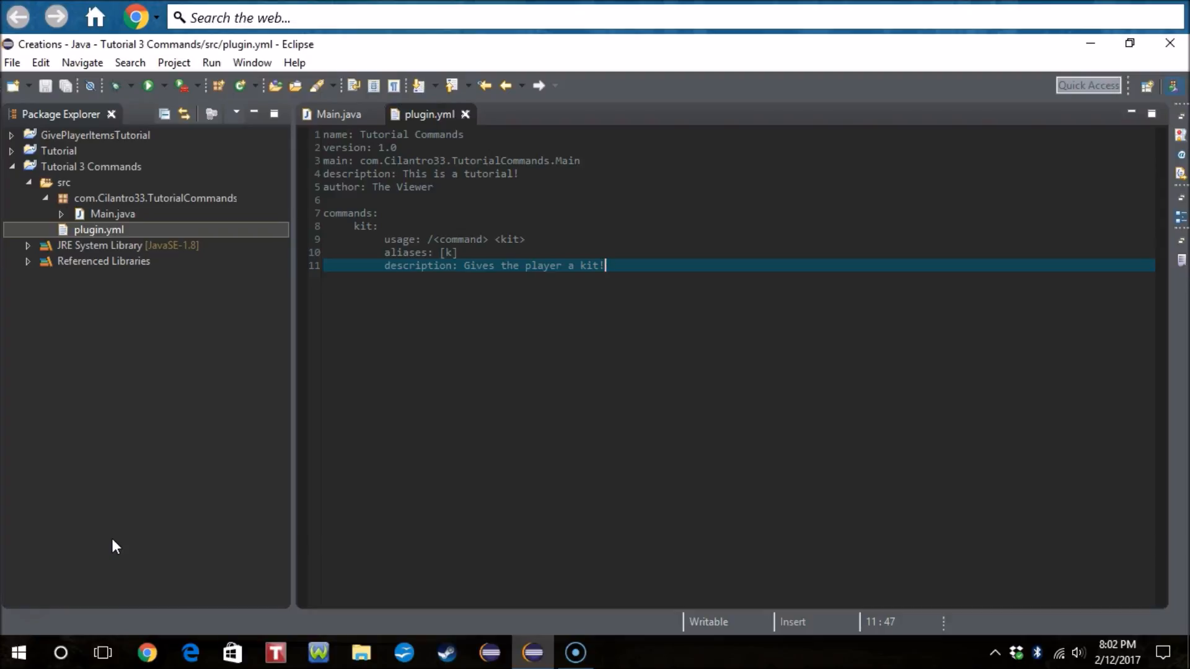
mouse_move(114, 531)
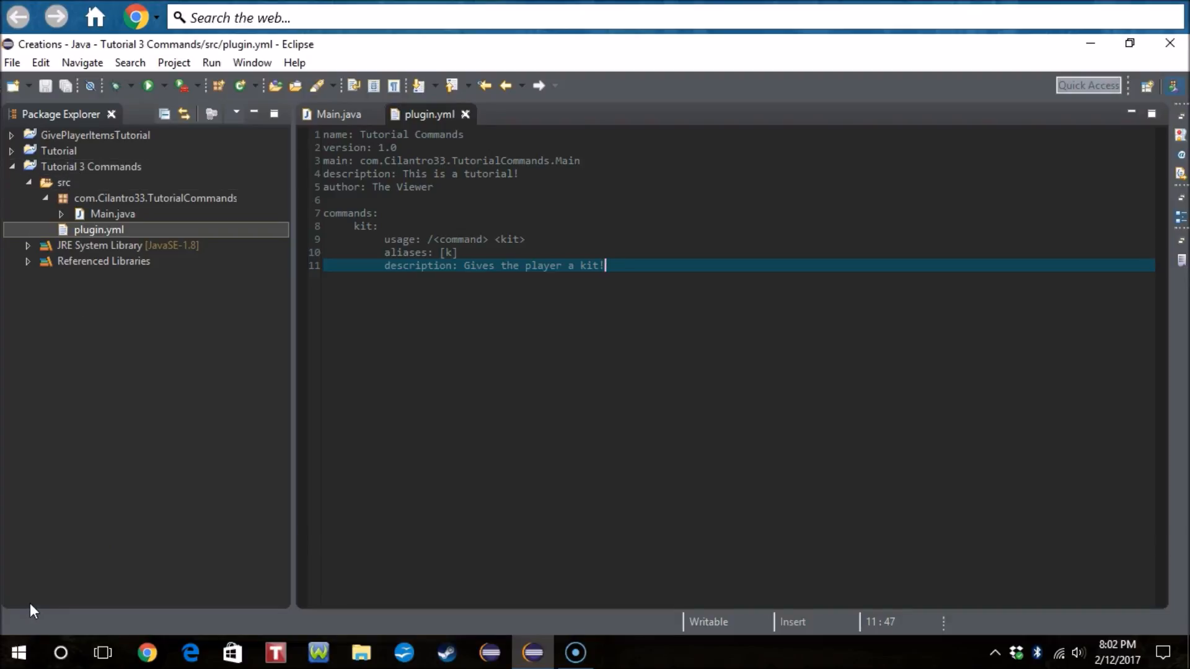
Step: Check that TutorialCommands.jar is in the server's plugins folder
click(361, 652)
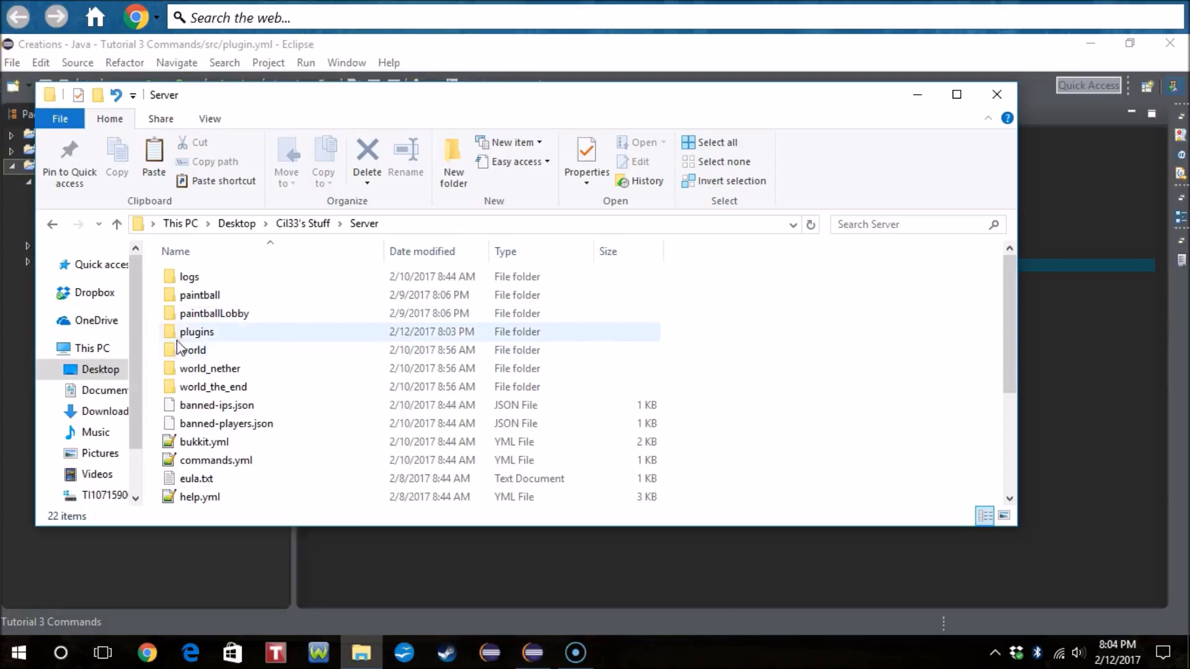
double_click(196, 331)
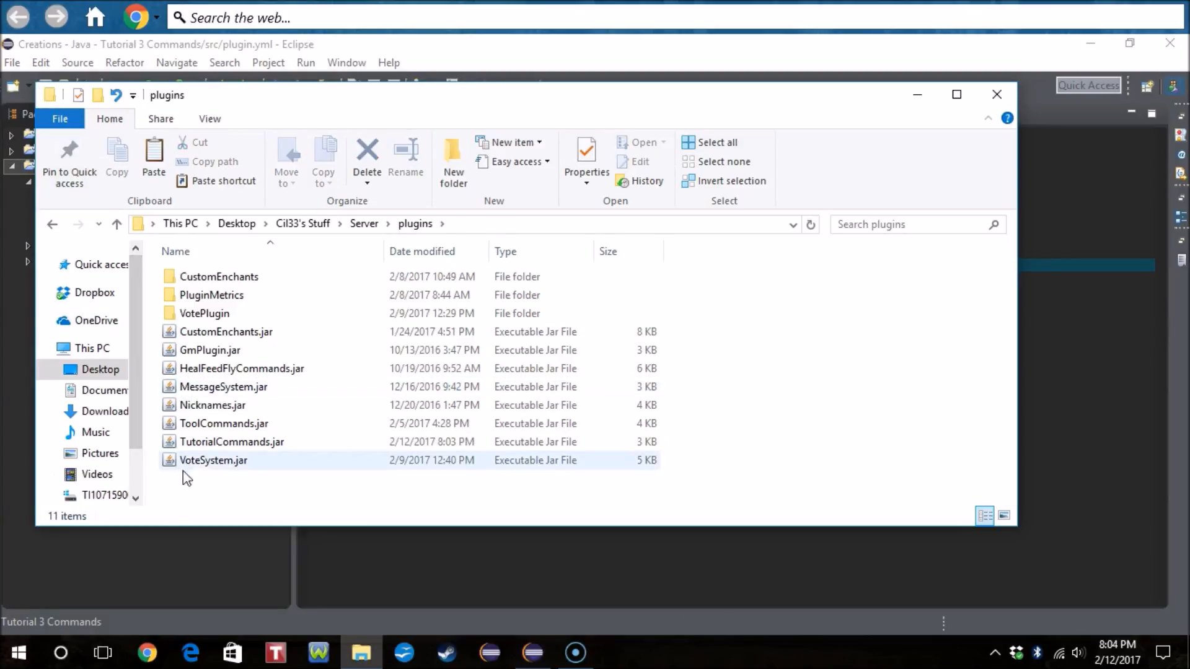
click(230, 497)
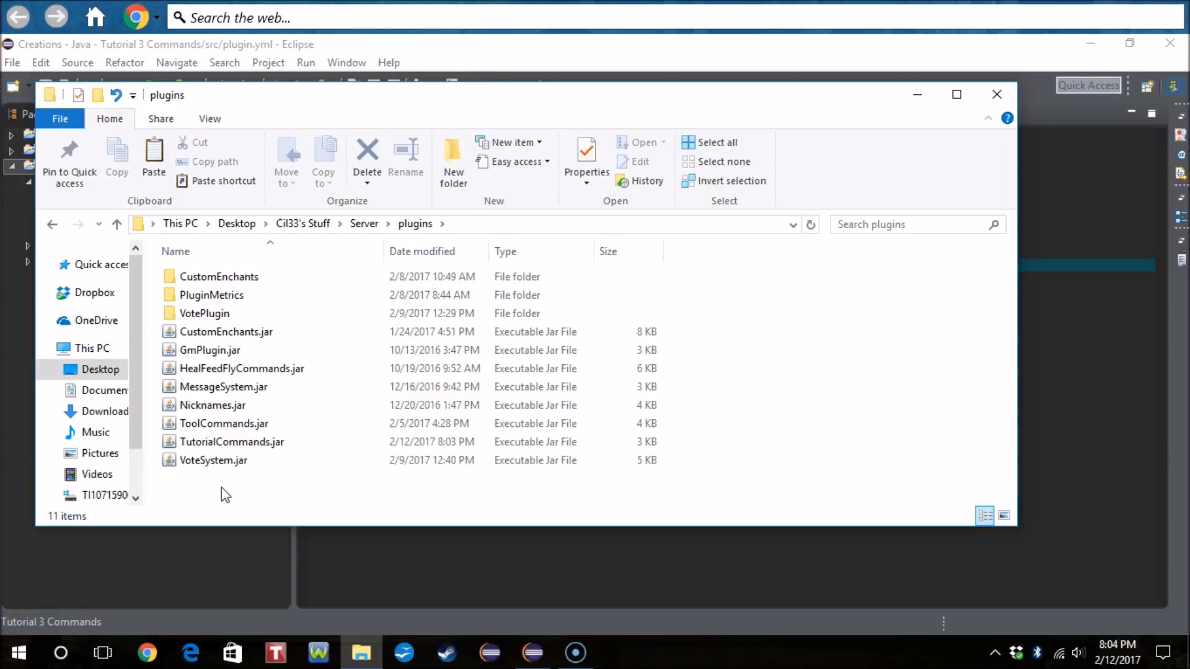
mouse_move(246, 447)
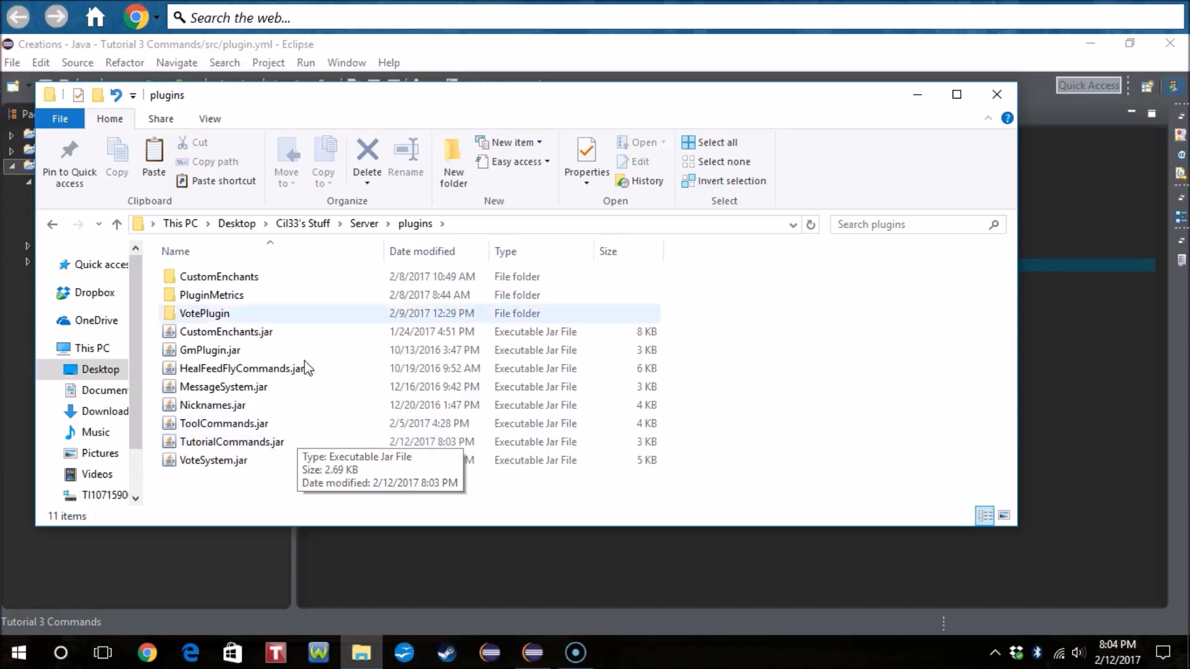
Step: Launch the server with start.bat from the Server folder and move its console aside
click(364, 223)
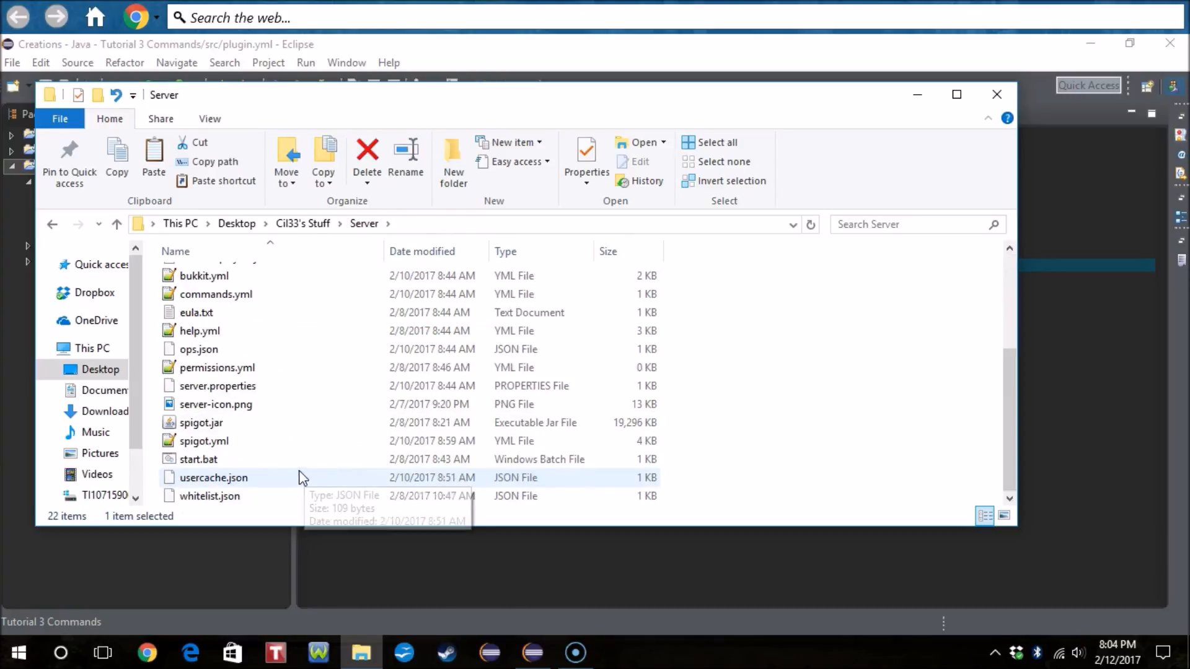
click(200, 459)
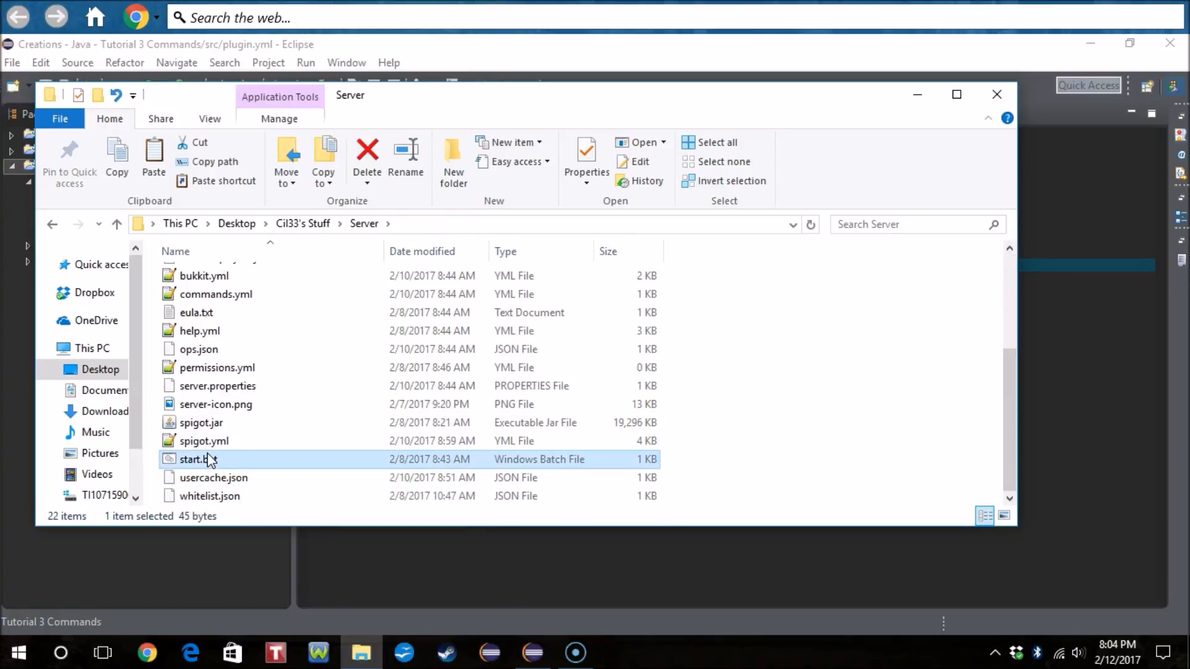
double_click(197, 460)
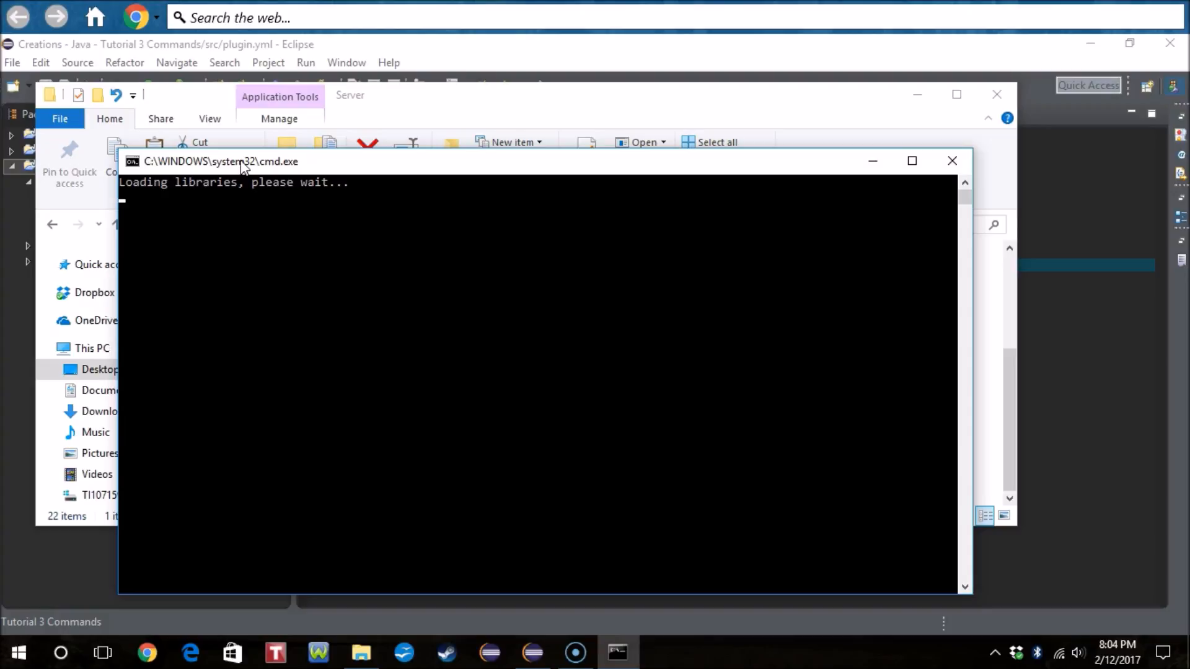
drag(243, 161, 235, 87)
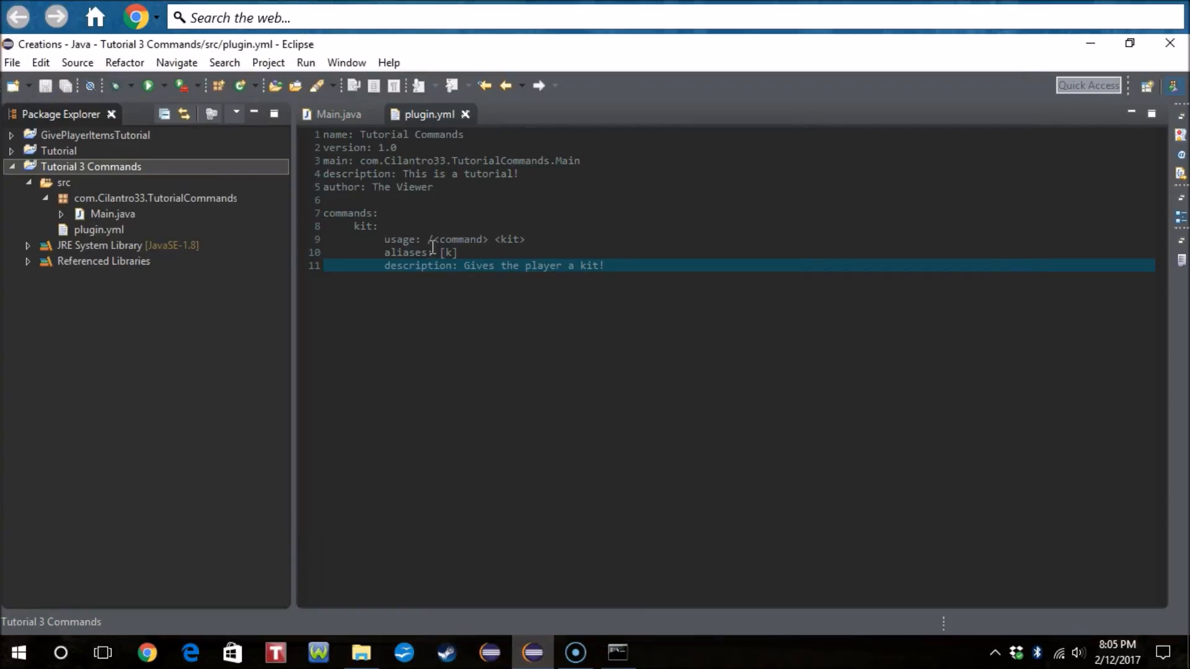
Step: Switch back to the Main.java source to continue editing onCommand
click(337, 114)
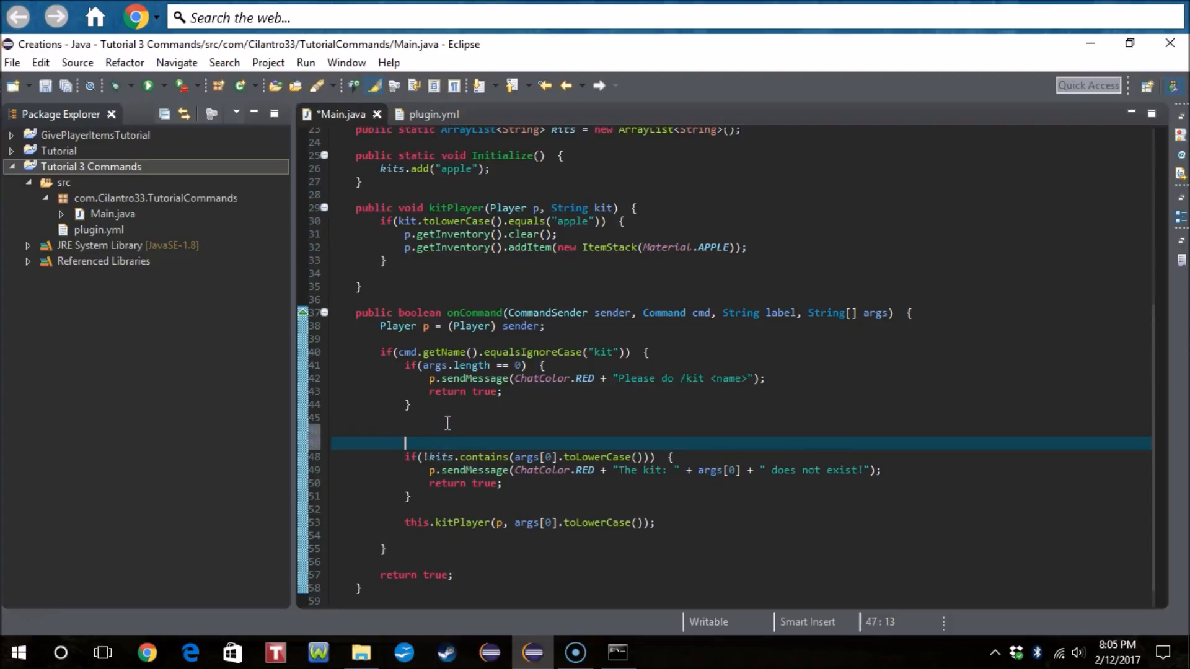
Step: Add an if (!(sender instanceof Player)) block above the kits.contains check
text(if(!)
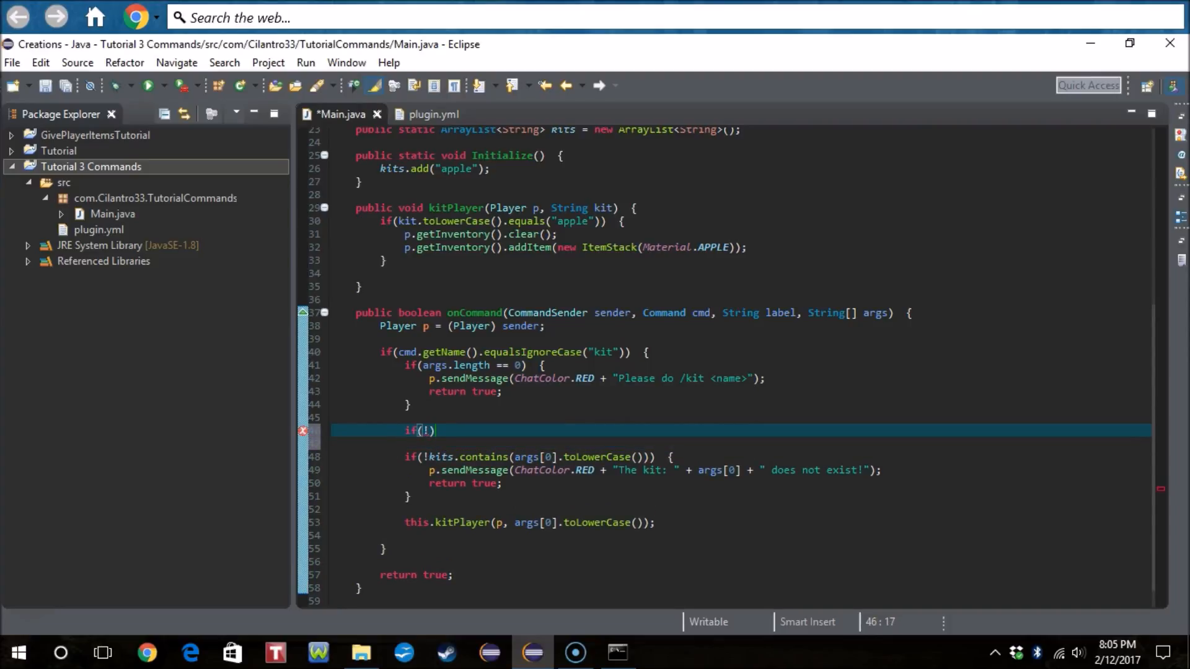
text(()
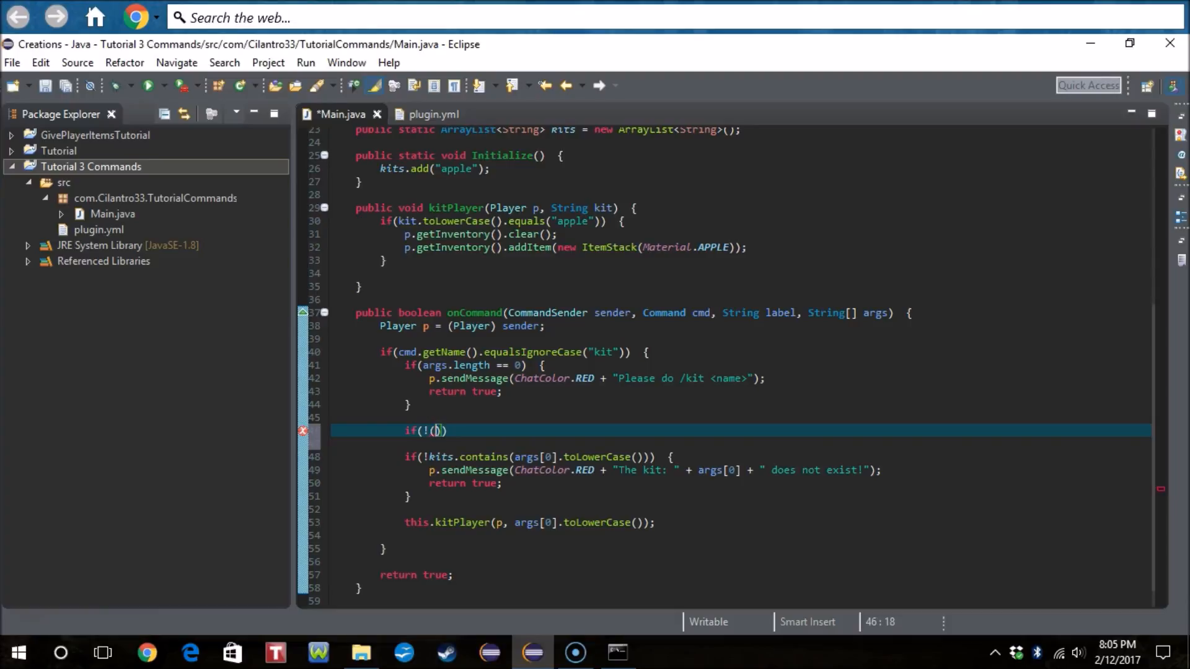
text(sen)
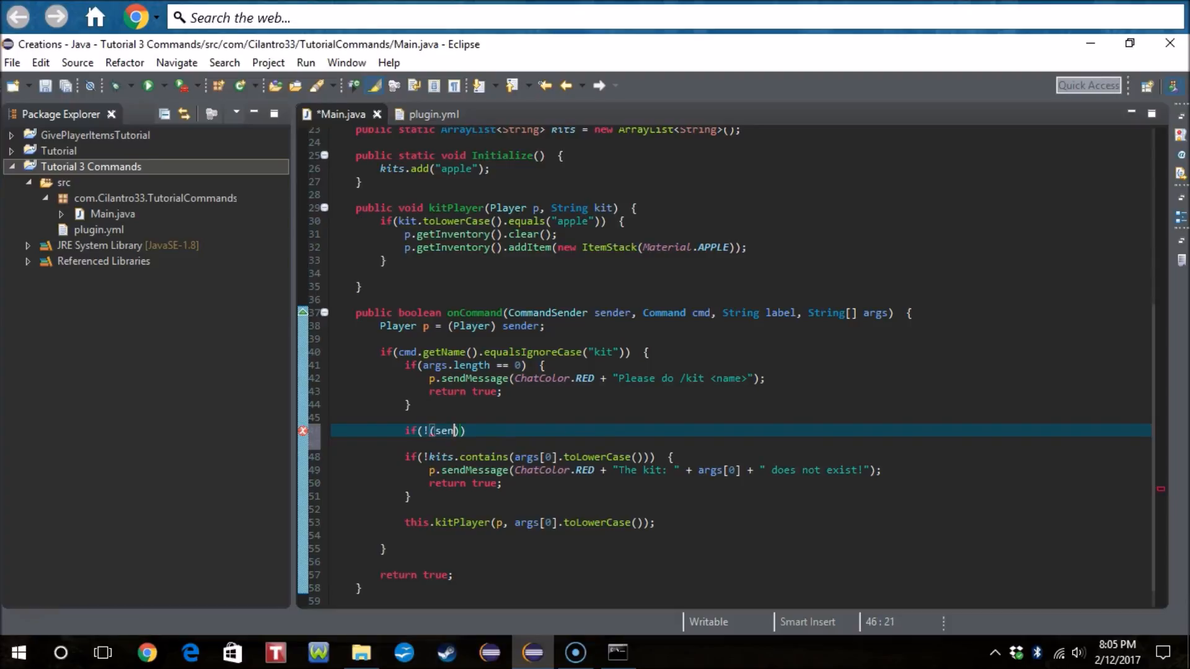
key(Backspace)
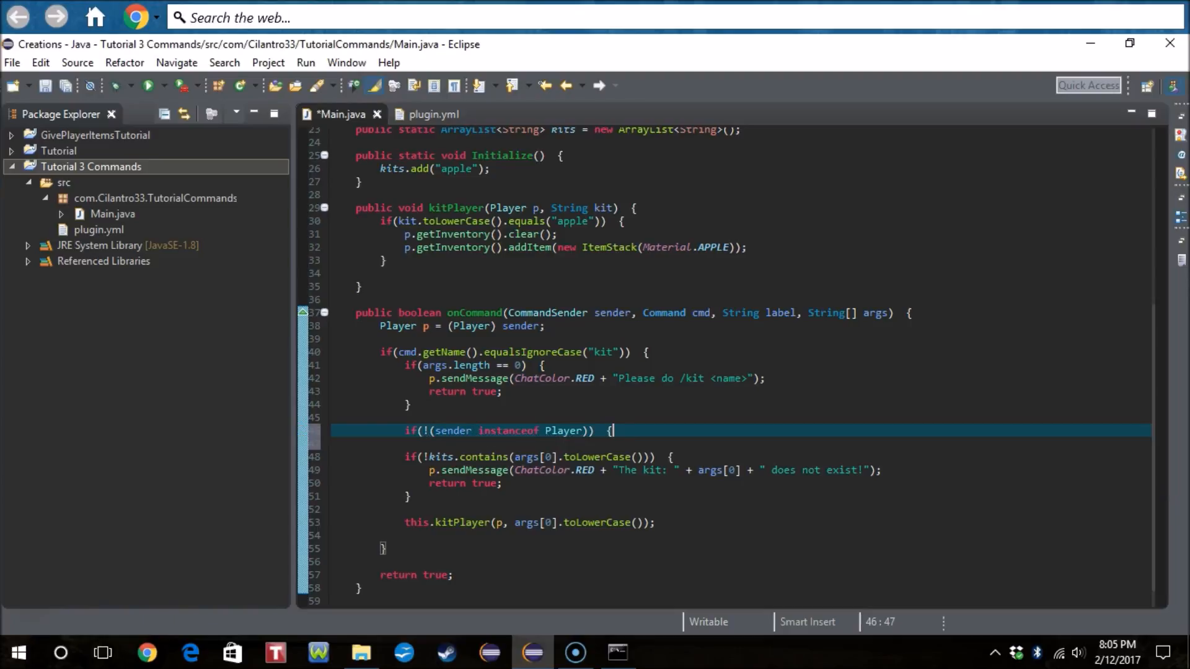
key(enter)
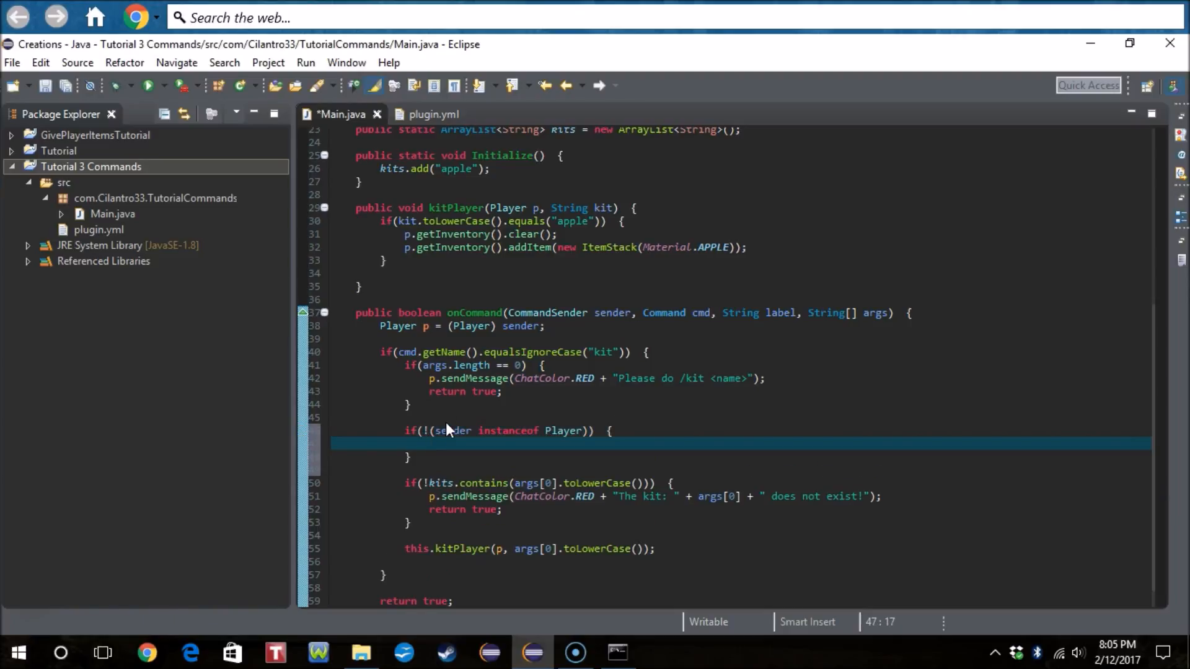
Step: Start a message statement in the non-player branch, switching from p.sendMessage to System
text(p.)
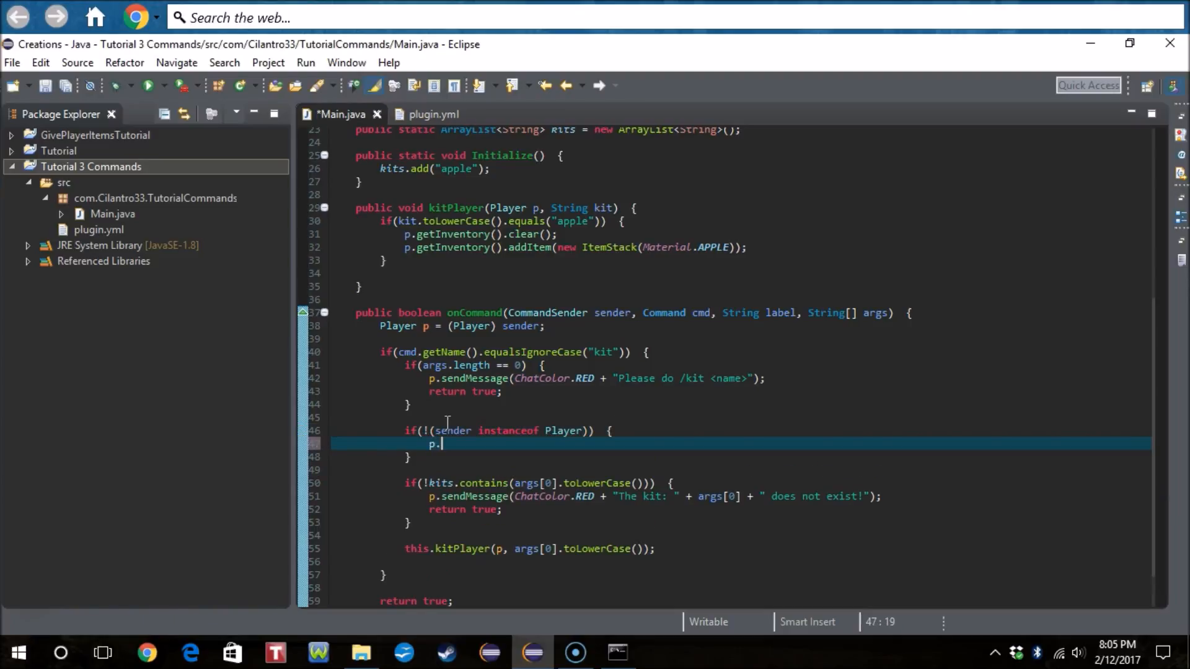
text(sendM)
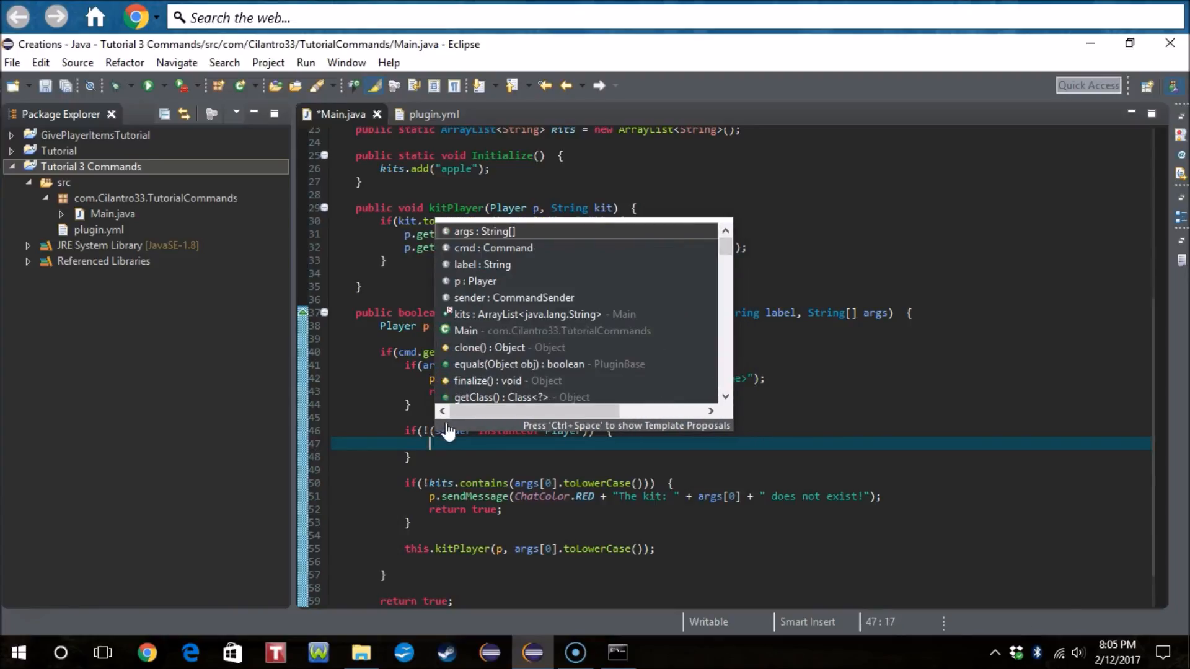
text(sy)
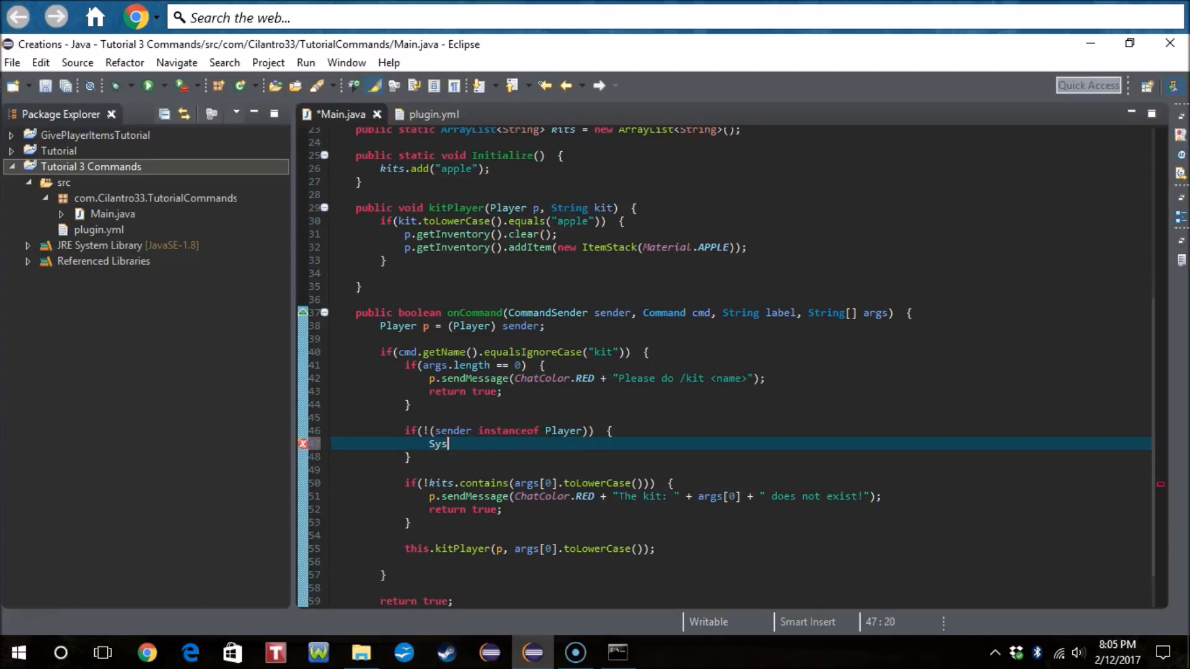
text(tem.)
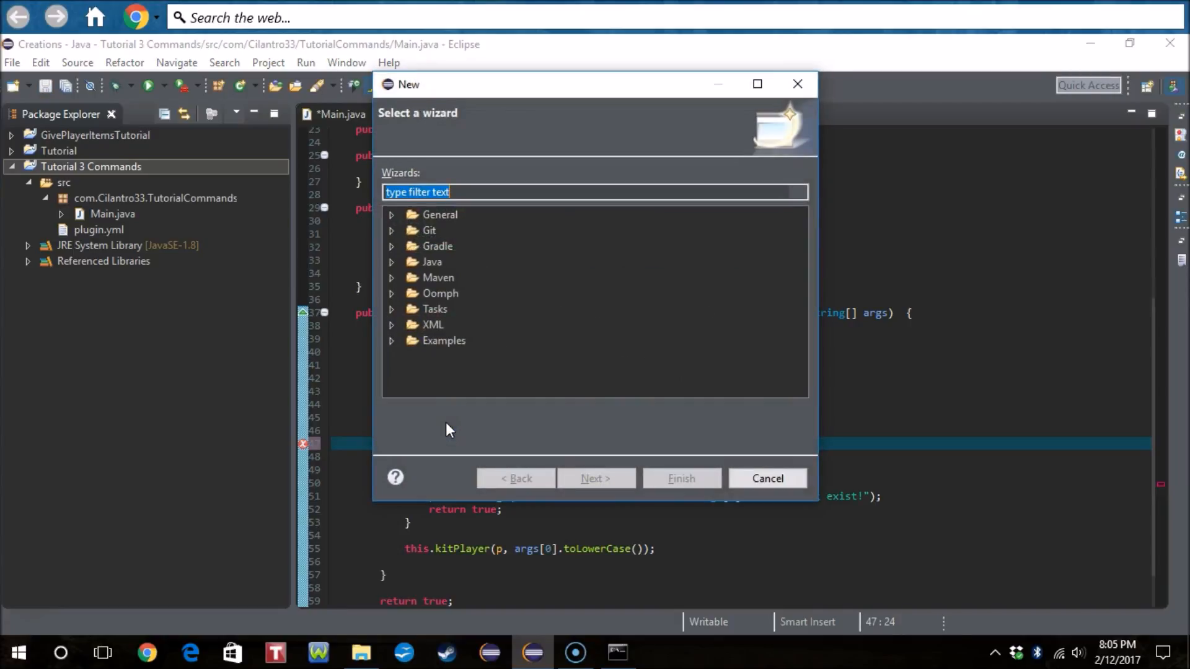
Step: Dismiss the New wizard, print "Only players can use this command!" and return false
click(767, 478)
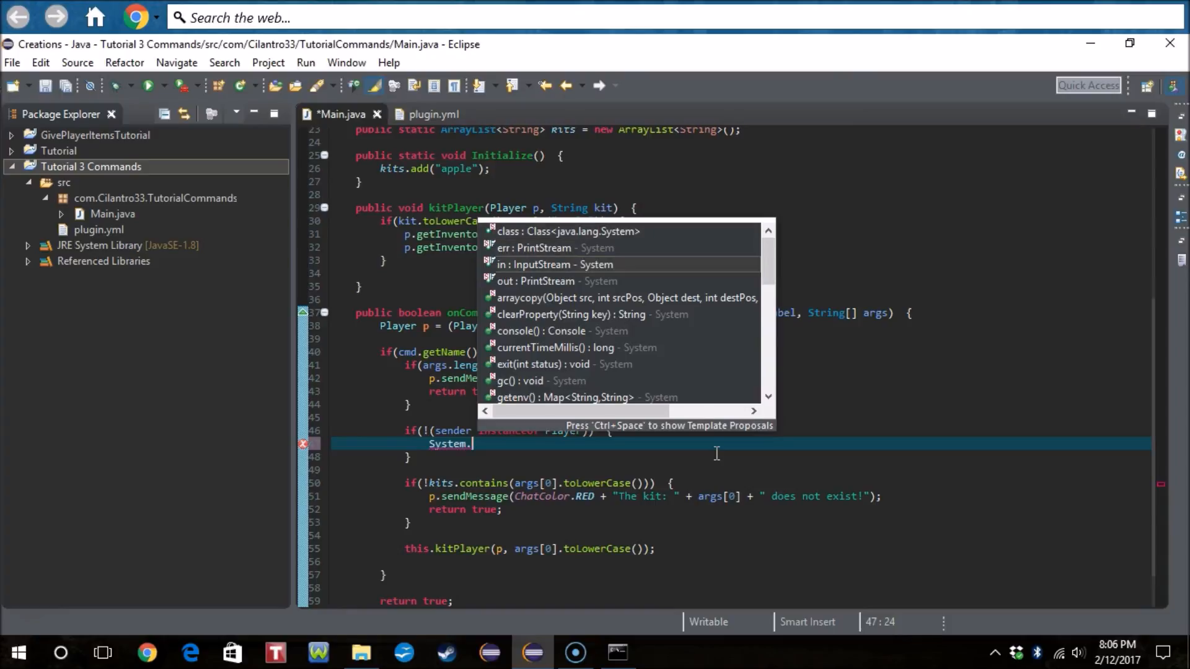
text(out.p)
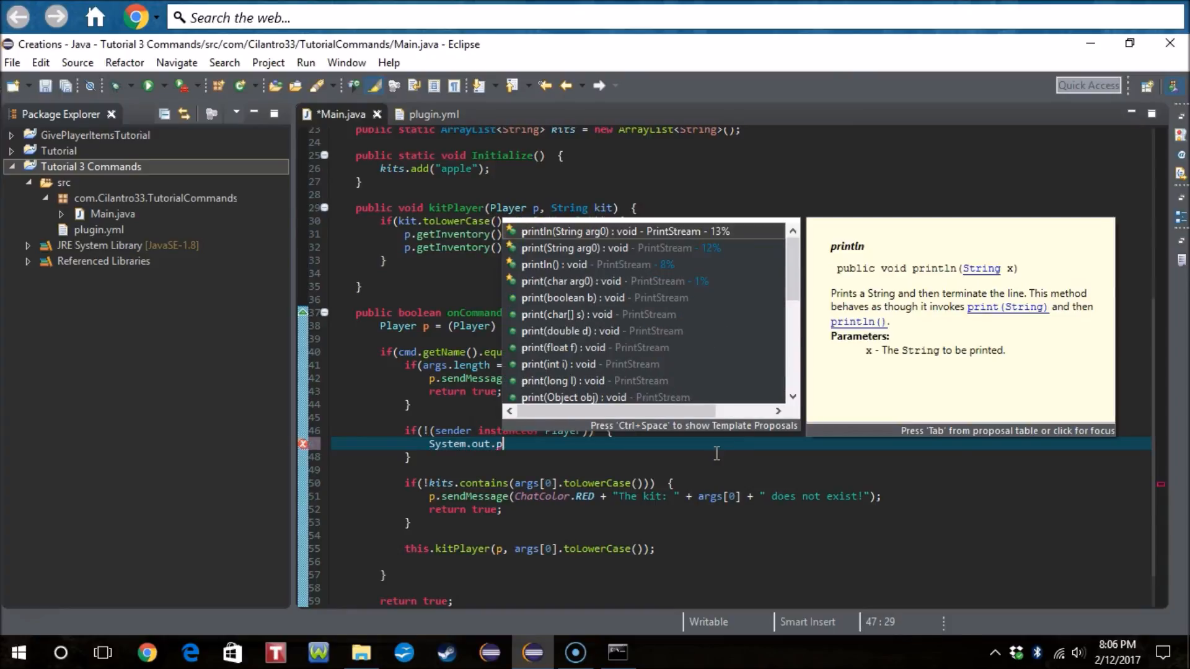
key(Down)
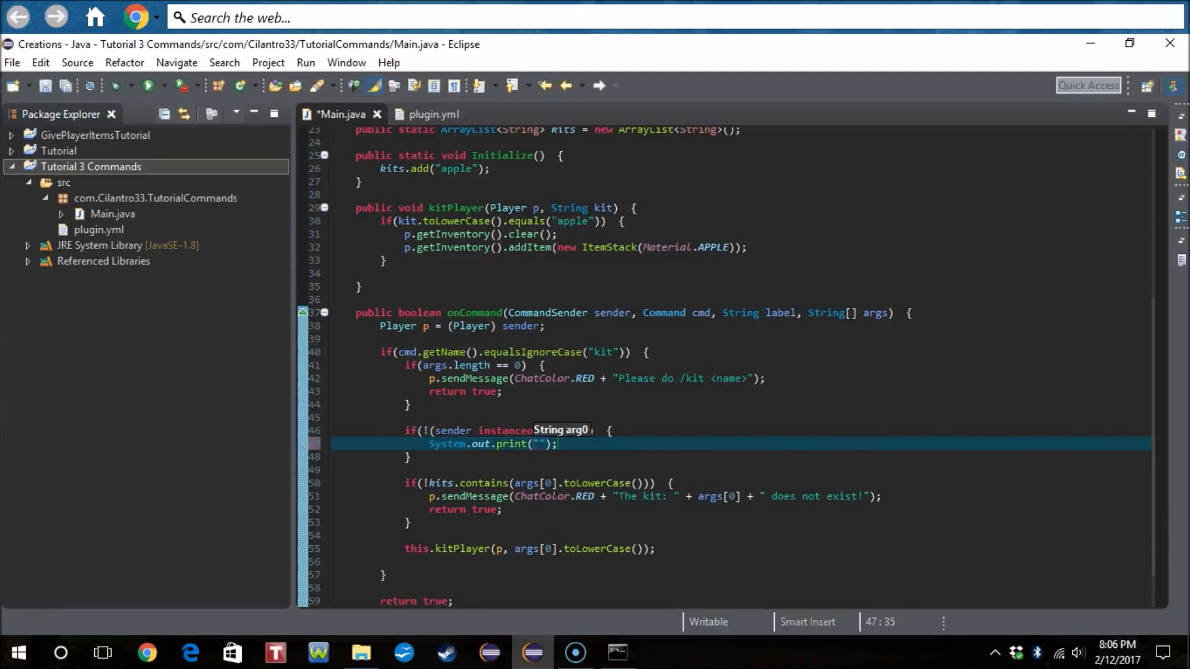
text(Only players can use t)
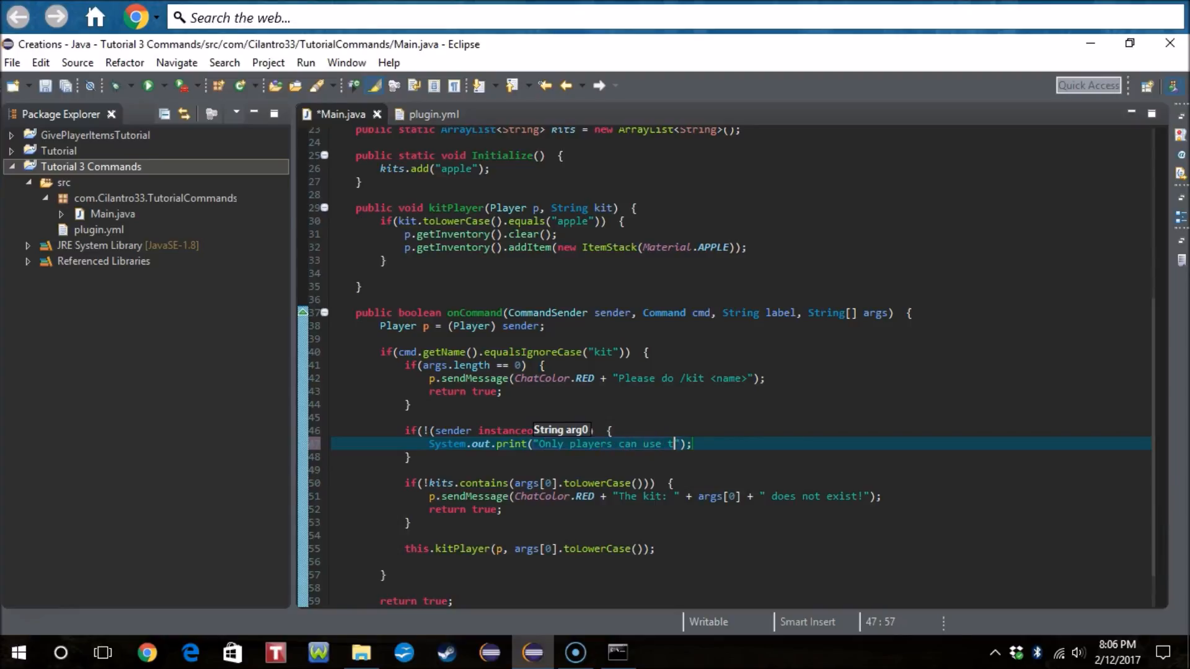
text(his command!)
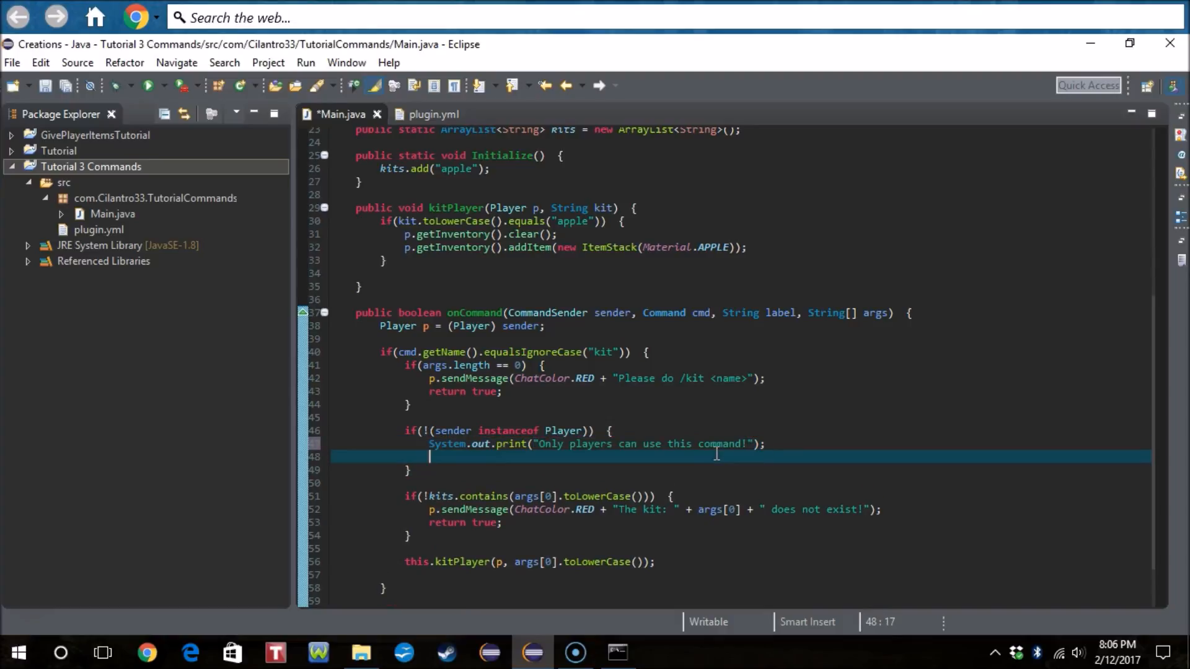
text(return f)
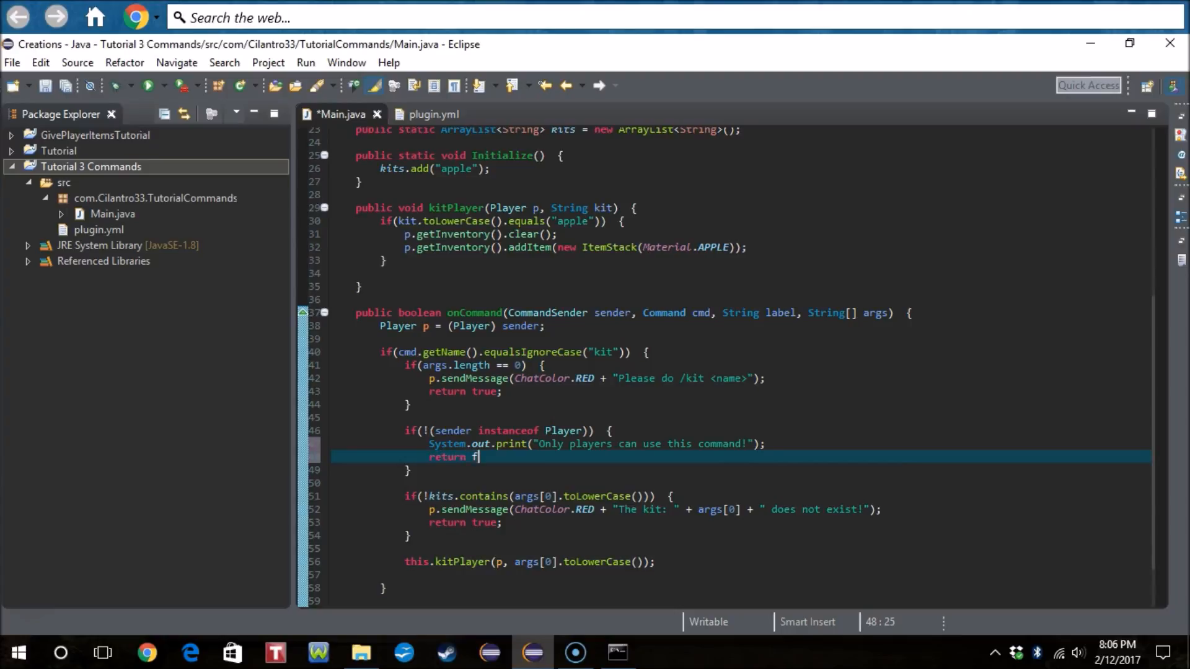
text(alse)
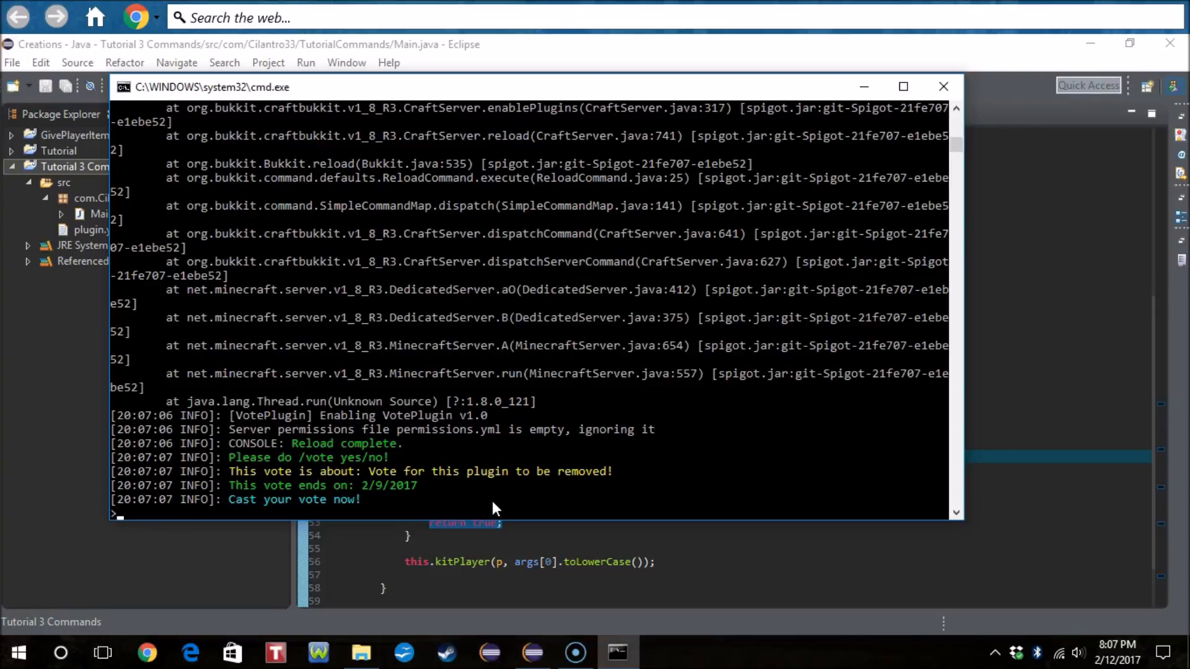
Step: Run kit from the server console, causing a console-sender ClassCastException
text(kit)
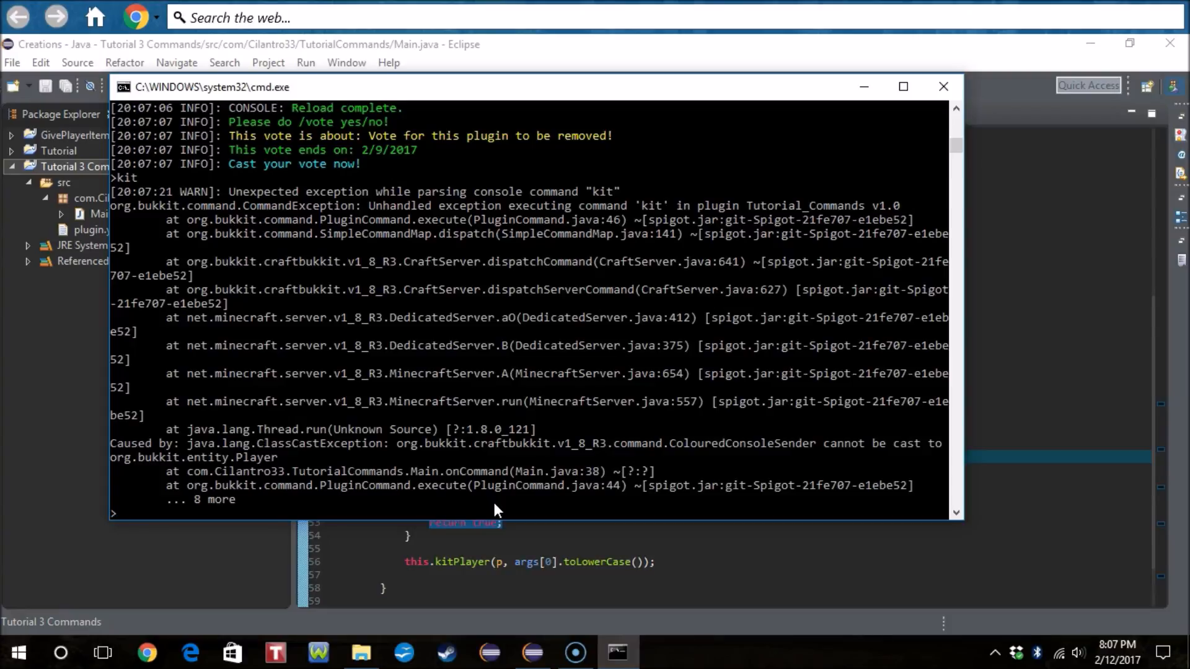
mouse_move(33, 622)
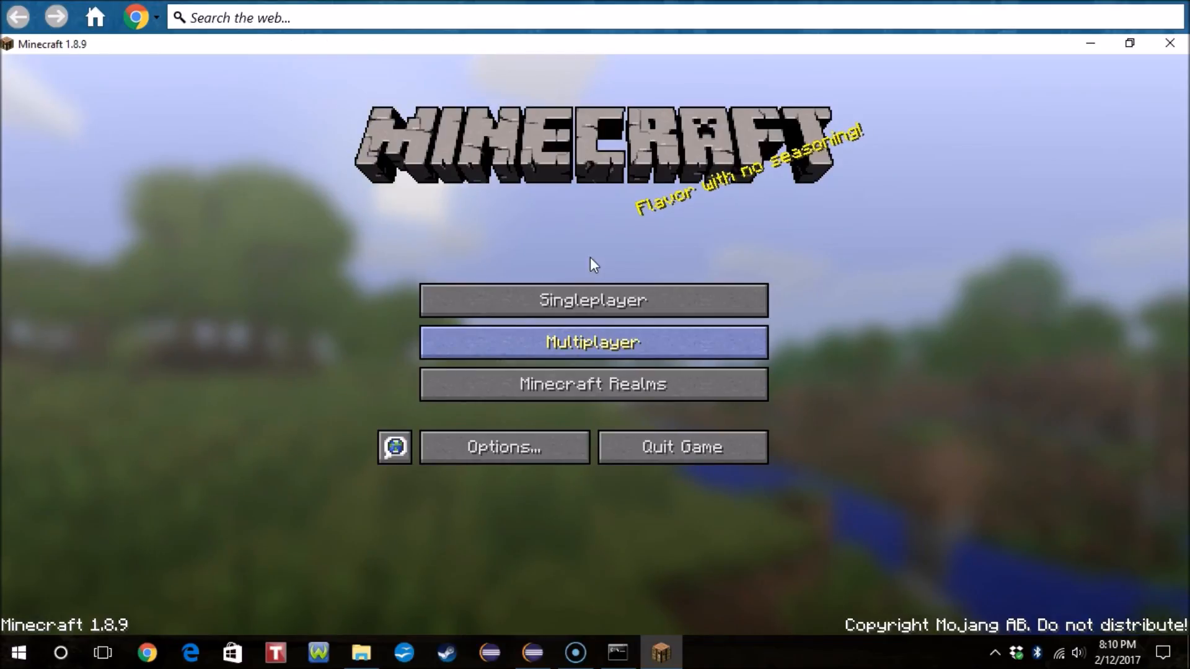
Step: Direct-connect to localhost, get refused as not whitelisted, and go back to the server list
click(592, 342)
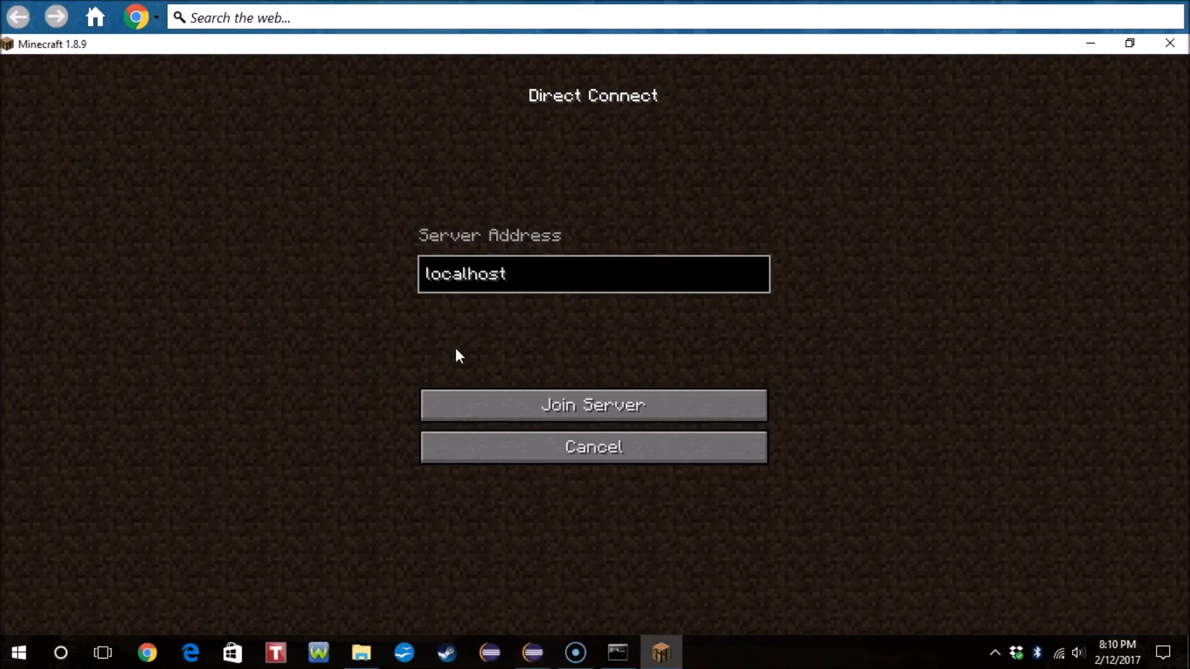
mouse_move(572, 330)
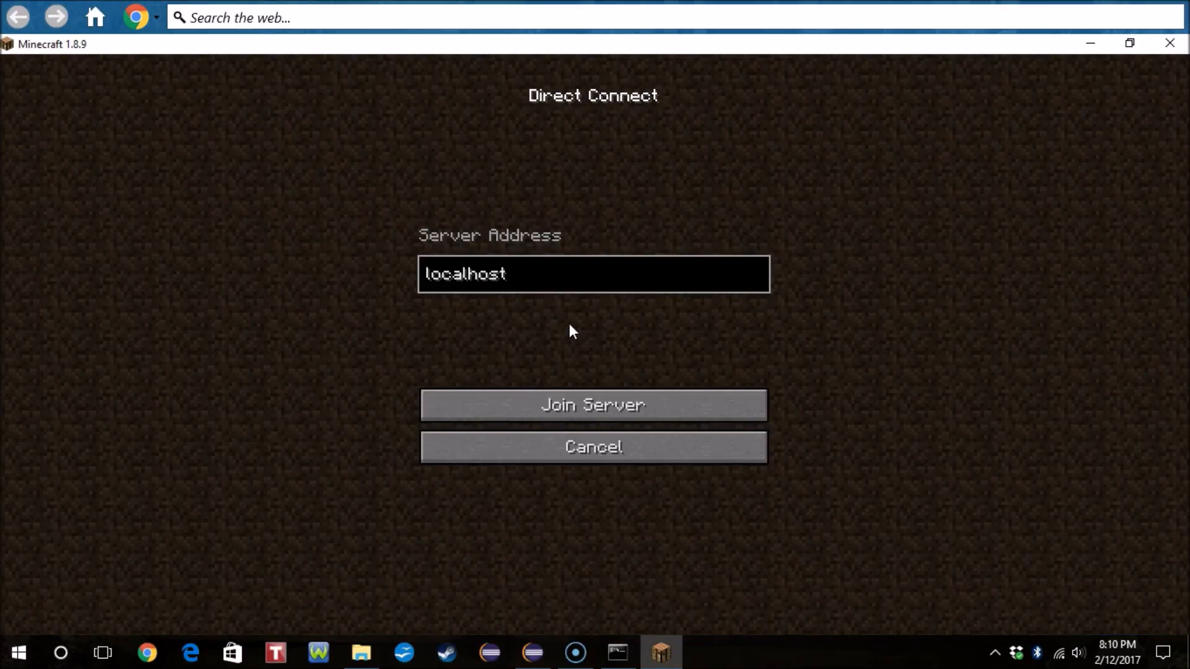
click(592, 404)
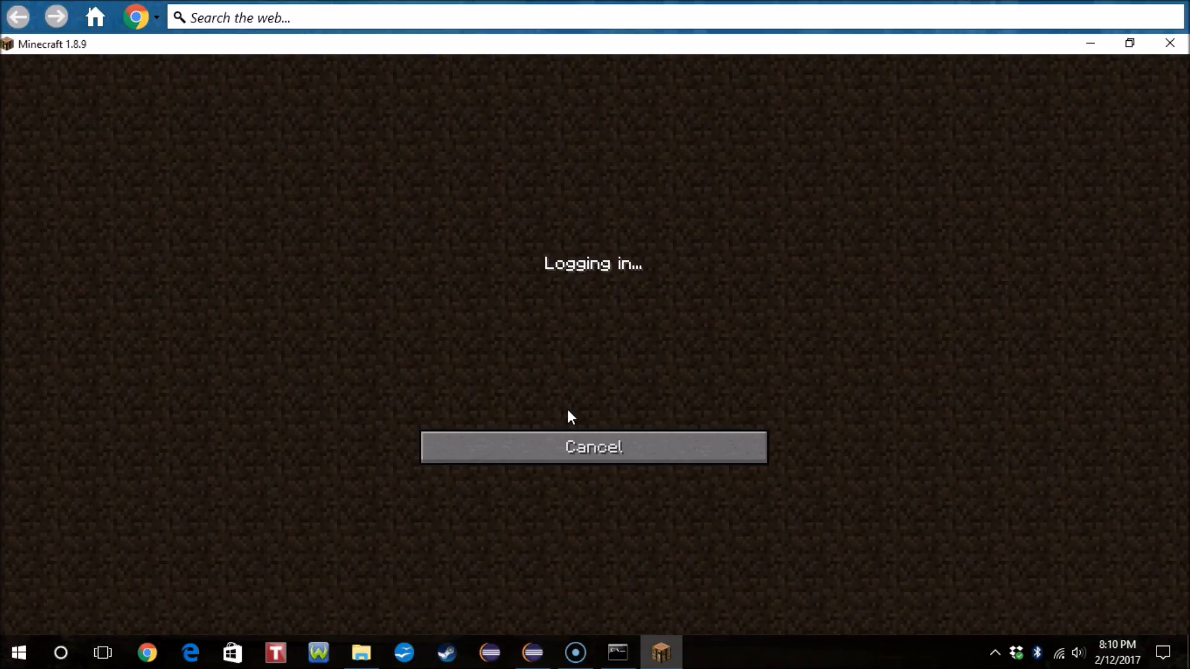
mouse_move(569, 388)
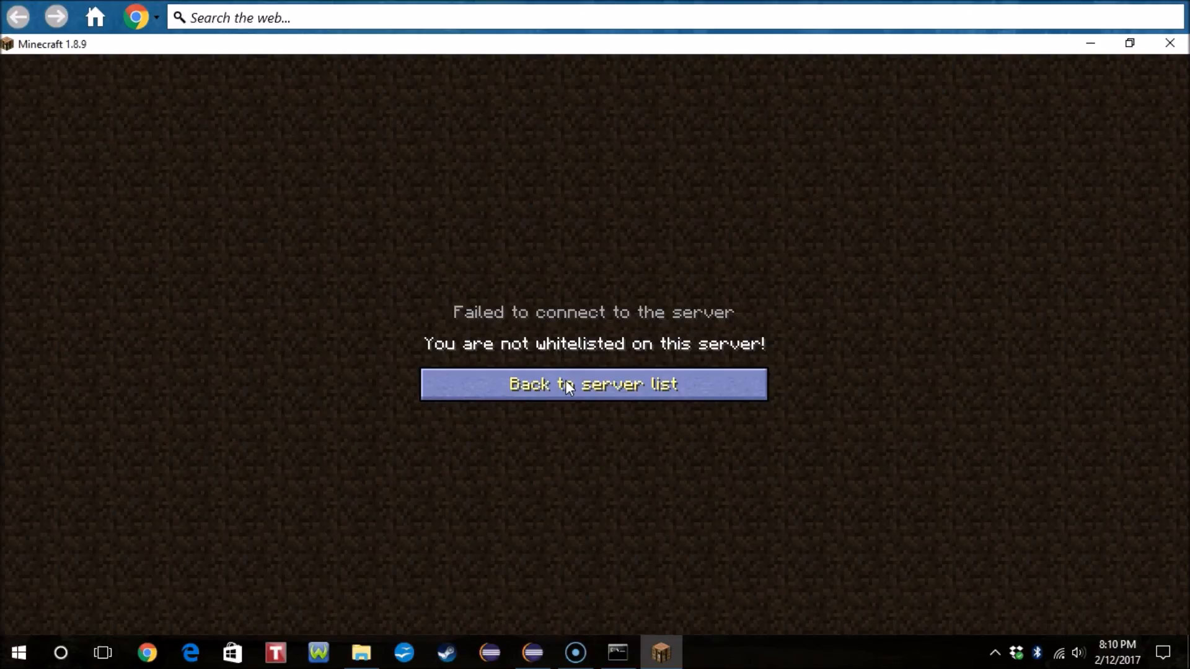
click(593, 383)
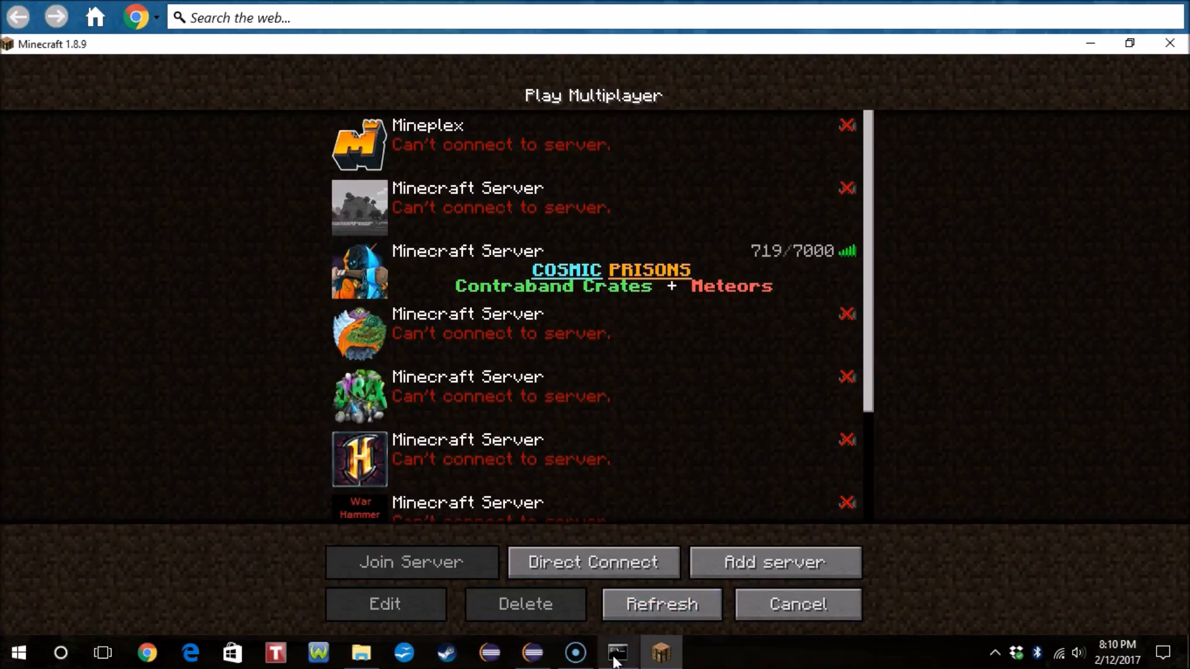
click(617, 653)
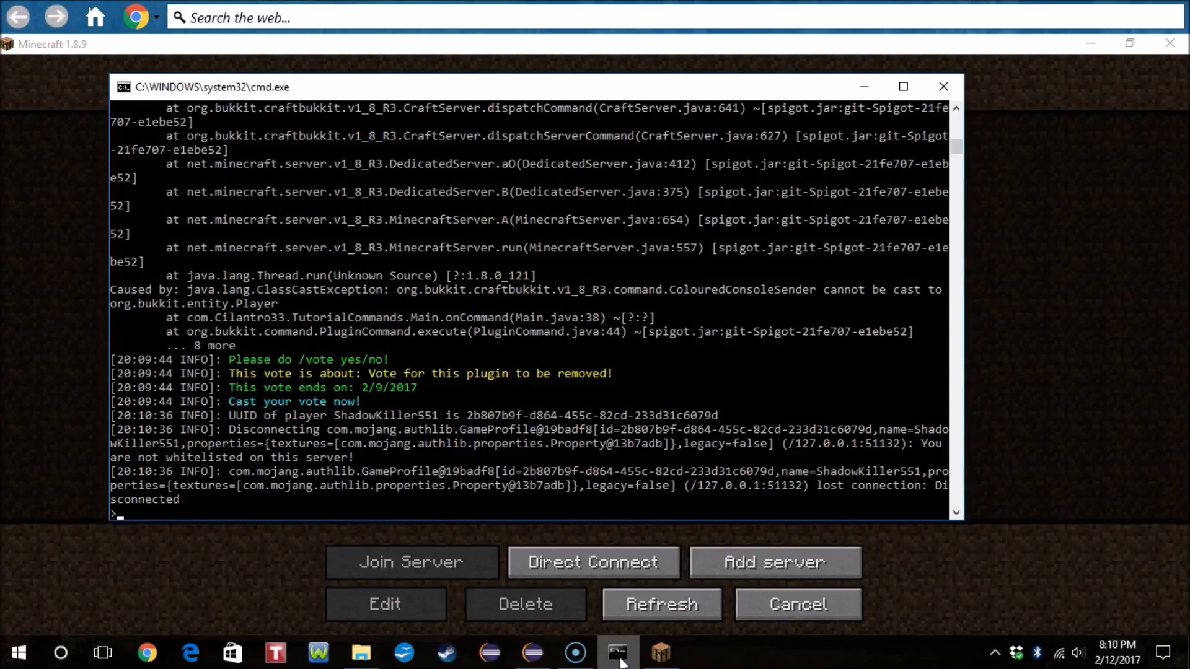
text(whitelist ShadowKiller551)
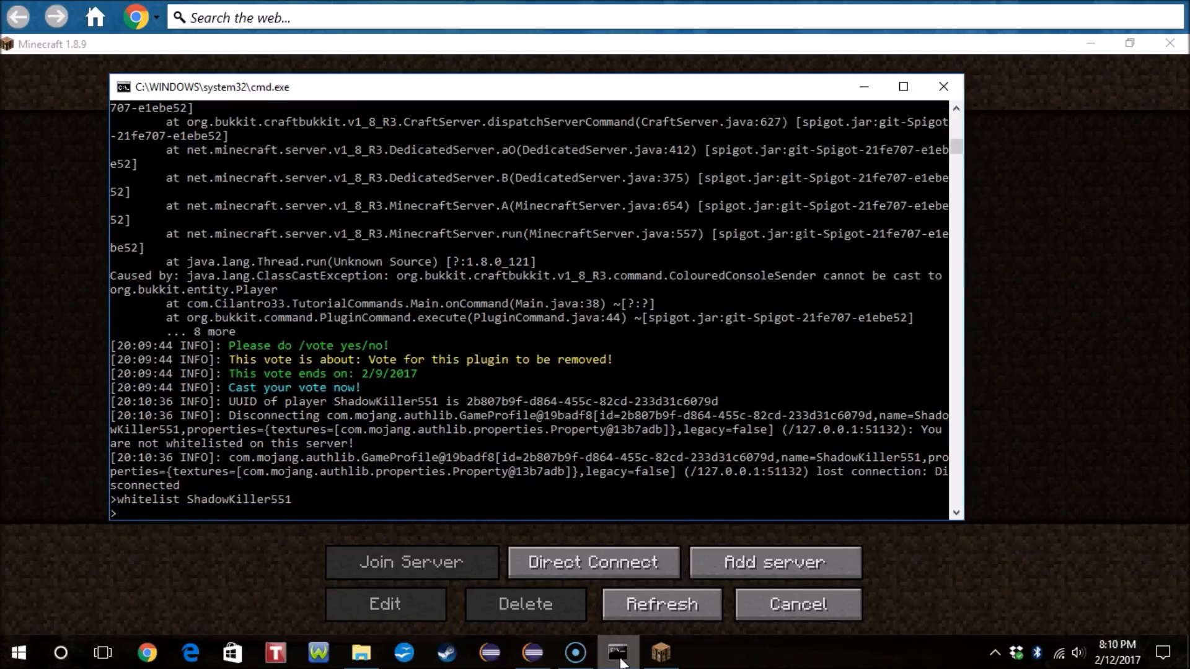
mouse_move(251, 540)
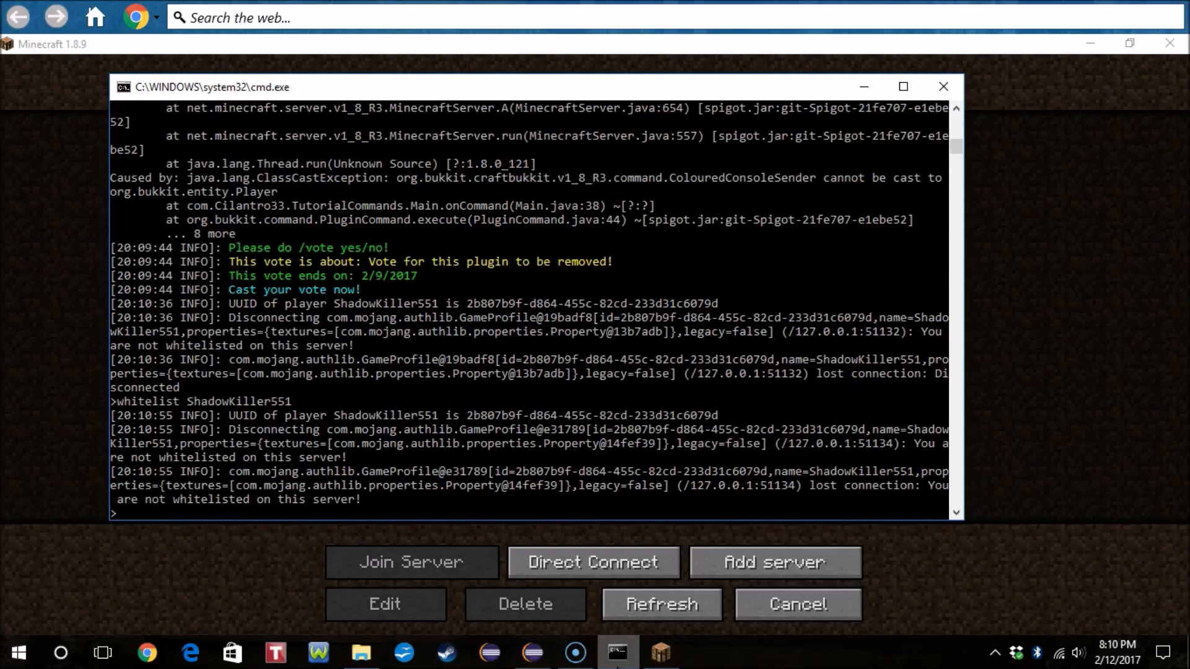
text(/whitelist ShadowKiller551)
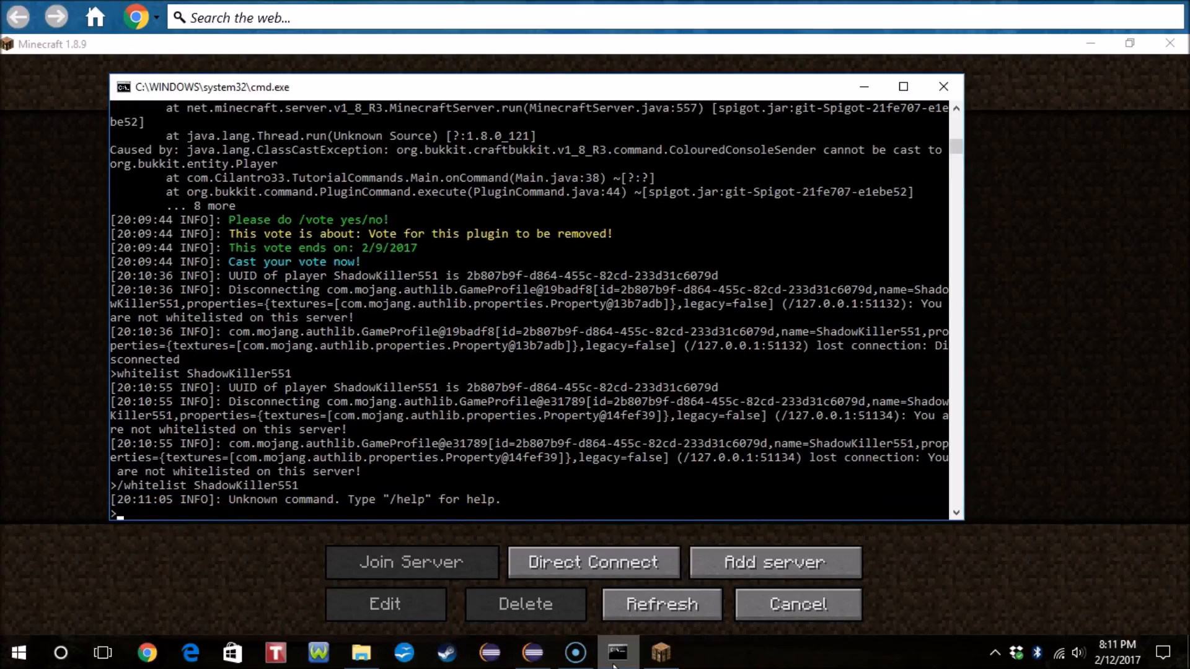
text(/whitelist ShadowKiller551)
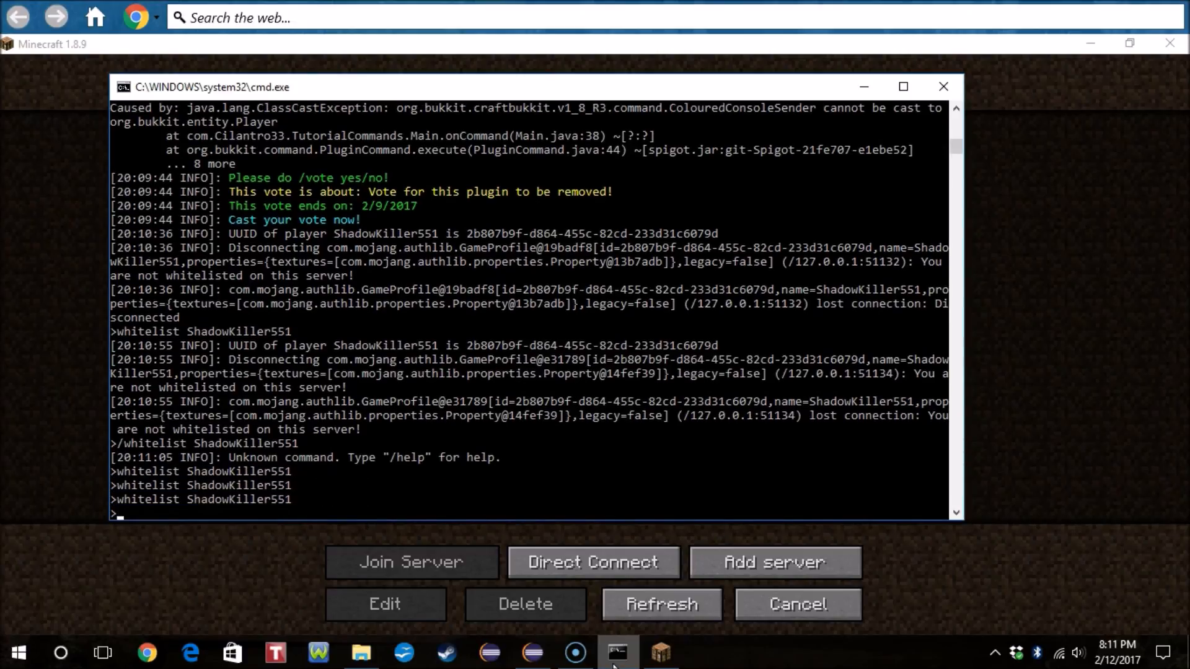
text(whitelist ShadowKiller55)
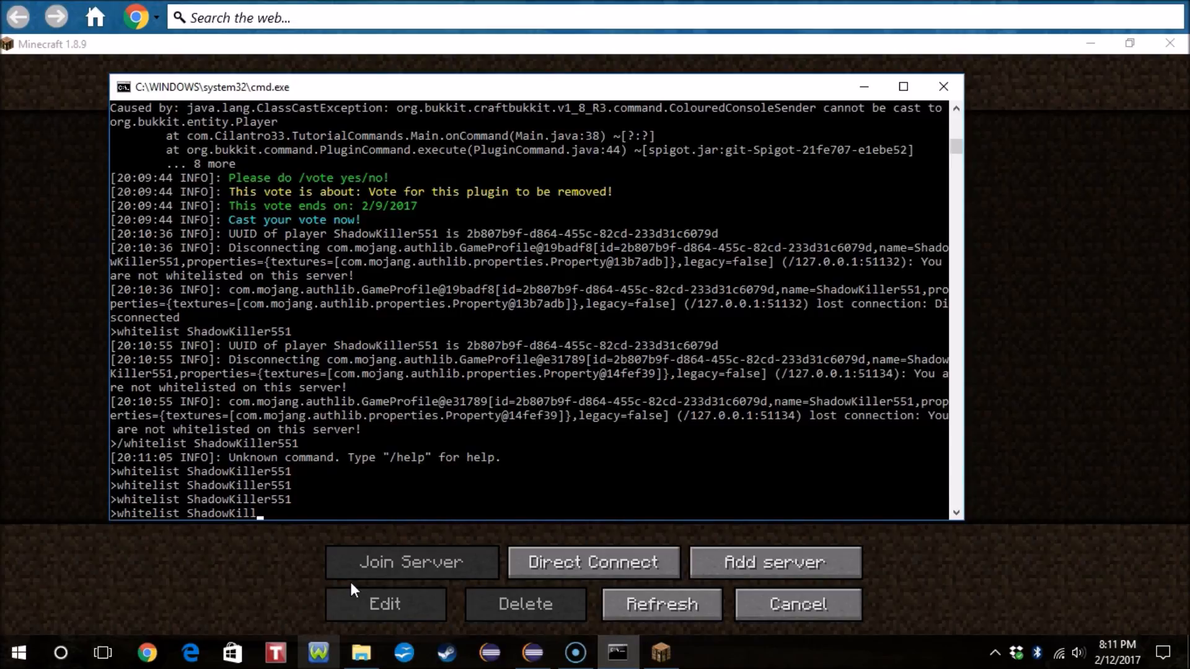
click(362, 652)
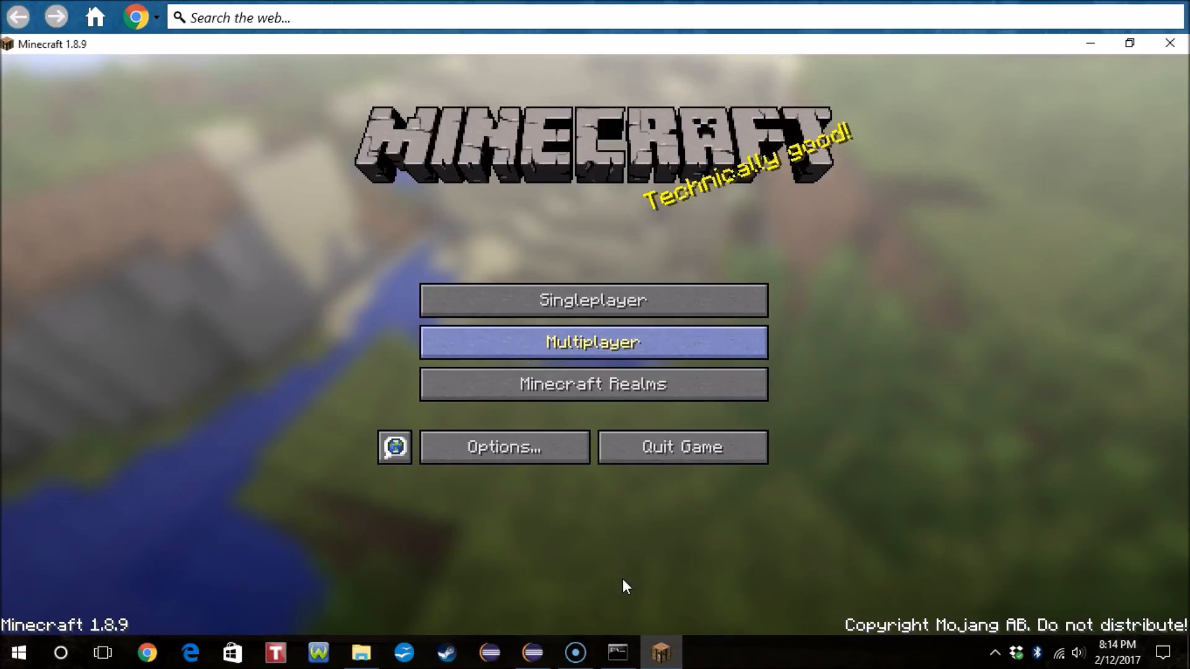
Step: Join the server from the multiplayer list and start entering the /gm 3 command
click(592, 342)
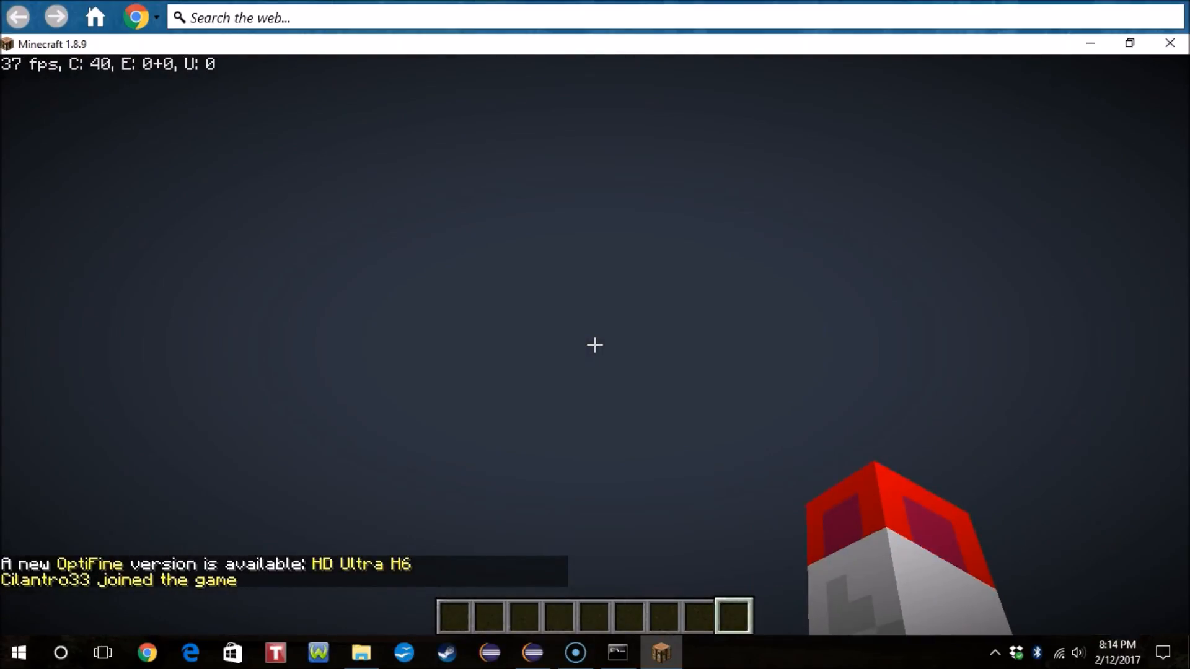
key(e)
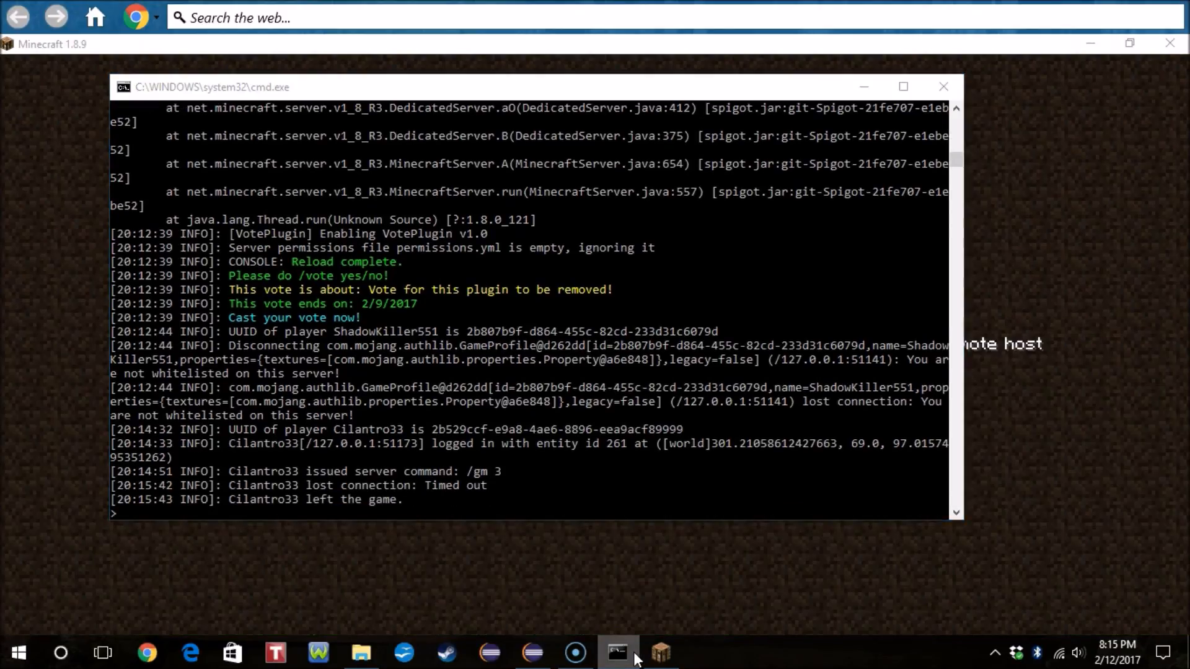
Step: Focus the server console to review the disconnect log
click(658, 652)
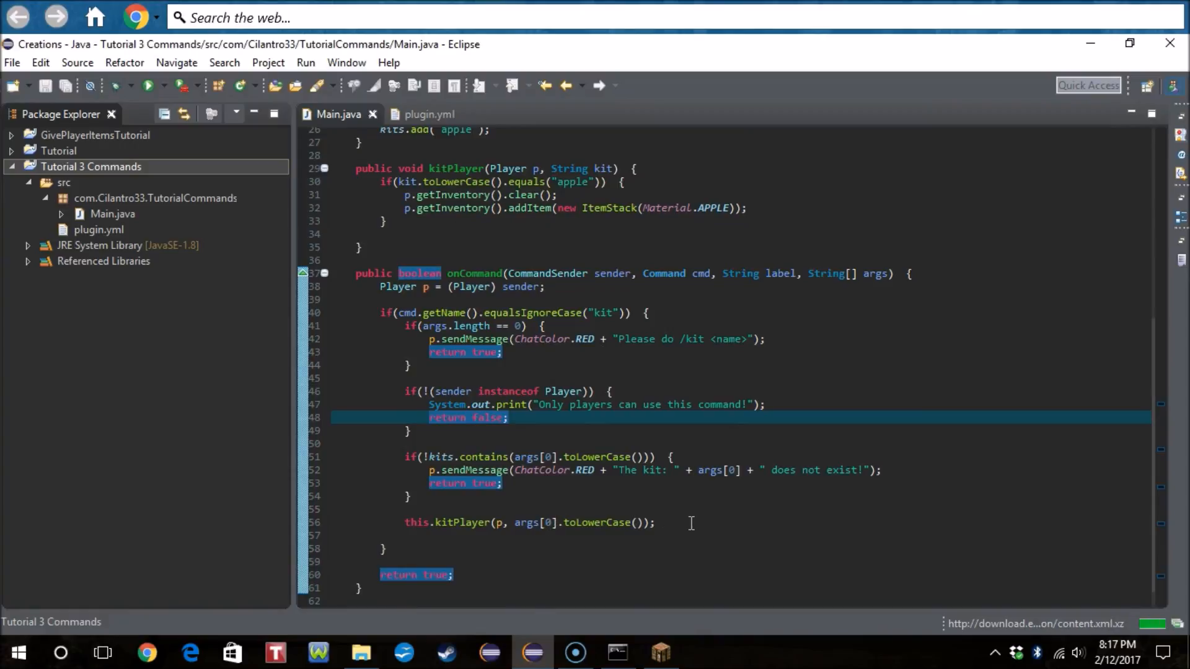
Step: Replace the kitPlayer call with if(args[0].equalsIgnoreCase("apple")) kitPlayer(p, apple)
click(508, 417)
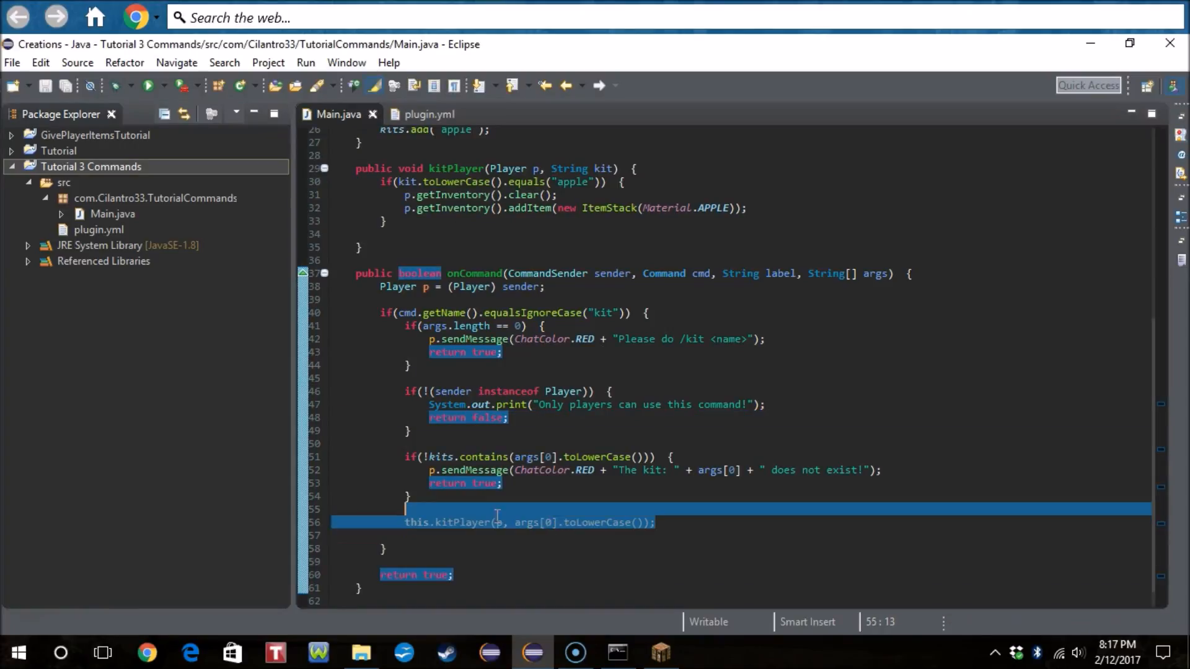
text(i)
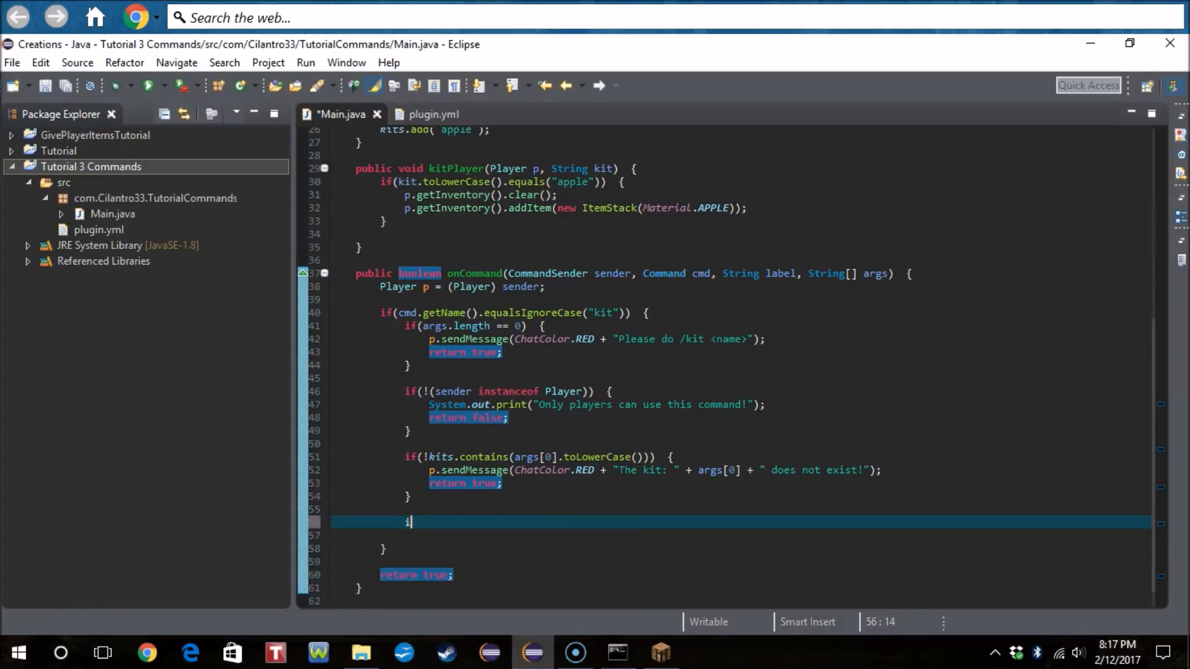
text(f(argsp)
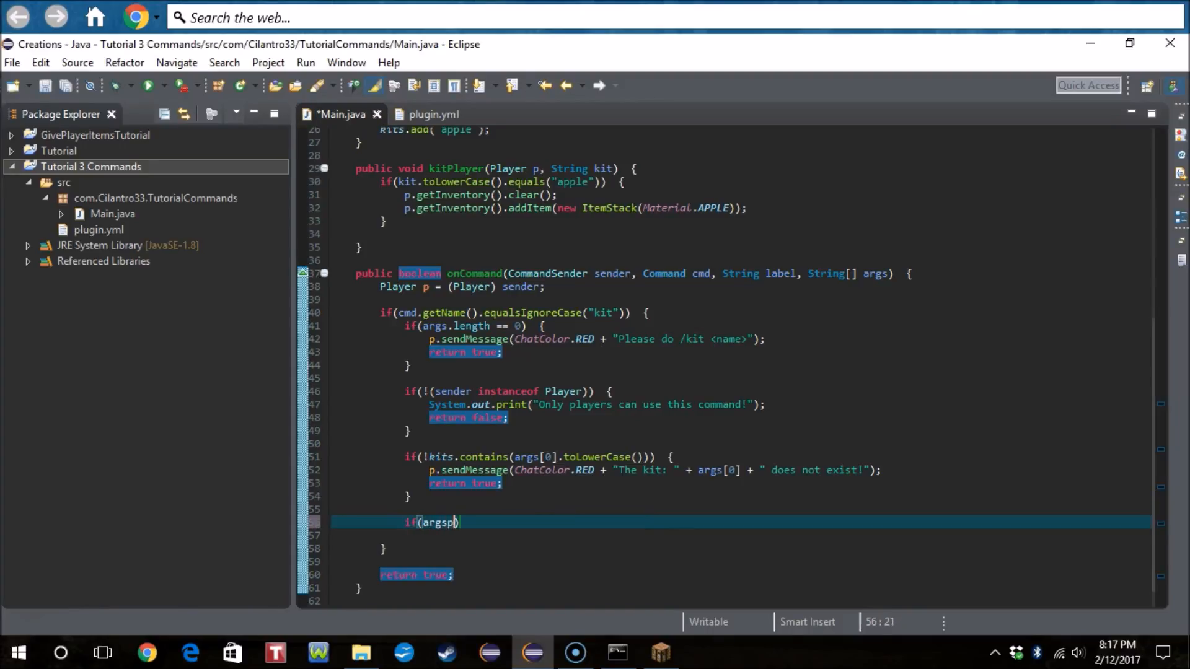
text([0)
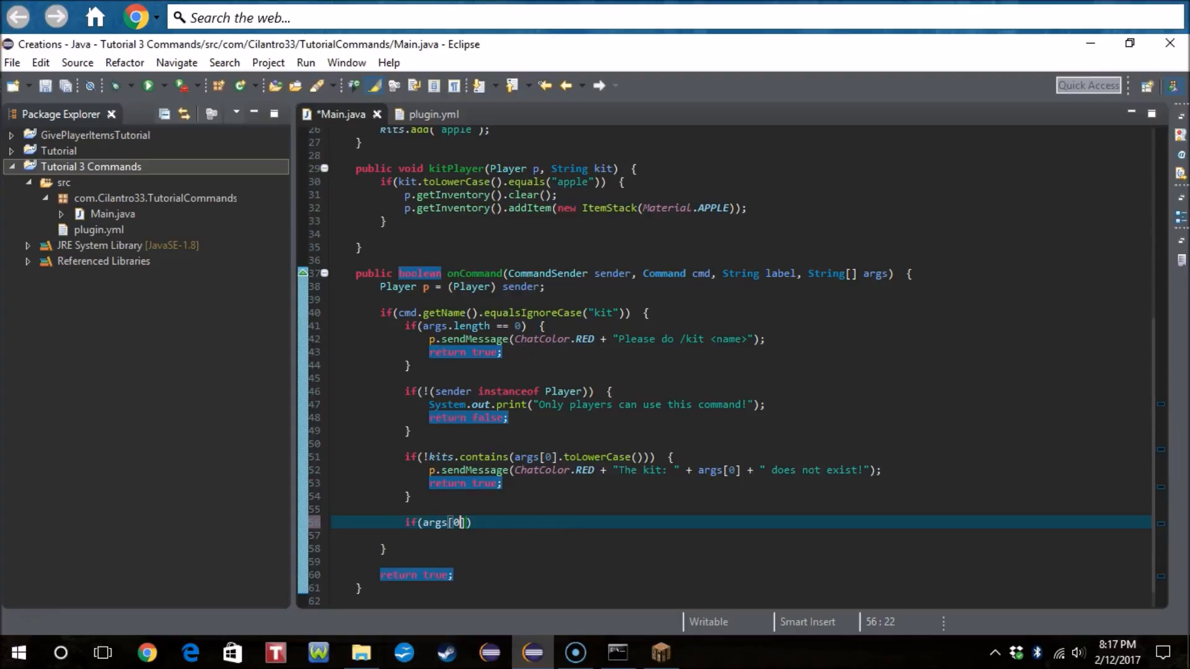
text(.)
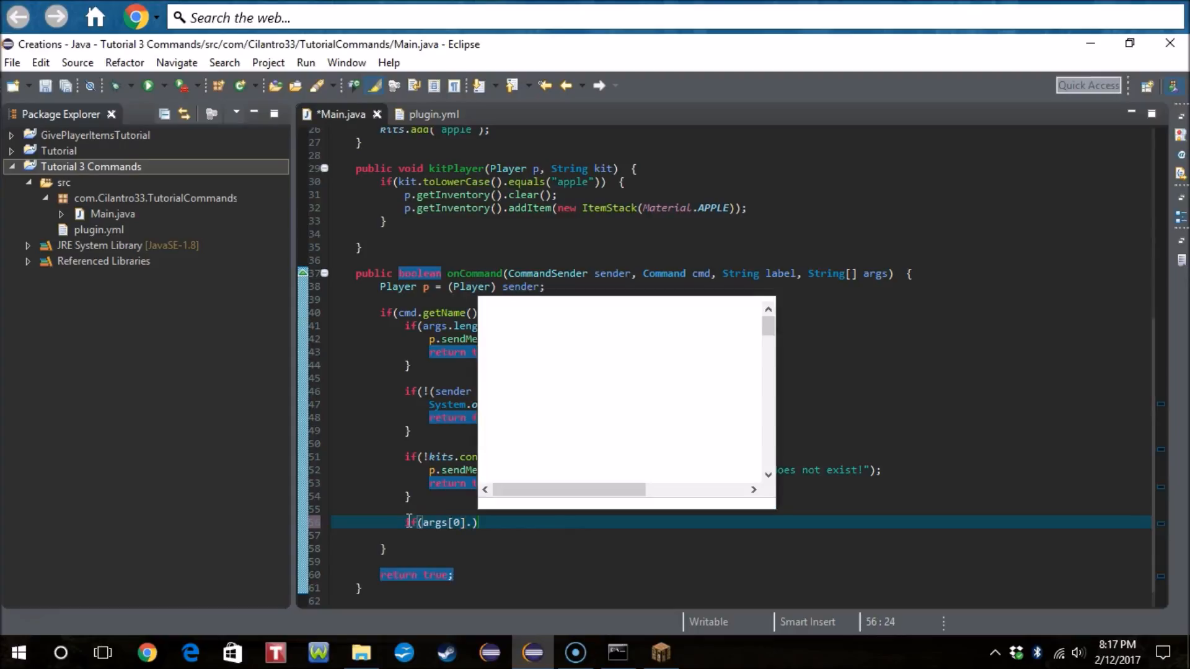
text(equalsIgnoreCase(")
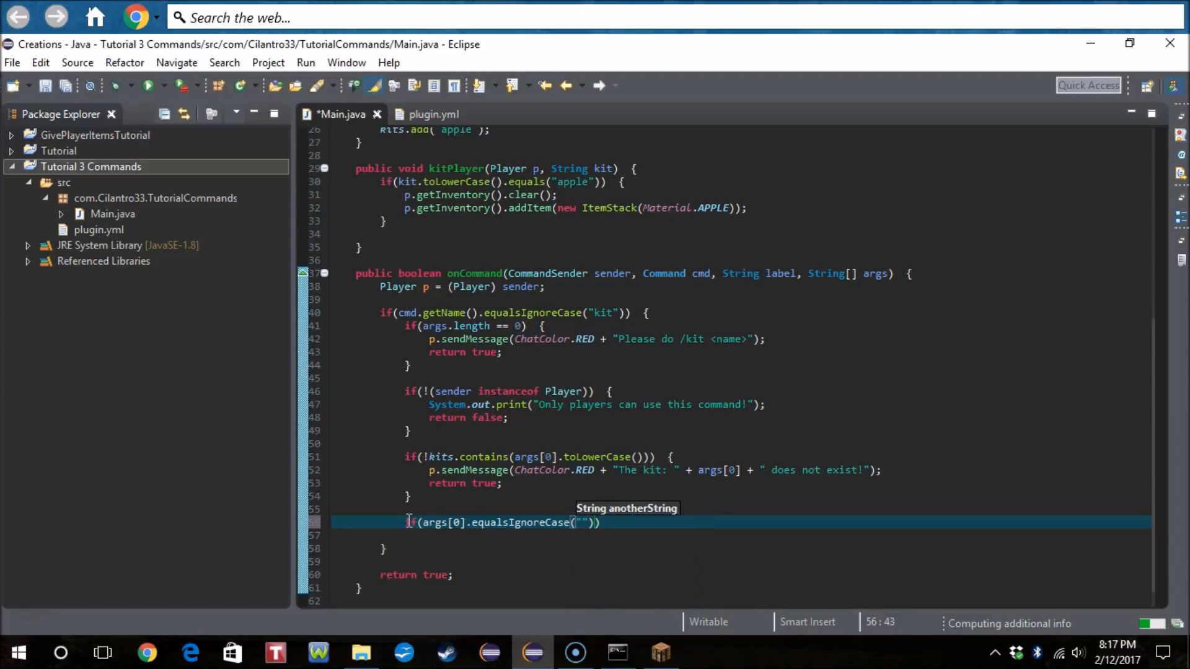
text(appl)
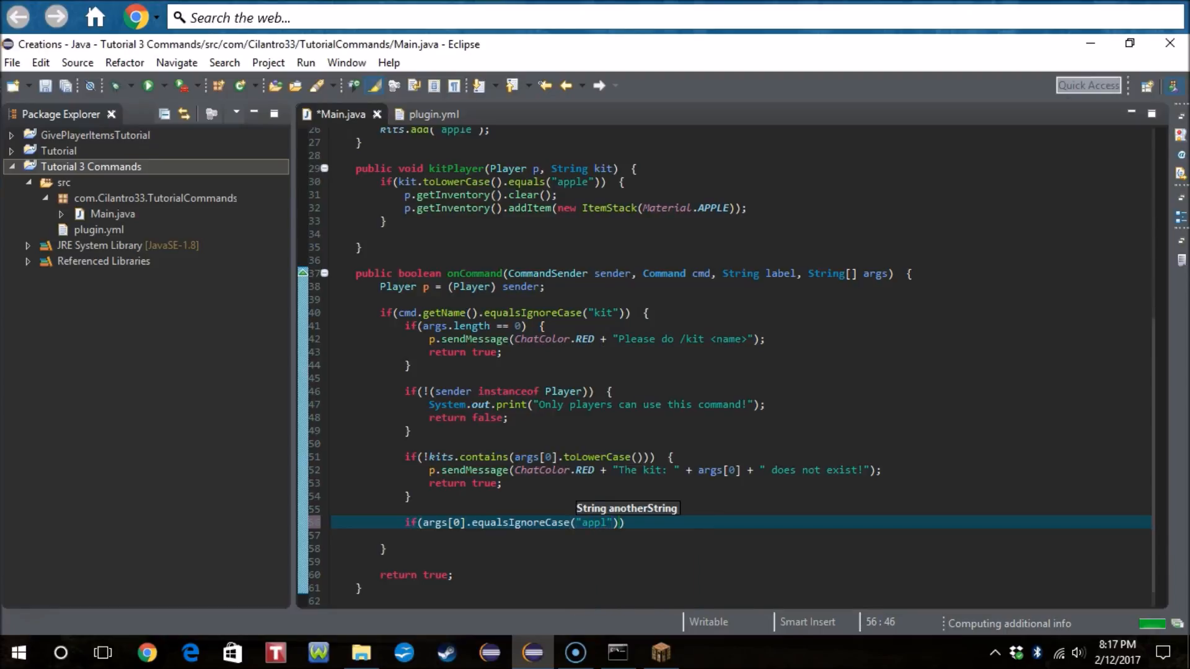
text(e)
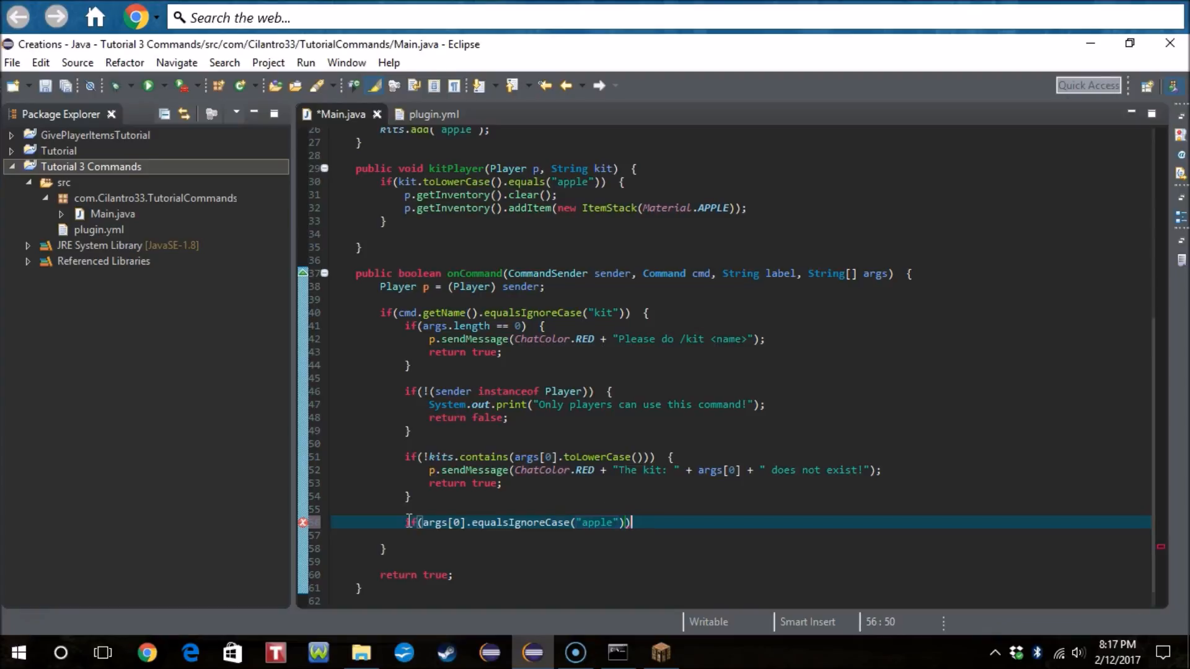
text(p)
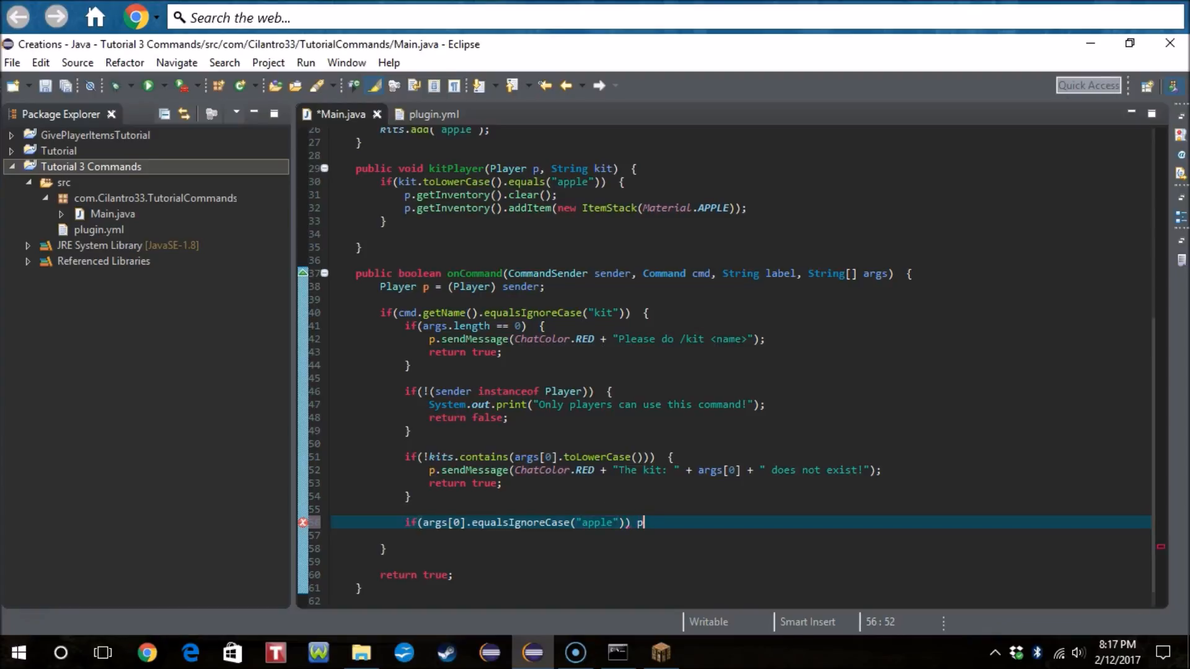
text(itPlayer(p, kit);)
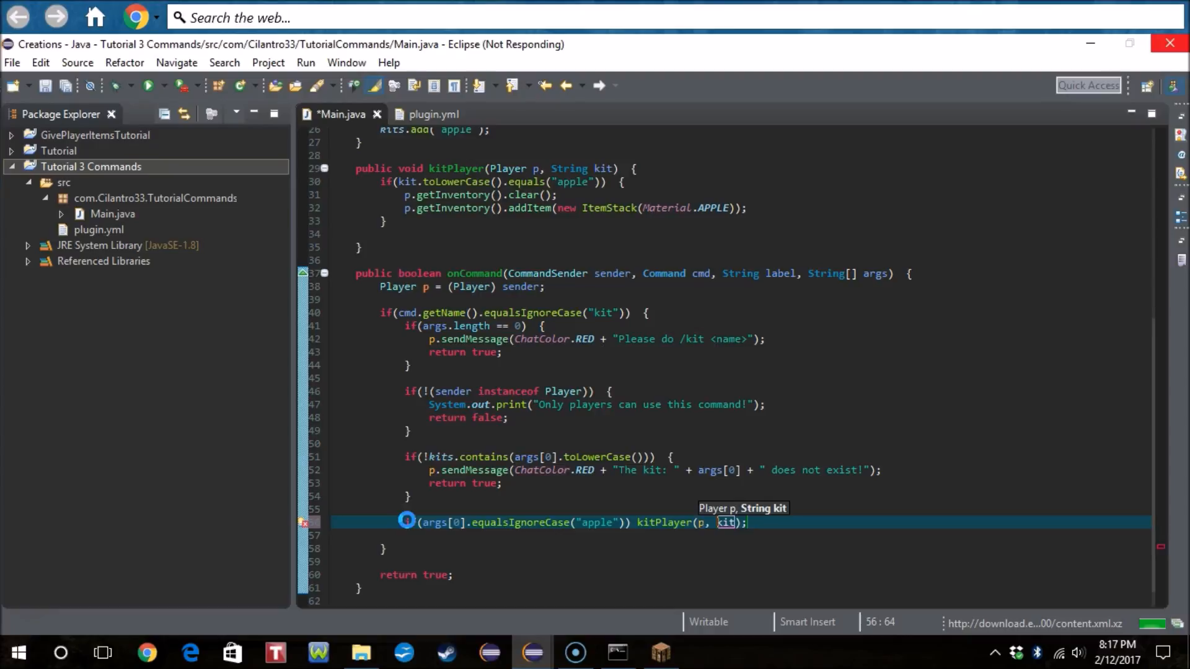
text(apple)
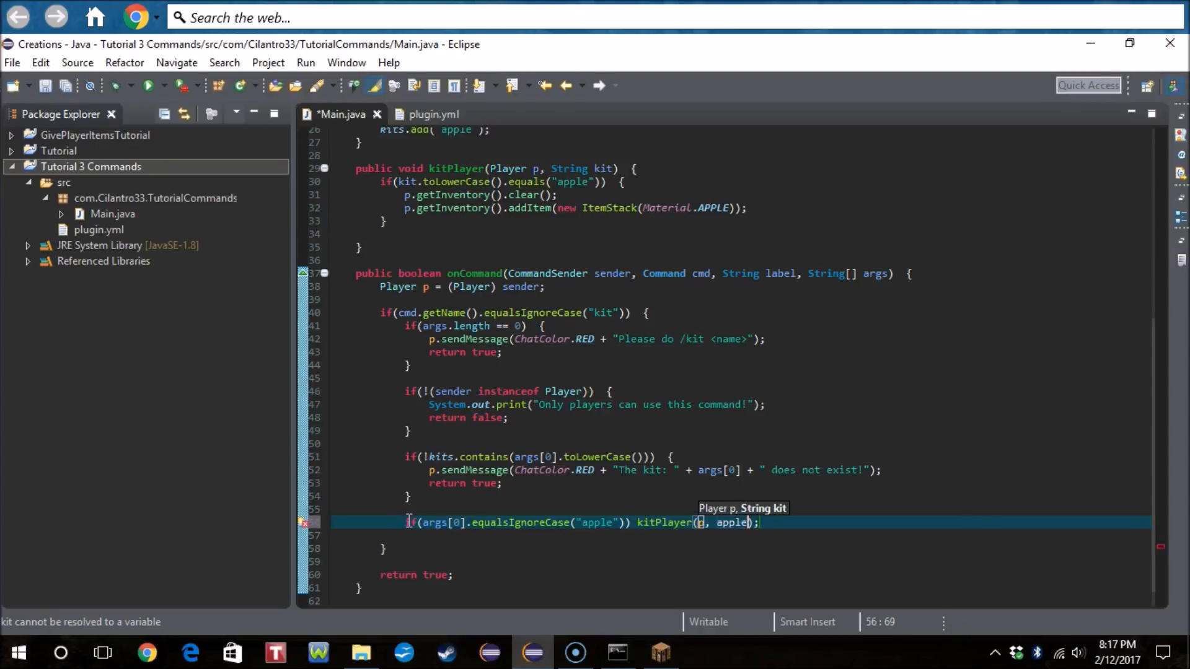
Step: Make the second kitPlayer argument the string "apple" and save Main.java
click(743, 521)
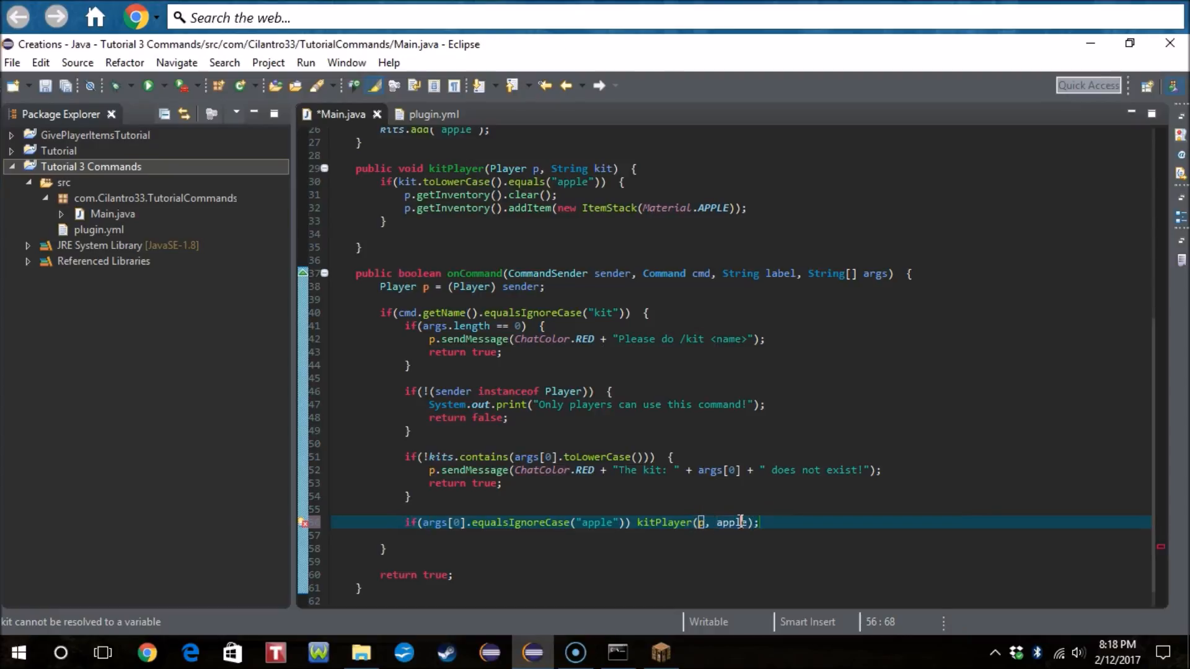
double_click(733, 522)
text(")
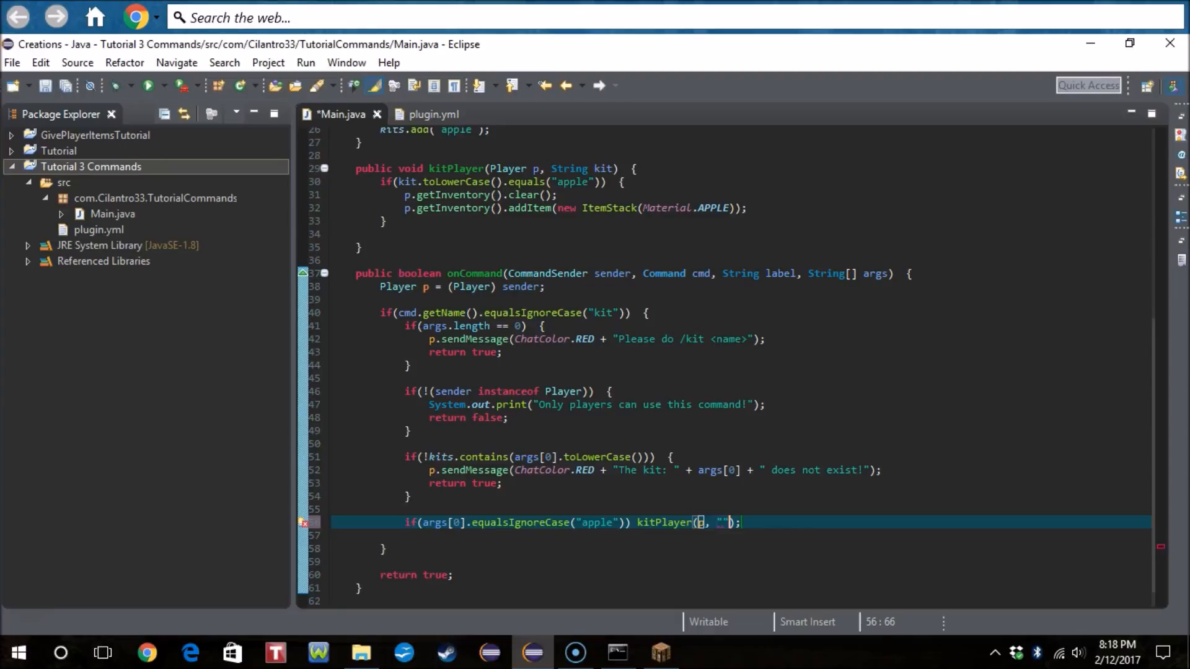
text(apple)
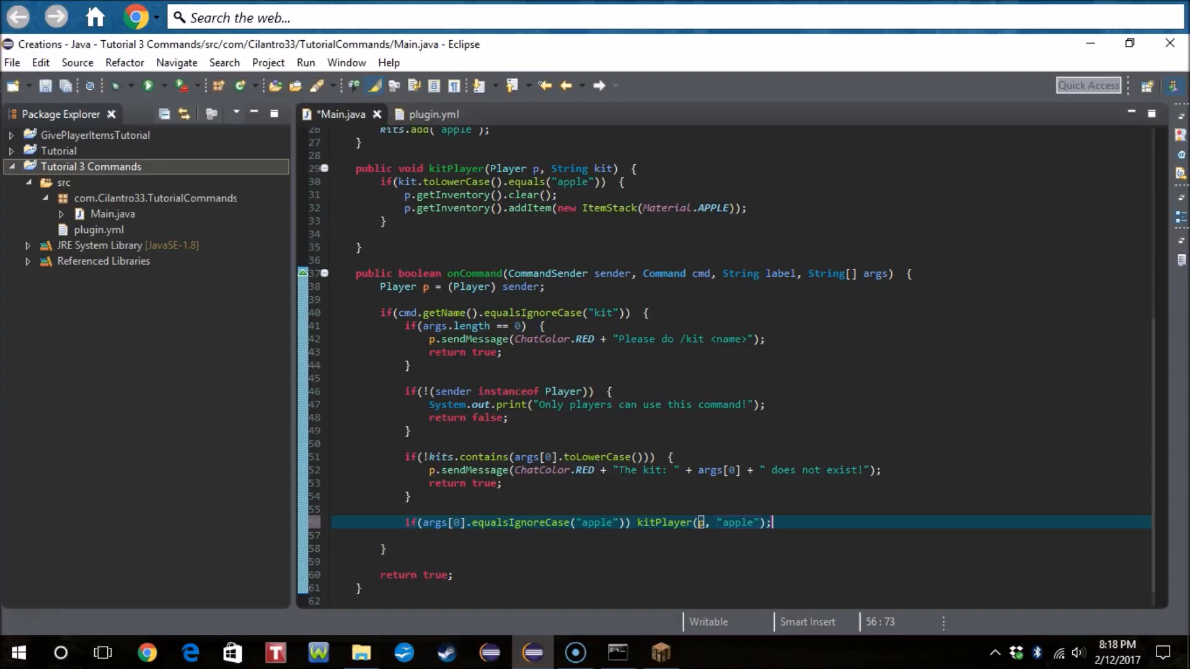
key(ctrl+s)
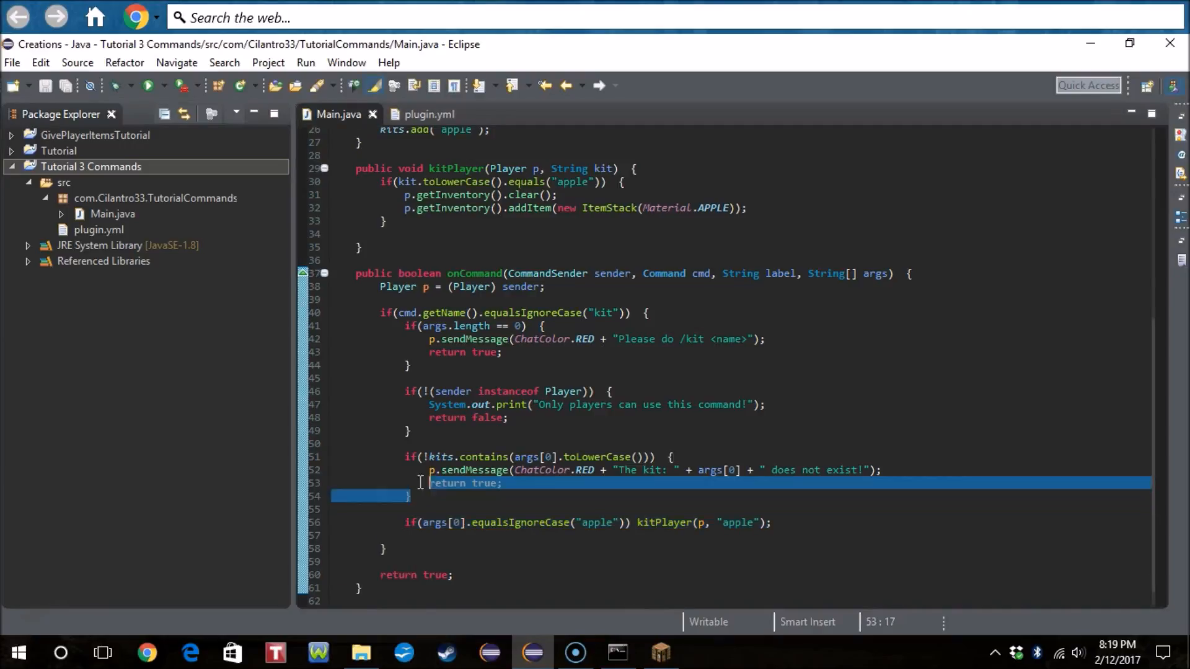
Step: Delete the !kits.contains block and export Tutorial 3 Commands as a JAR file
key(Delete)
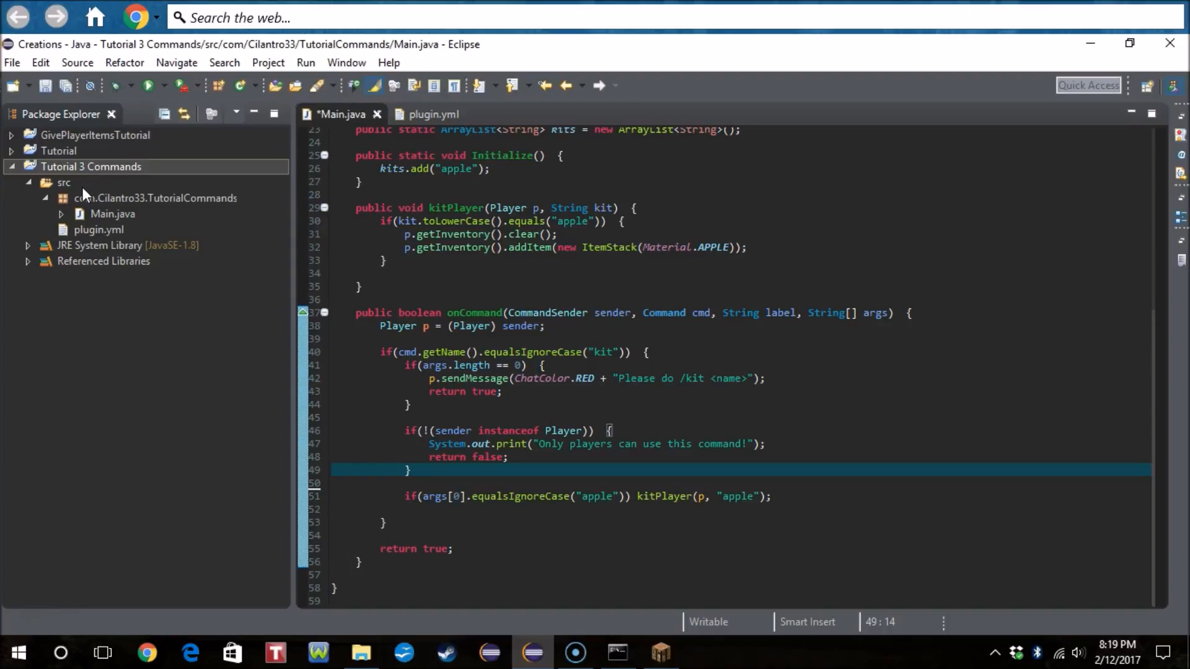
right_click(91, 167)
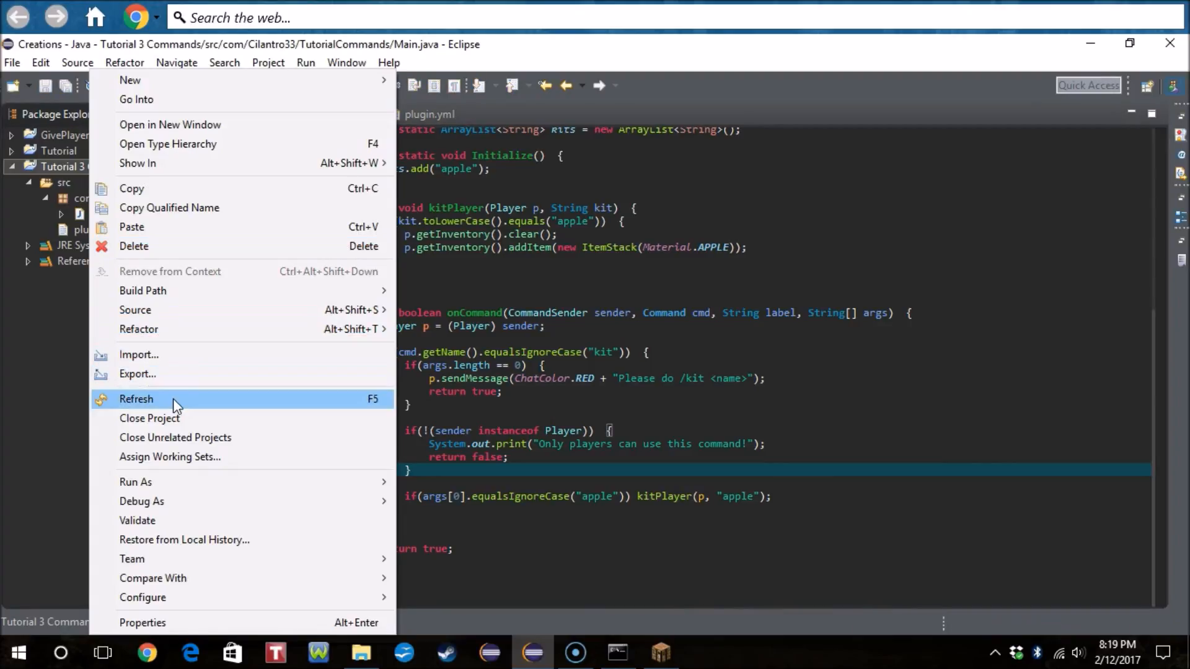
click(138, 373)
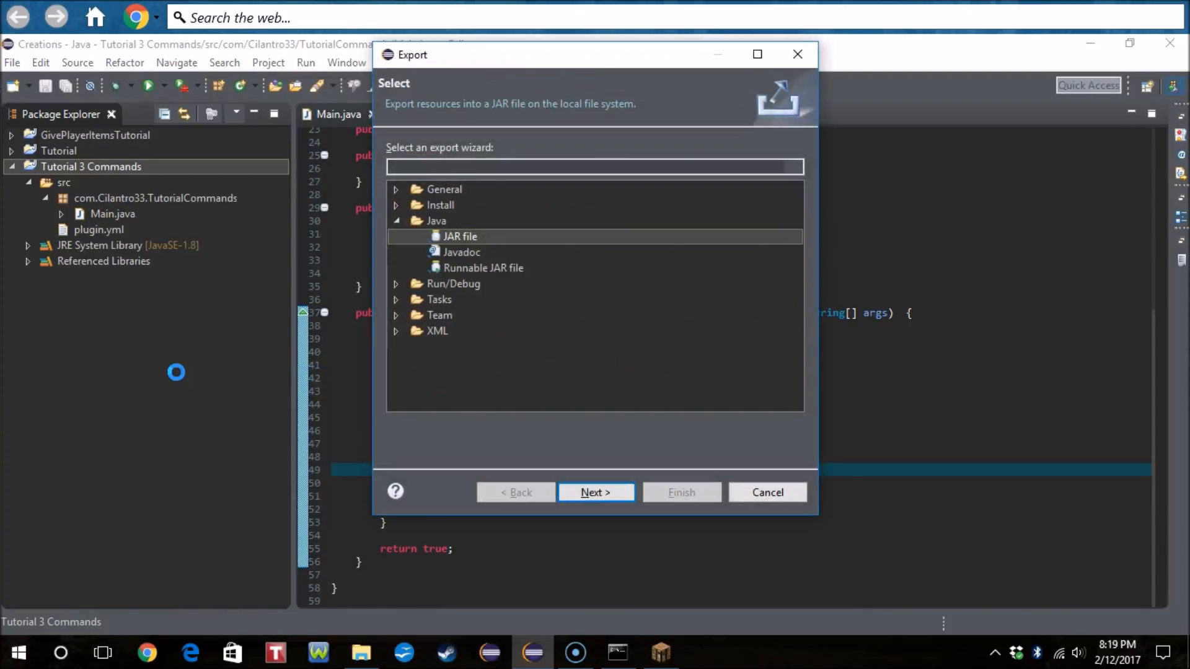
click(766, 491)
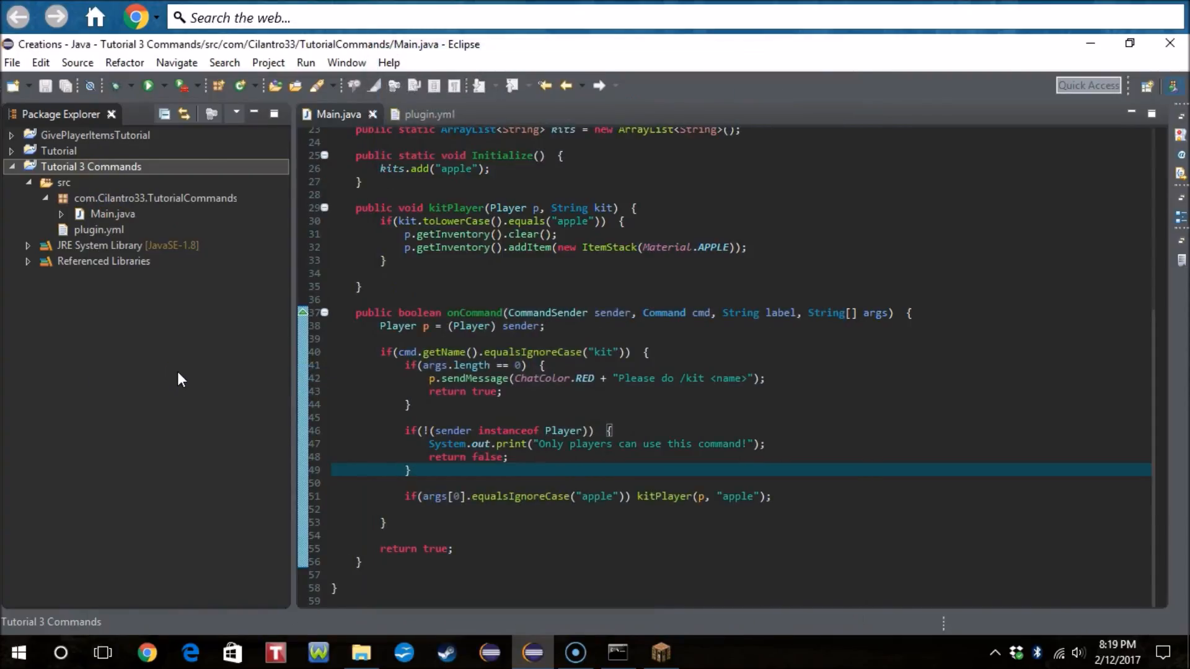
click(659, 652)
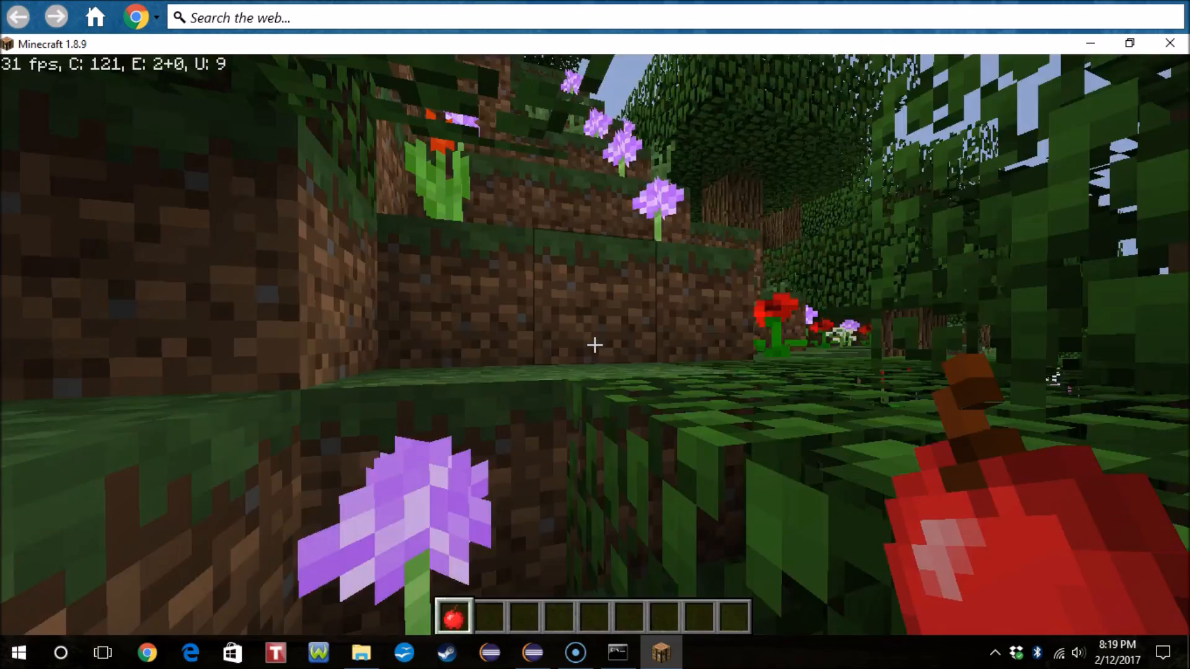
Step: Check the inventory for the single Apple from /kit apple, then return to the world
key(e)
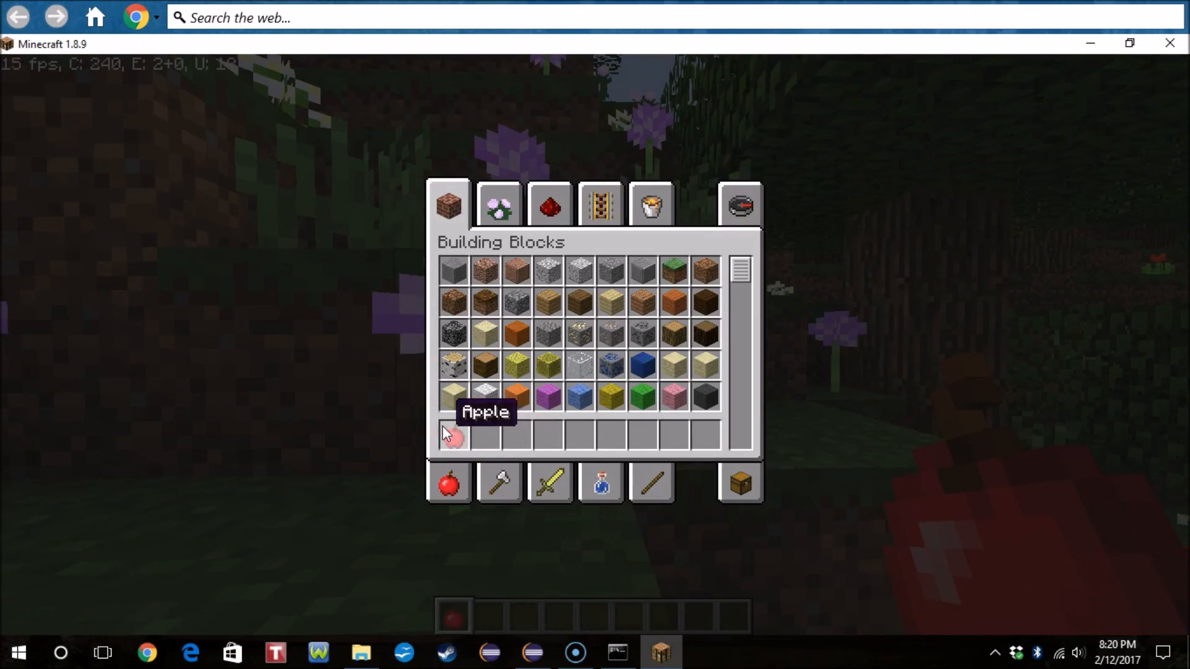
key(Escape)
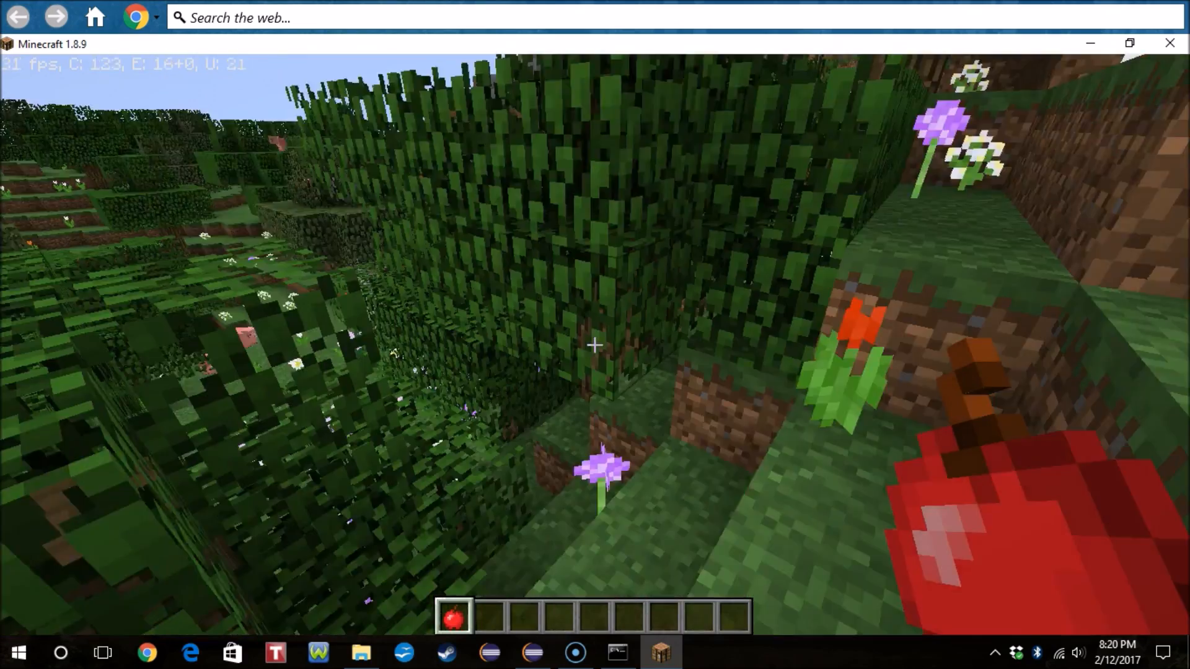